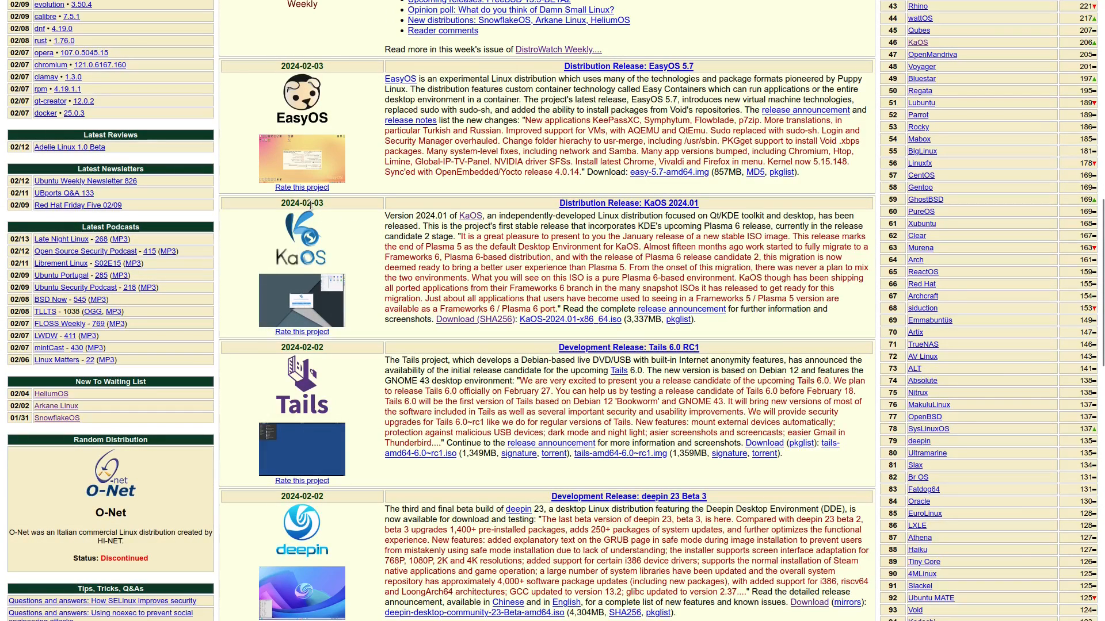
{"action": "mouse_move", "coordinate": [673, 257]}
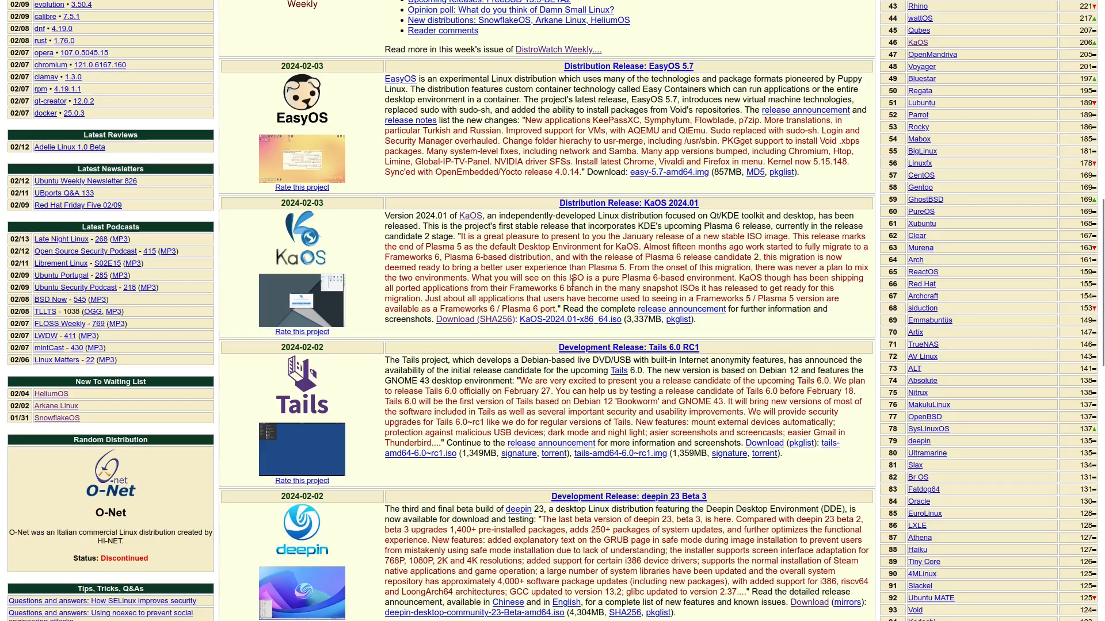
{"action": "mouse_move", "coordinate": [484, 271]}
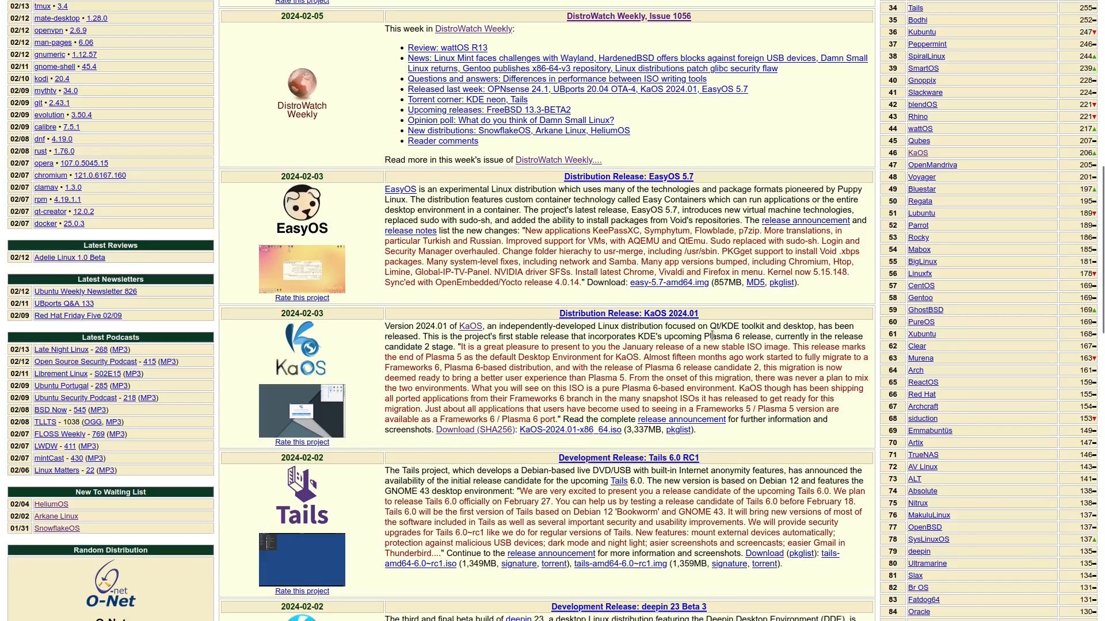
{"action": "mouse_move", "coordinate": [471, 372]}
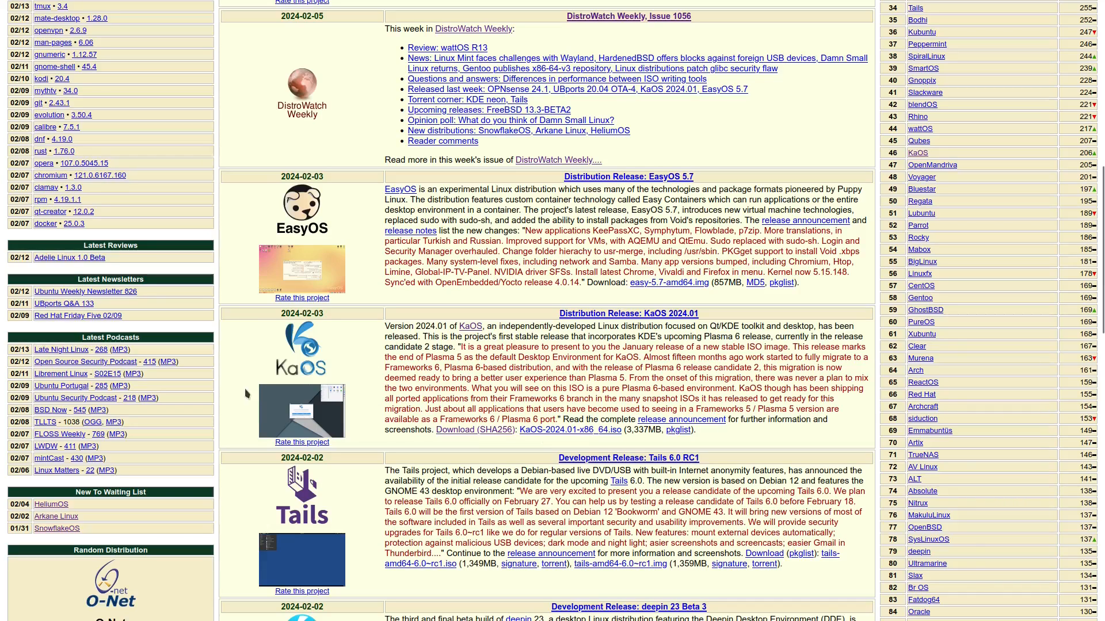
{"action": "mouse_move", "coordinate": [604, 386]}
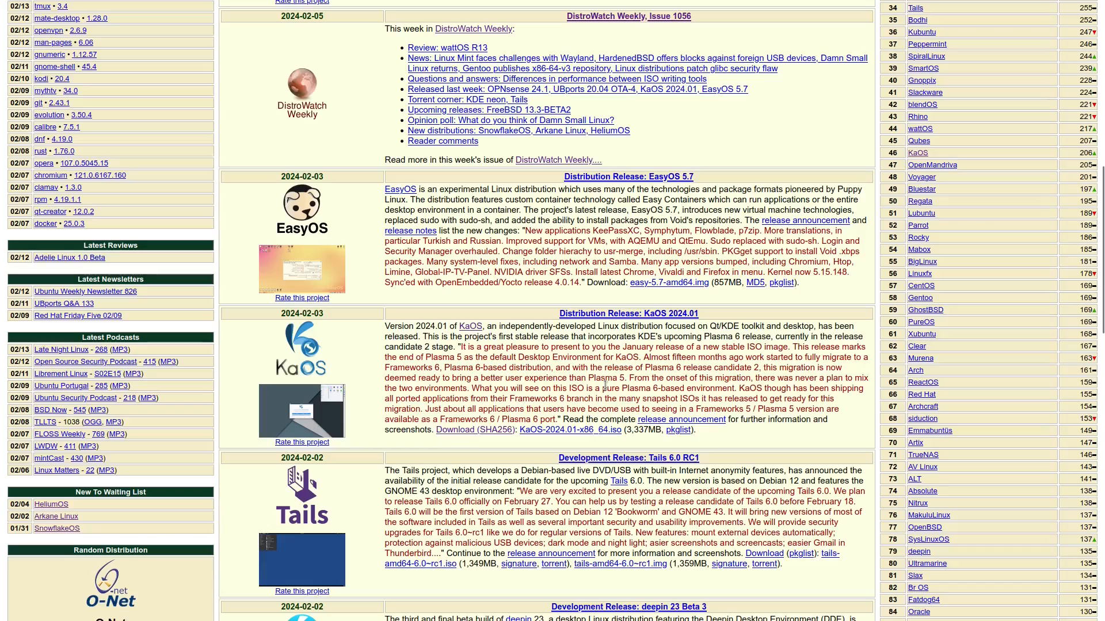
{"action": "mouse_move", "coordinate": [604, 384]}
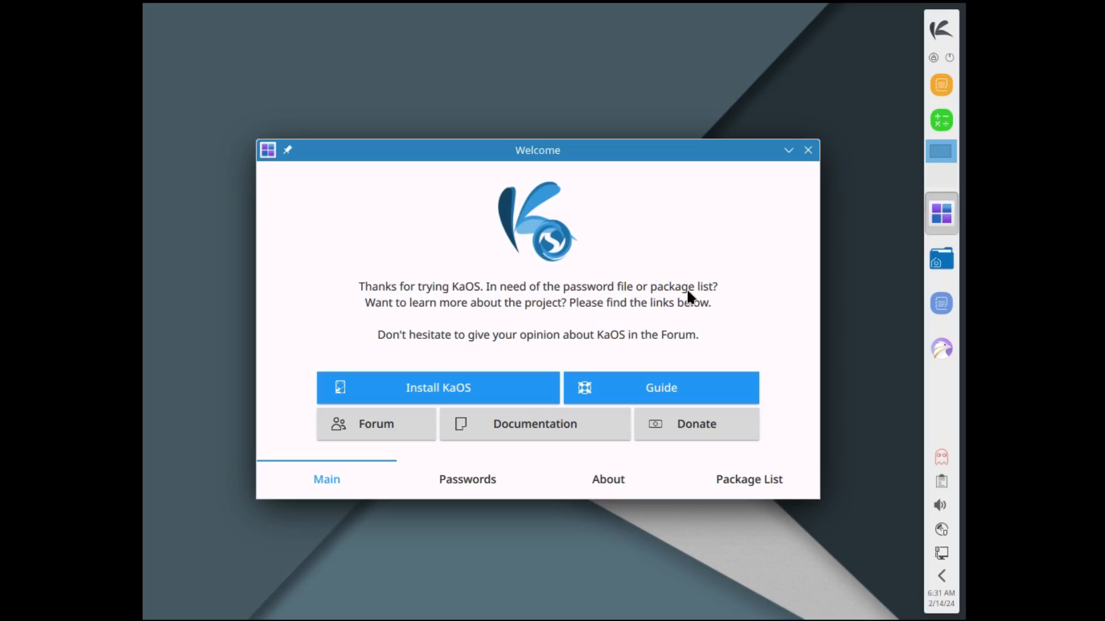
{"action": "mouse_move", "coordinate": [541, 318]}
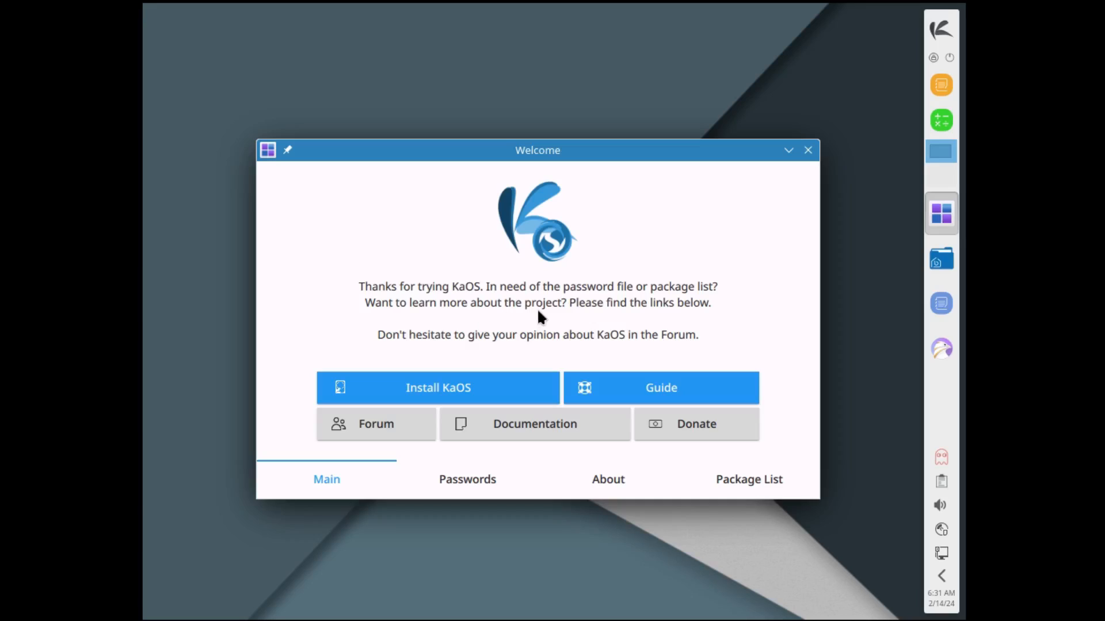
{"action": "mouse_move", "coordinate": [426, 355]}
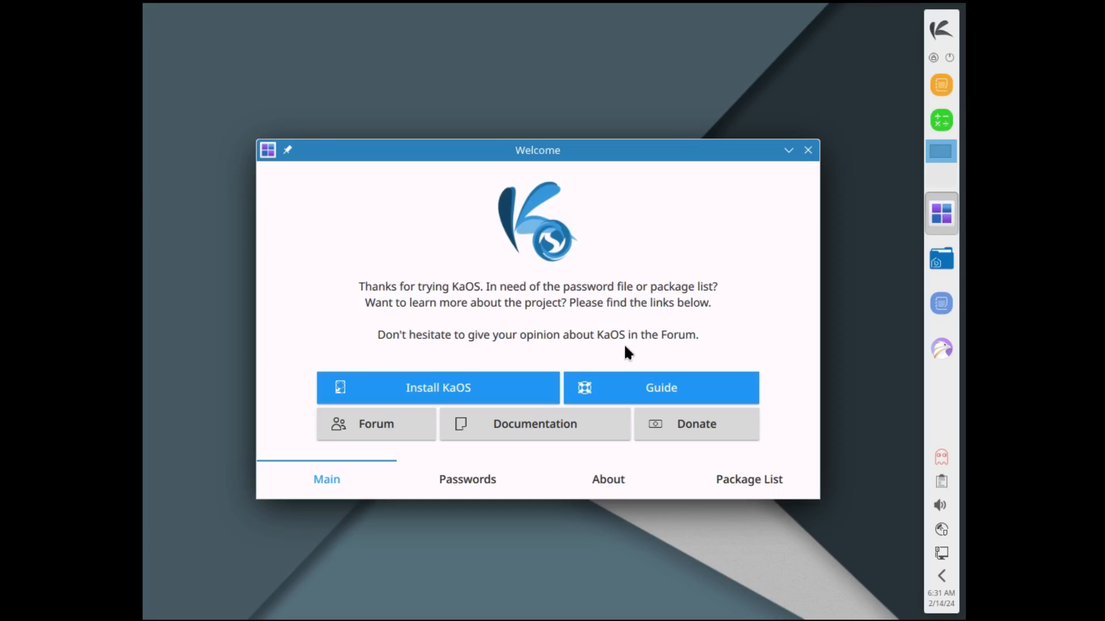
{"action": "mouse_move", "coordinate": [492, 350]}
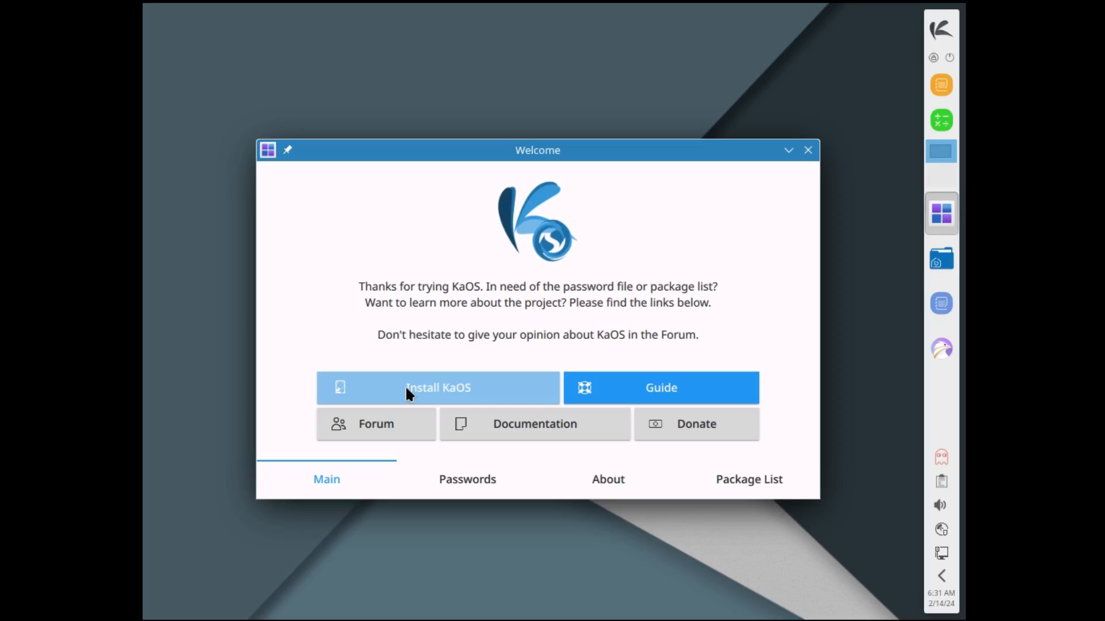
Step: Start the KaOS 2024.01 installer from the Install KaOS button in Welcome
{"action": "left_click", "coordinate": [437, 387]}
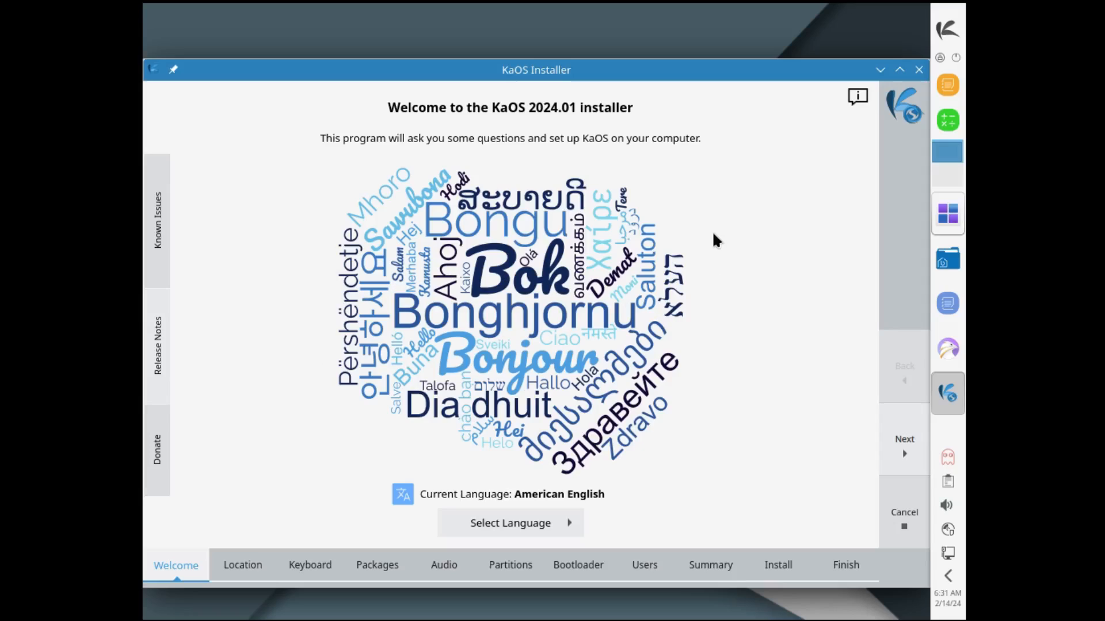
{"action": "mouse_move", "coordinate": [640, 424]}
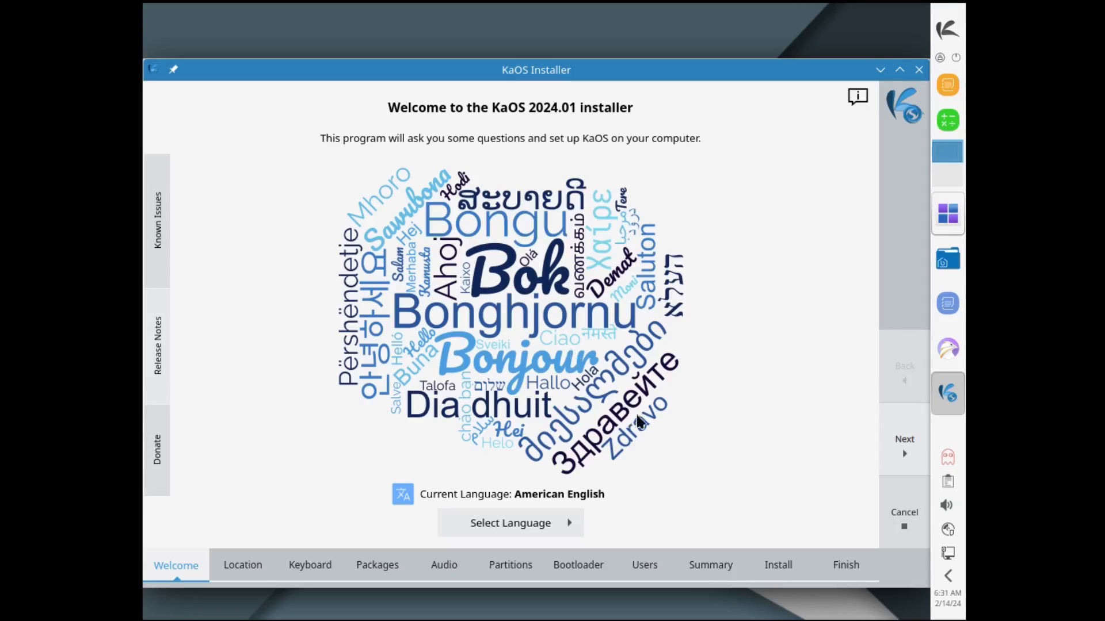
{"action": "mouse_move", "coordinate": [407, 345]}
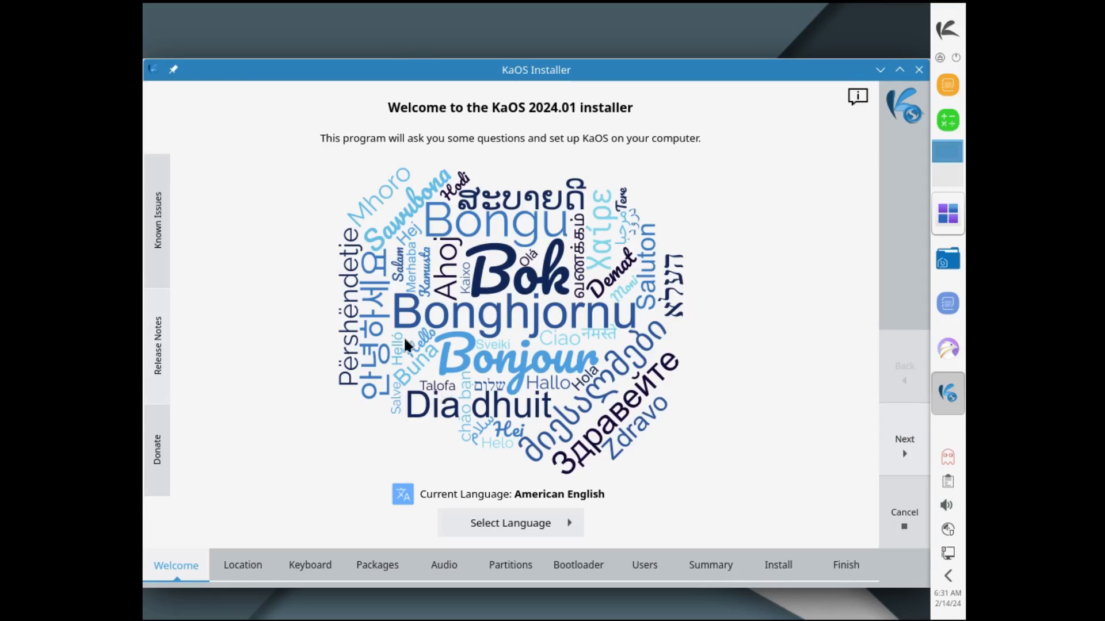
{"action": "mouse_move", "coordinate": [642, 440]}
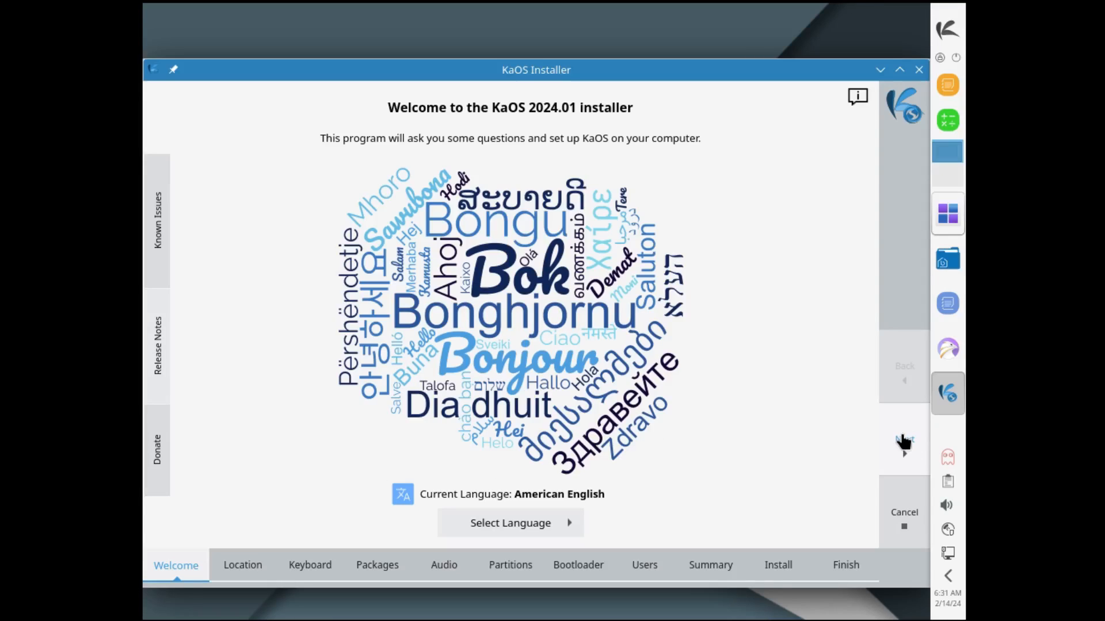
Step: Keep American English, the suggested location, the English (US) keyboard and LibreOffice
{"action": "left_click", "coordinate": [904, 438]}
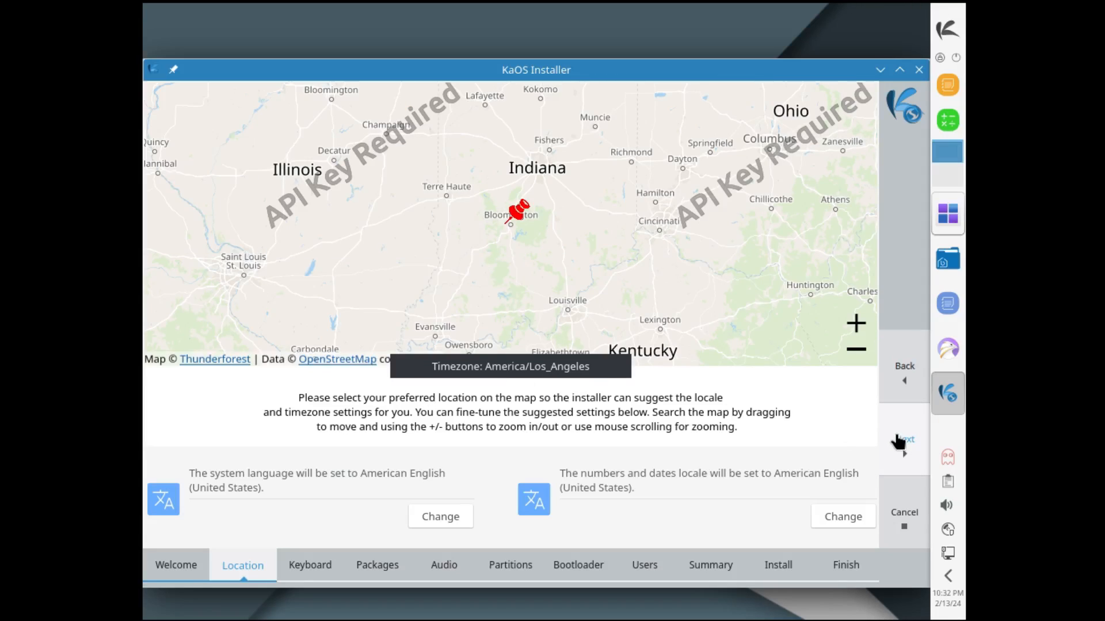
{"action": "left_click", "coordinate": [904, 439]}
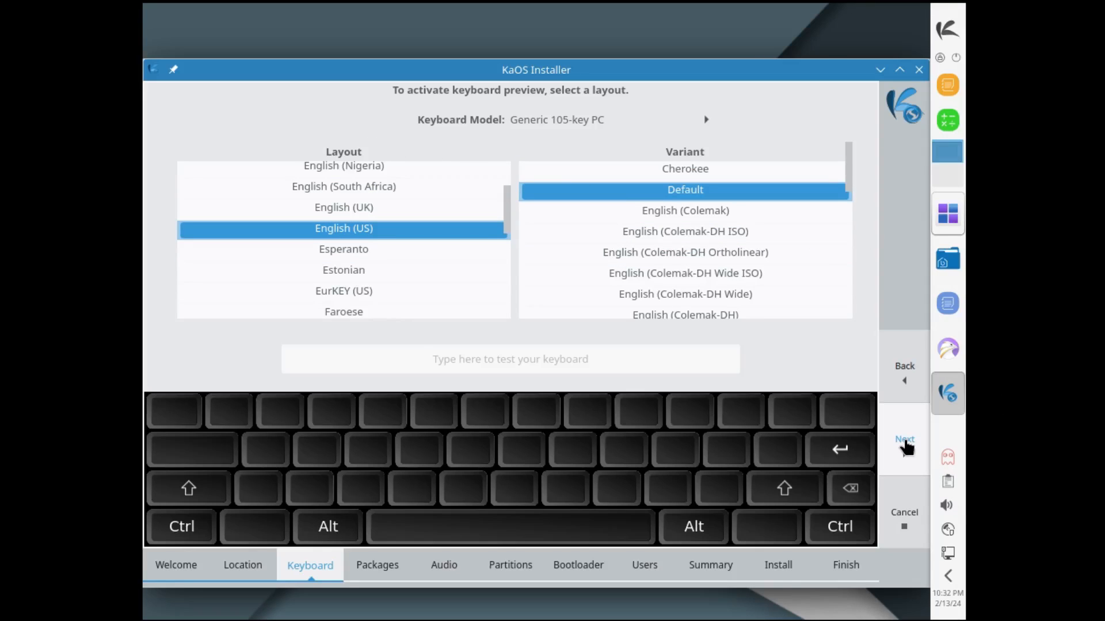
{"action": "left_click", "coordinate": [904, 439]}
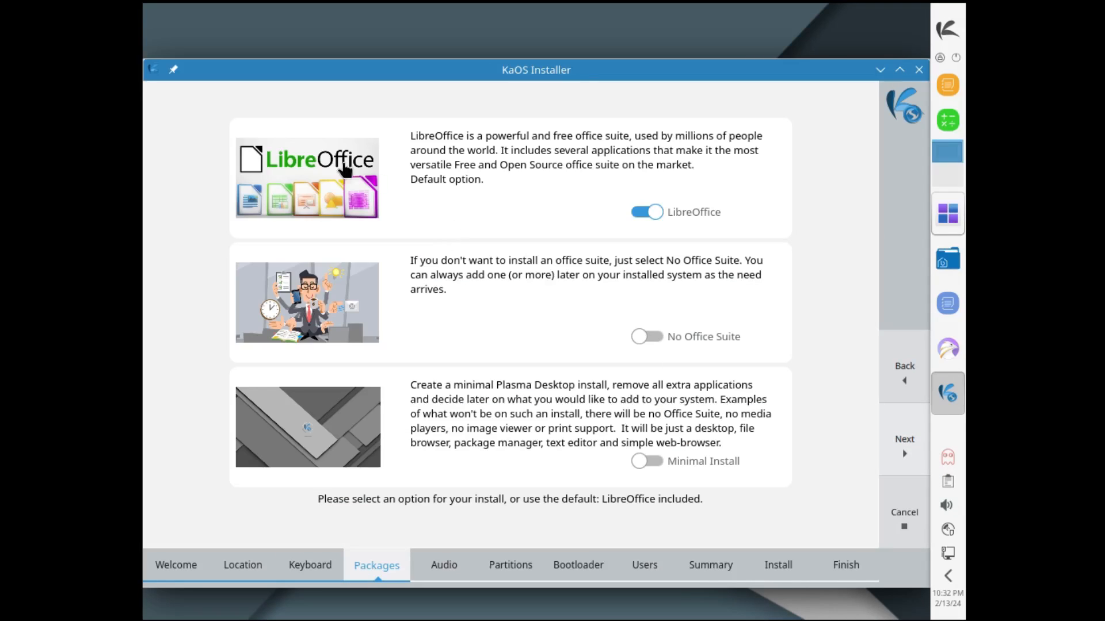
{"action": "mouse_move", "coordinate": [536, 224]}
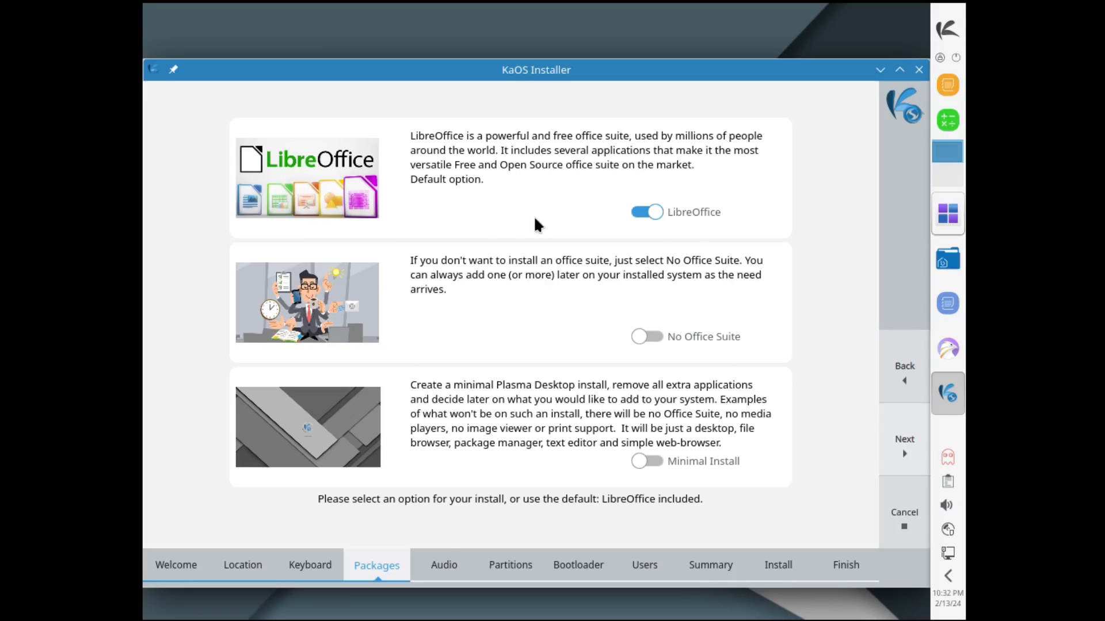
{"action": "mouse_move", "coordinate": [700, 460]}
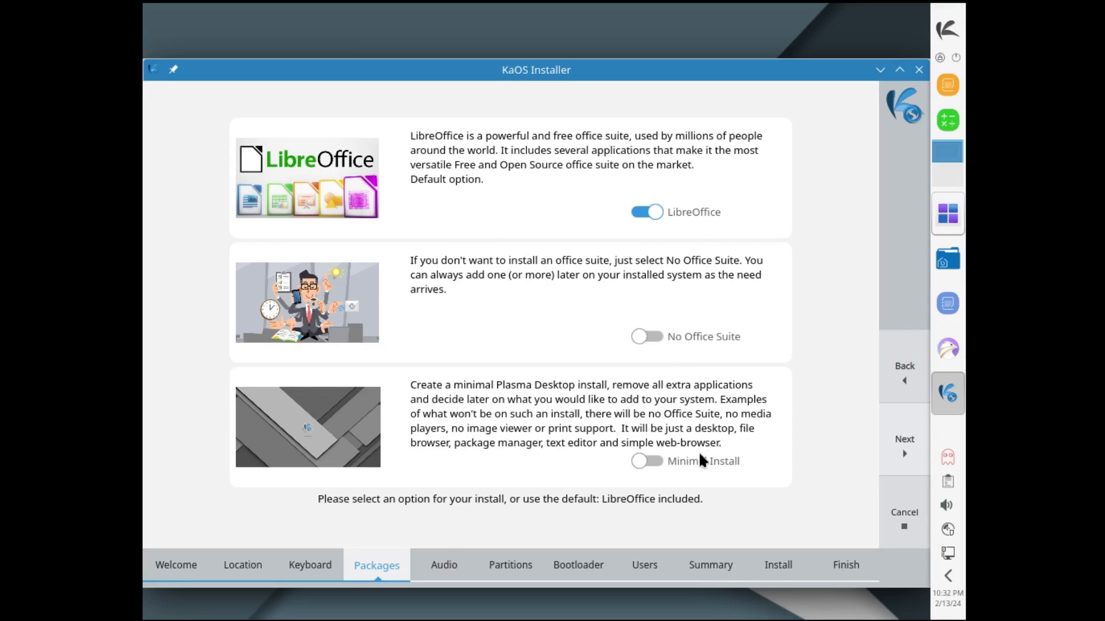
{"action": "mouse_move", "coordinate": [876, 479]}
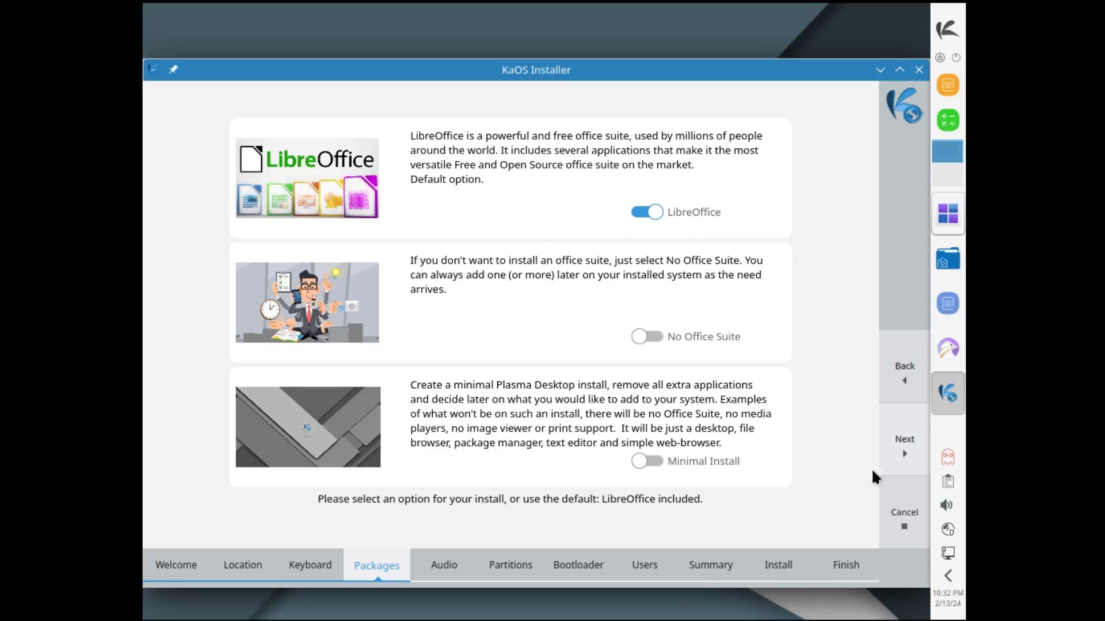
{"action": "left_click", "coordinate": [904, 438]}
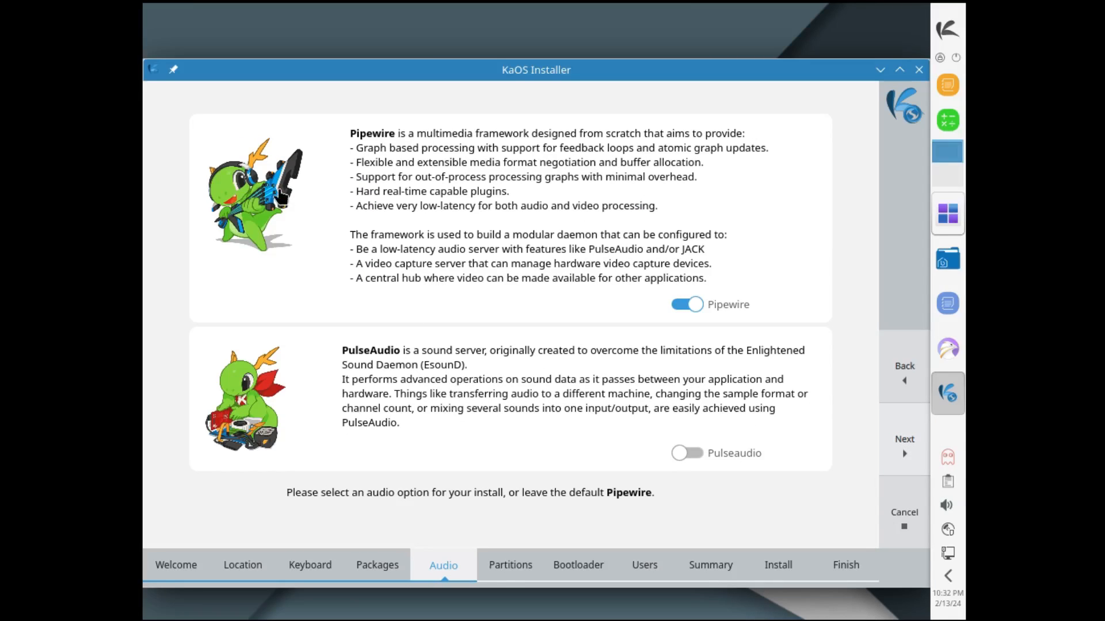
{"action": "mouse_move", "coordinate": [552, 367]}
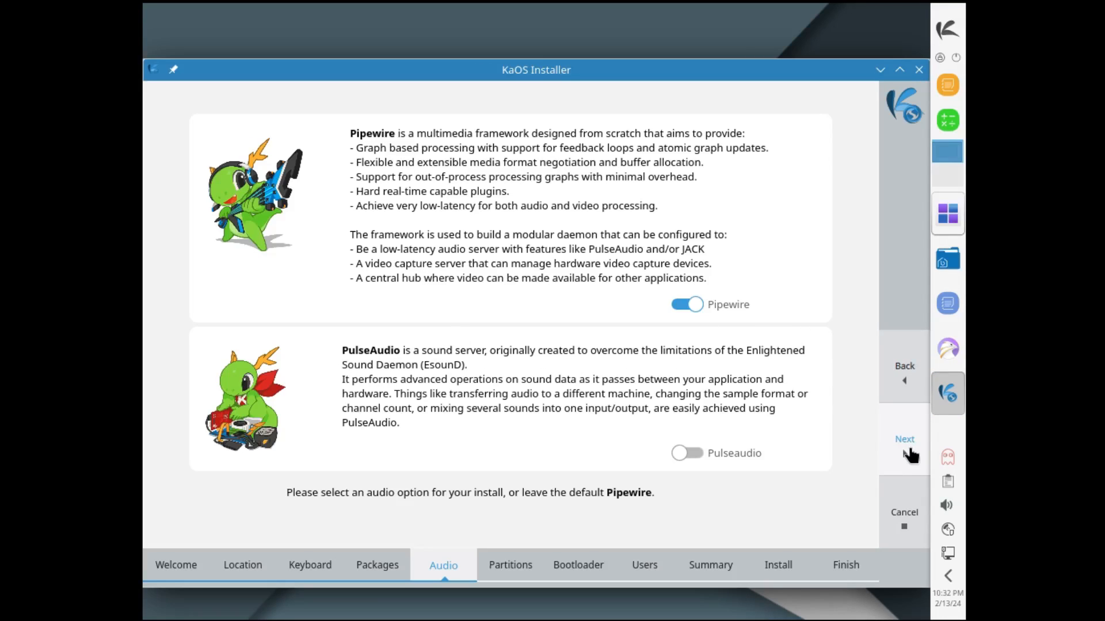
Step: Keep Pipewire, erase the whole disk formatted as ext4, and keep GRUB
{"action": "left_click", "coordinate": [904, 439]}
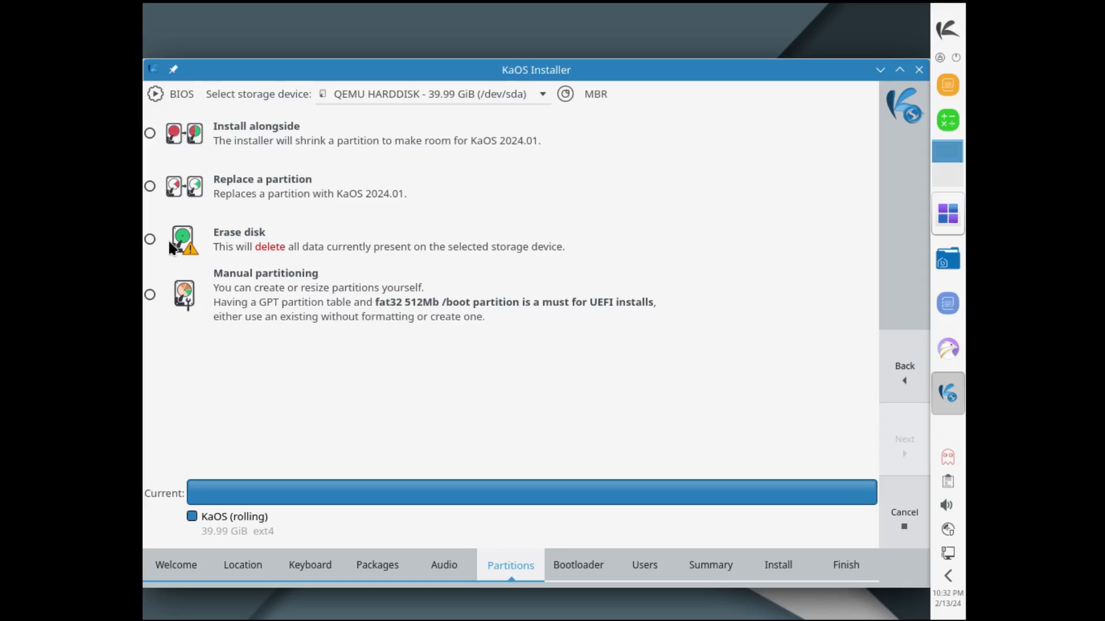
{"action": "left_click", "coordinate": [150, 240]}
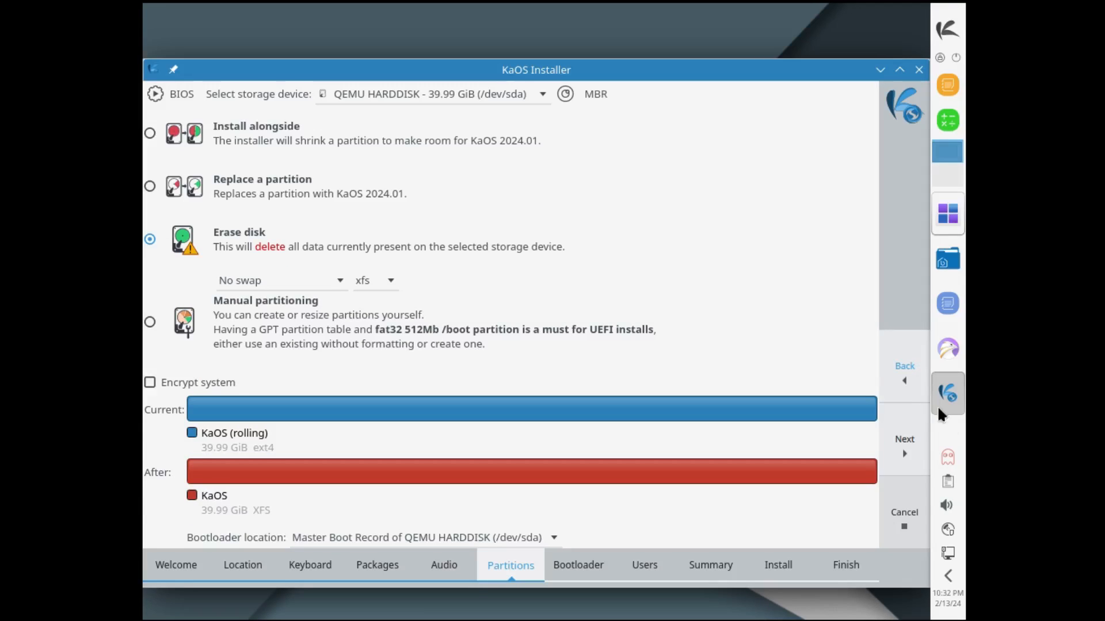
{"action": "left_click", "coordinate": [374, 280]}
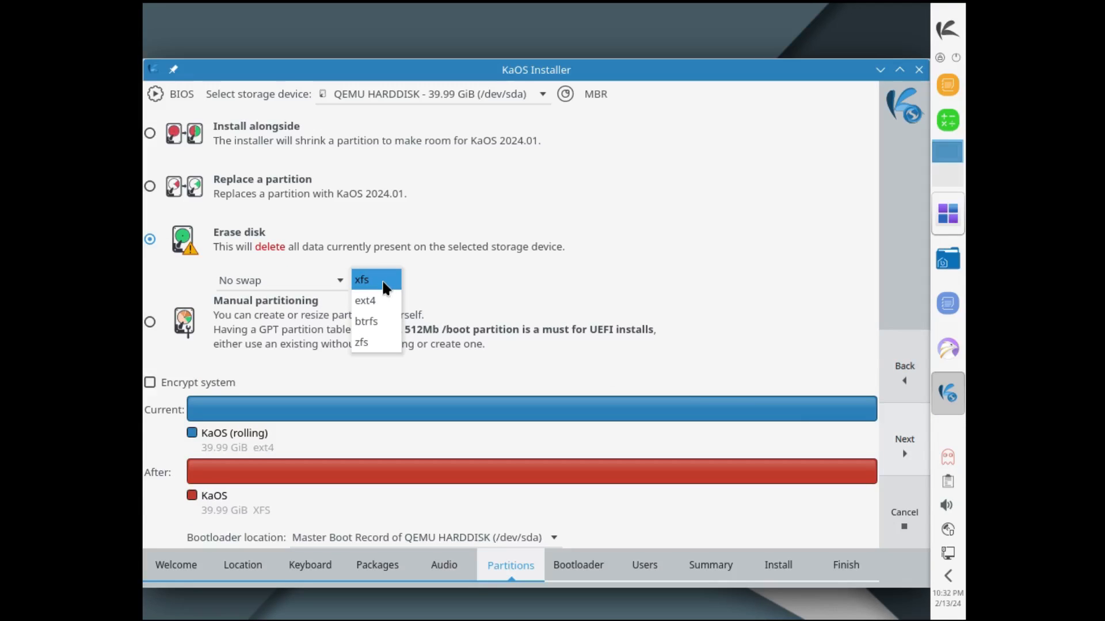
{"action": "left_click", "coordinate": [365, 300]}
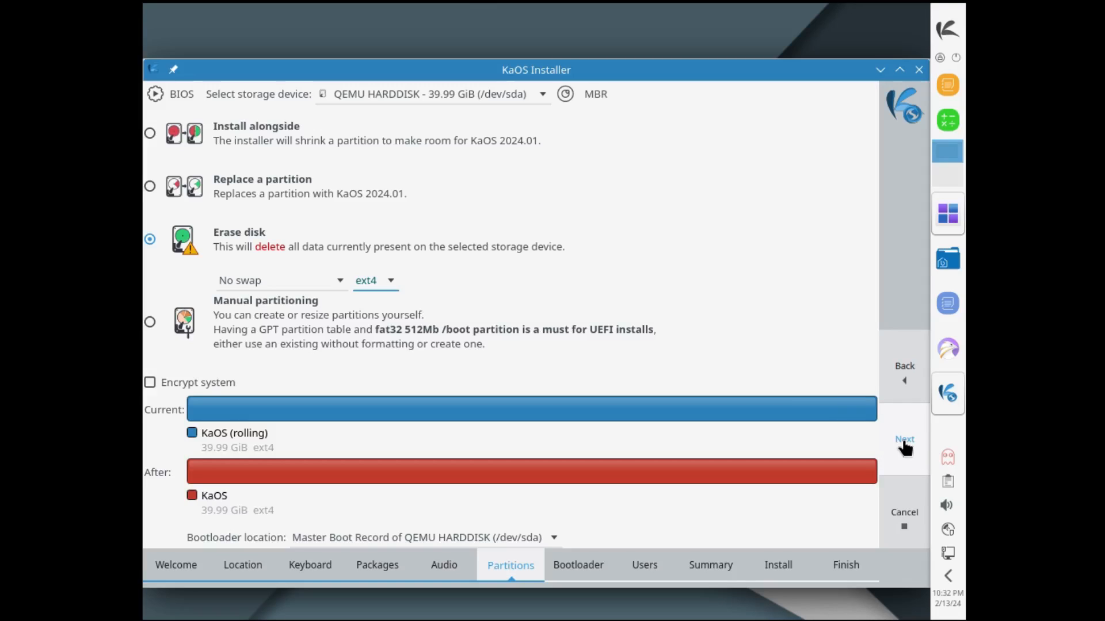
{"action": "left_click", "coordinate": [904, 439]}
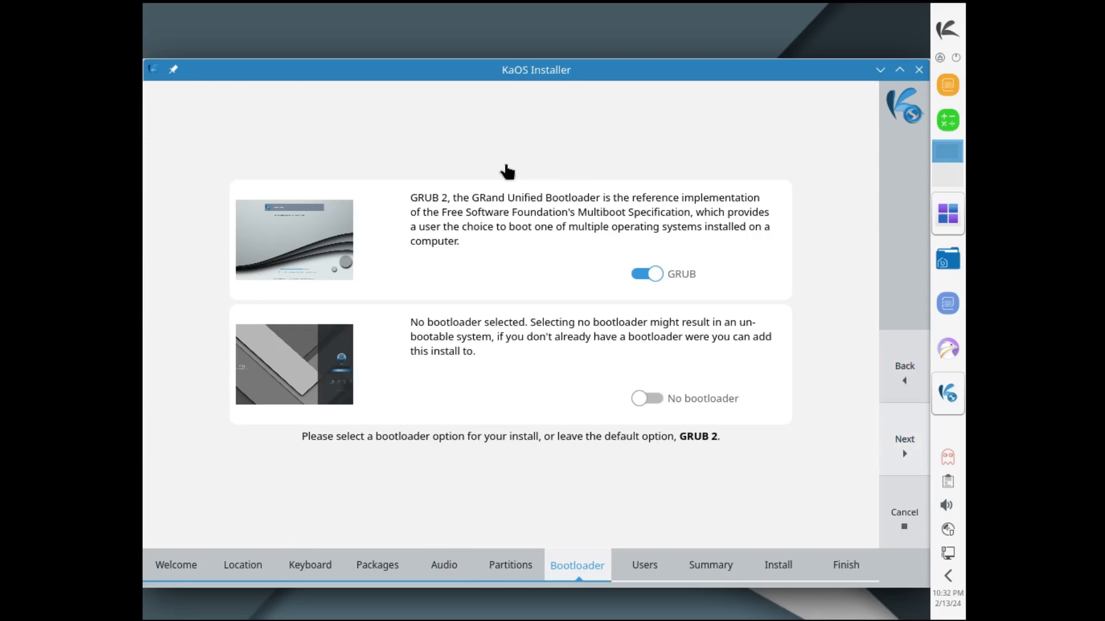
{"action": "mouse_move", "coordinate": [927, 452]}
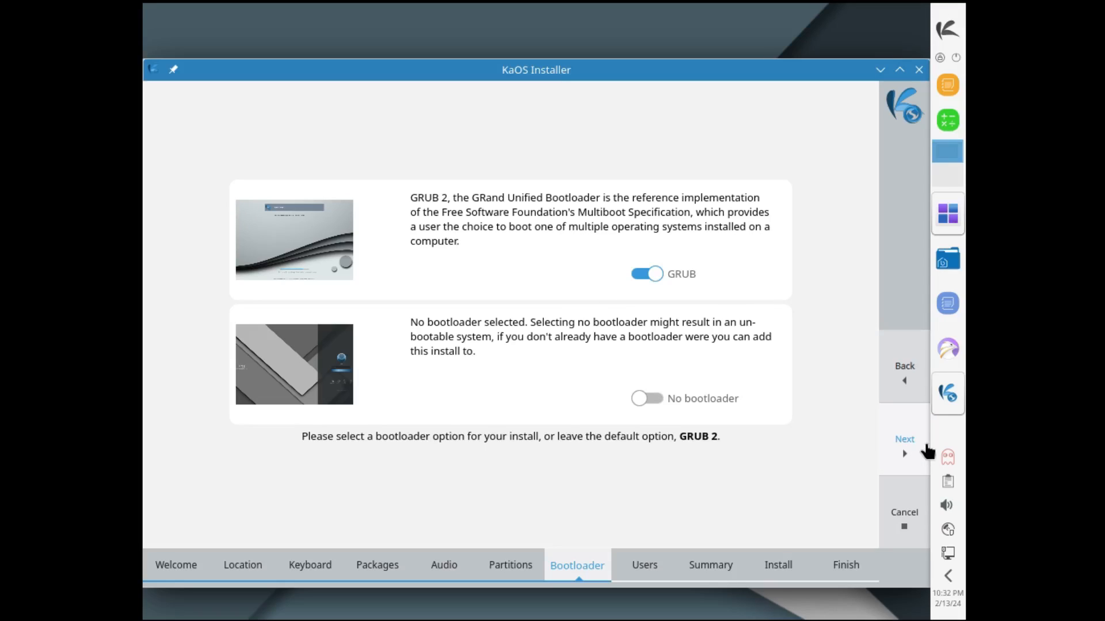
{"action": "left_click", "coordinate": [904, 438]}
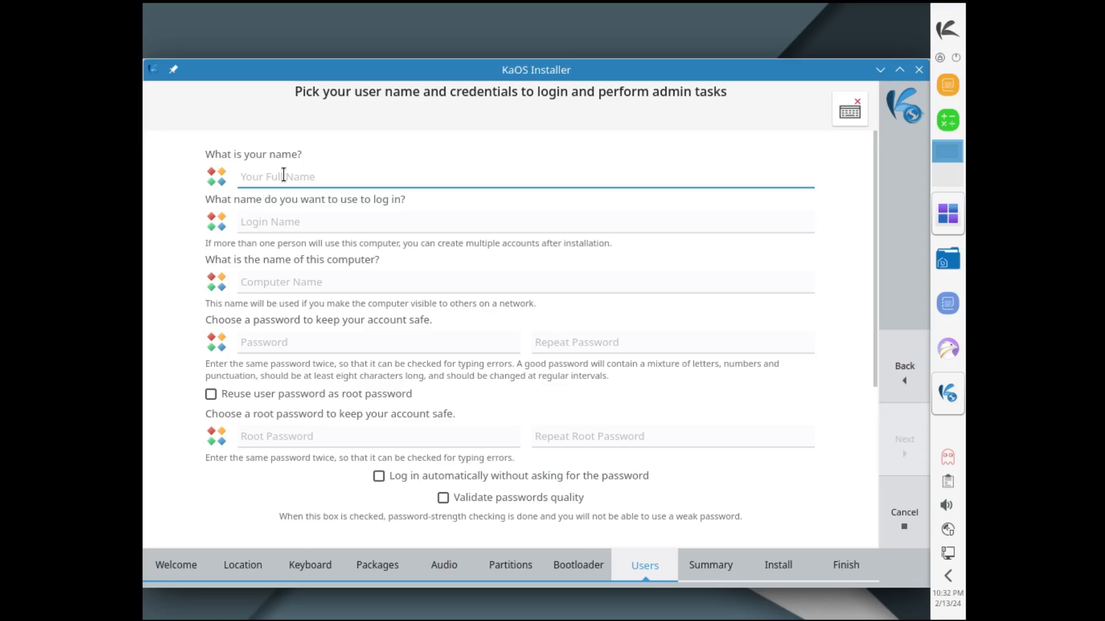
Step: Fill in the LinuxHub user account name and password
{"action": "type", "text": "LinuxHu"}
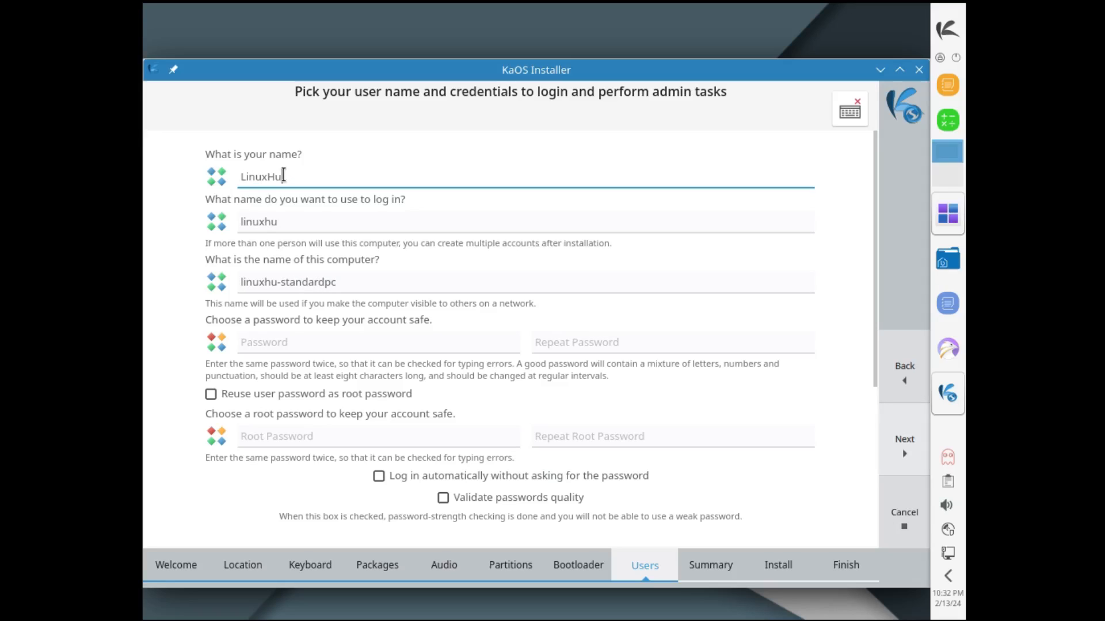
{"action": "type", "text": "b"}
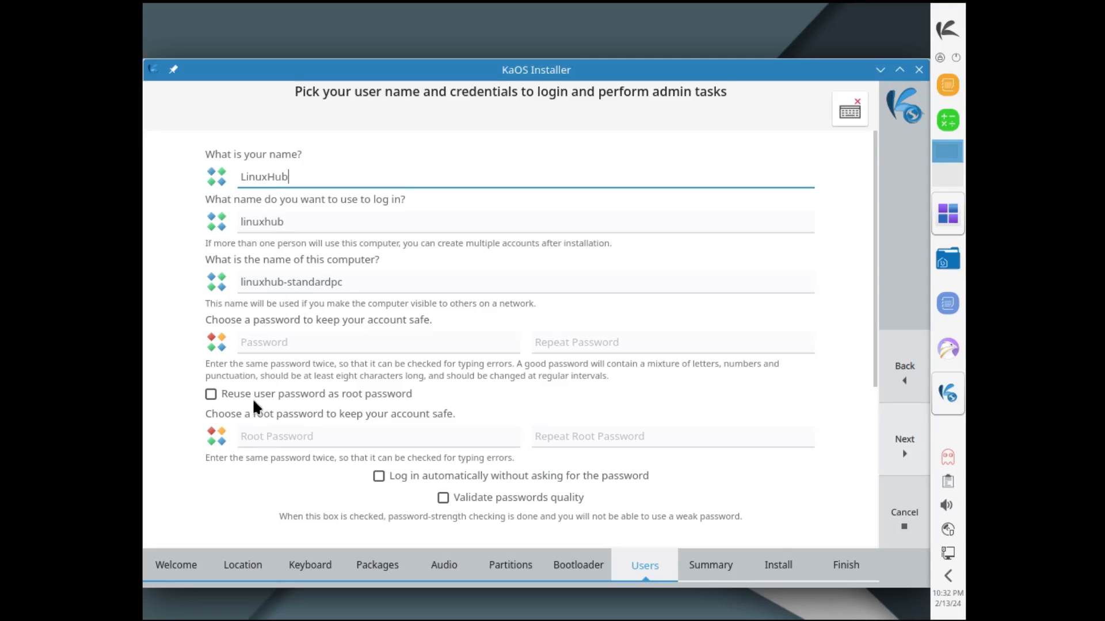
{"action": "left_click", "coordinate": [377, 342]}
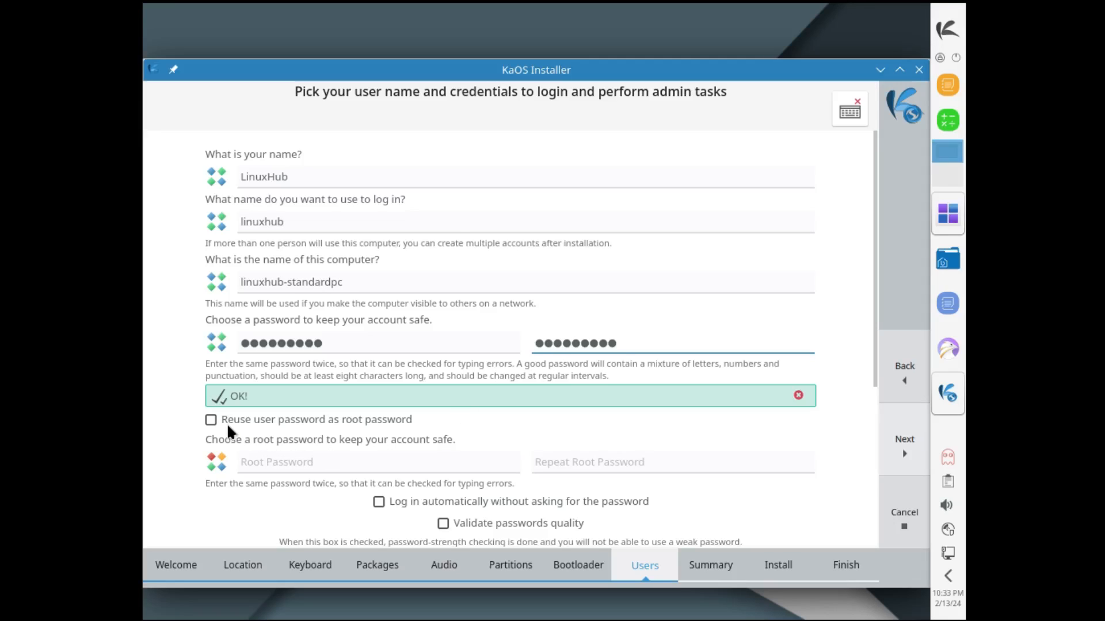
{"action": "mouse_move", "coordinate": [392, 428]}
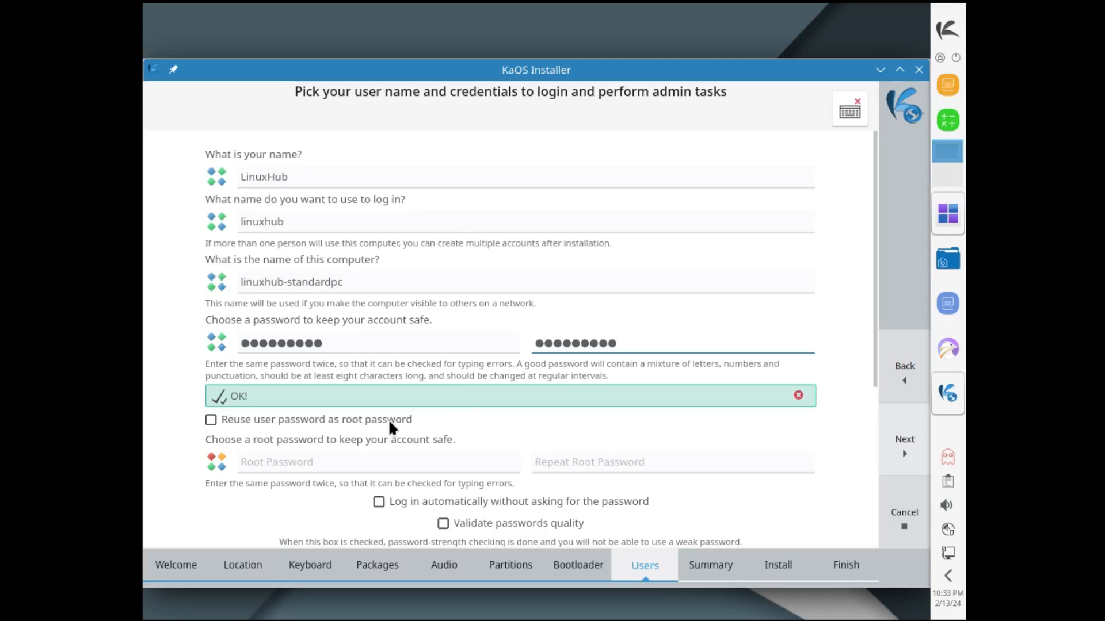
Step: Reuse the user password for root and enable automatic login
{"action": "left_click", "coordinate": [210, 420]}
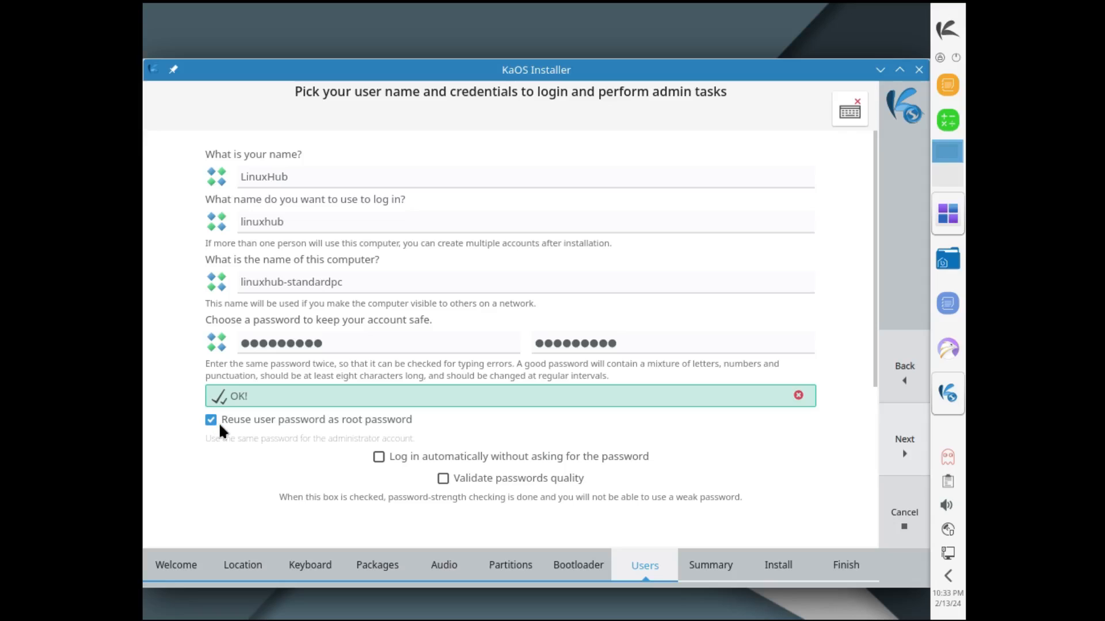
{"action": "left_click", "coordinate": [379, 456]}
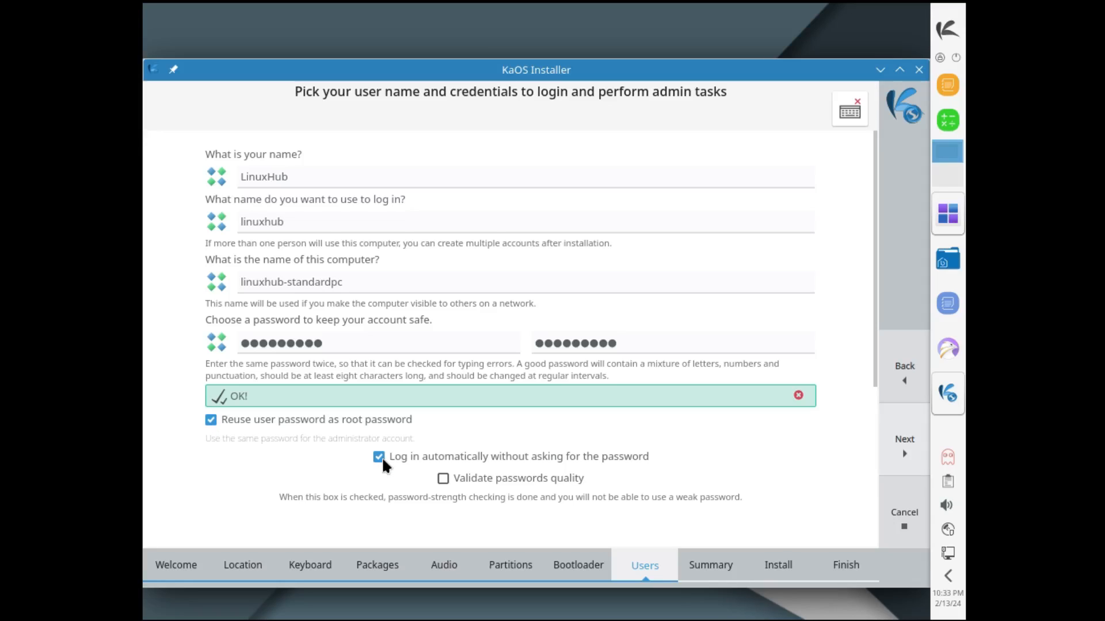
{"action": "mouse_move", "coordinate": [904, 448]}
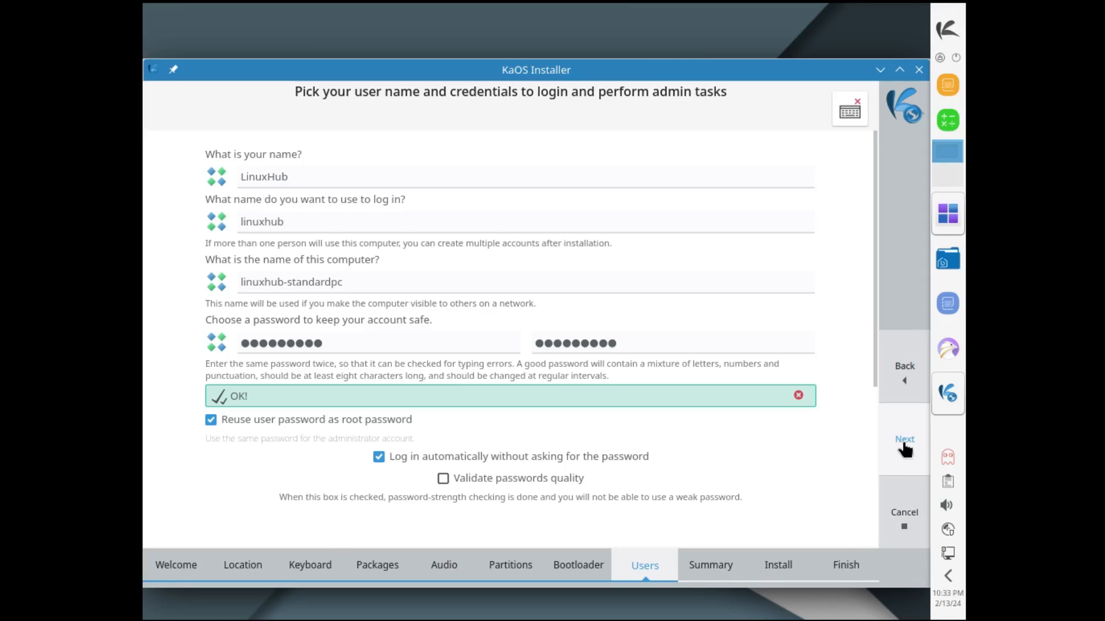
{"action": "left_click", "coordinate": [904, 443]}
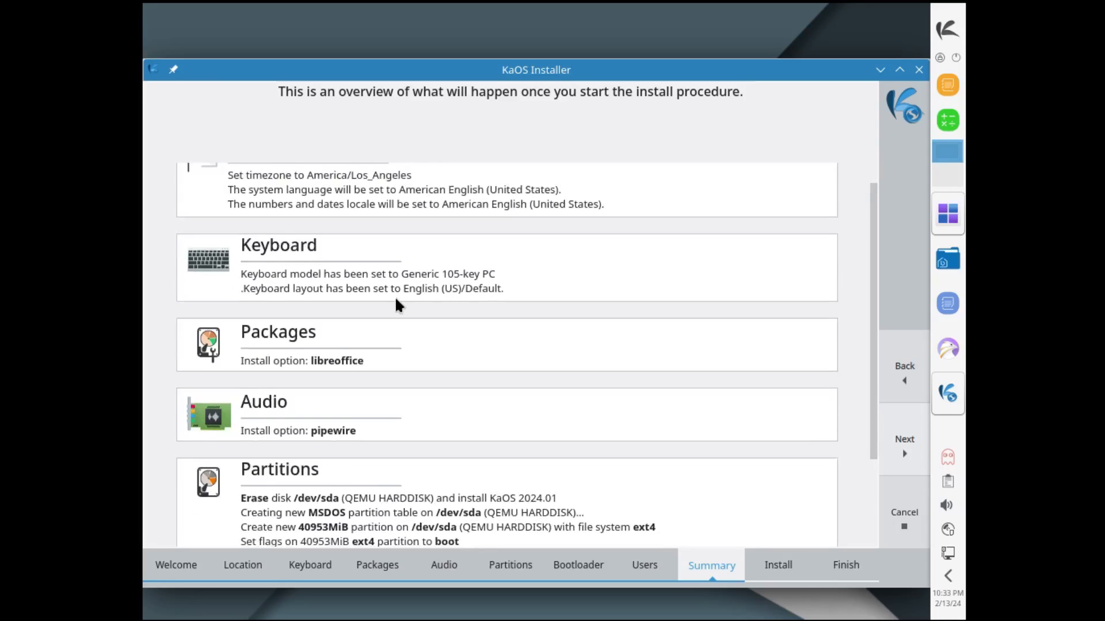
Step: Scroll through the planned-changes summary and begin the KaOS installation
{"action": "scroll", "scroll_direction": "down", "scroll_amount": 3}
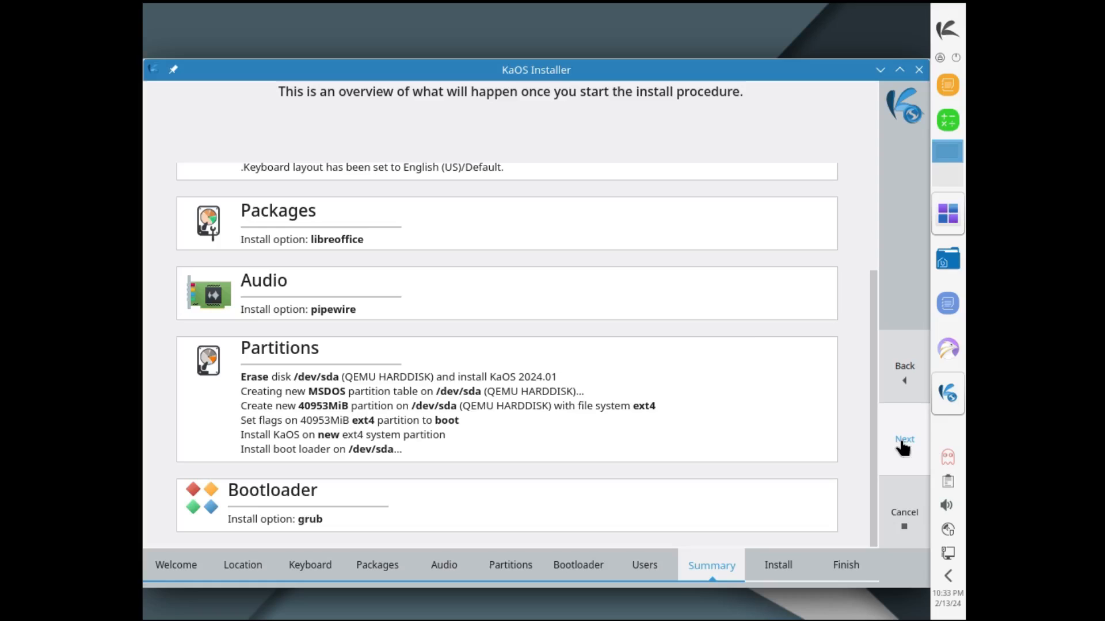
{"action": "mouse_move", "coordinate": [470, 329]}
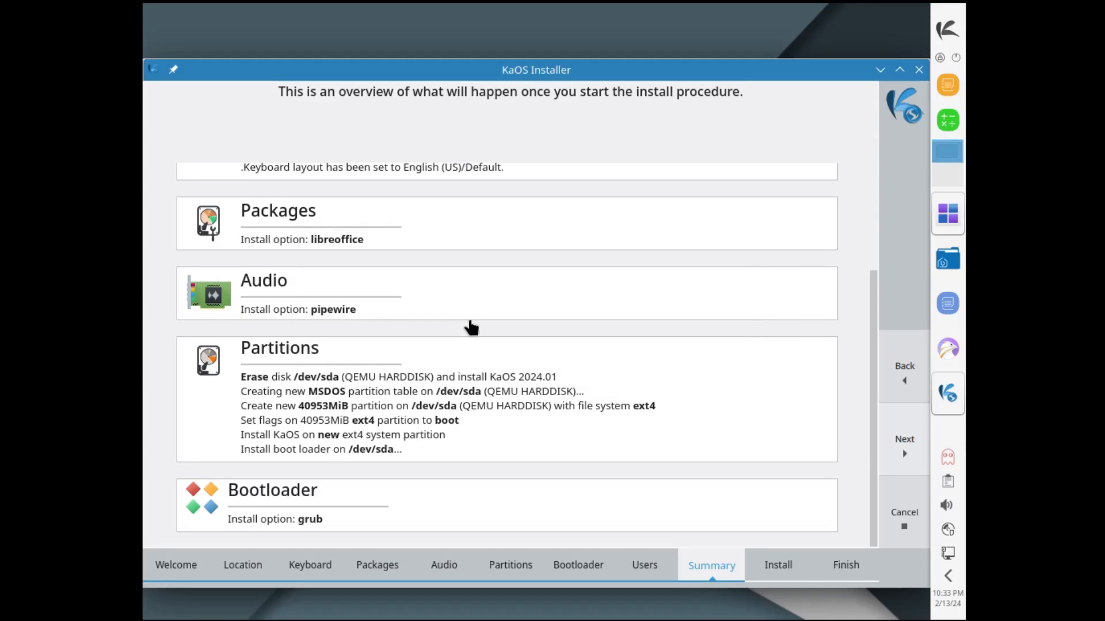
{"action": "left_click", "coordinate": [904, 443]}
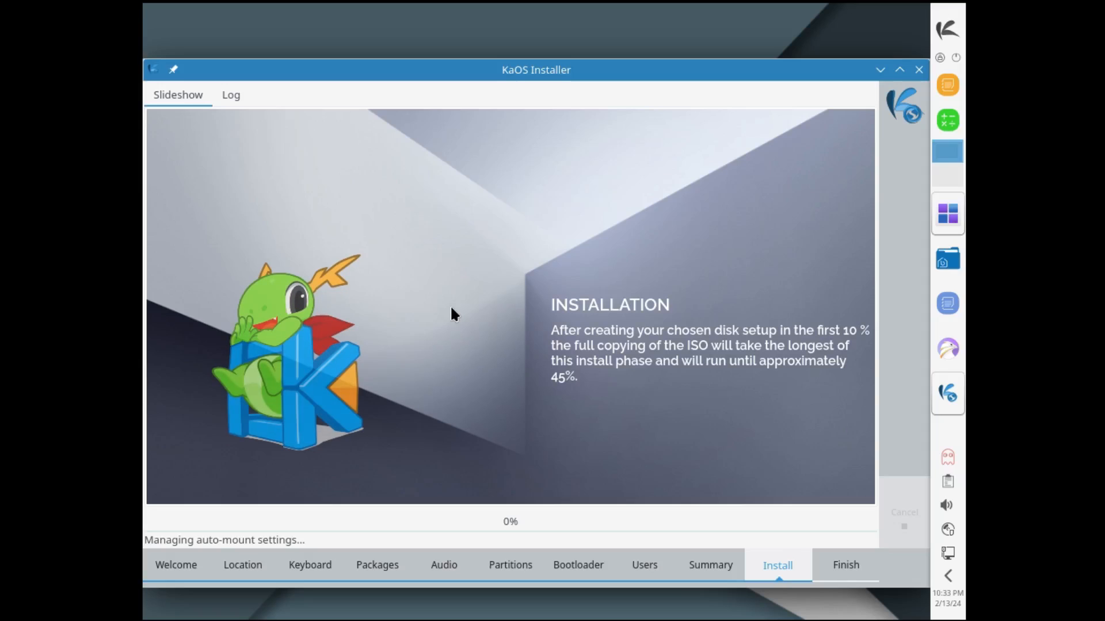
{"action": "mouse_move", "coordinate": [476, 255]}
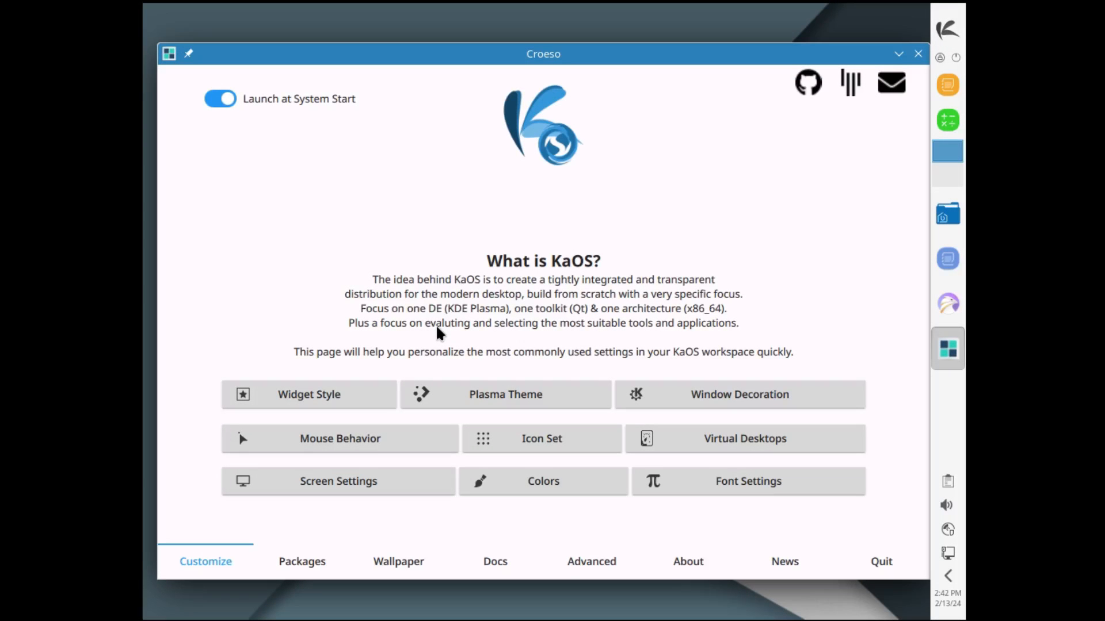
{"action": "mouse_move", "coordinate": [744, 275]}
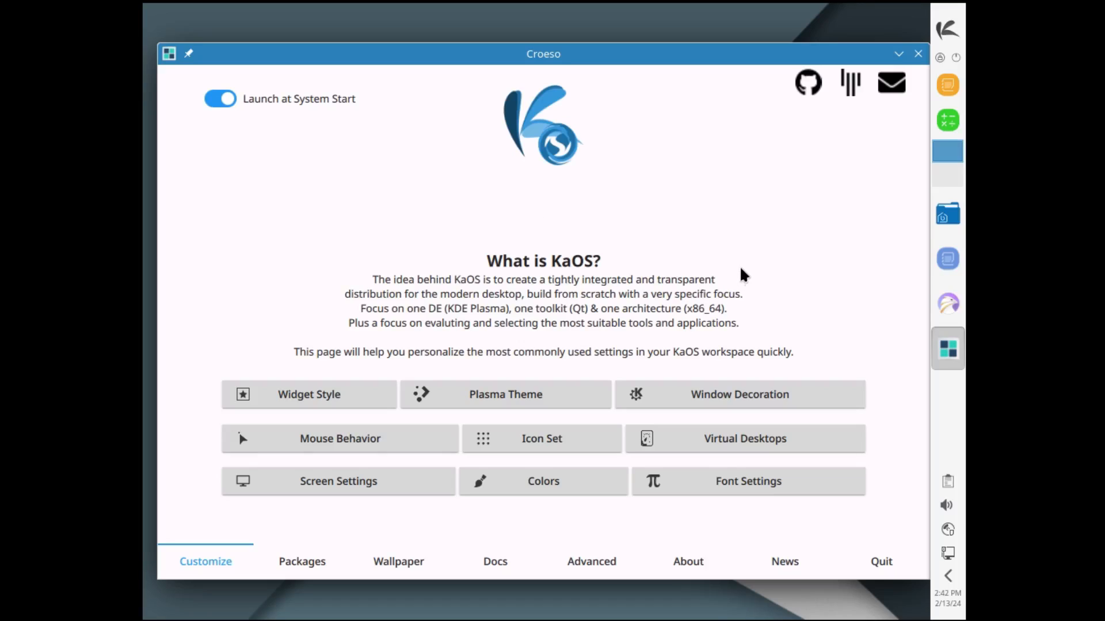
{"action": "mouse_move", "coordinate": [722, 219]}
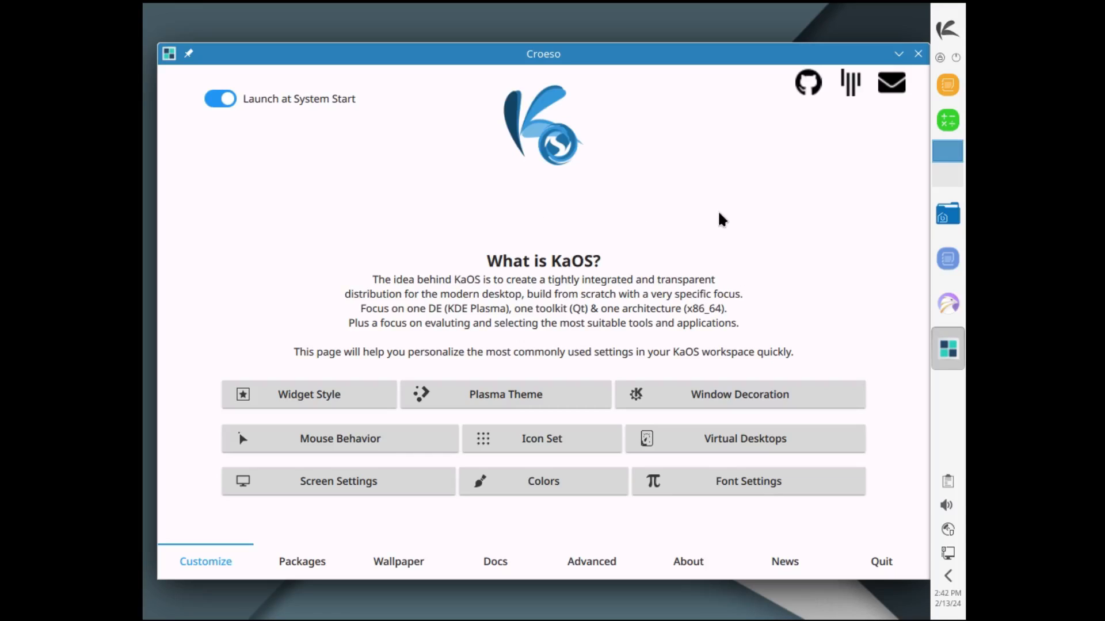
{"action": "mouse_move", "coordinate": [948, 32]}
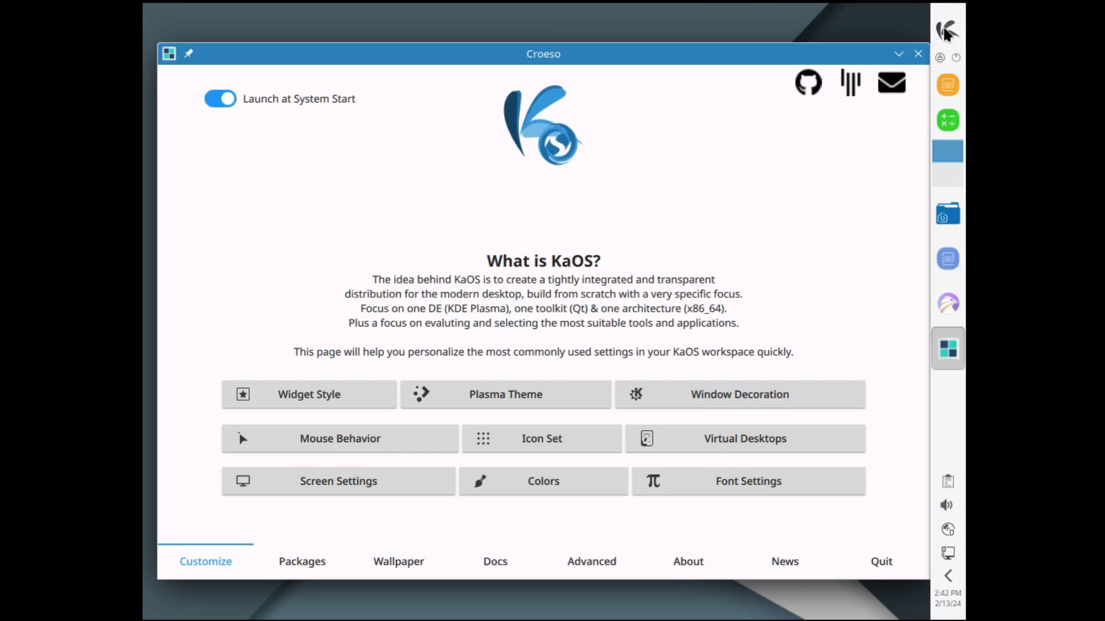
Step: Open Display & Monitor settings from the application launcher
{"action": "left_click", "coordinate": [948, 29]}
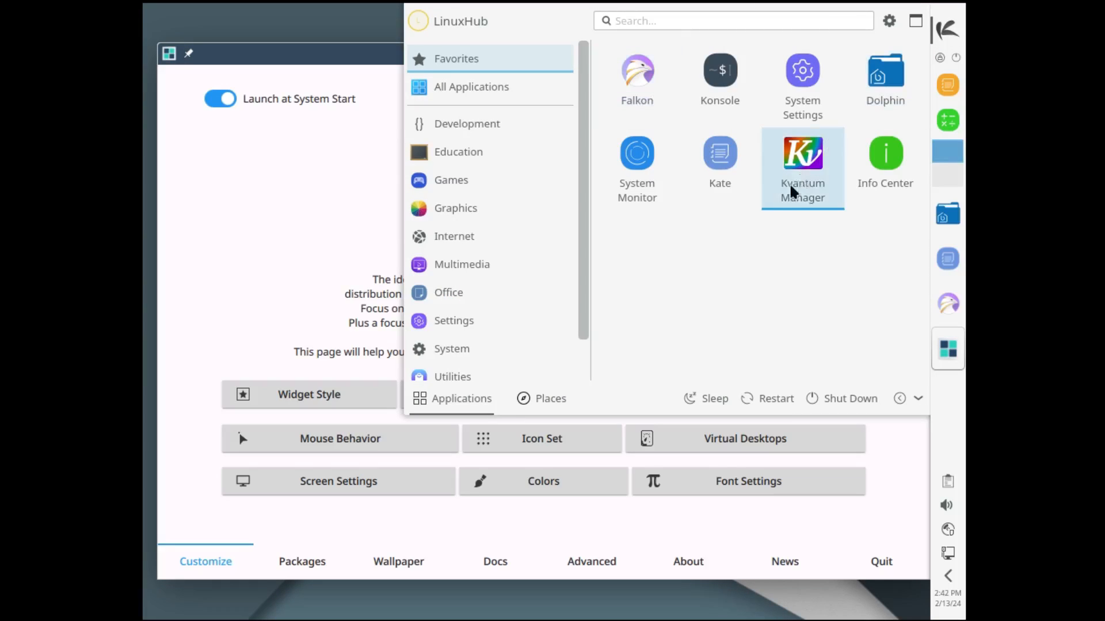
{"action": "mouse_move", "coordinate": [801, 81]}
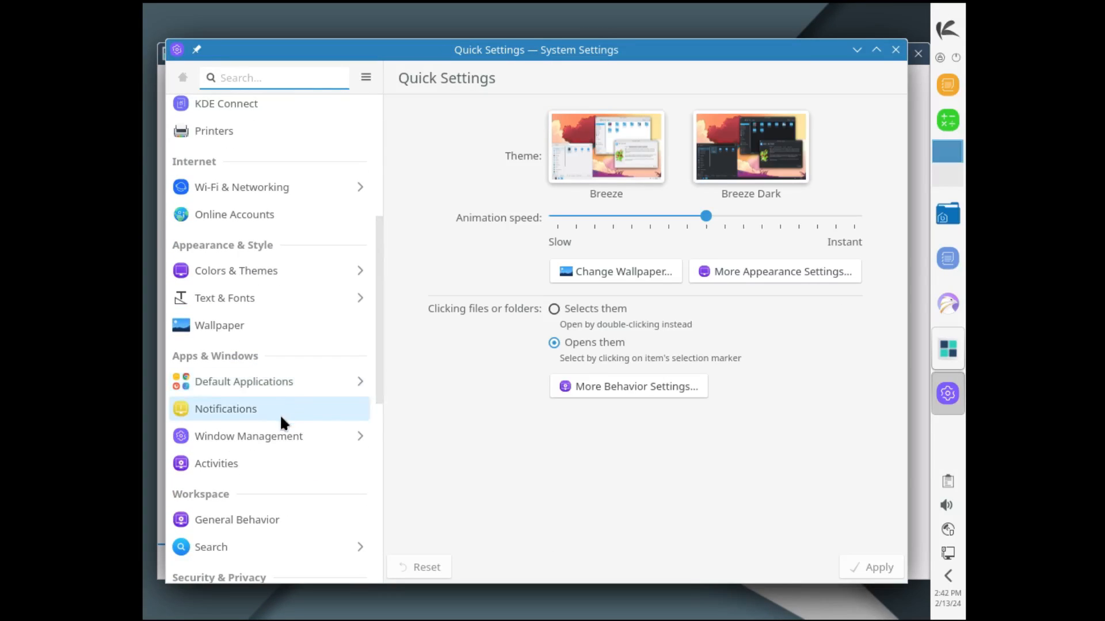
{"action": "scroll", "scroll_direction": "down", "scroll_amount": 3}
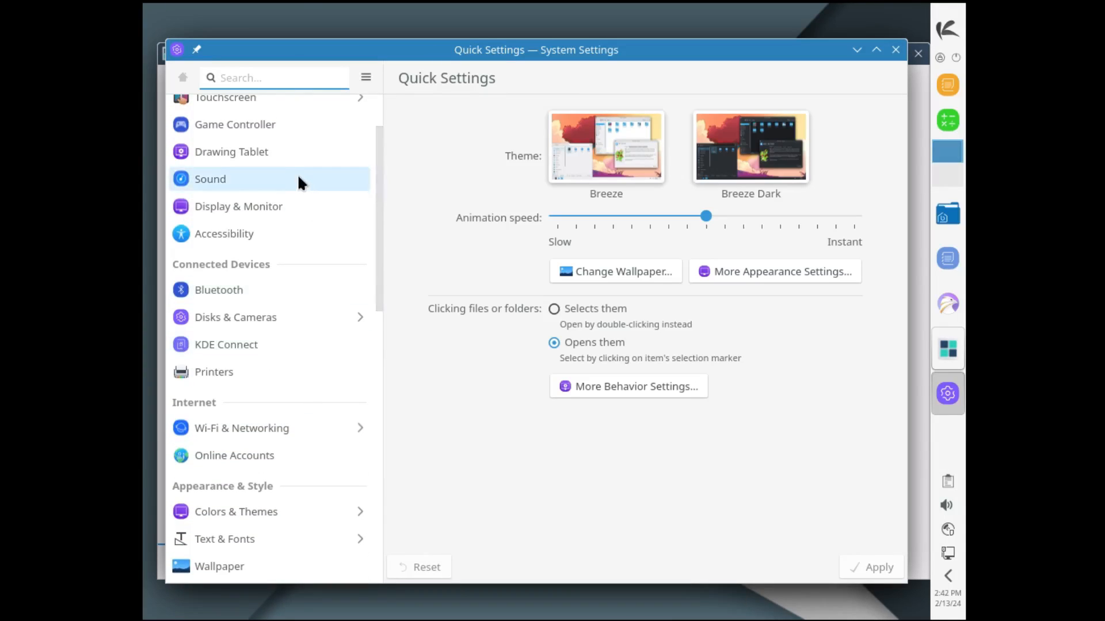
{"action": "left_click", "coordinate": [238, 206]}
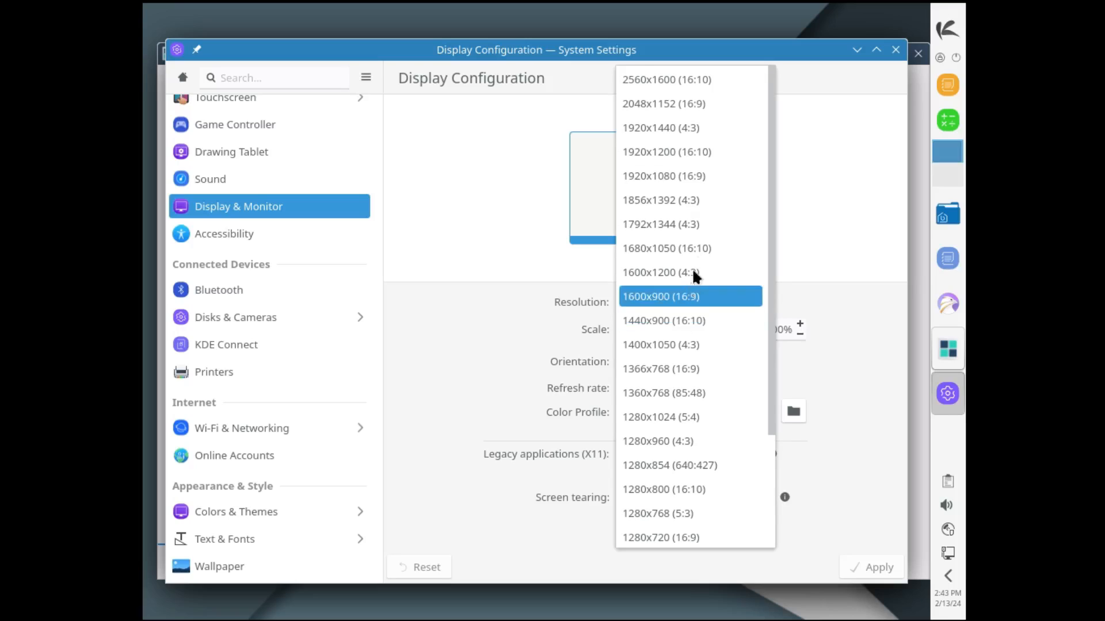
Step: Apply a 1920x1080 resolution, then check the resolution list after it reverts
{"action": "left_click", "coordinate": [660, 176]}
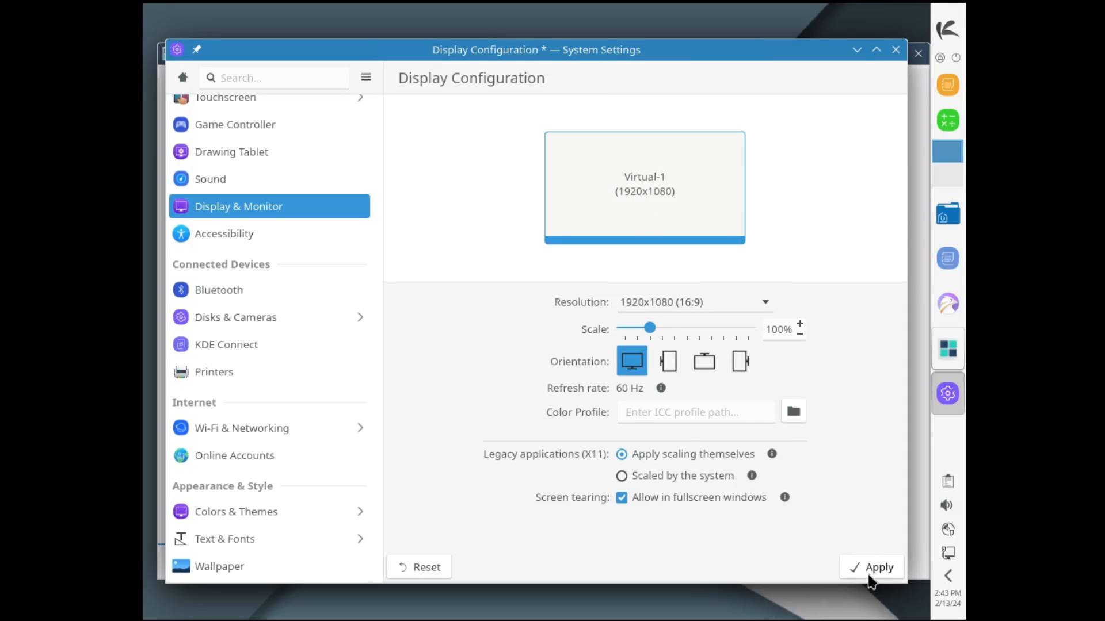
{"action": "left_click", "coordinate": [879, 567]}
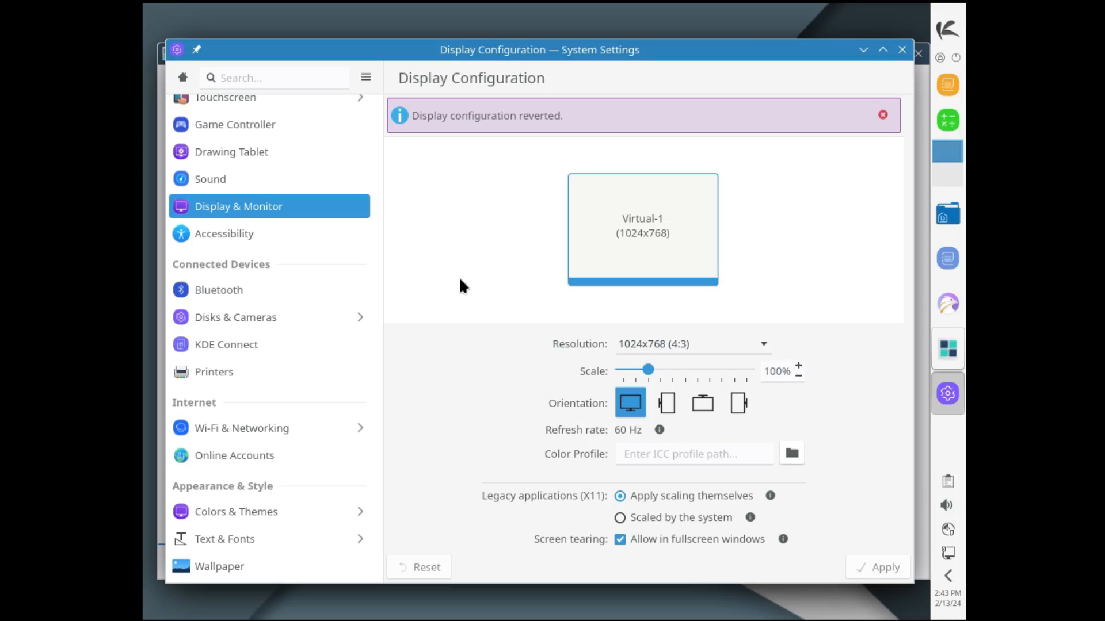
{"action": "mouse_move", "coordinate": [414, 119]}
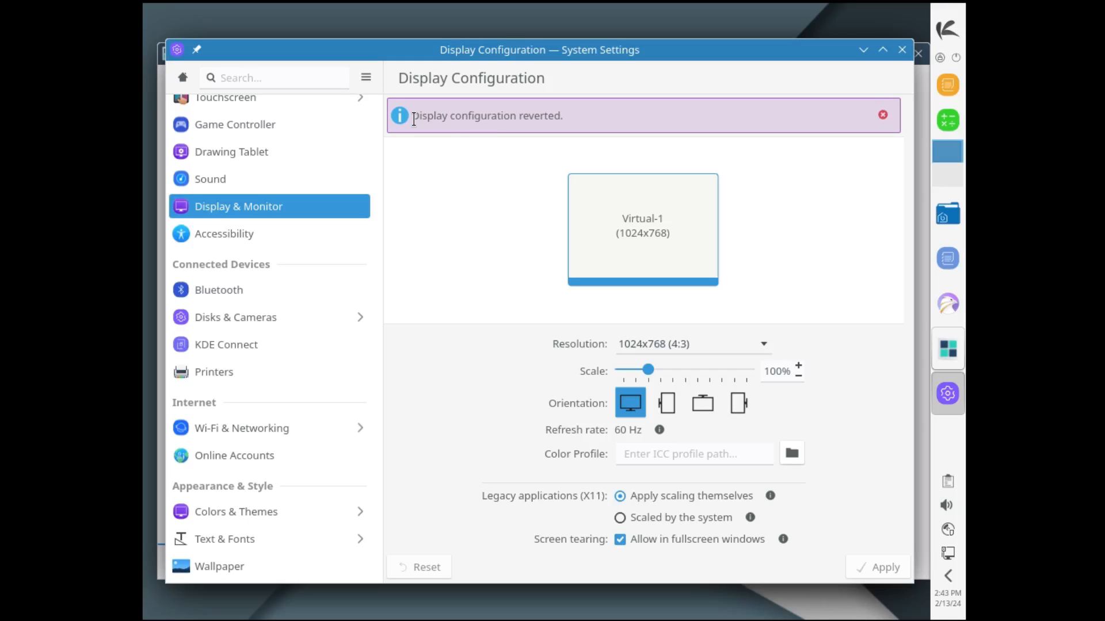
{"action": "mouse_move", "coordinate": [852, 247]}
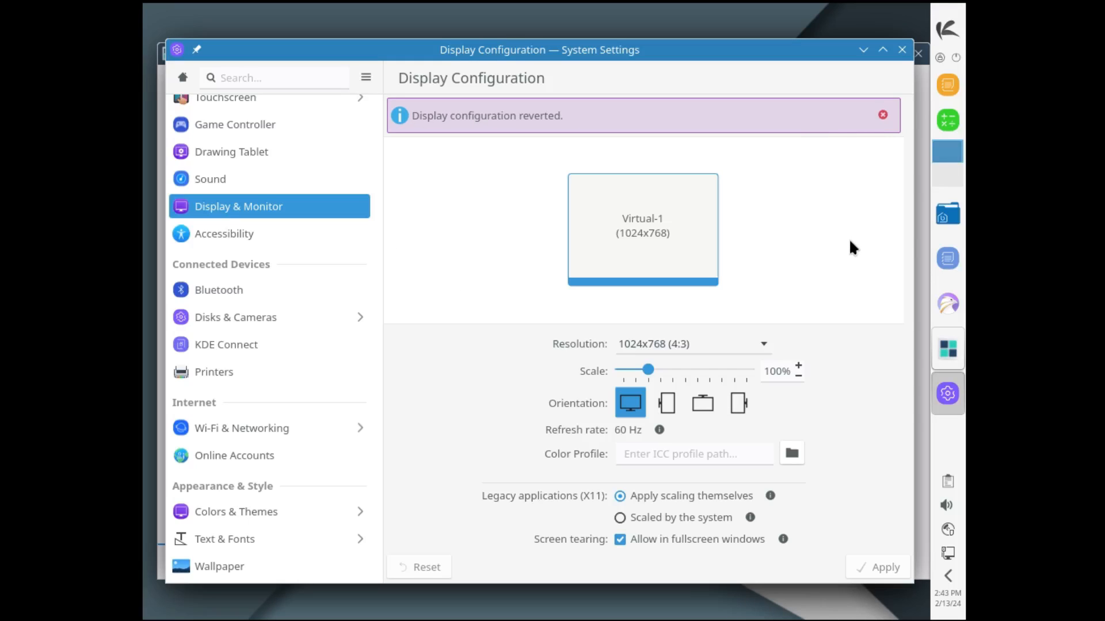
{"action": "left_click", "coordinate": [690, 345]}
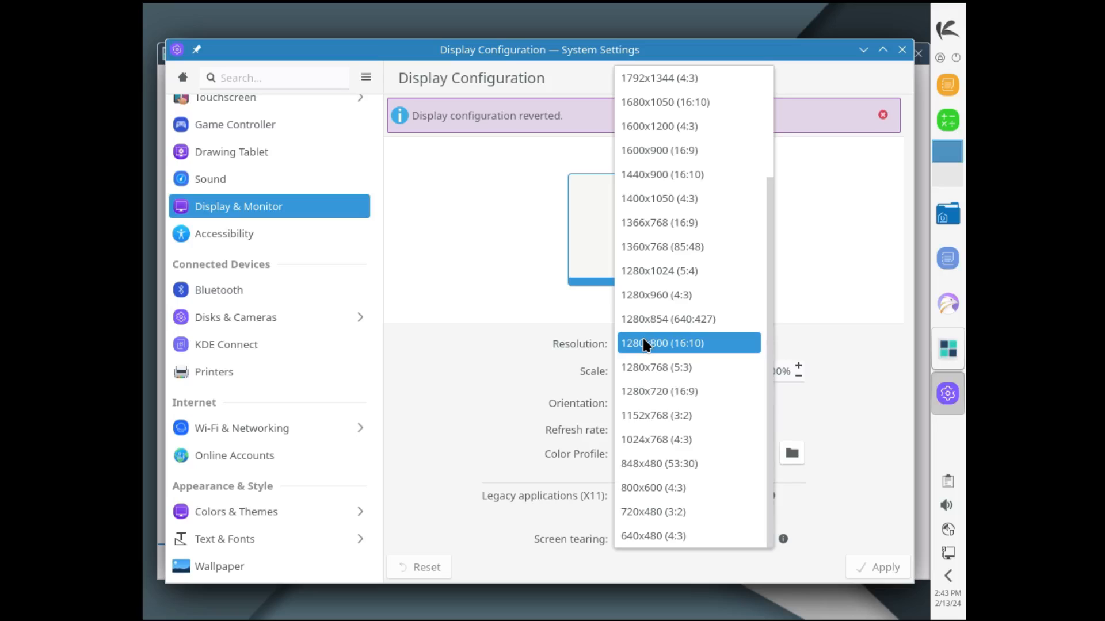
{"action": "mouse_move", "coordinate": [683, 246]}
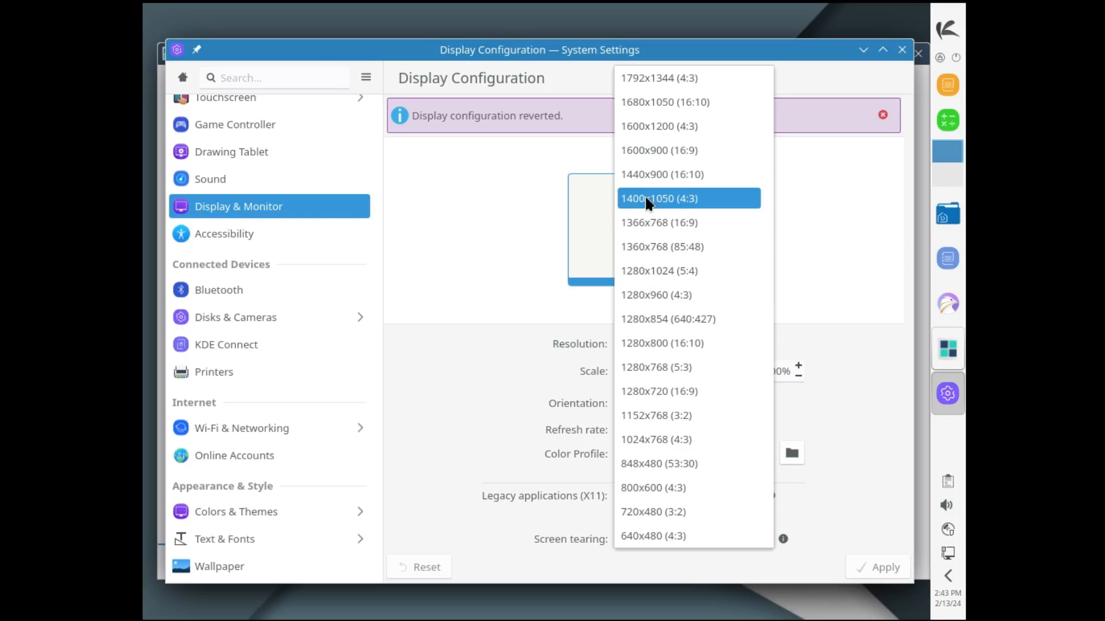
{"action": "mouse_move", "coordinate": [675, 204]}
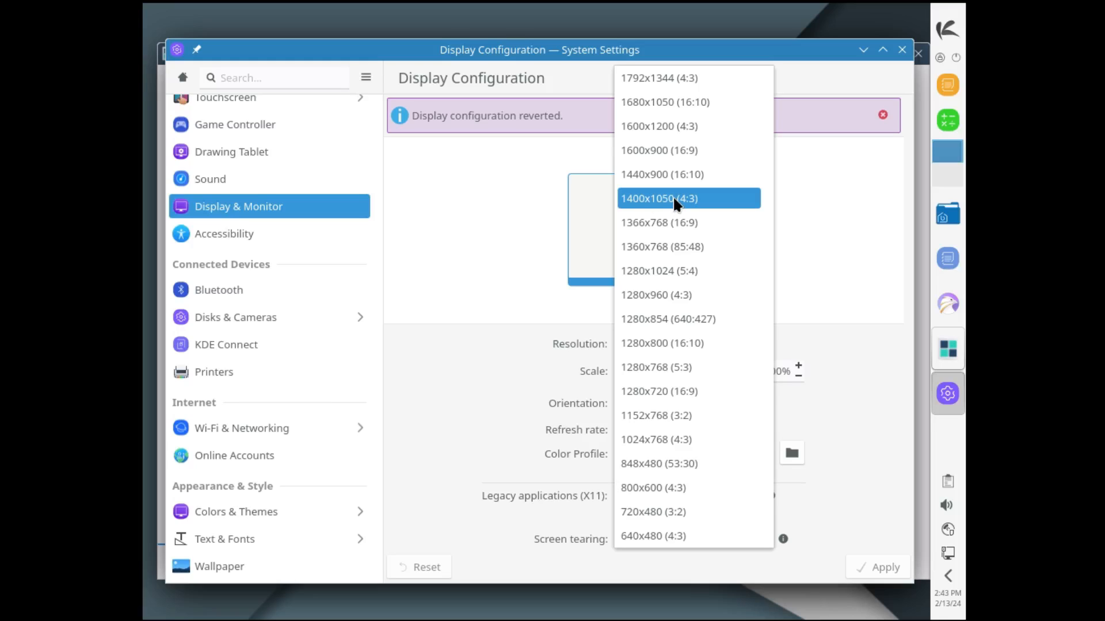
{"action": "left_click", "coordinate": [658, 222]}
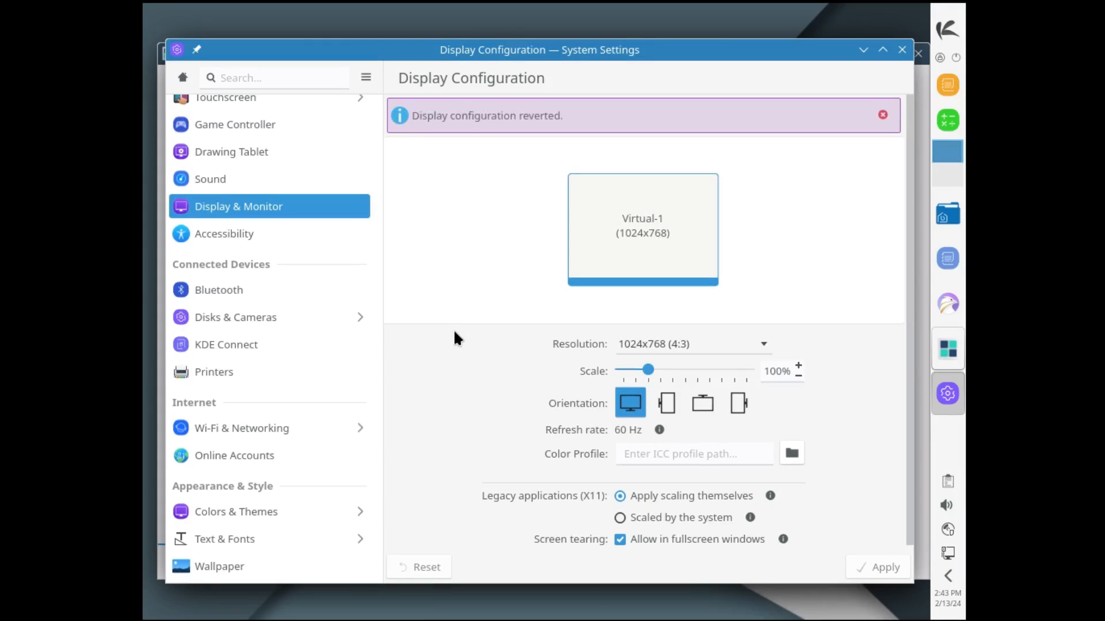
{"action": "mouse_move", "coordinate": [810, 328]}
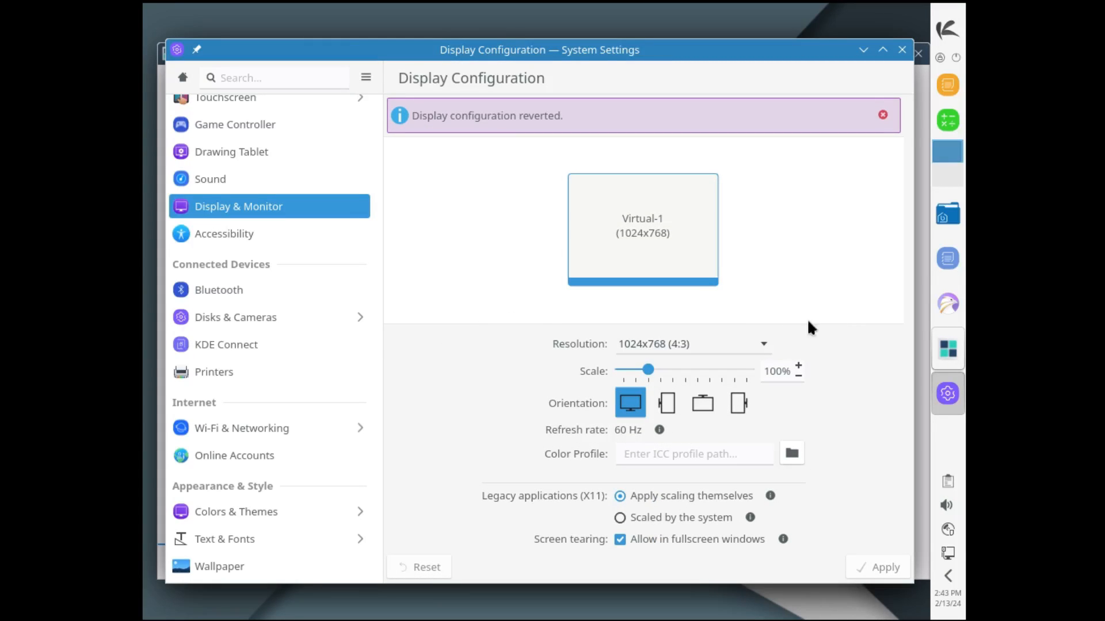
{"action": "mouse_move", "coordinate": [858, 436]}
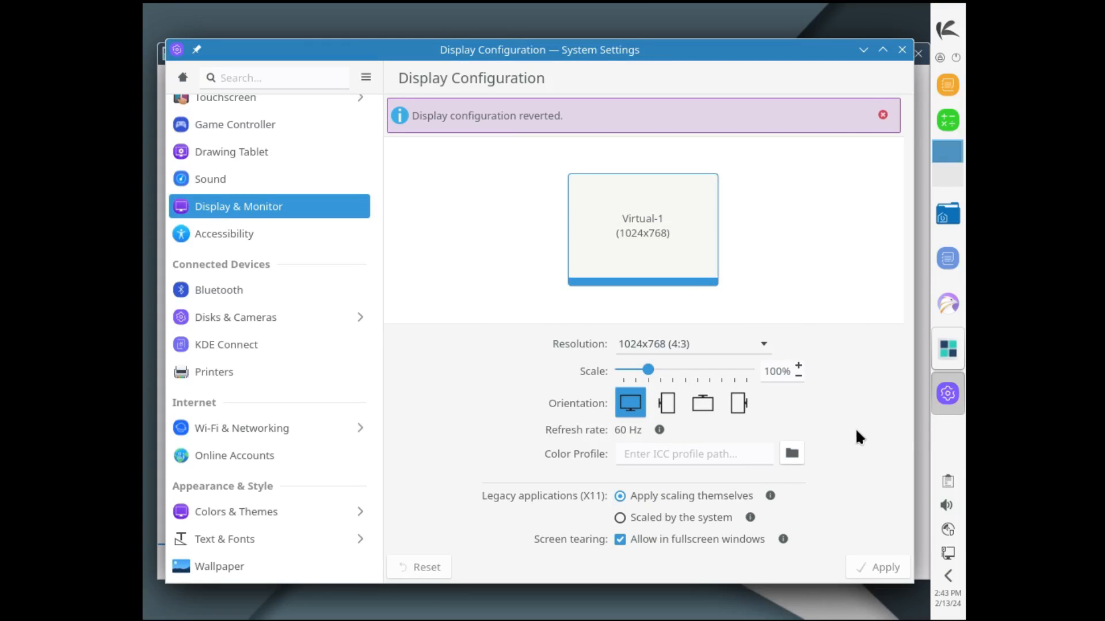
{"action": "mouse_move", "coordinate": [805, 484]}
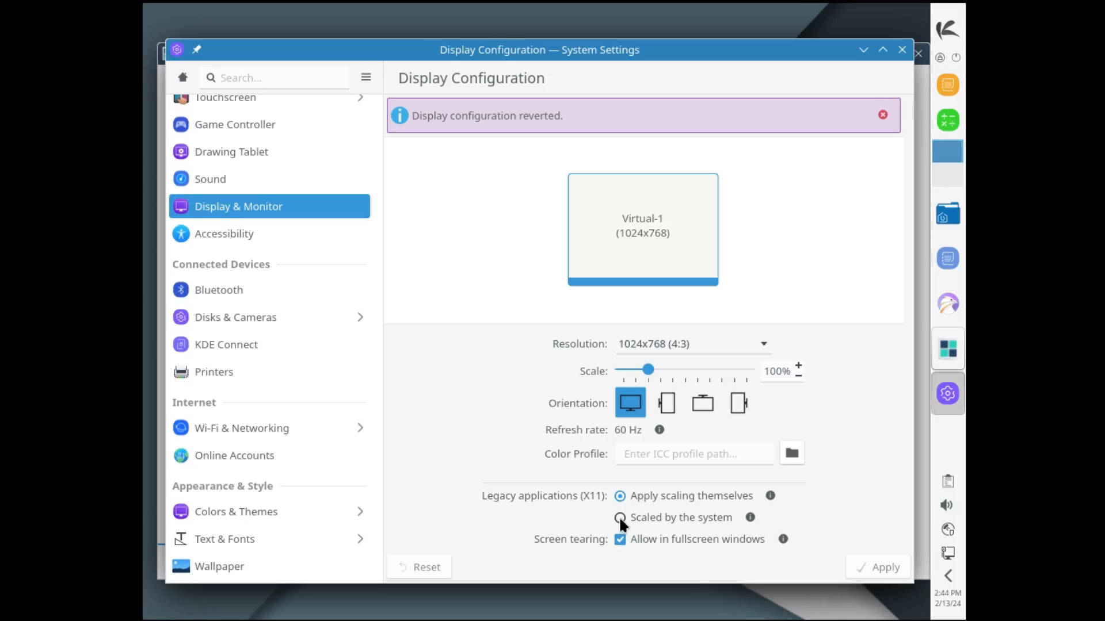
Step: Enable system scaling for legacy X11 apps, apply and keep 1920x1080, then close settings
{"action": "left_click", "coordinate": [619, 517]}
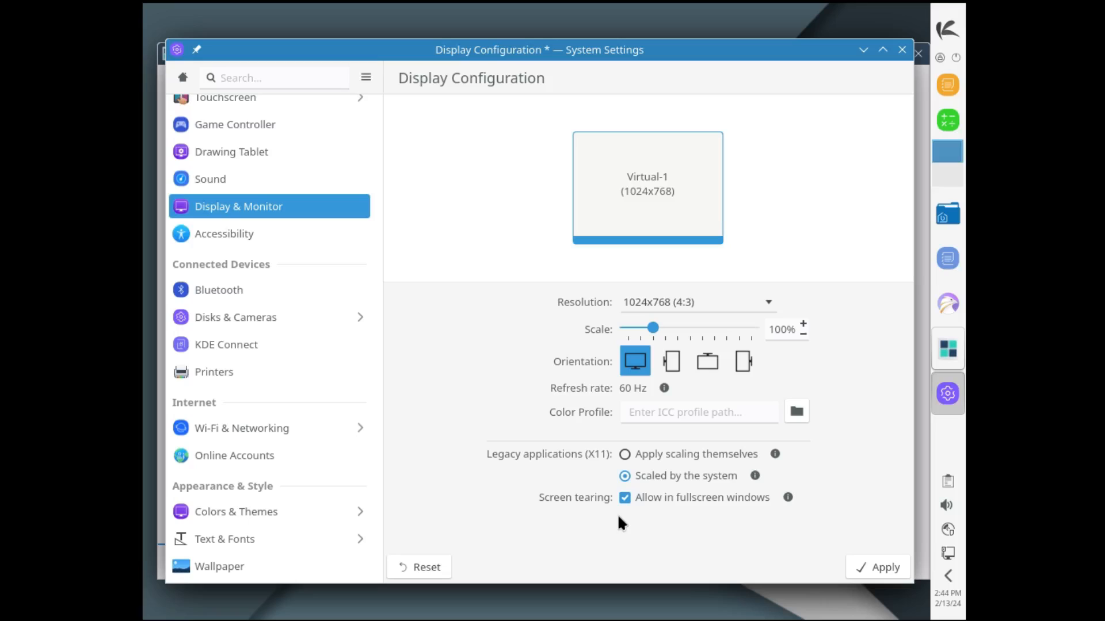
{"action": "mouse_move", "coordinate": [574, 507]}
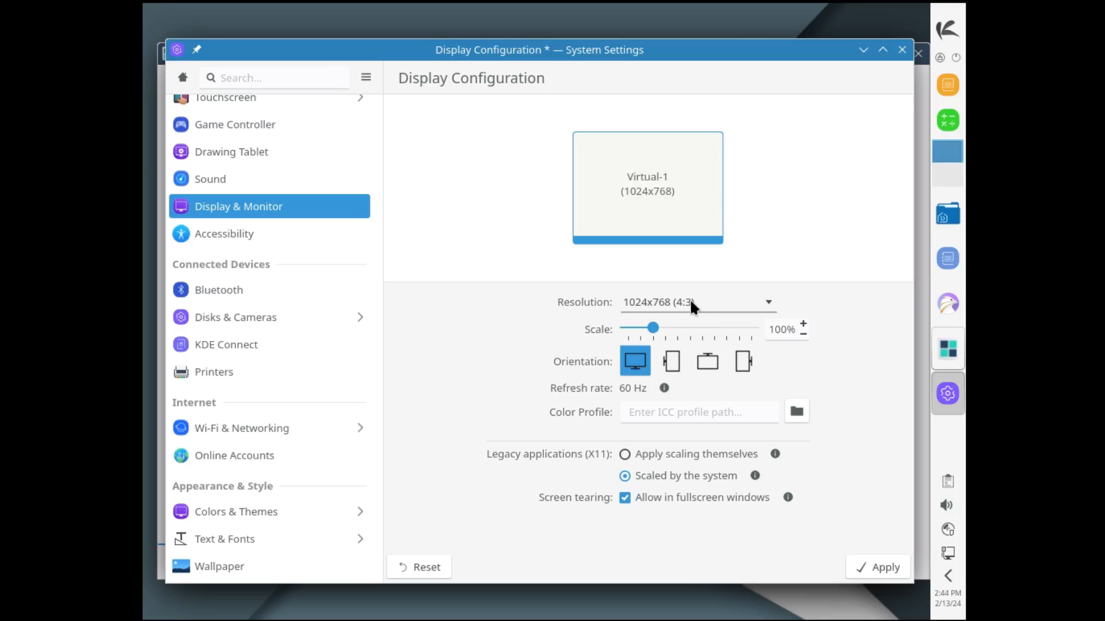
{"action": "left_click", "coordinate": [696, 302]}
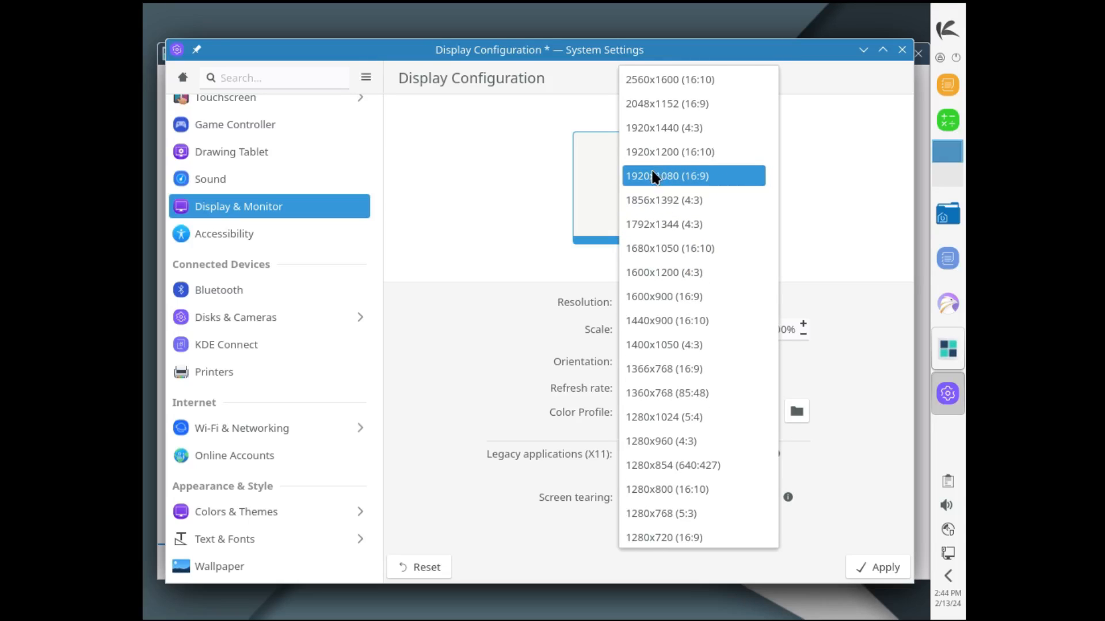
{"action": "left_click", "coordinate": [666, 176]}
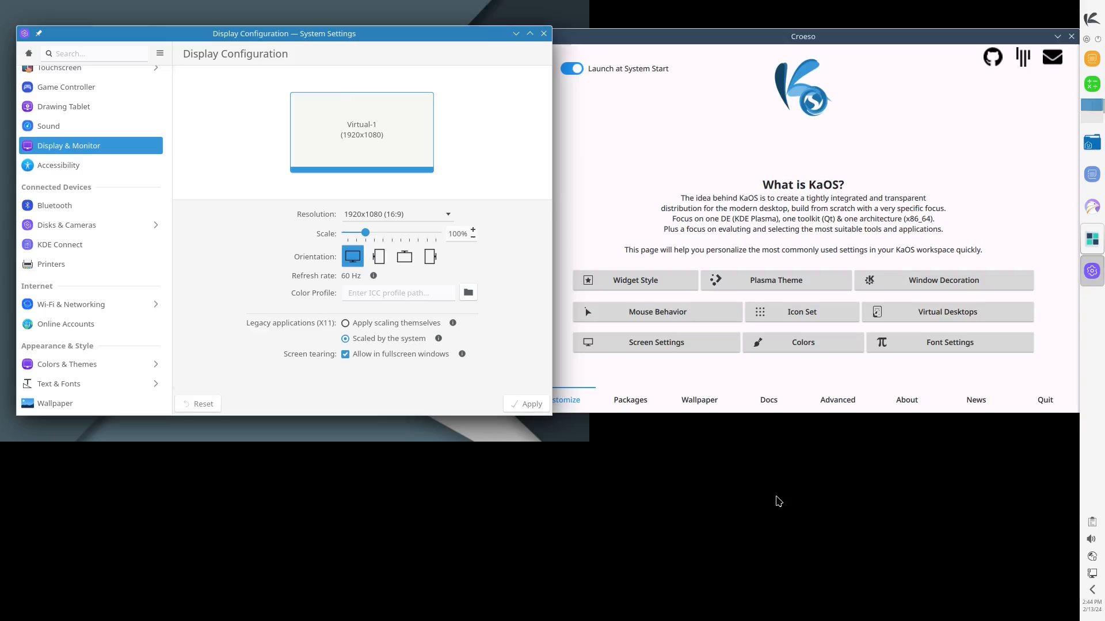
{"action": "left_click", "coordinate": [525, 404]}
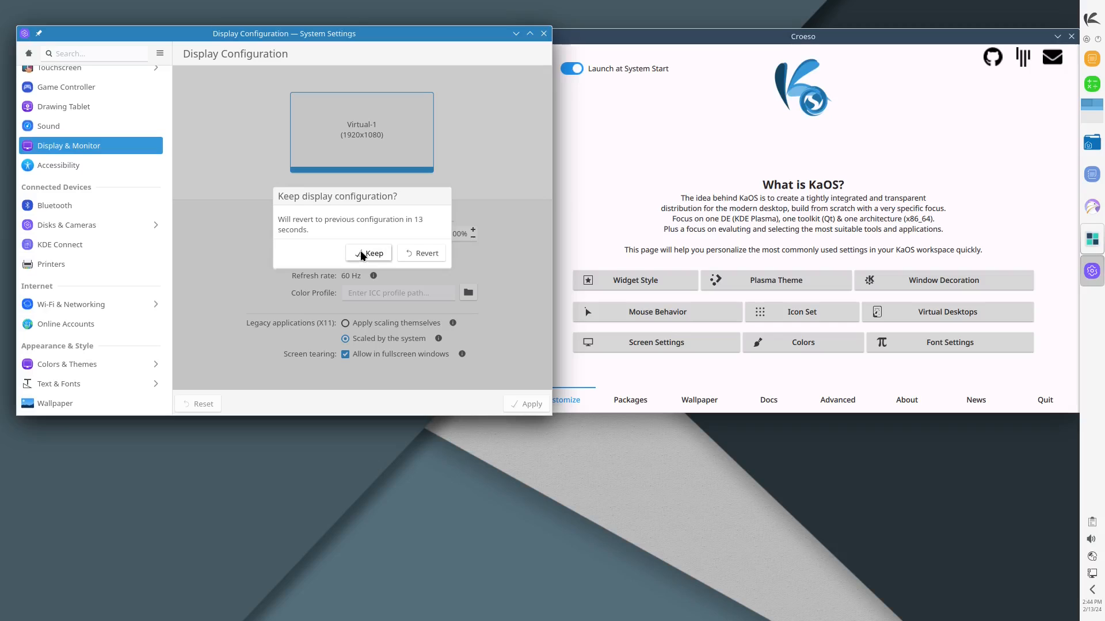
{"action": "left_click", "coordinate": [369, 253]}
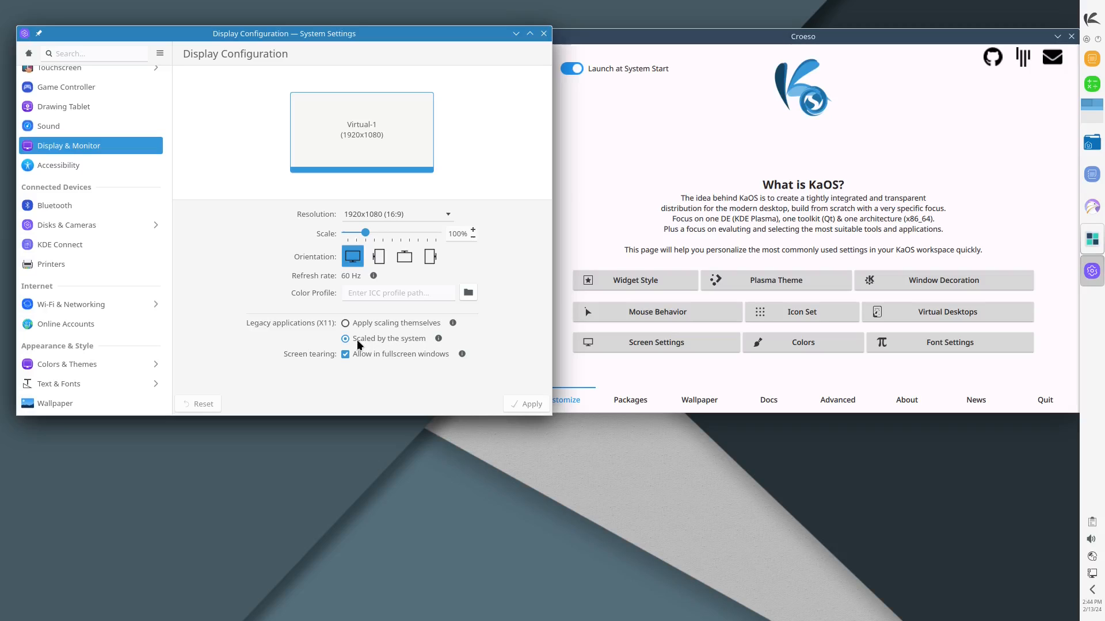
{"action": "mouse_move", "coordinate": [581, 83]}
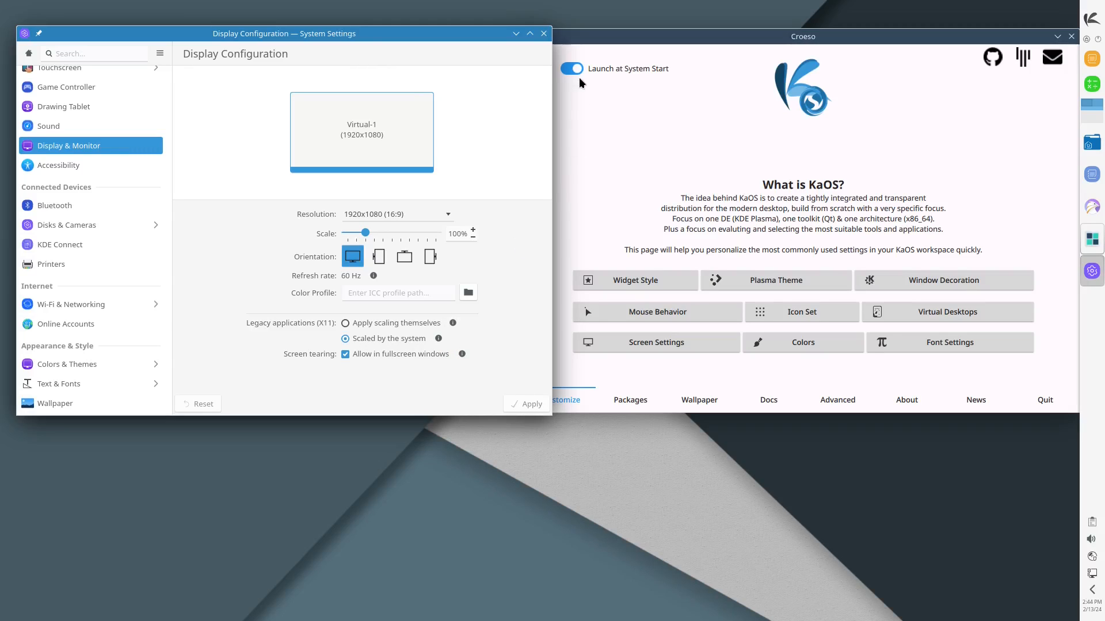
{"action": "left_click", "coordinate": [542, 33]}
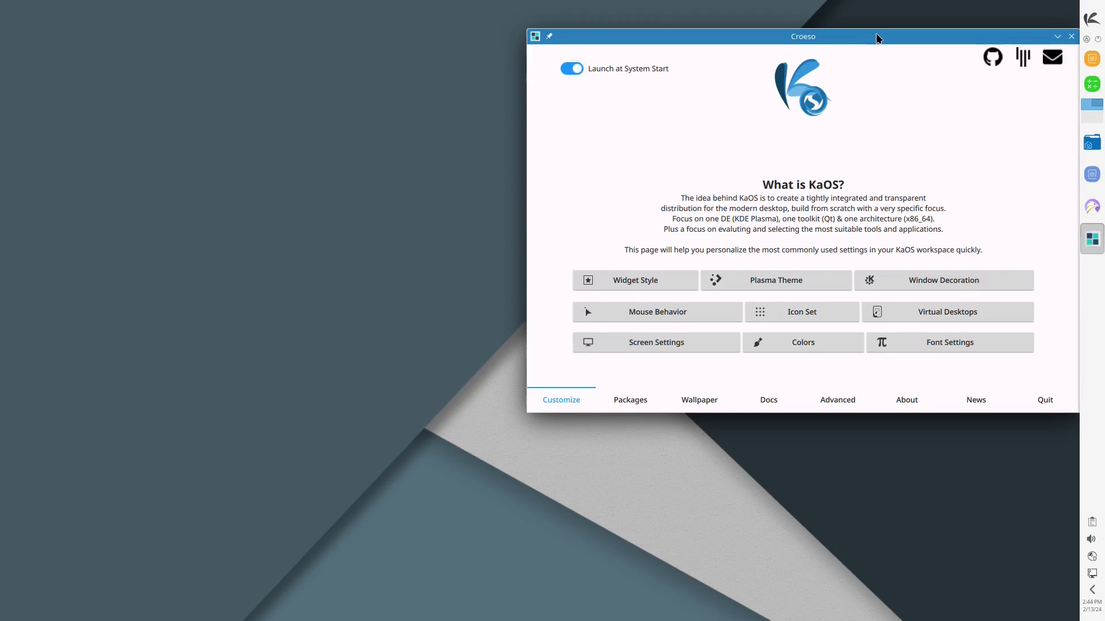
Step: Centre the Croeso window, turn off Launch at System Start, and quit Croeso
{"action": "left_click_drag", "start_coordinate": [802, 36], "coordinate": [524, 139]}
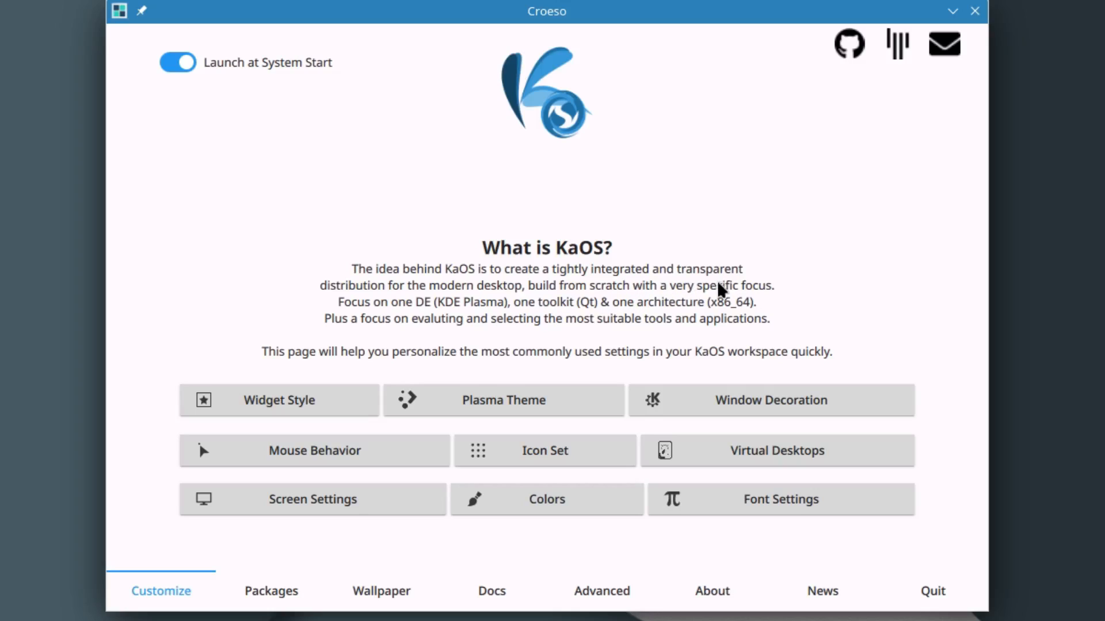
{"action": "mouse_move", "coordinate": [467, 308]}
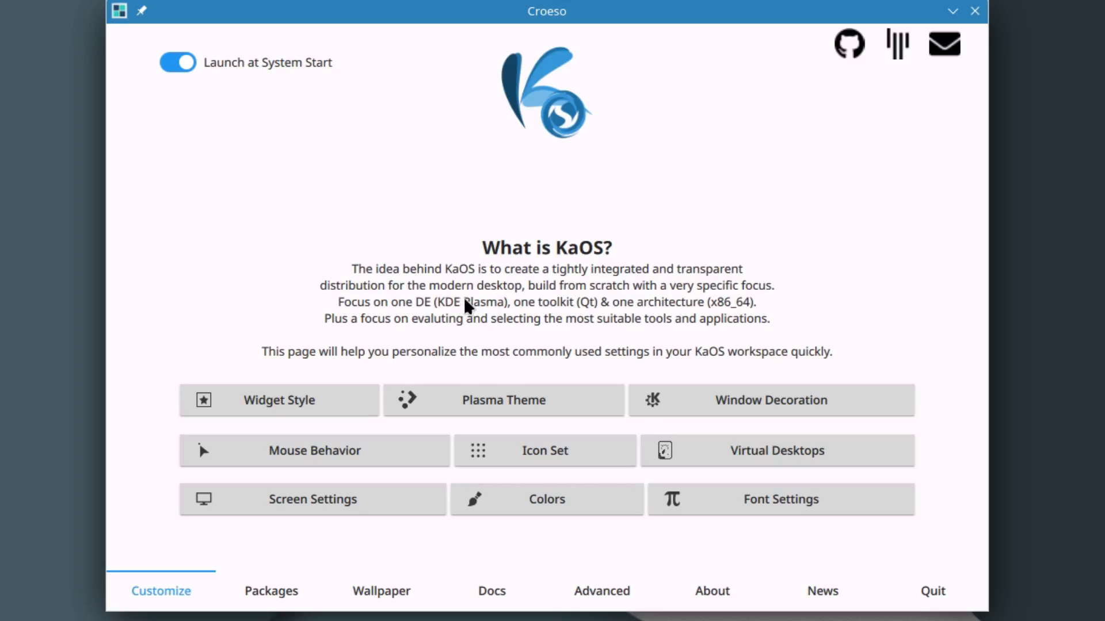
{"action": "mouse_move", "coordinate": [597, 311]}
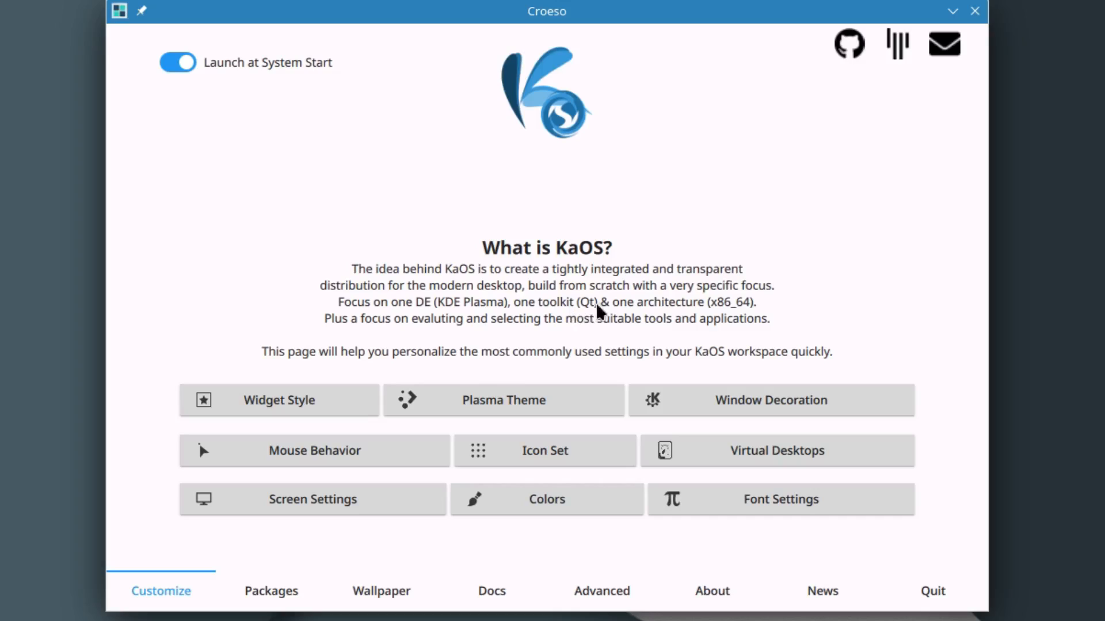
{"action": "mouse_move", "coordinate": [472, 341]}
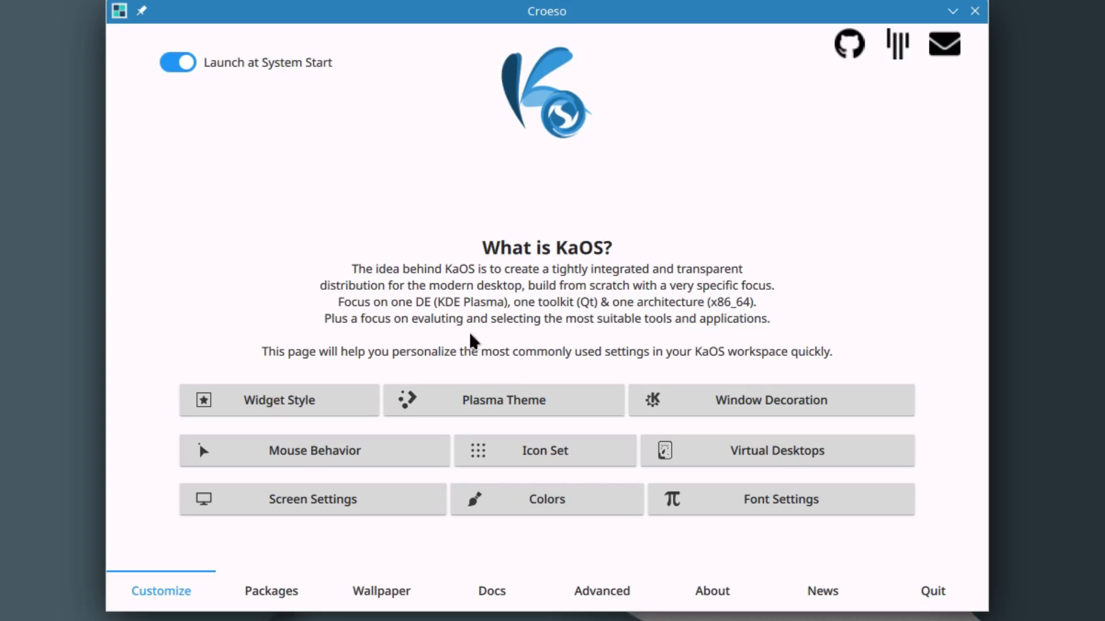
{"action": "mouse_move", "coordinate": [430, 323]}
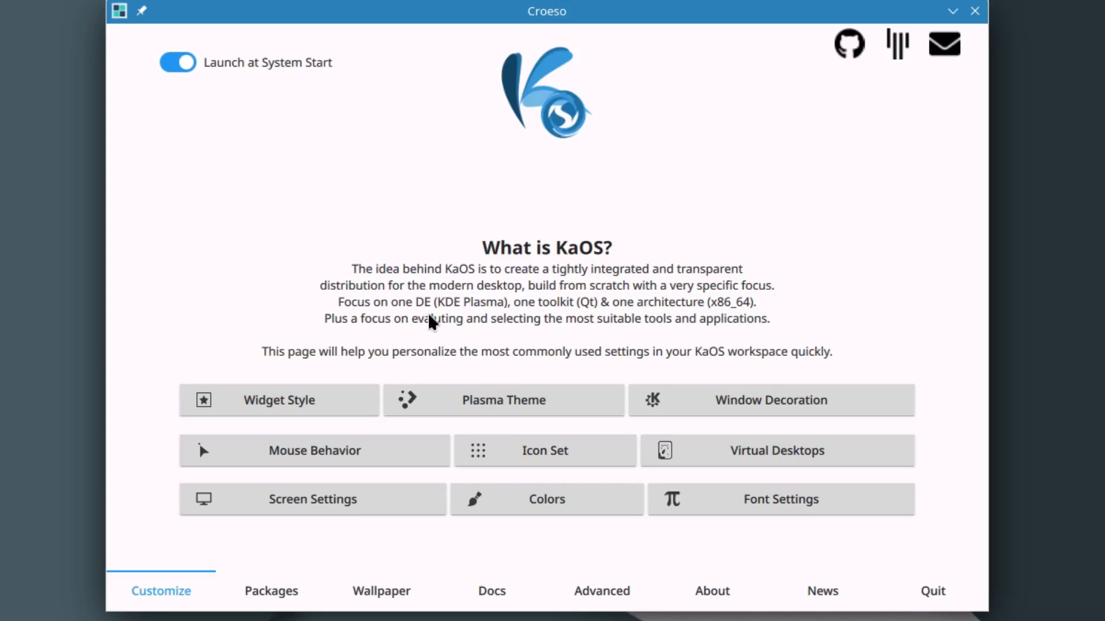
{"action": "mouse_move", "coordinate": [580, 324]}
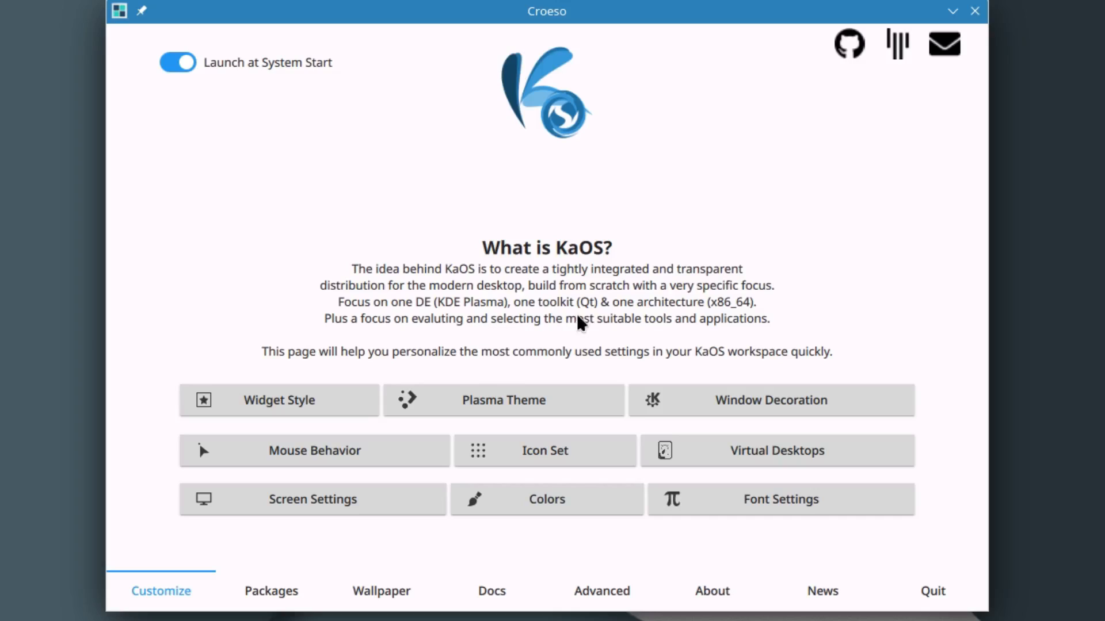
{"action": "mouse_move", "coordinate": [627, 322]}
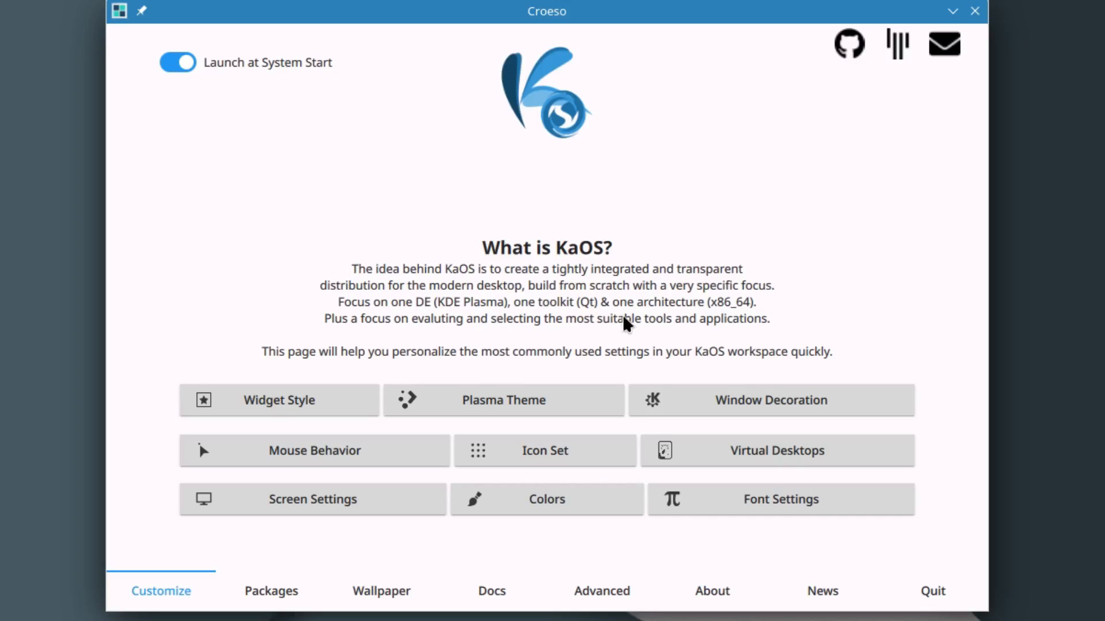
{"action": "mouse_move", "coordinate": [727, 324]}
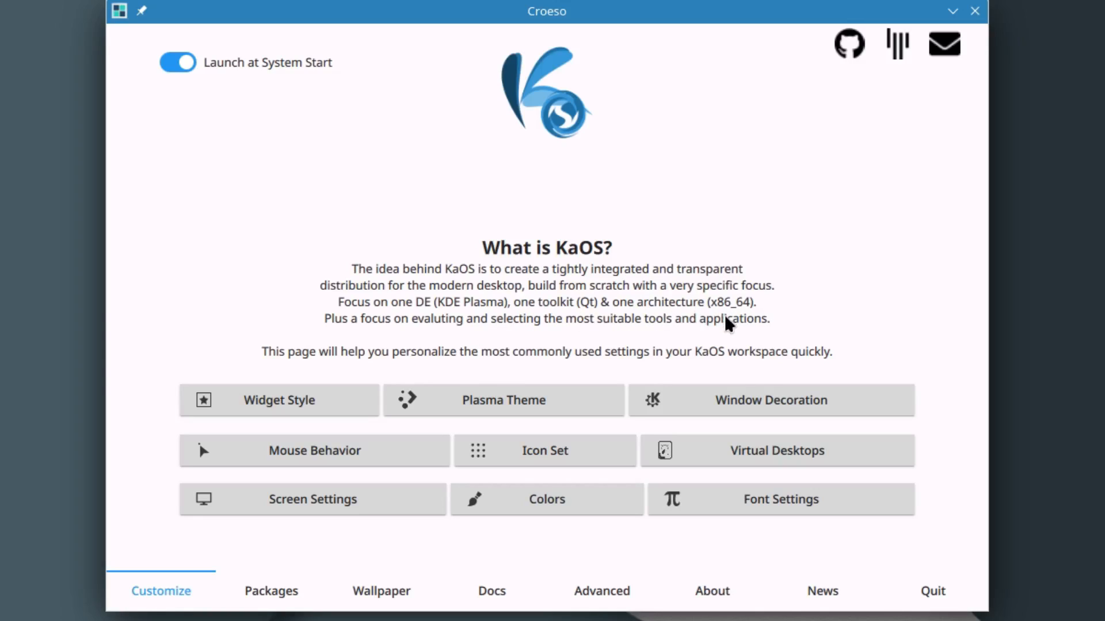
{"action": "mouse_move", "coordinate": [339, 344]}
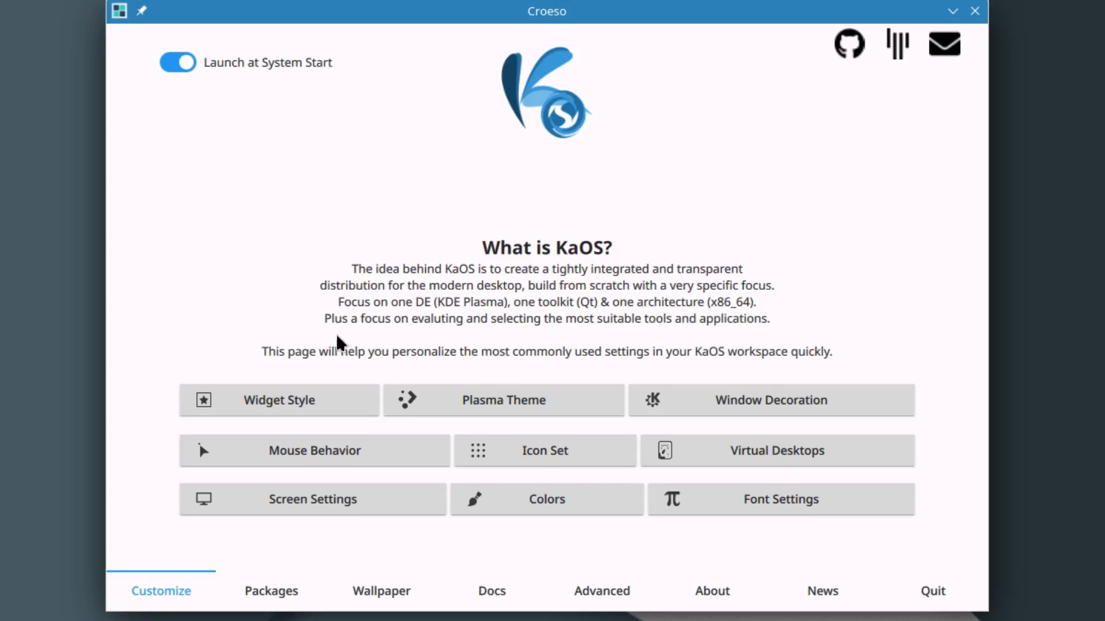
{"action": "mouse_move", "coordinate": [484, 332]}
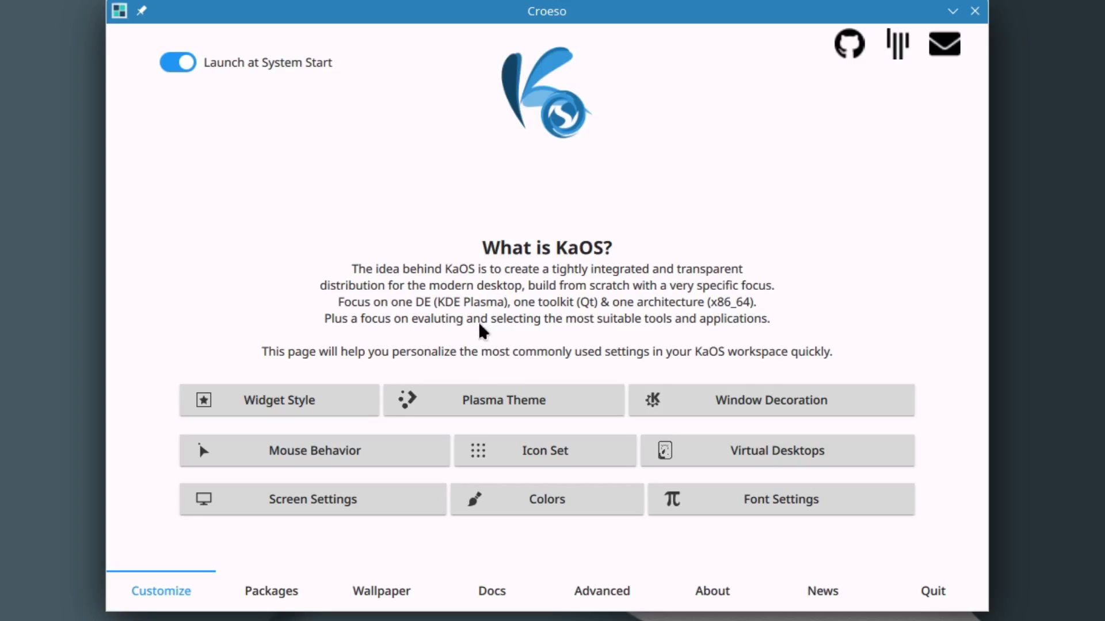
{"action": "mouse_move", "coordinate": [627, 352]}
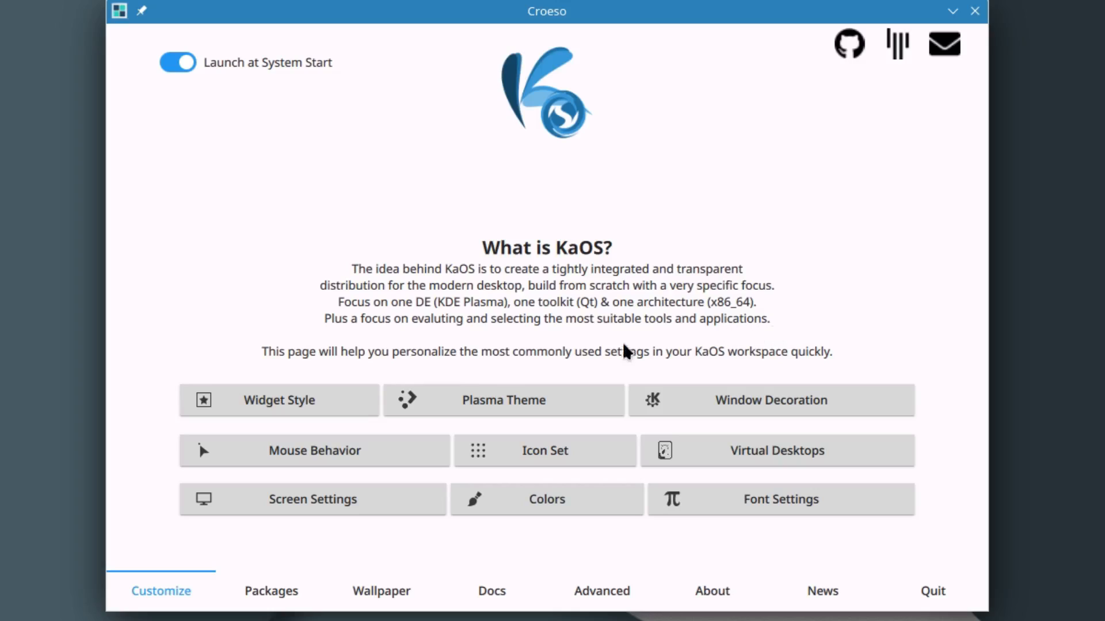
{"action": "mouse_move", "coordinate": [352, 377]}
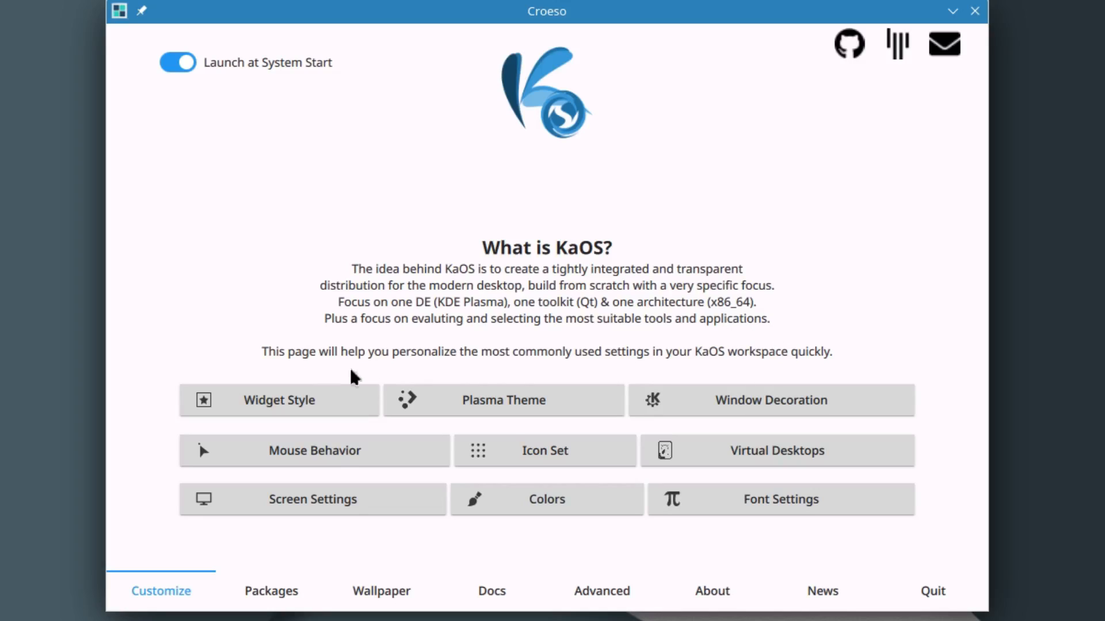
{"action": "mouse_move", "coordinate": [602, 377]}
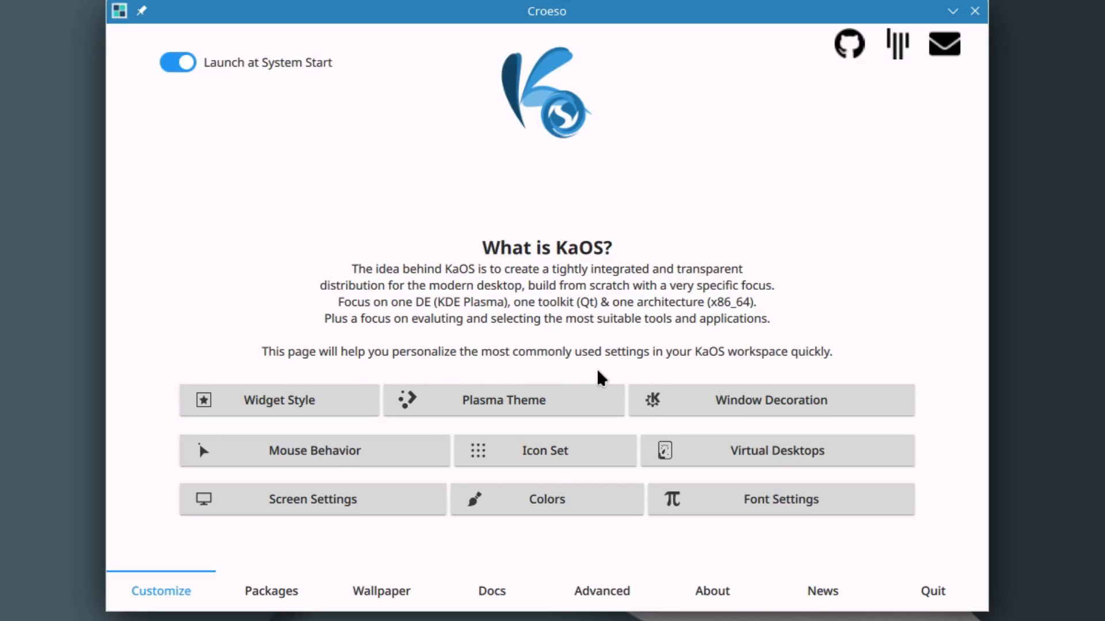
{"action": "mouse_move", "coordinate": [789, 370]}
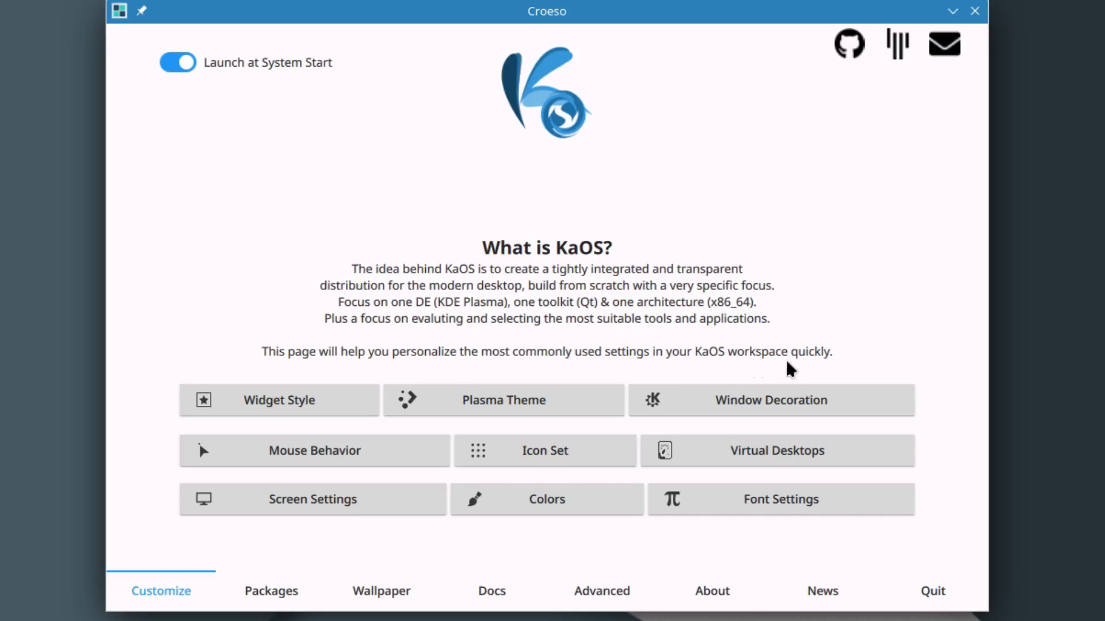
{"action": "mouse_move", "coordinate": [314, 451]}
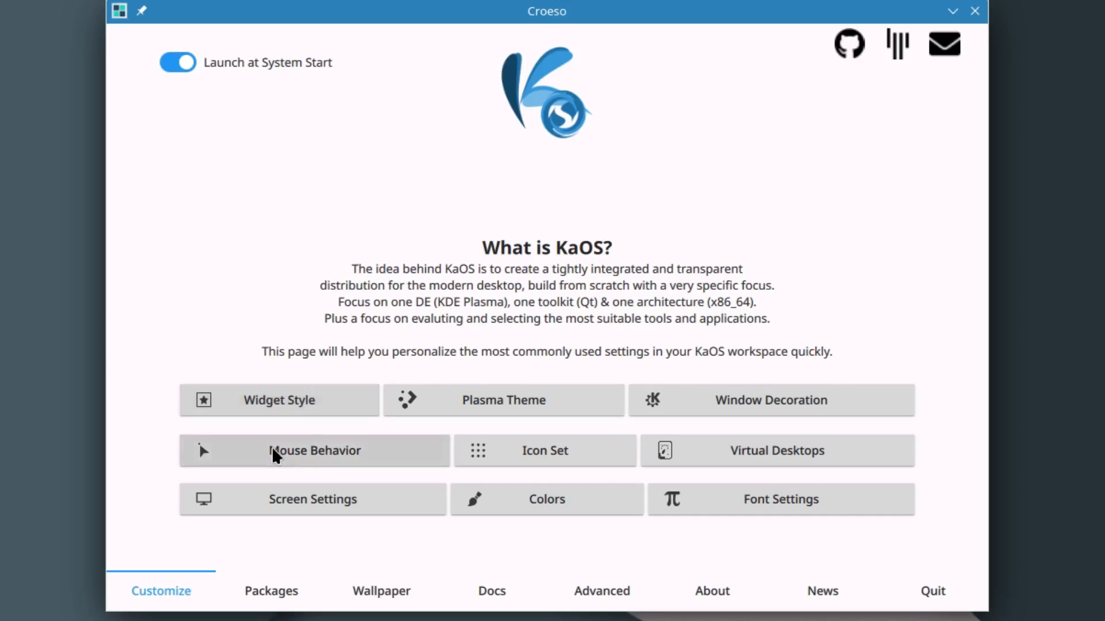
{"action": "mouse_move", "coordinate": [529, 406]}
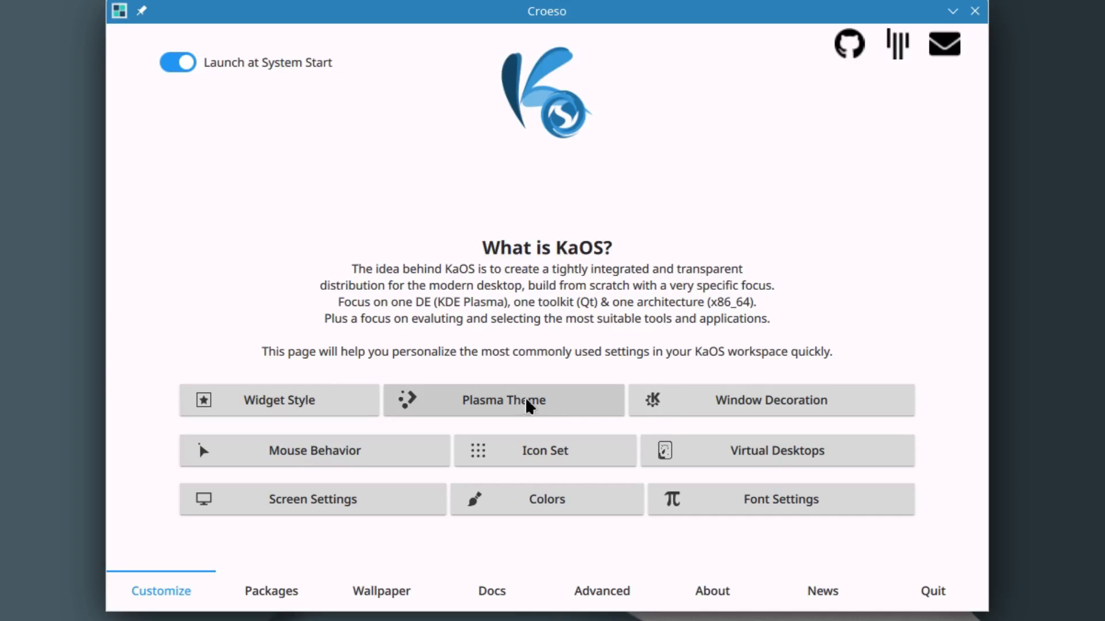
{"action": "mouse_move", "coordinate": [257, 458]}
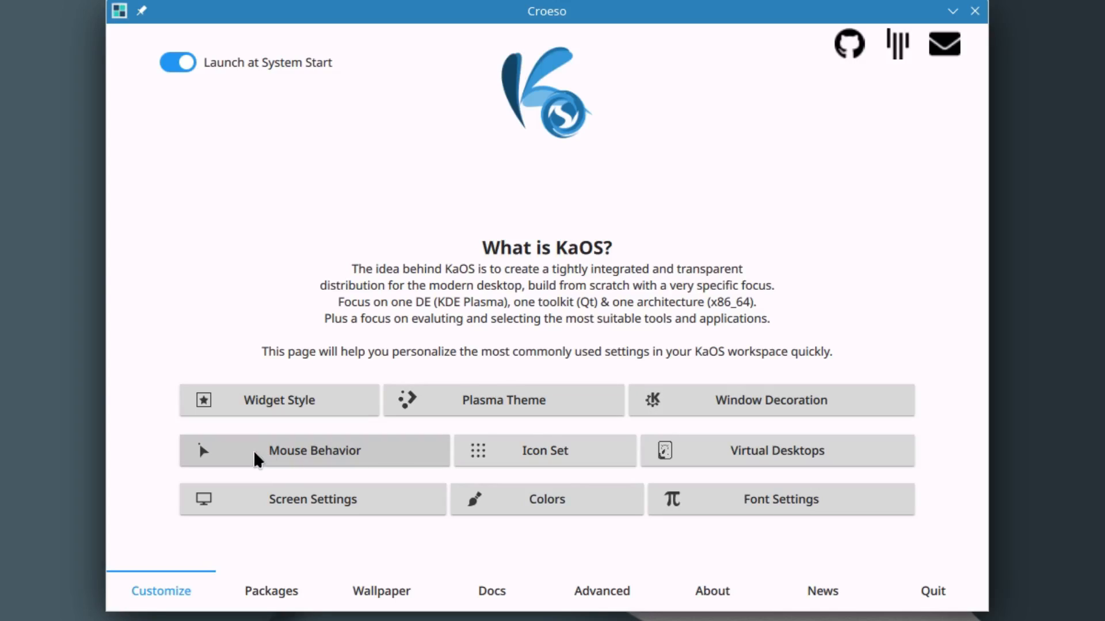
{"action": "mouse_move", "coordinate": [717, 461]}
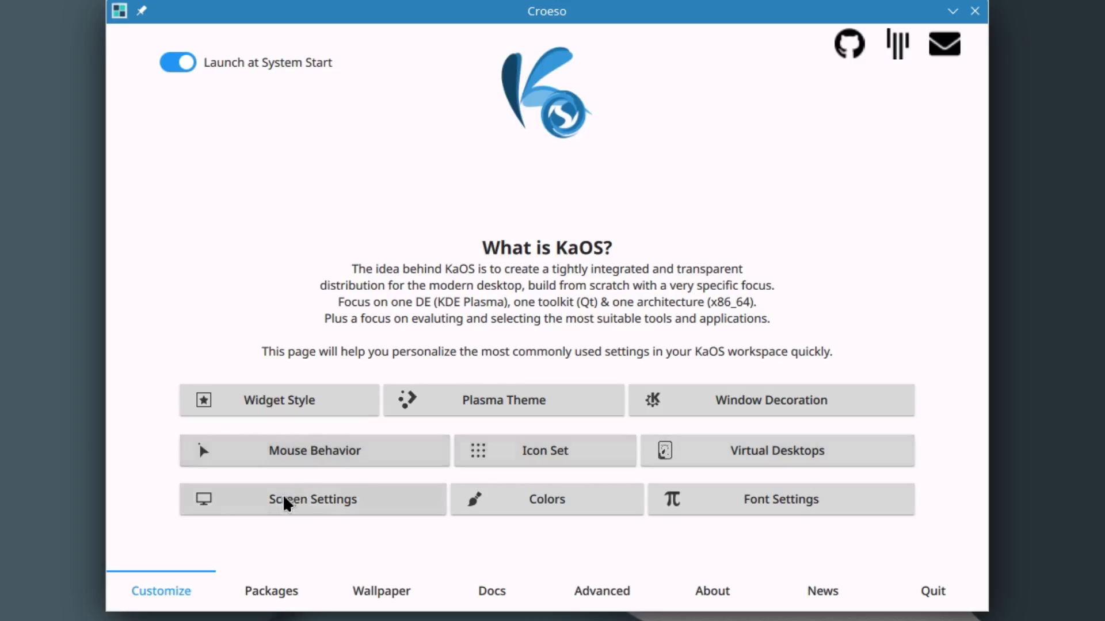
{"action": "mouse_move", "coordinate": [574, 497]}
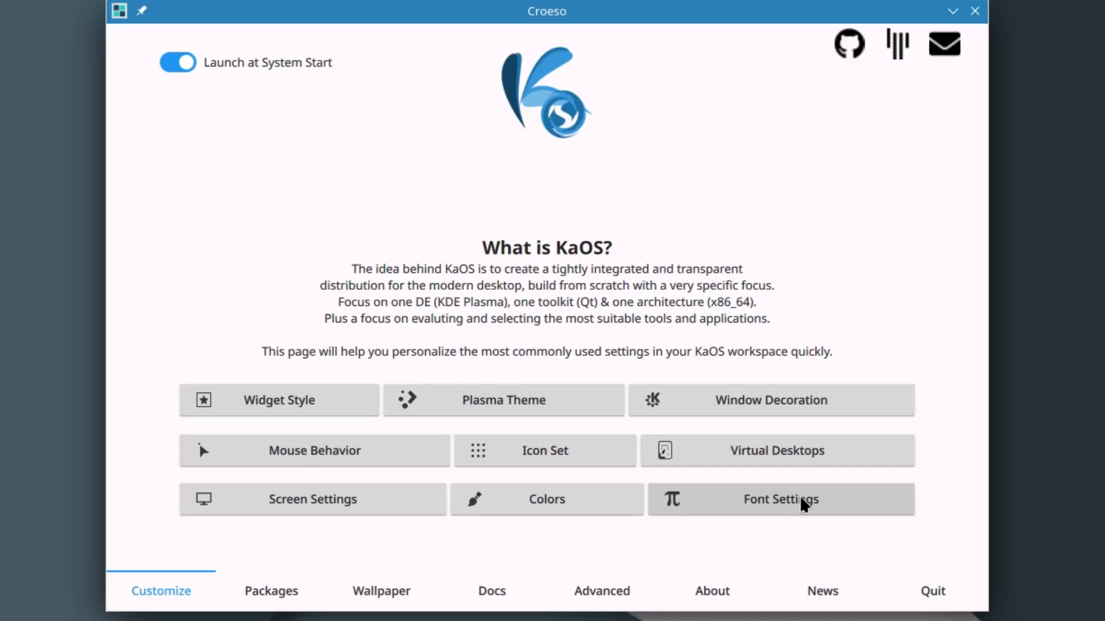
{"action": "mouse_move", "coordinate": [162, 568]}
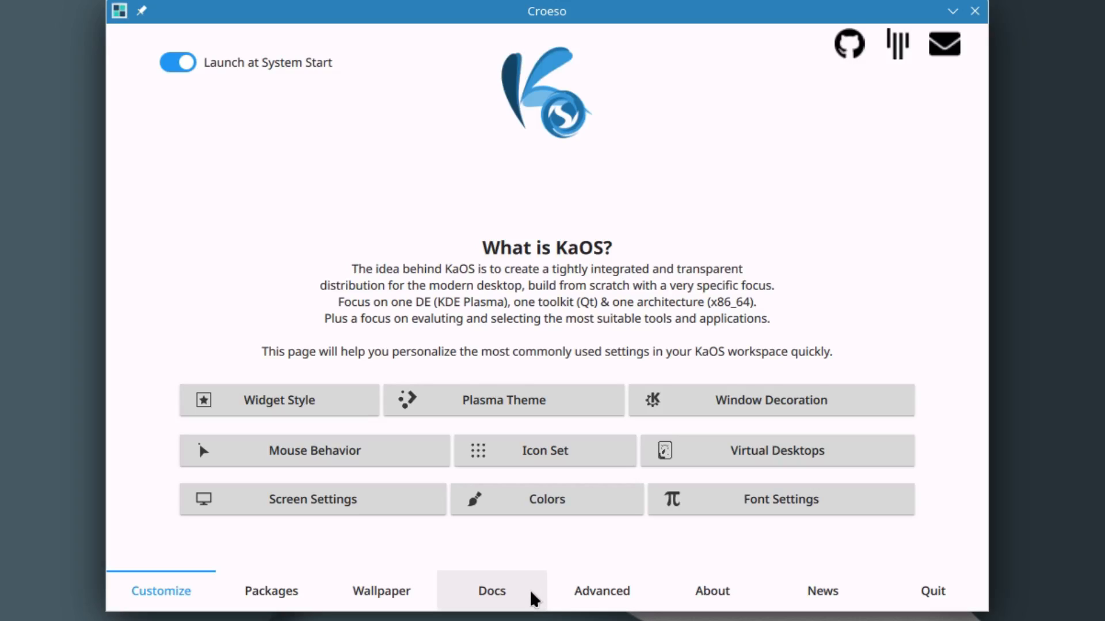
{"action": "mouse_move", "coordinate": [711, 591]}
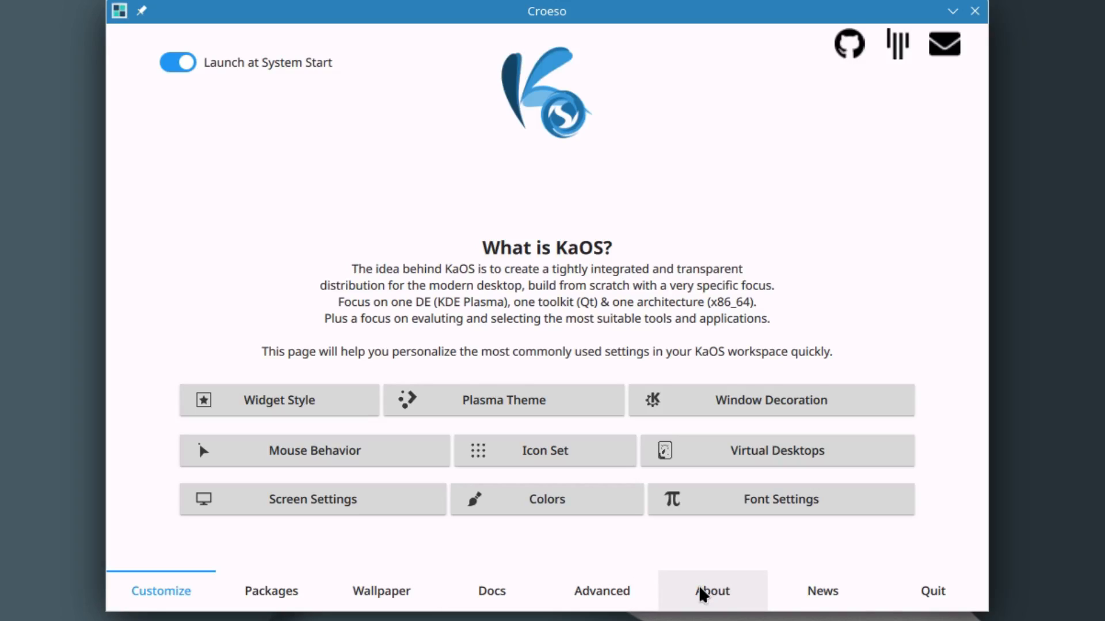
{"action": "mouse_move", "coordinate": [932, 591]}
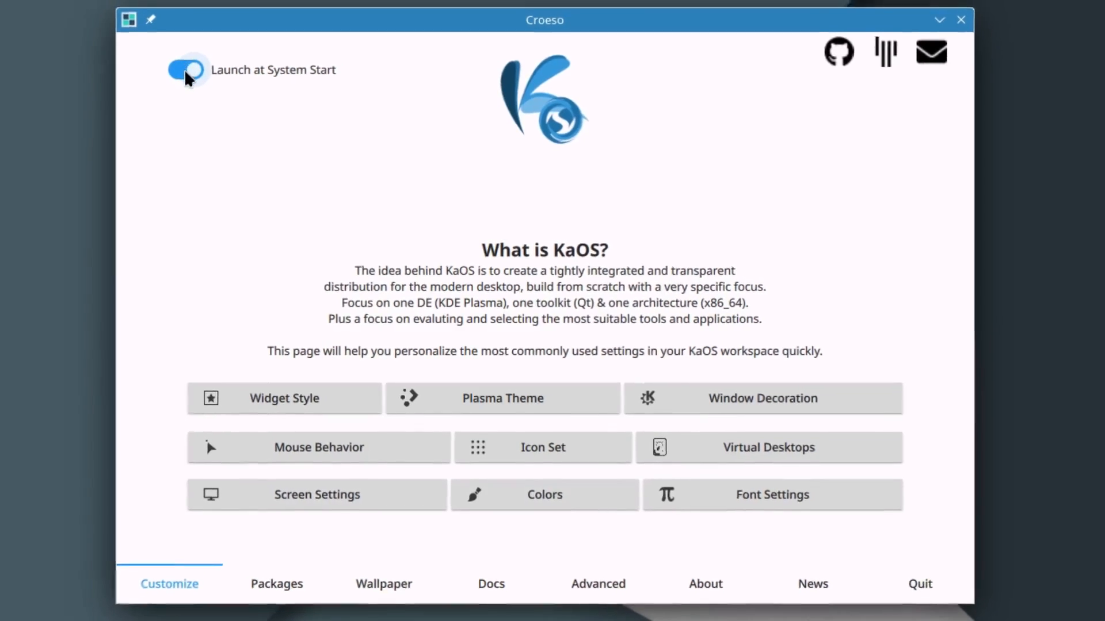
{"action": "left_click", "coordinate": [187, 70]}
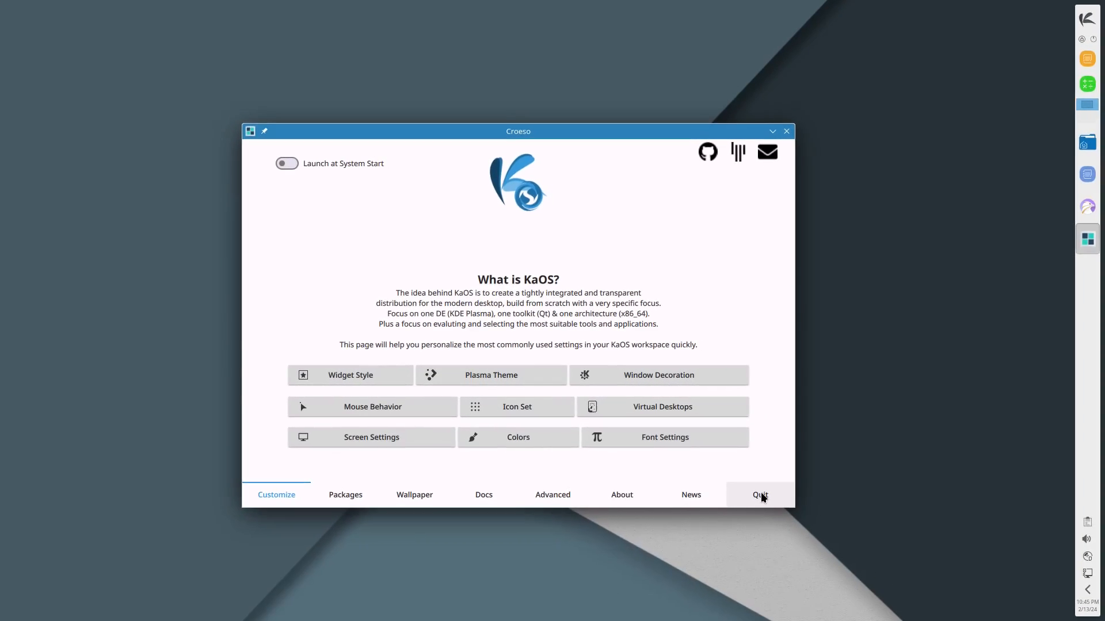
{"action": "left_click", "coordinate": [759, 495]}
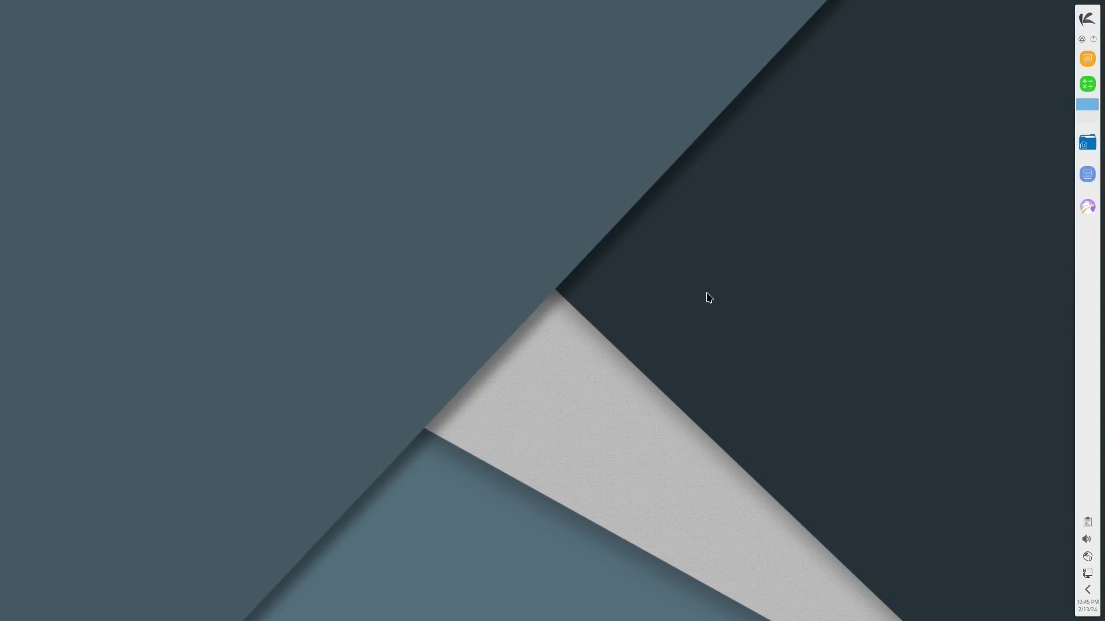
{"action": "mouse_move", "coordinate": [669, 314]}
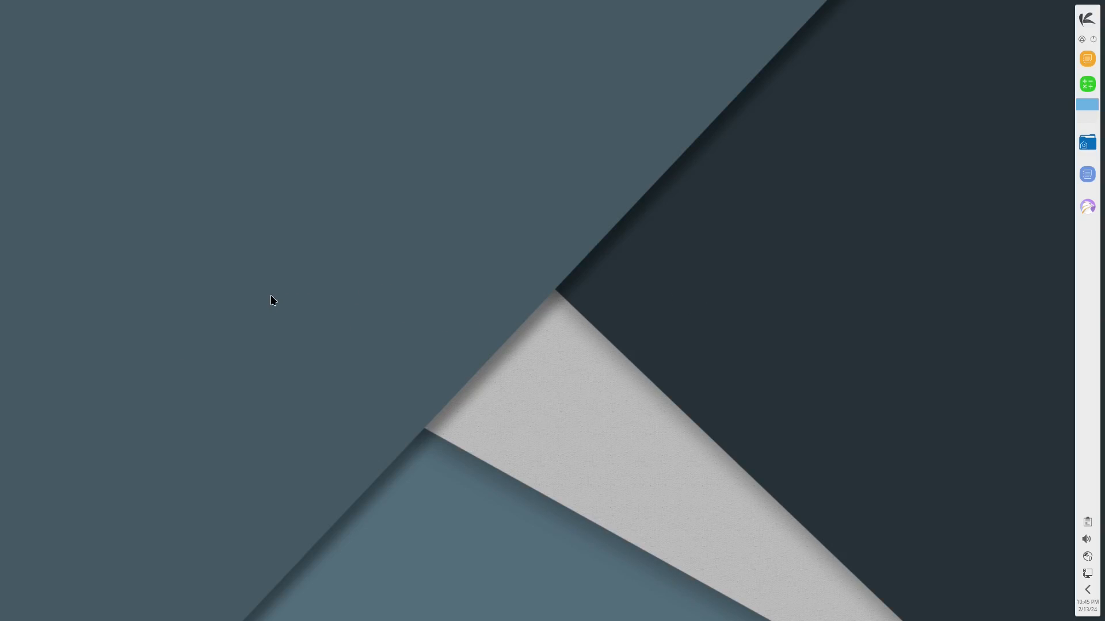
{"action": "mouse_move", "coordinate": [1085, 314]}
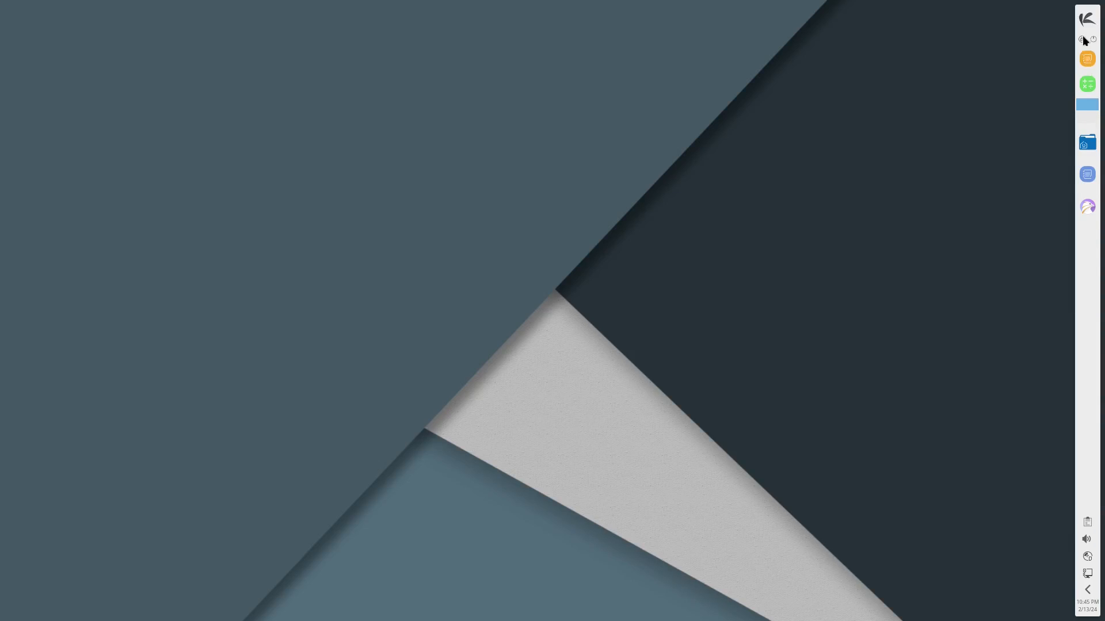
{"action": "mouse_move", "coordinate": [1086, 325]}
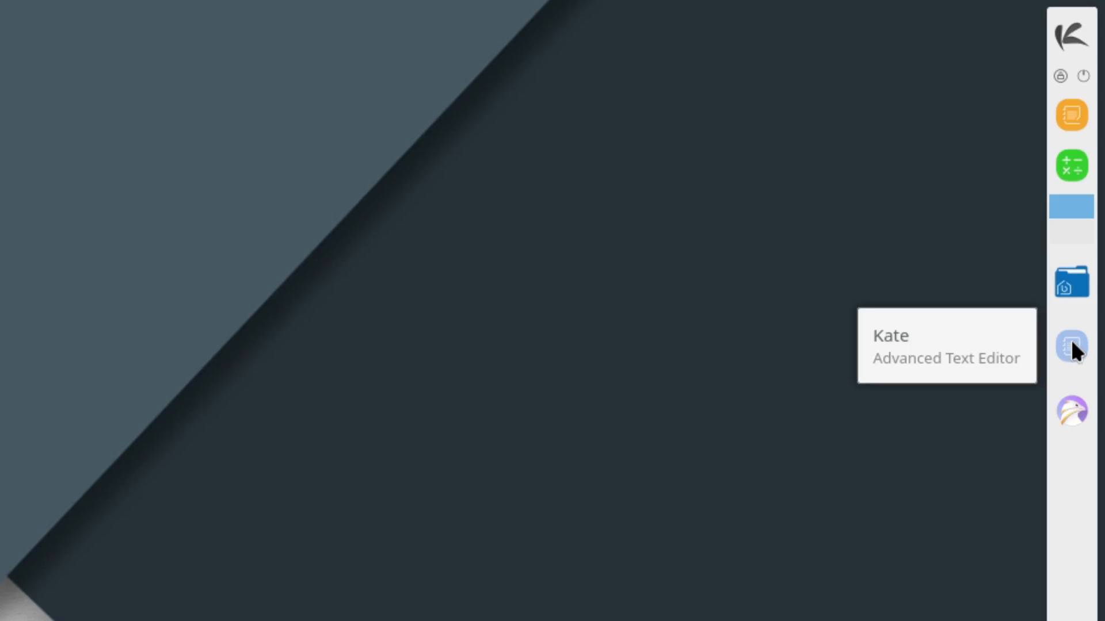
{"action": "mouse_move", "coordinate": [1073, 282]}
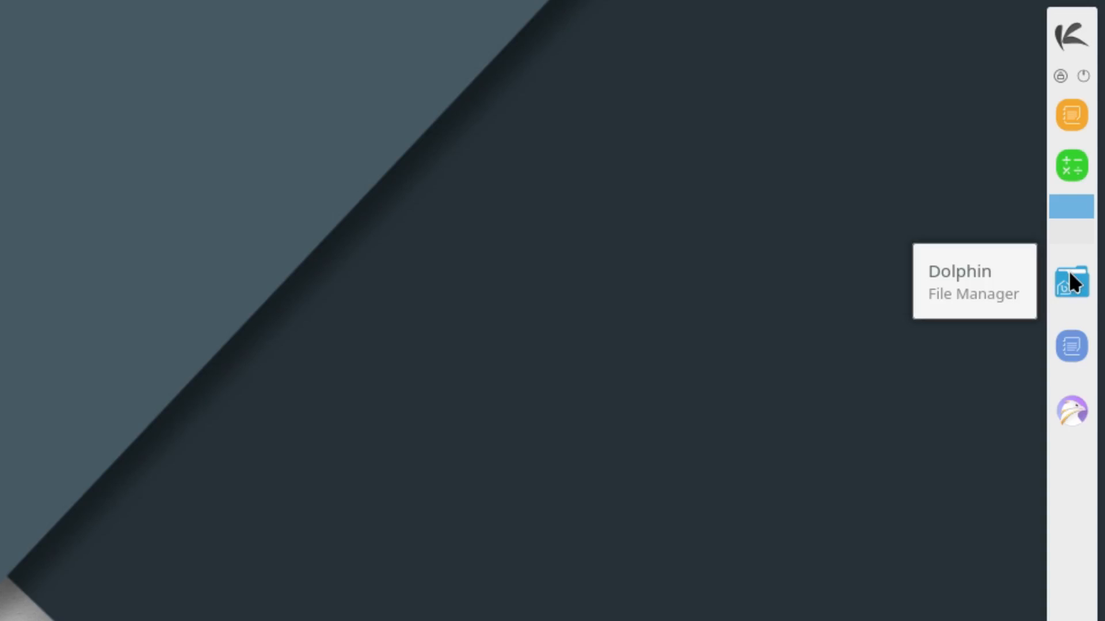
{"action": "mouse_move", "coordinate": [1071, 239]}
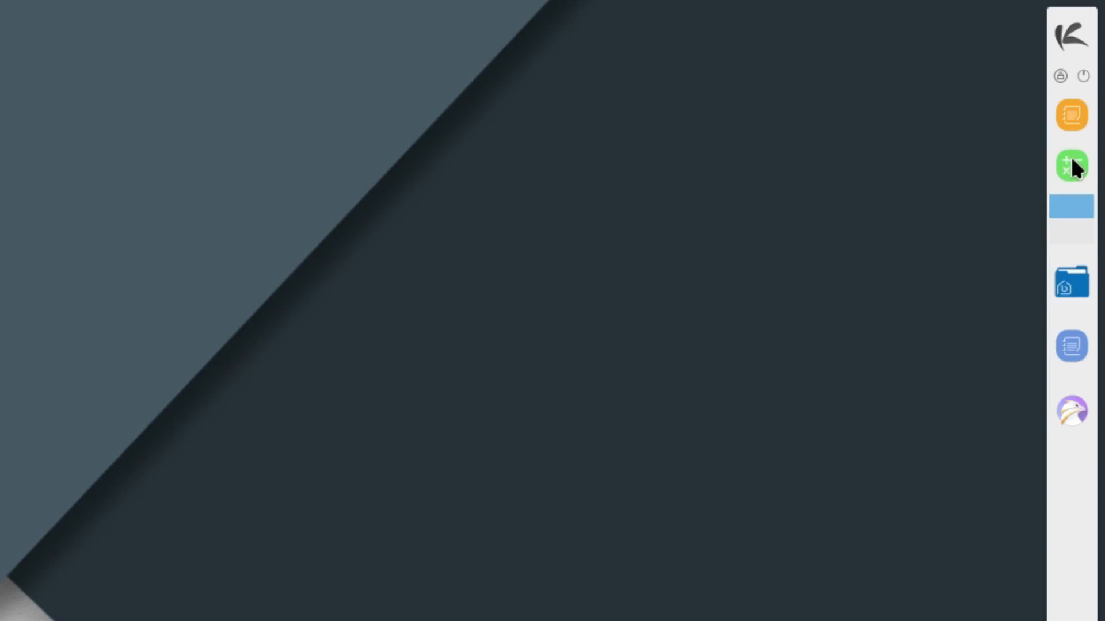
{"action": "mouse_move", "coordinate": [1071, 114]}
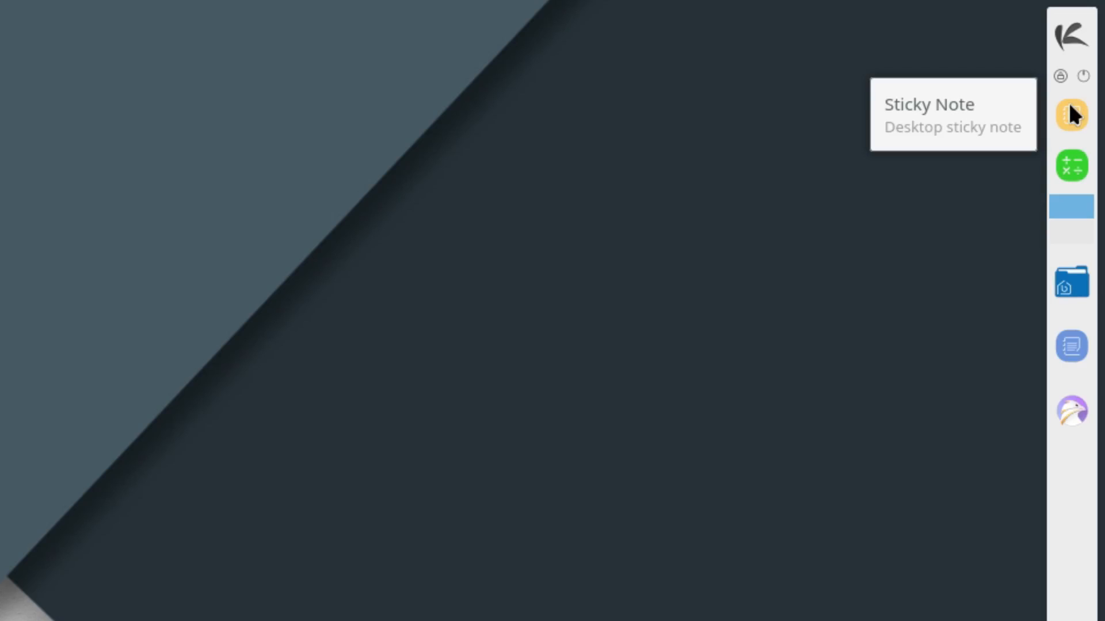
{"action": "mouse_move", "coordinate": [1060, 76]}
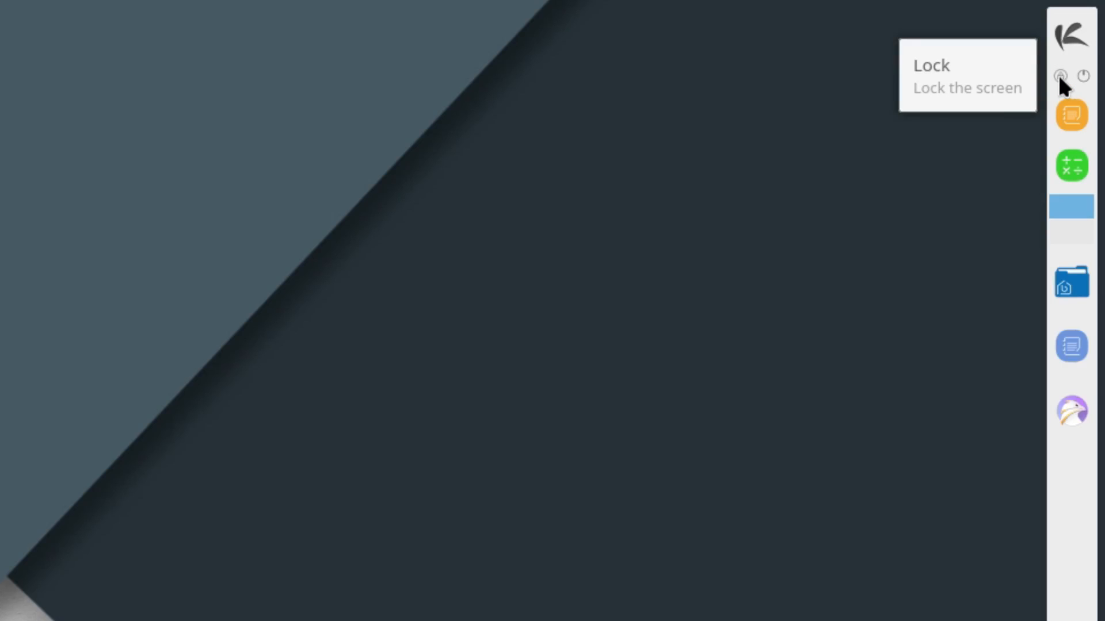
{"action": "mouse_move", "coordinate": [1082, 78]}
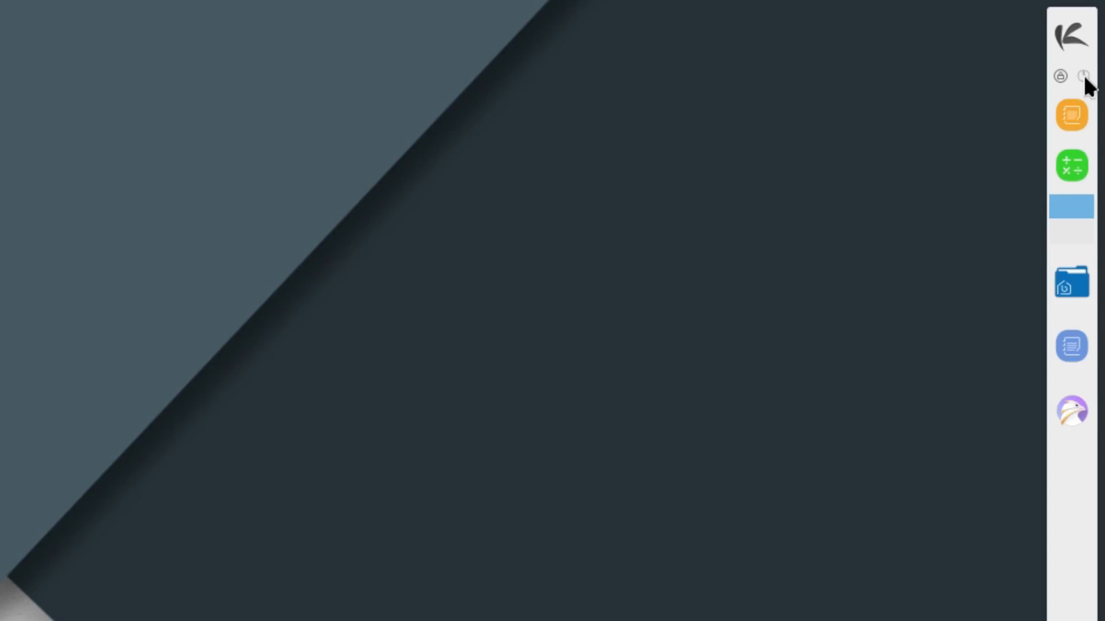
{"action": "mouse_move", "coordinate": [1072, 37]}
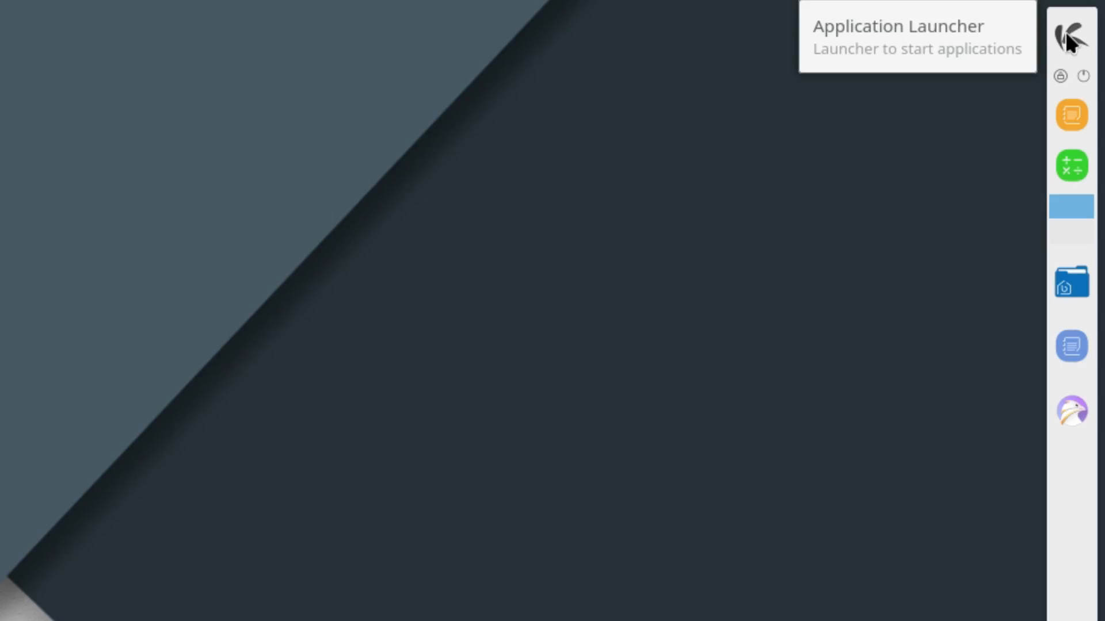
Step: Browse All Applications and each launcher category from Development through Utilities
{"action": "left_click", "coordinate": [1071, 37]}
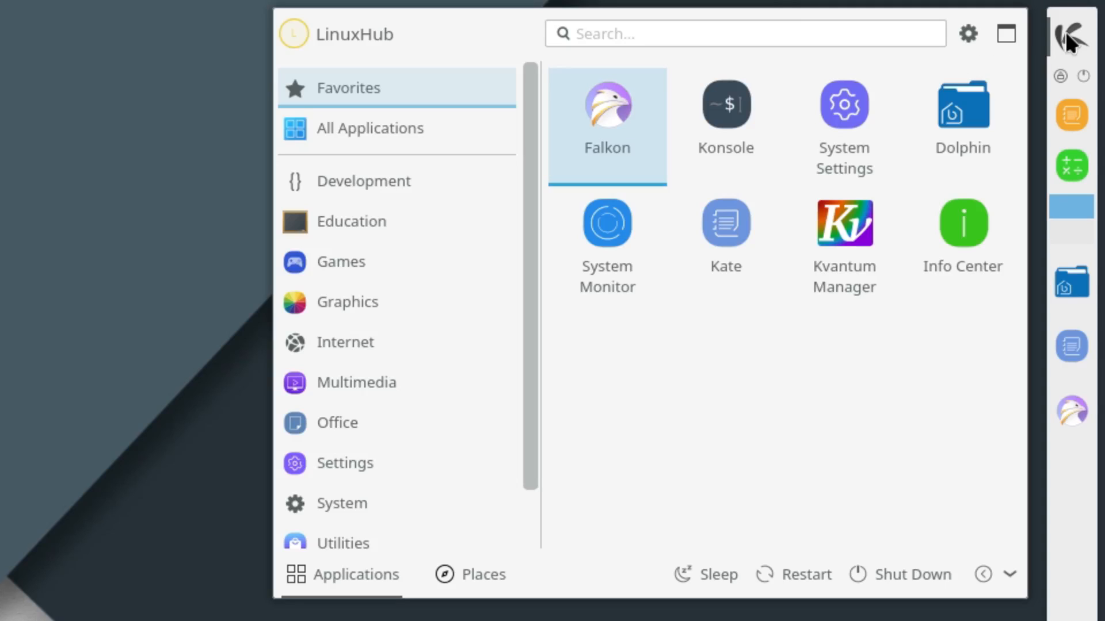
{"action": "mouse_move", "coordinate": [725, 246]}
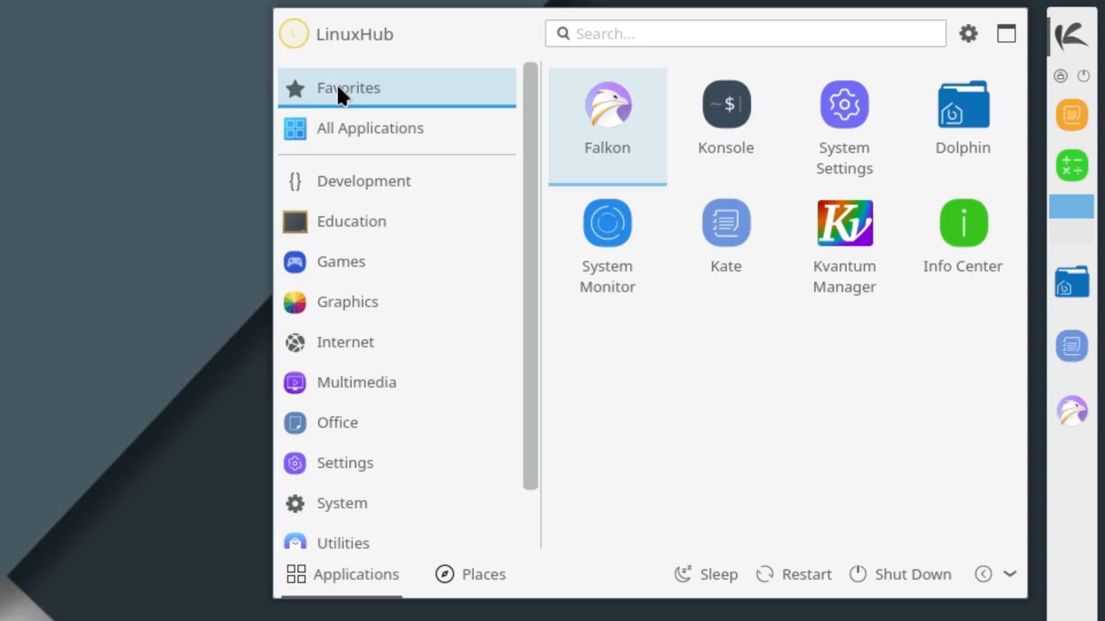
{"action": "left_click", "coordinate": [371, 129]}
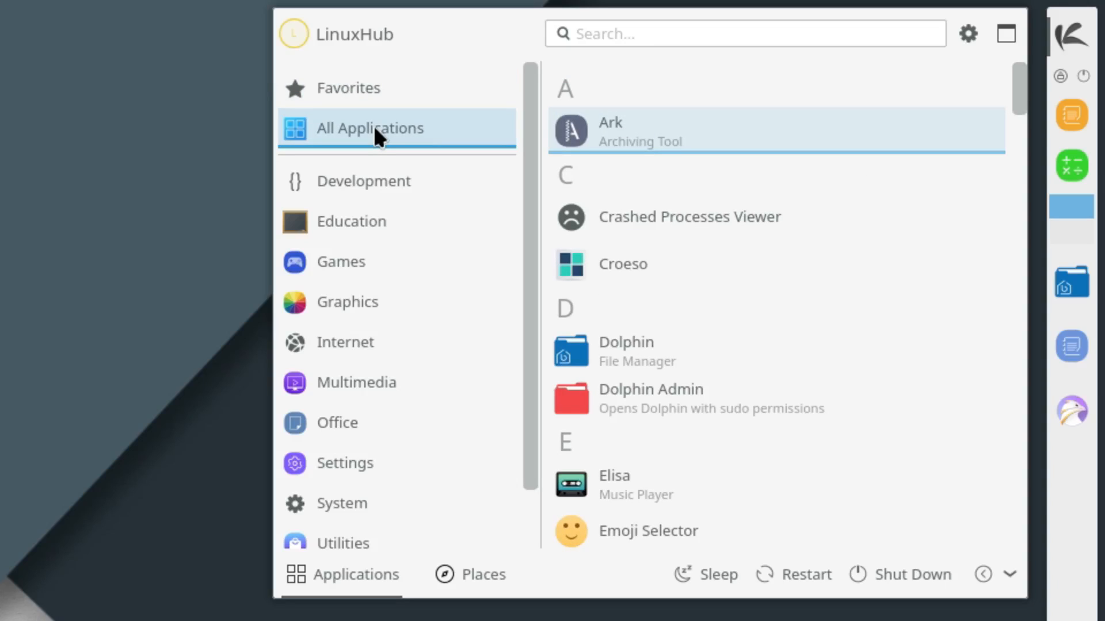
{"action": "left_click", "coordinate": [364, 180]}
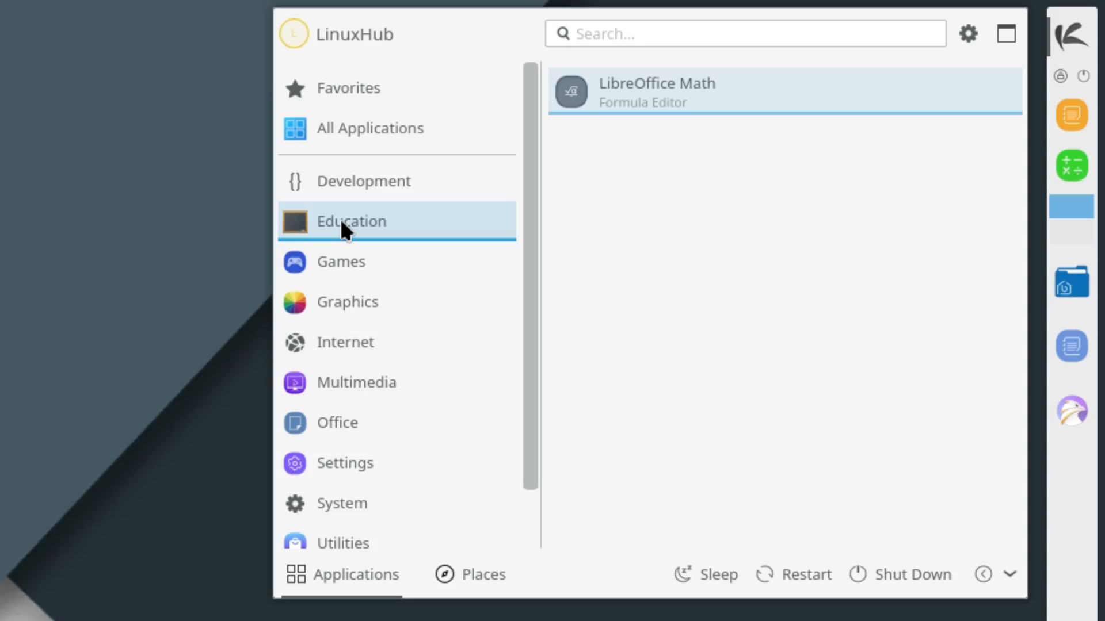
{"action": "left_click", "coordinate": [340, 261]}
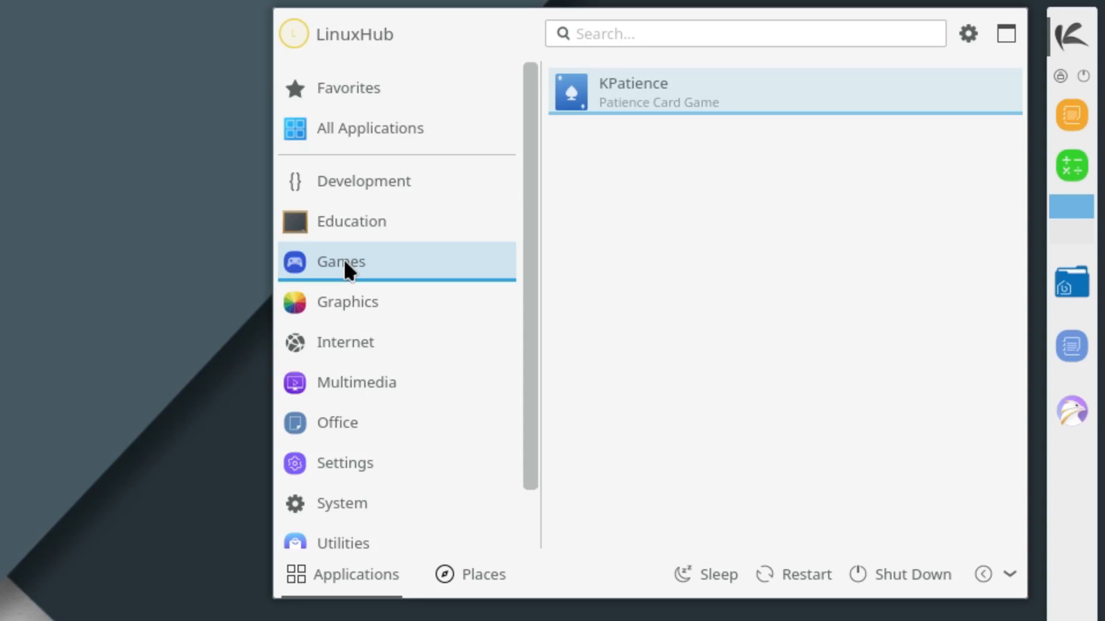
{"action": "left_click", "coordinate": [346, 301]}
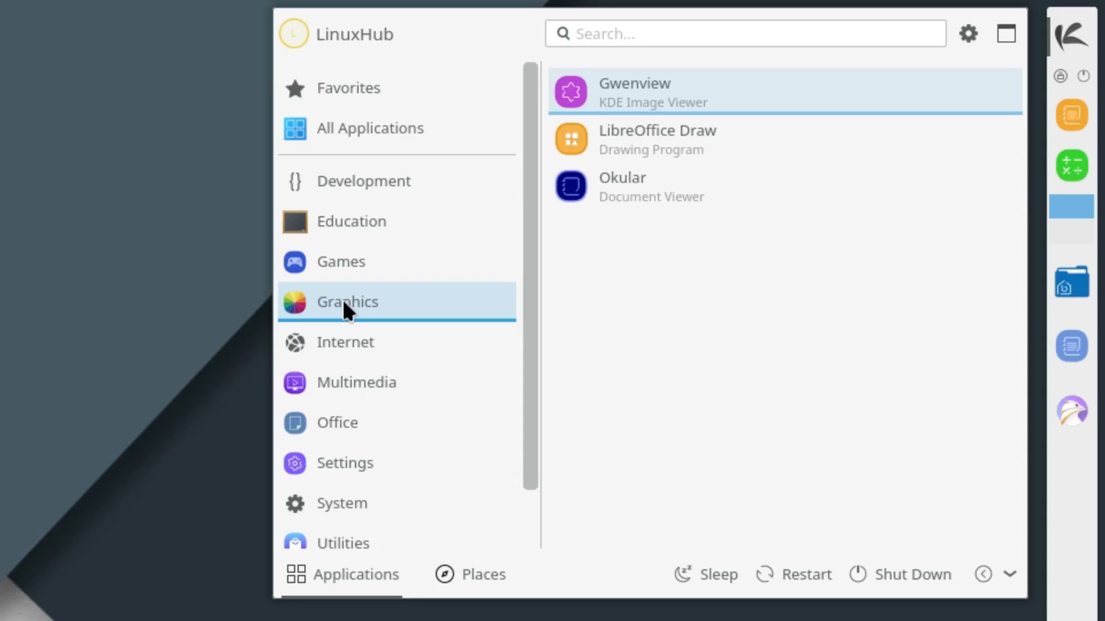
{"action": "left_click", "coordinate": [345, 342]}
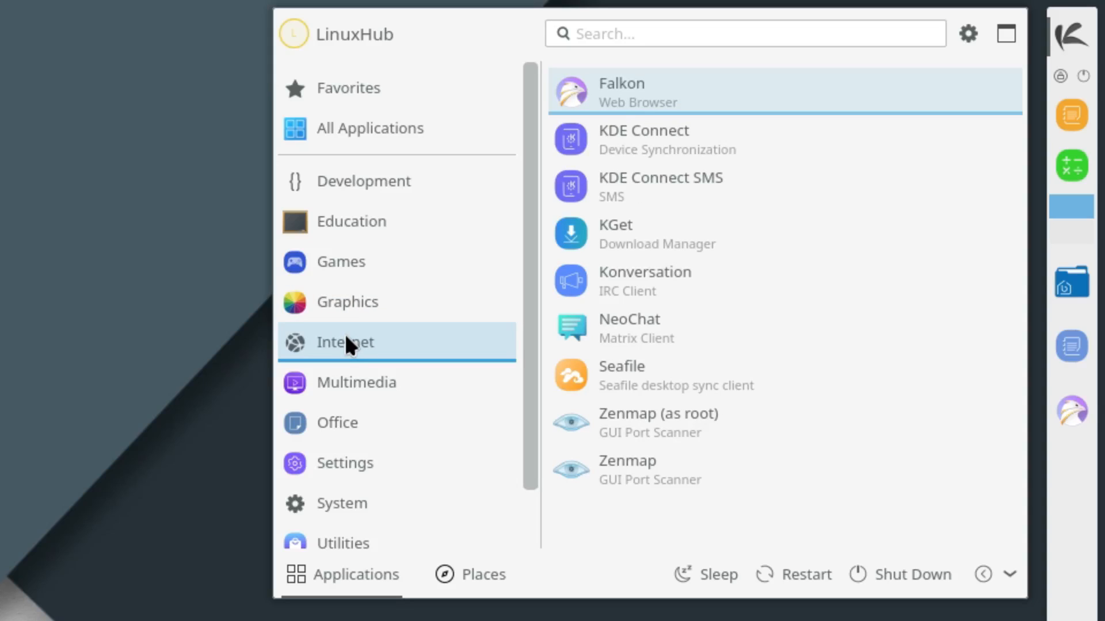
{"action": "left_click", "coordinate": [357, 382]}
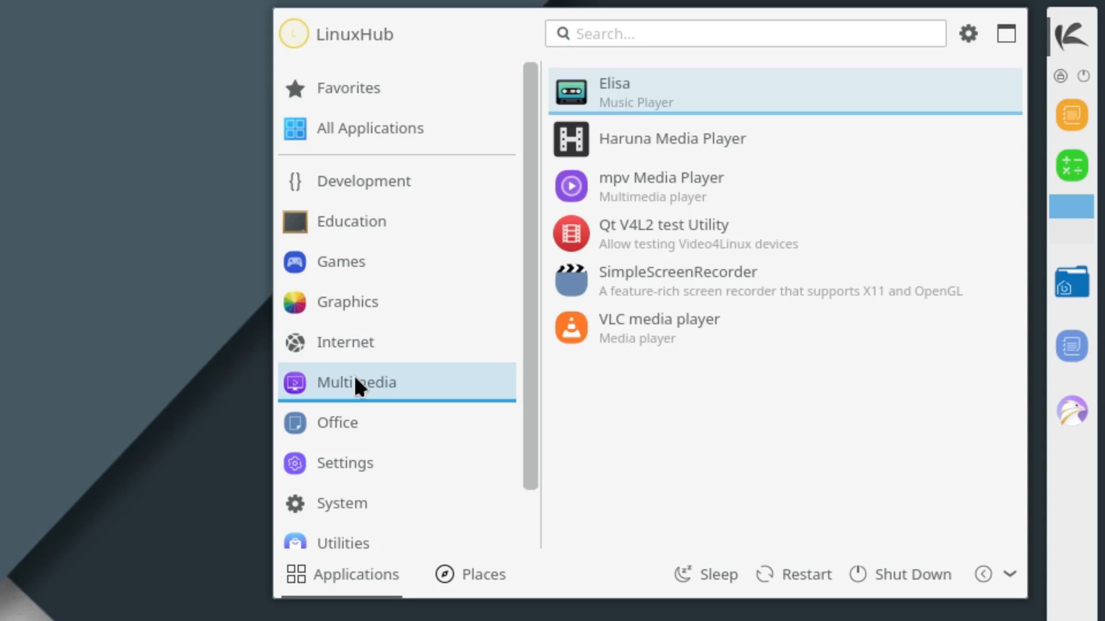
{"action": "left_click", "coordinate": [338, 423]}
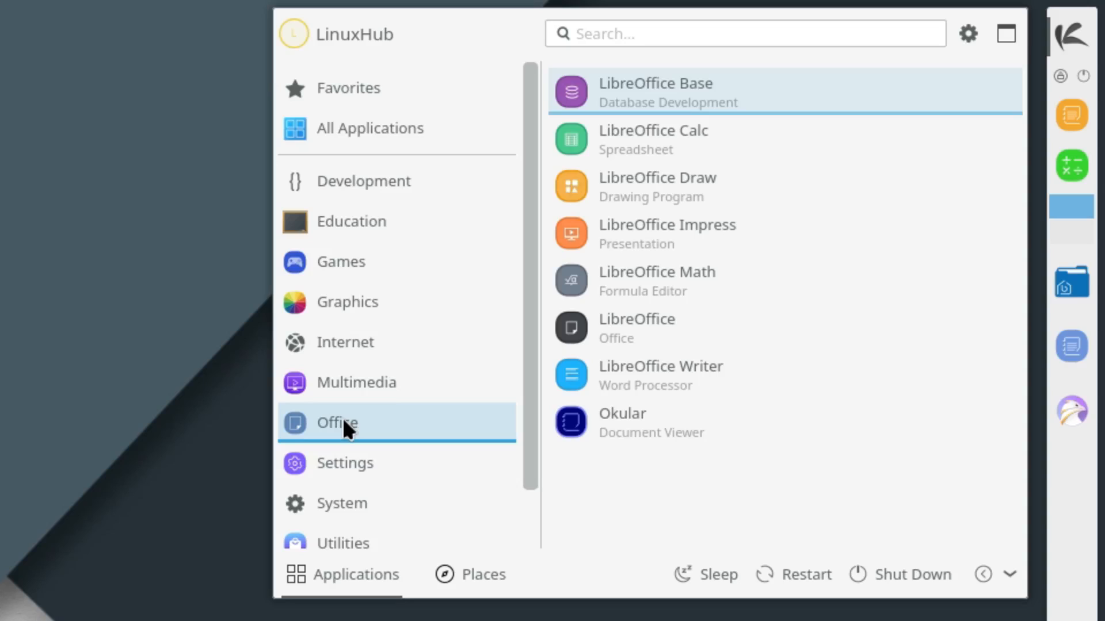
{"action": "left_click", "coordinate": [345, 463]}
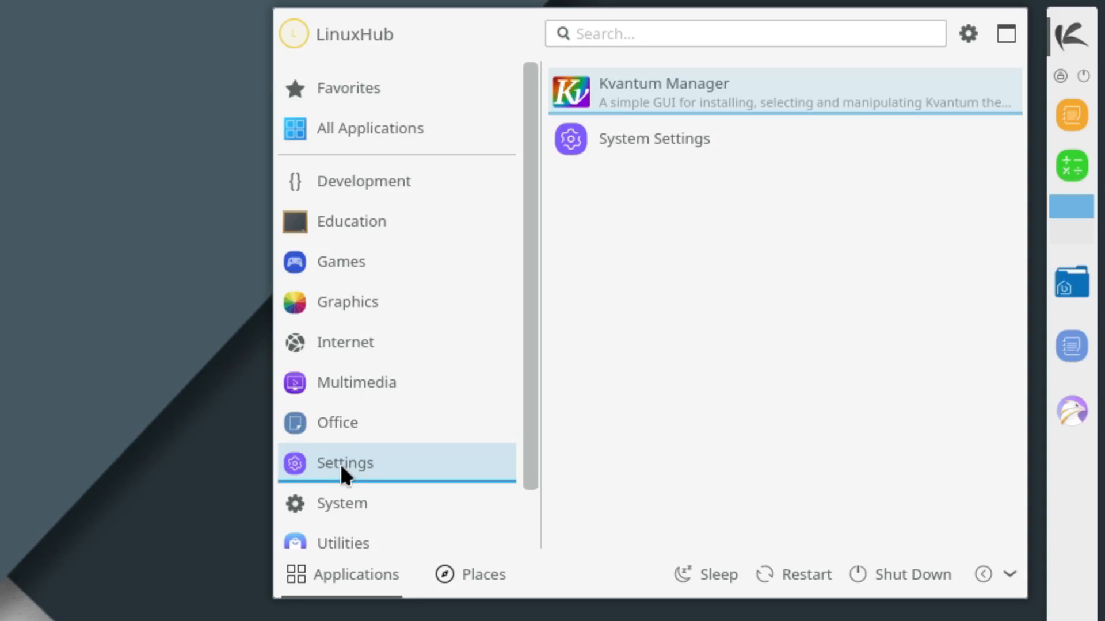
{"action": "left_click", "coordinate": [342, 503]}
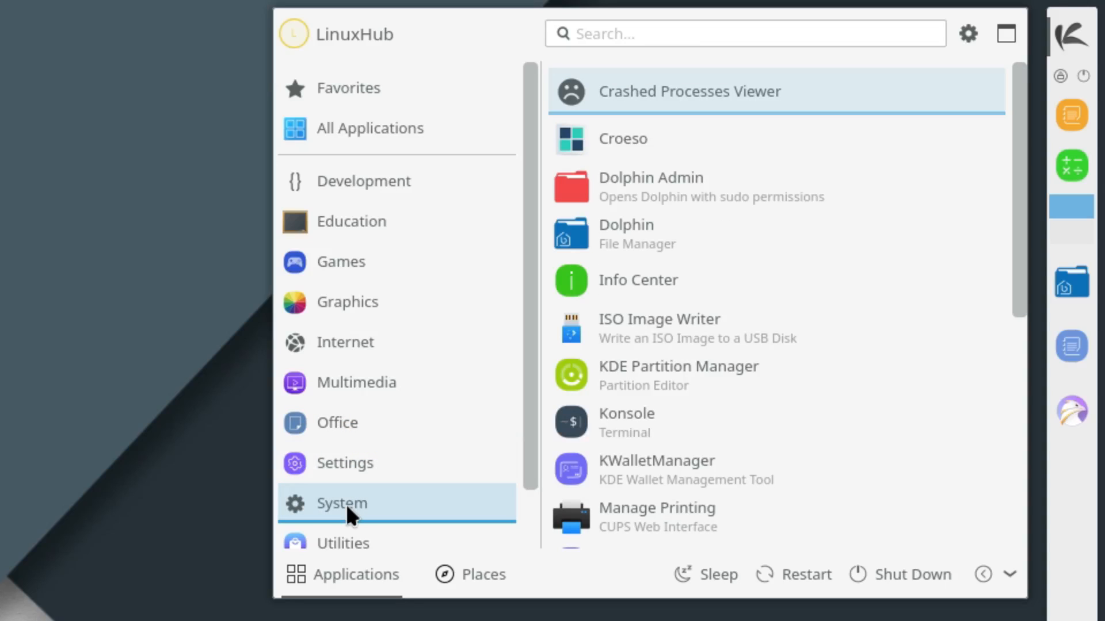
{"action": "left_click", "coordinate": [343, 521]}
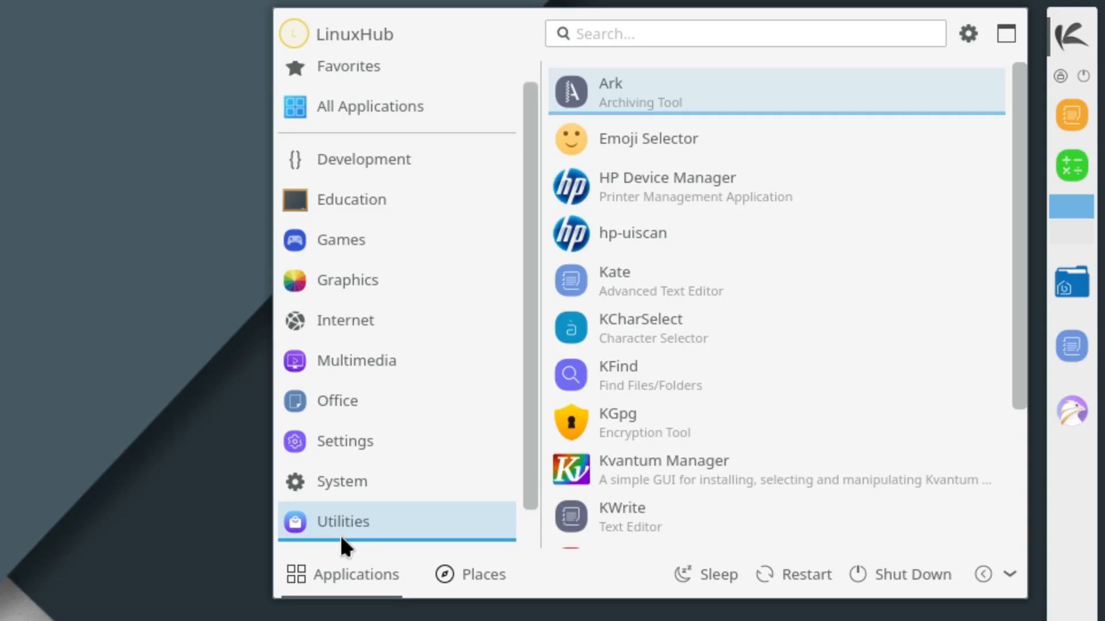
{"action": "mouse_move", "coordinate": [414, 486]}
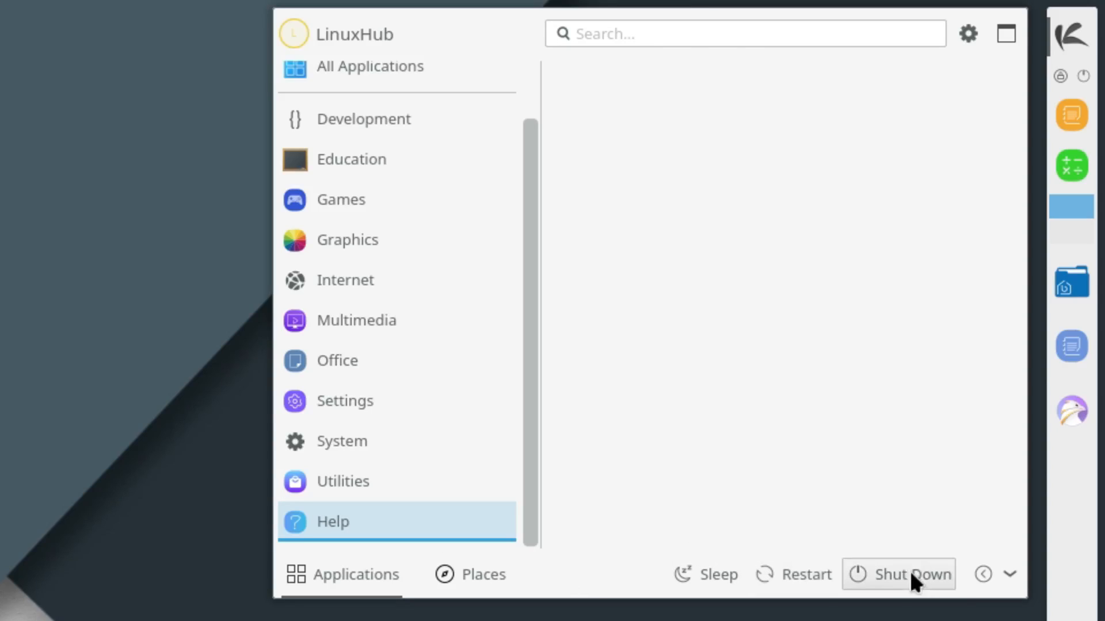
{"action": "mouse_move", "coordinate": [779, 578]}
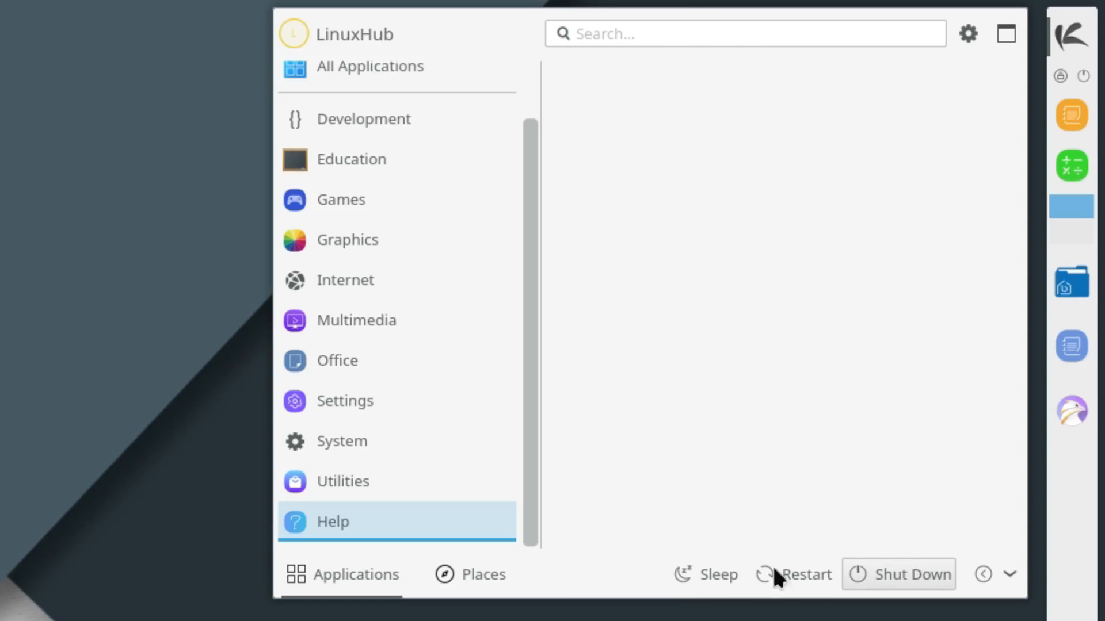
{"action": "mouse_move", "coordinate": [412, 578]}
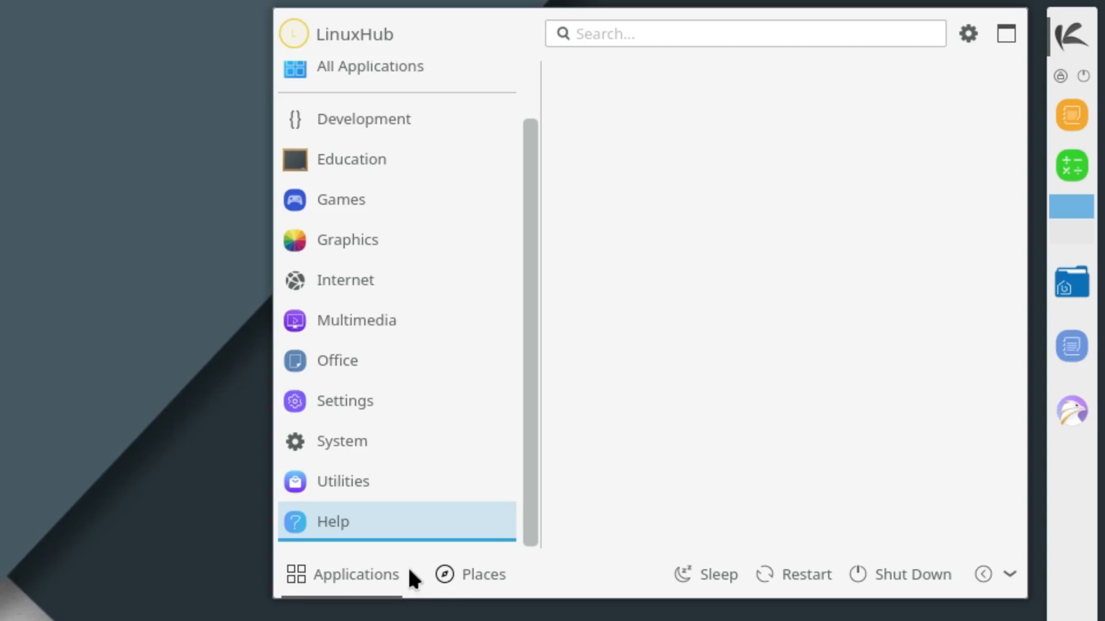
{"action": "mouse_move", "coordinate": [302, 583]}
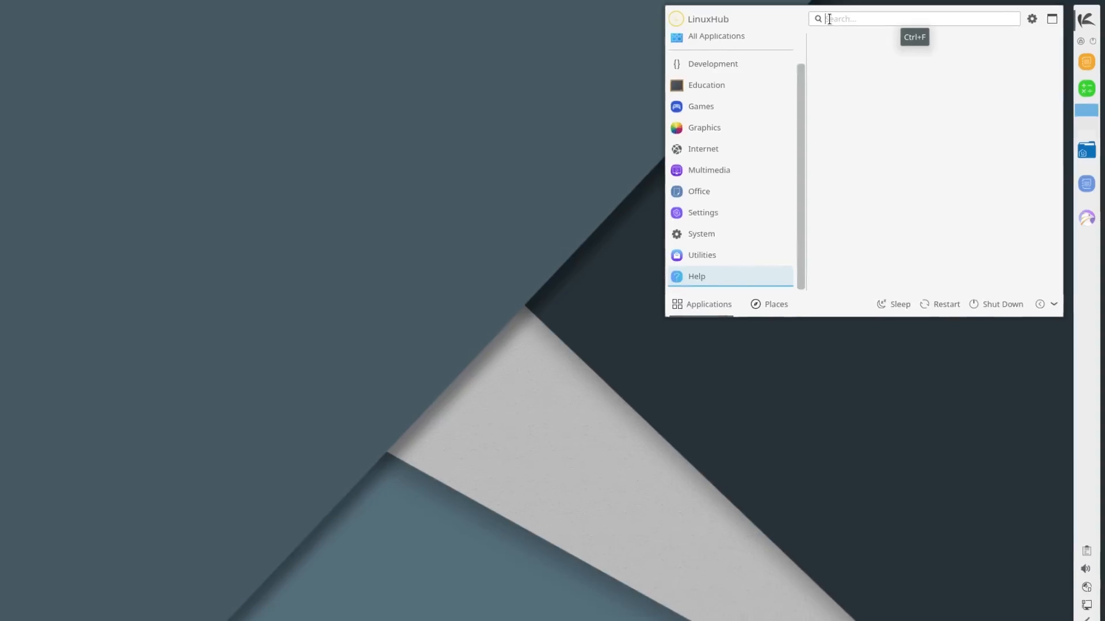
Step: Look through Multimedia and Graphics, then launch Falkon from the Internet category
{"action": "left_click", "coordinate": [708, 170]}
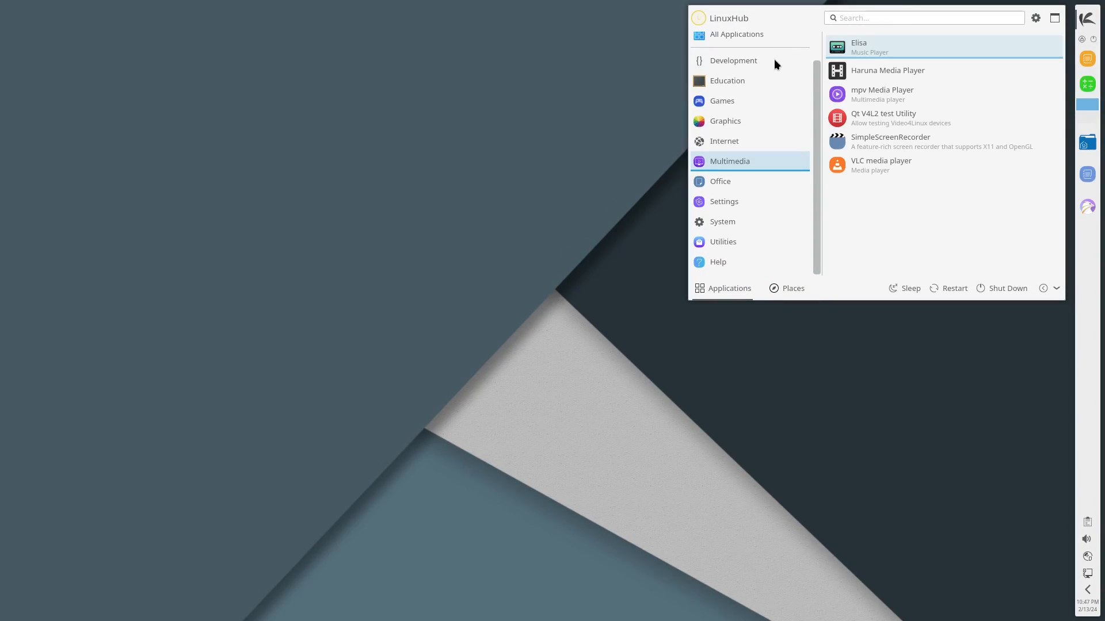
{"action": "left_click", "coordinate": [724, 120]}
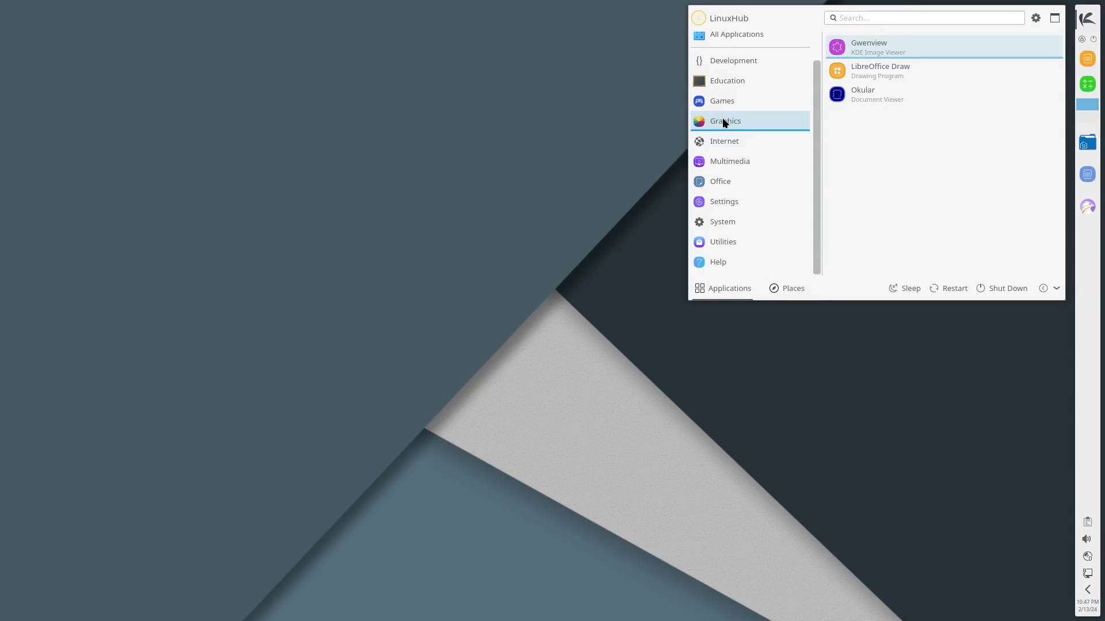
{"action": "mouse_move", "coordinate": [945, 116]}
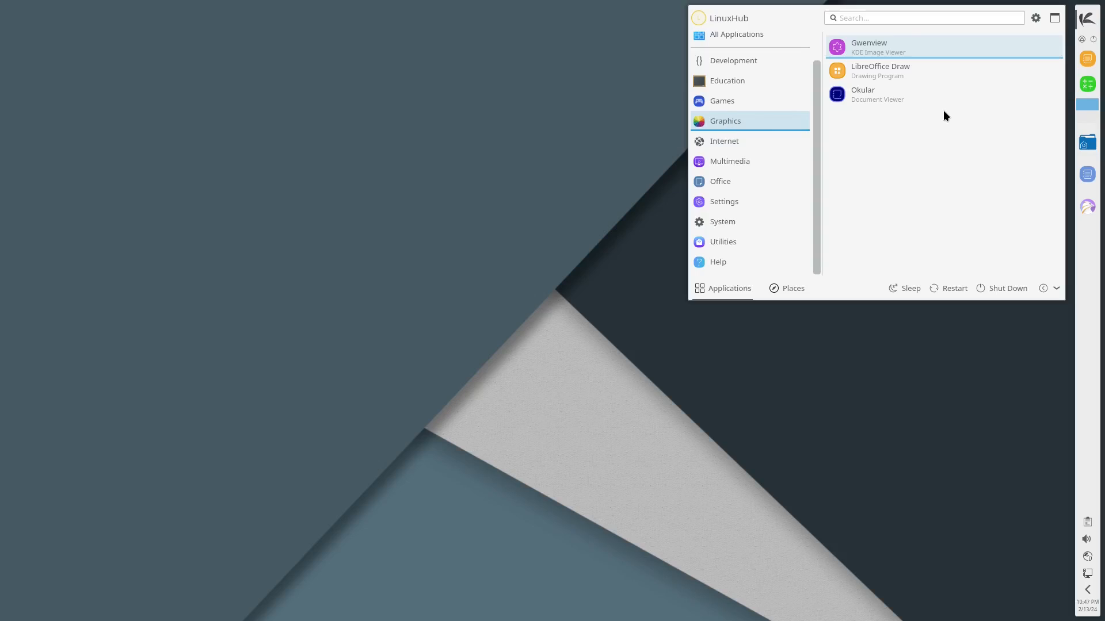
{"action": "mouse_move", "coordinate": [879, 70]}
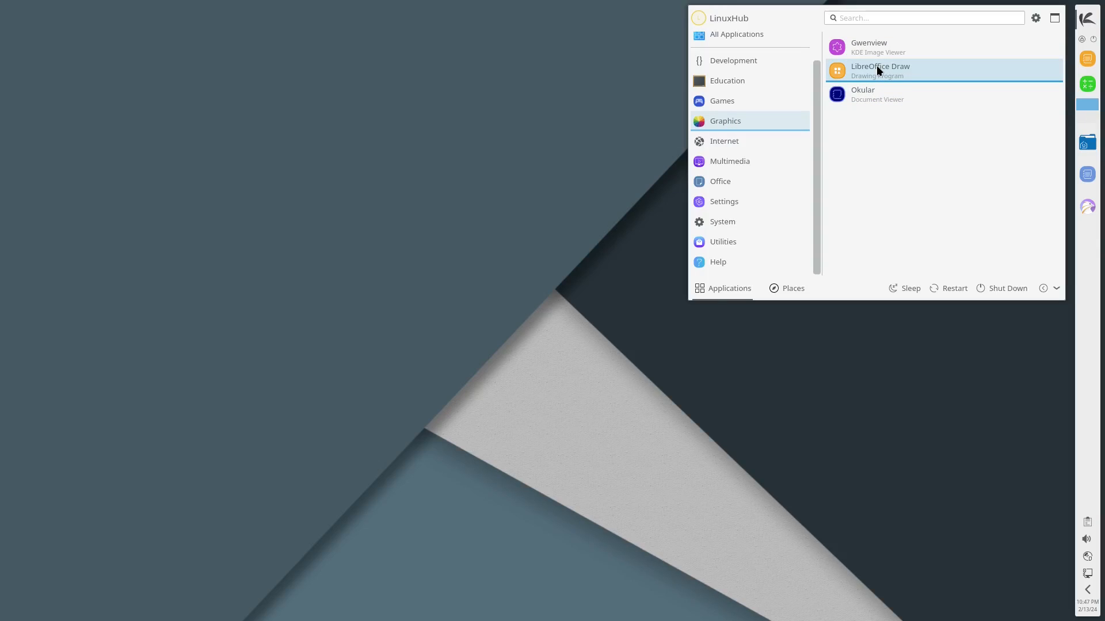
{"action": "mouse_move", "coordinate": [867, 47]}
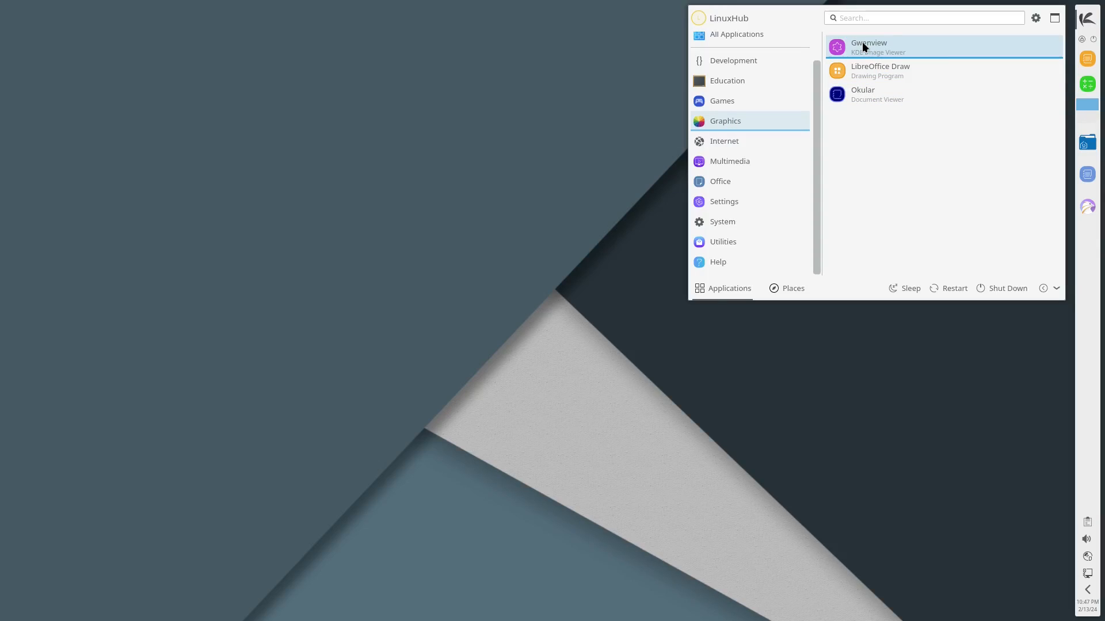
{"action": "mouse_move", "coordinate": [890, 51]}
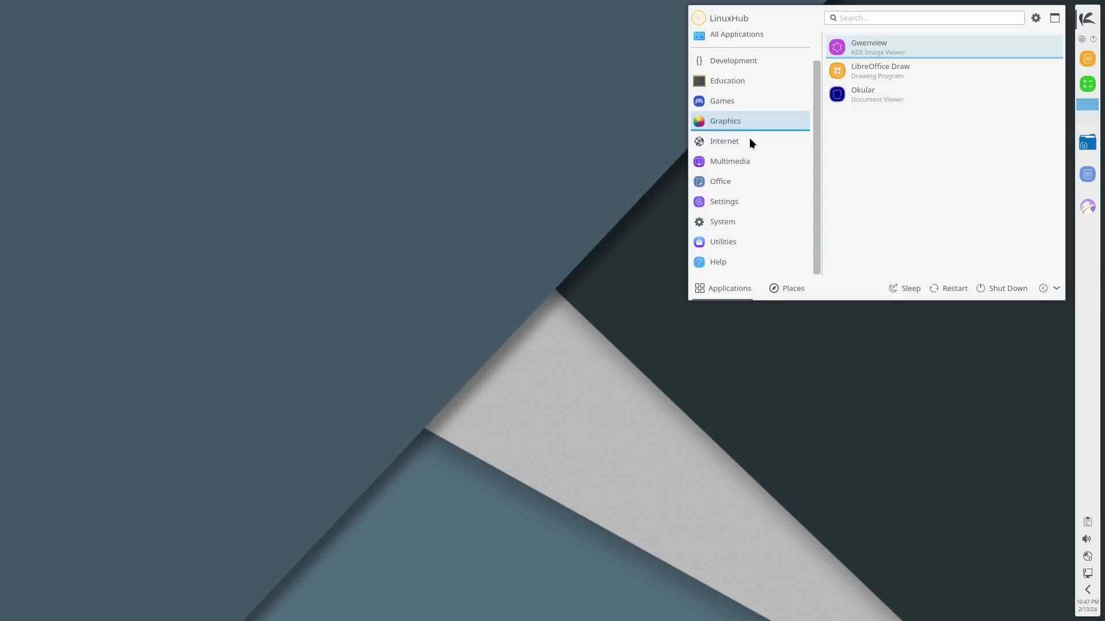
{"action": "left_click", "coordinate": [724, 141]}
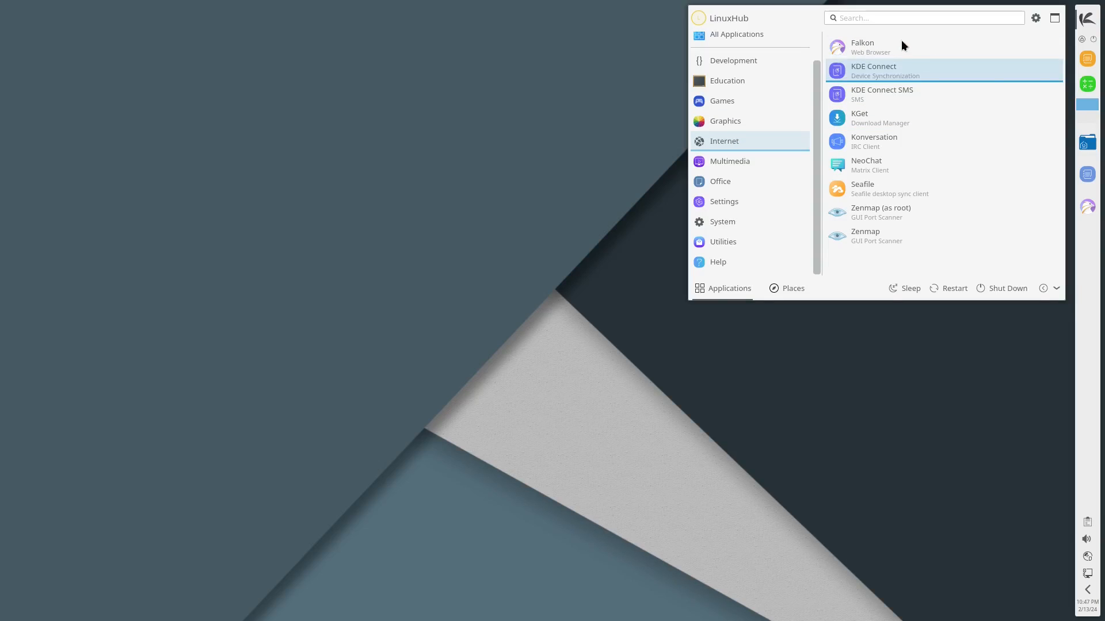
{"action": "mouse_move", "coordinate": [872, 48]}
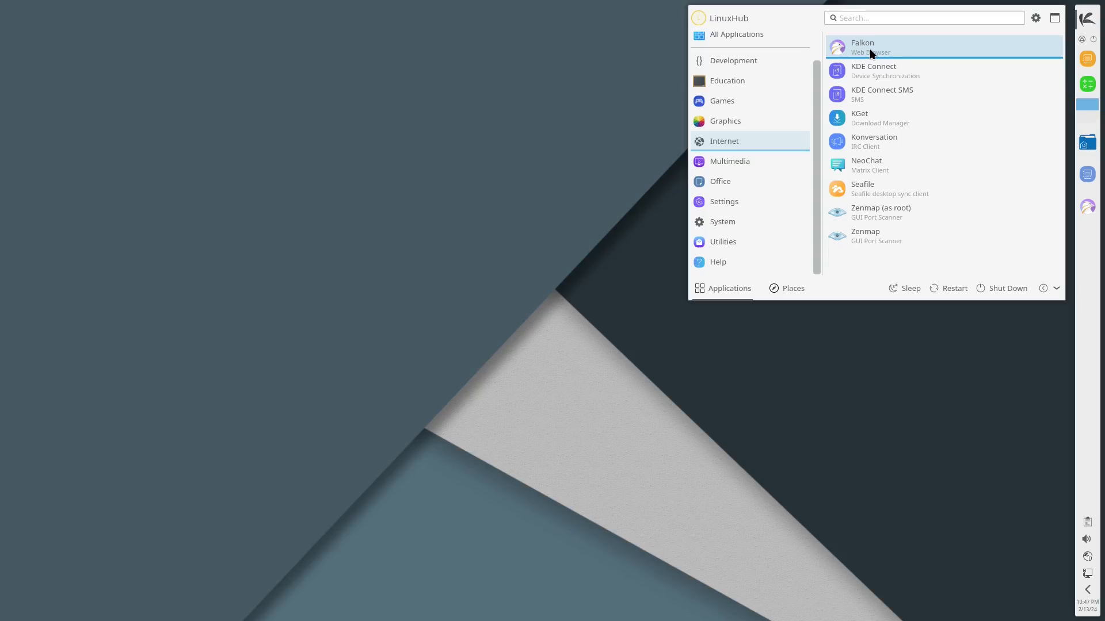
{"action": "left_click", "coordinate": [869, 48]}
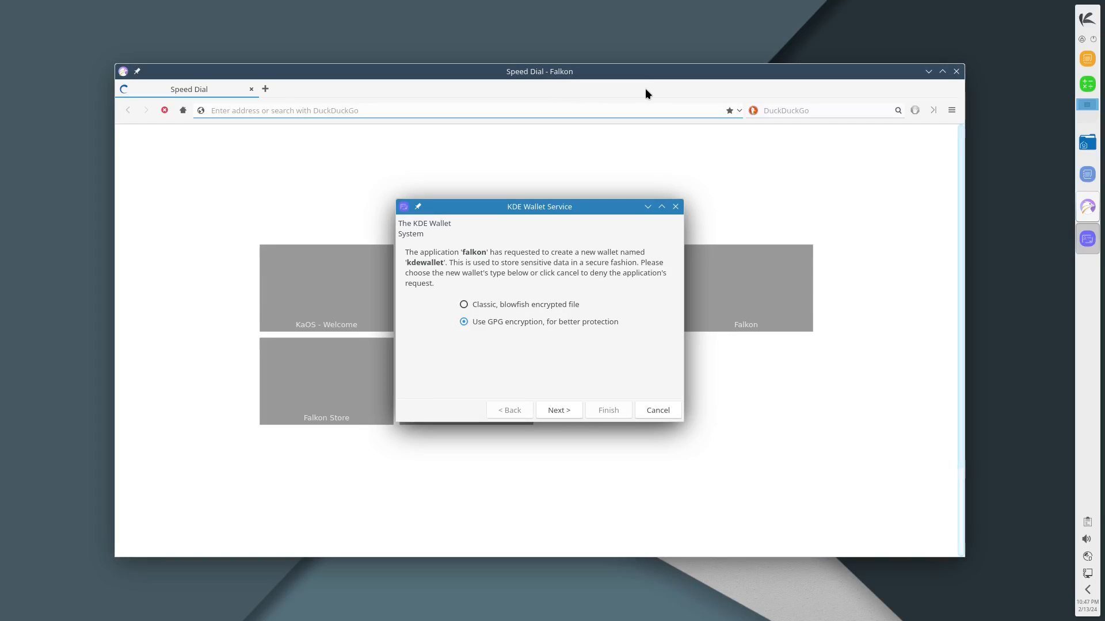
{"action": "mouse_move", "coordinate": [482, 294]}
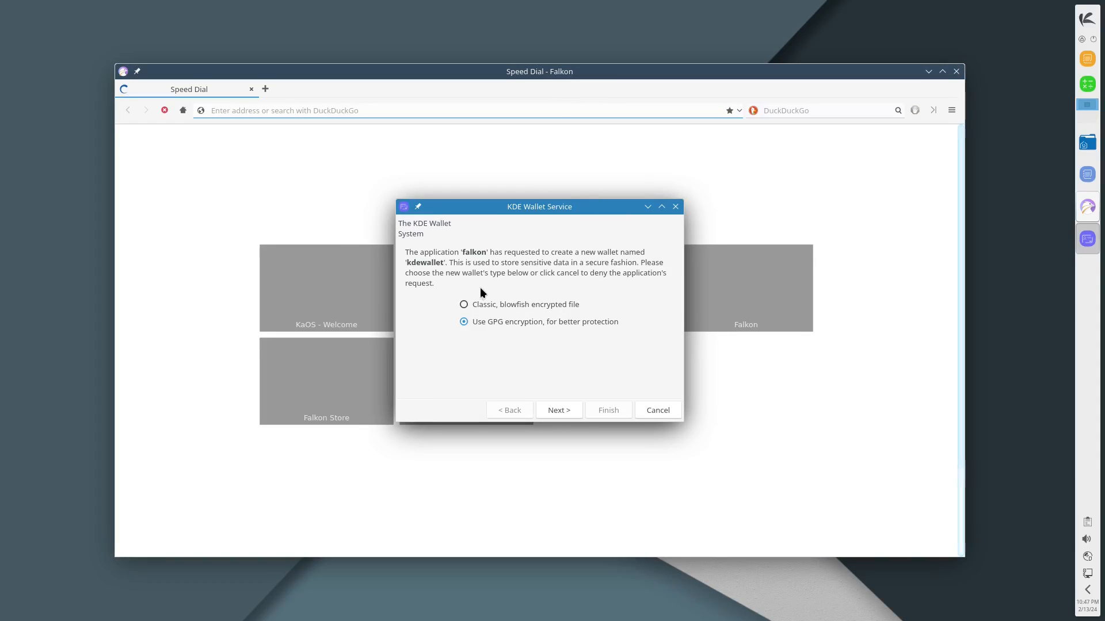
{"action": "mouse_move", "coordinate": [514, 229]}
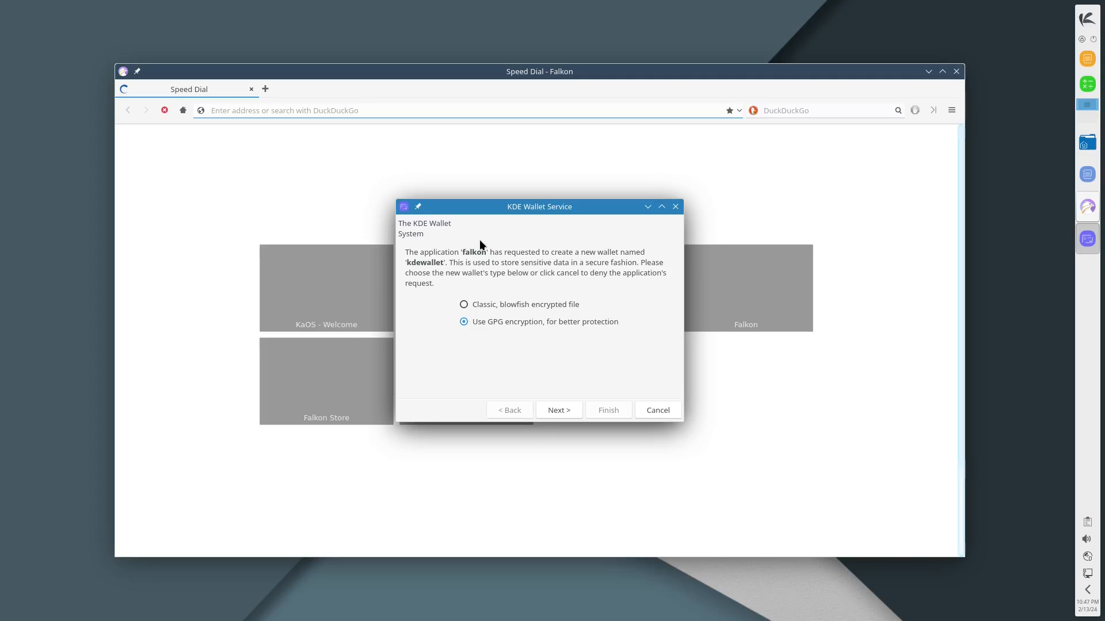
{"action": "mouse_move", "coordinate": [640, 345]}
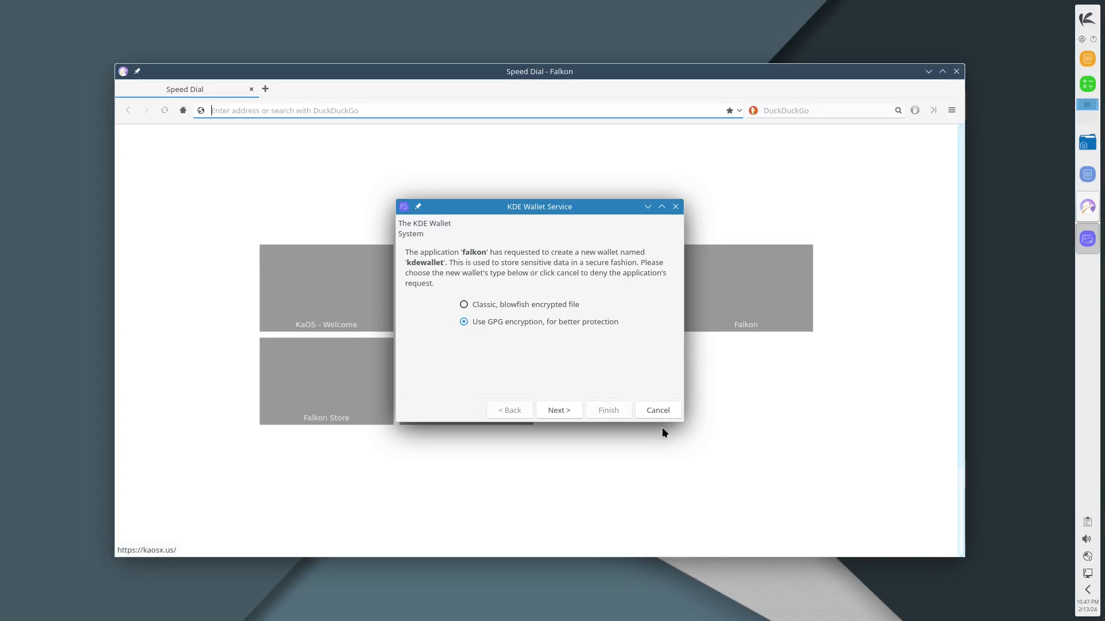
Step: Decline the new KDE wallet and close the About Falkon dialog showing version 24.01.95
{"action": "left_click", "coordinate": [656, 410]}
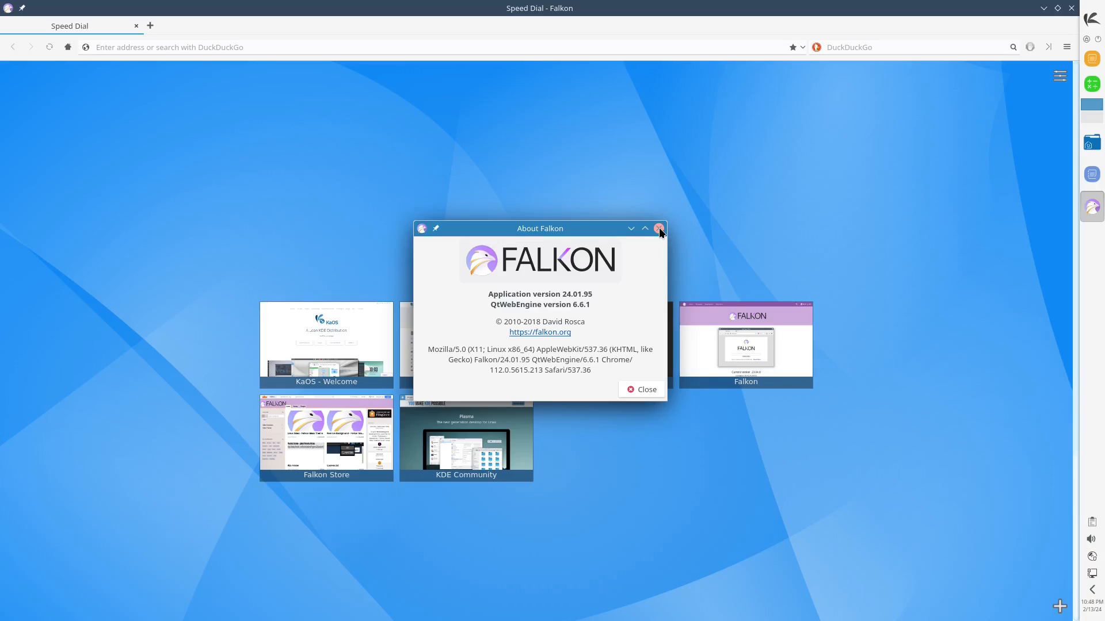
{"action": "left_click", "coordinate": [658, 229]}
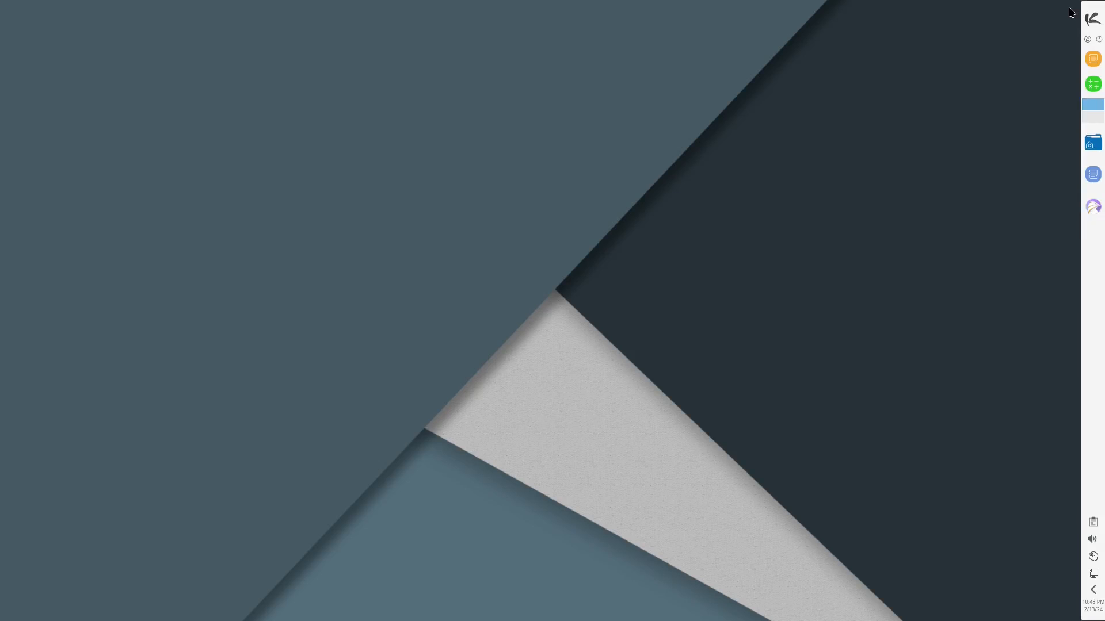
Step: Launch the Elisa music player from the launcher's Multimedia category
{"action": "left_click", "coordinate": [1092, 18]}
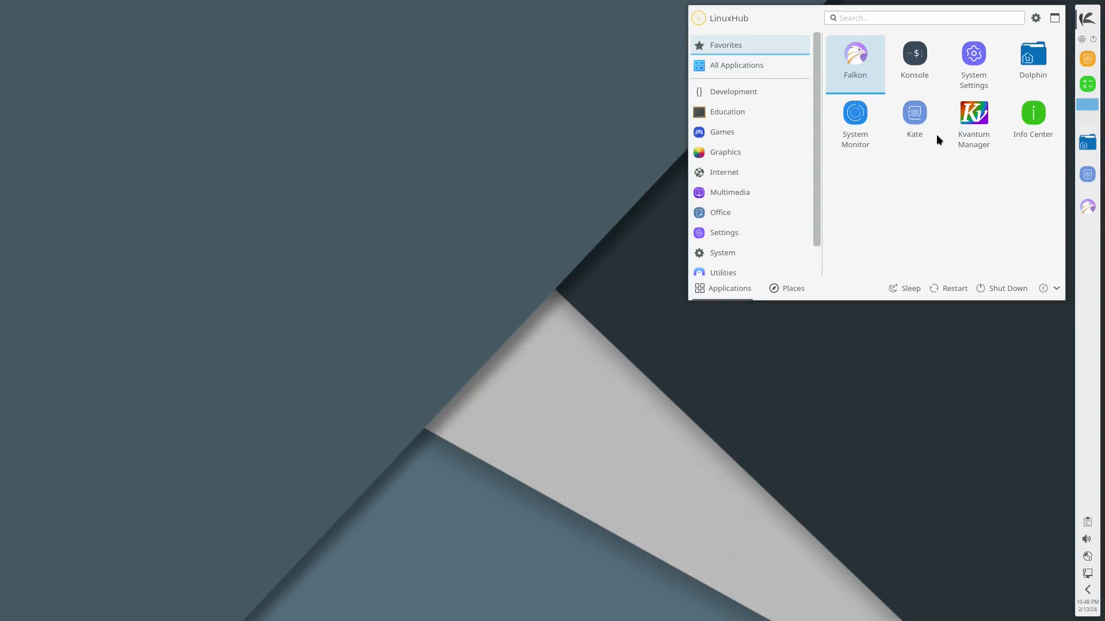
{"action": "left_click", "coordinate": [729, 192]}
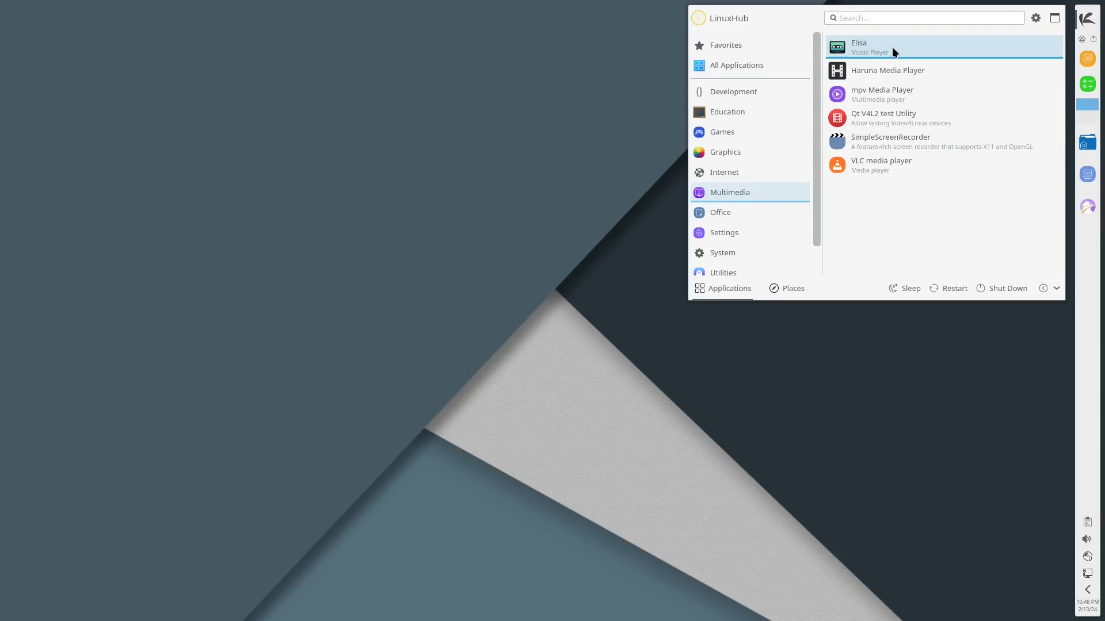
{"action": "mouse_move", "coordinate": [898, 70]}
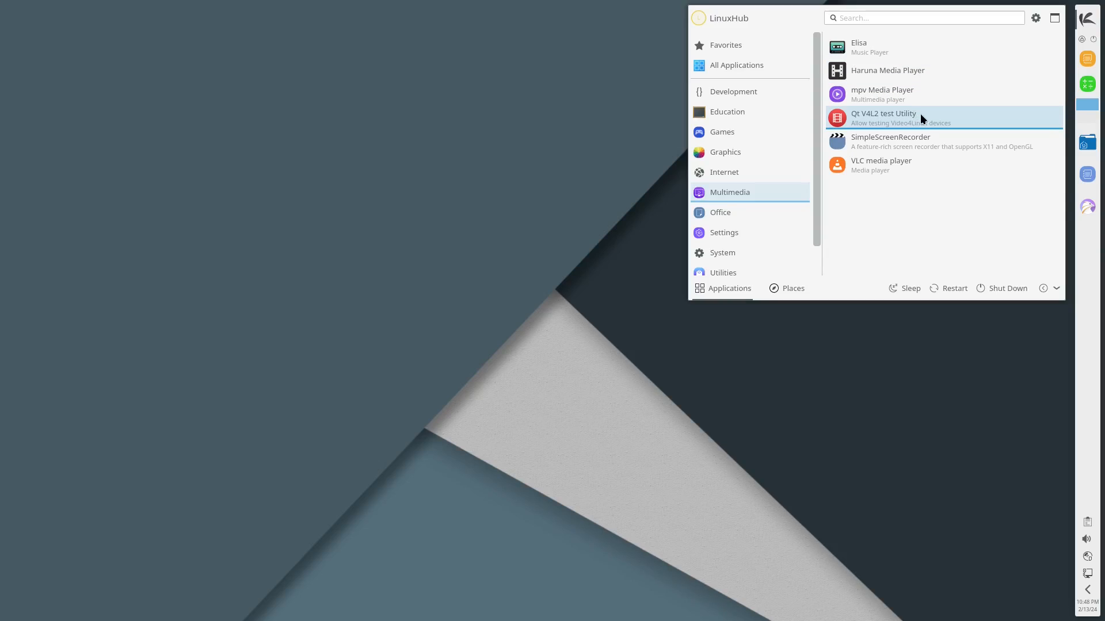
{"action": "mouse_move", "coordinate": [892, 123]}
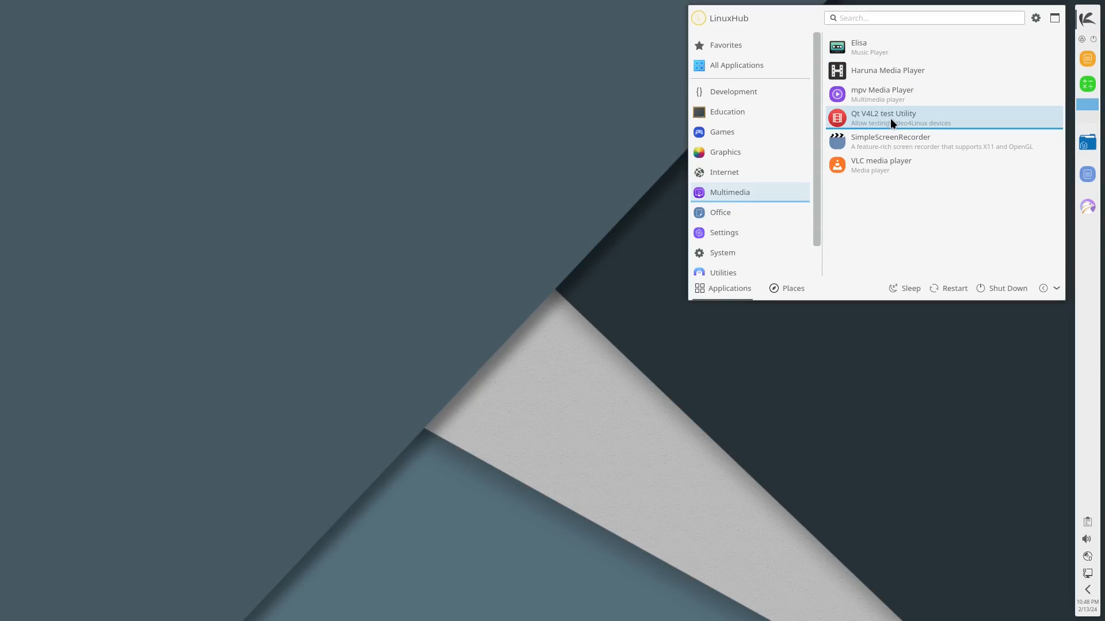
{"action": "mouse_move", "coordinate": [887, 141]}
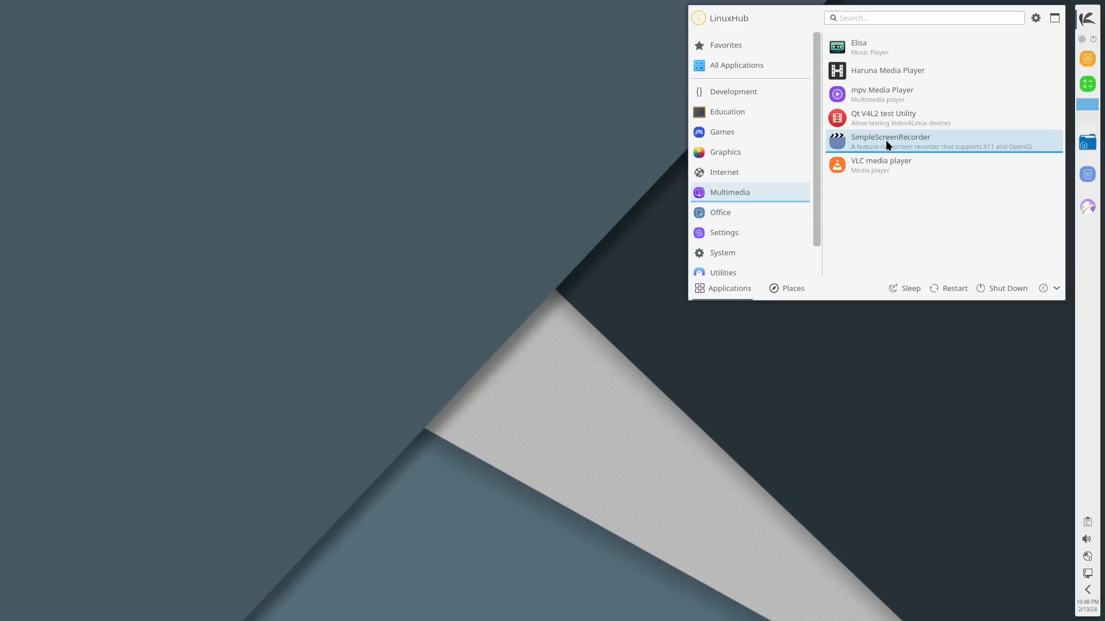
{"action": "mouse_move", "coordinate": [871, 169]}
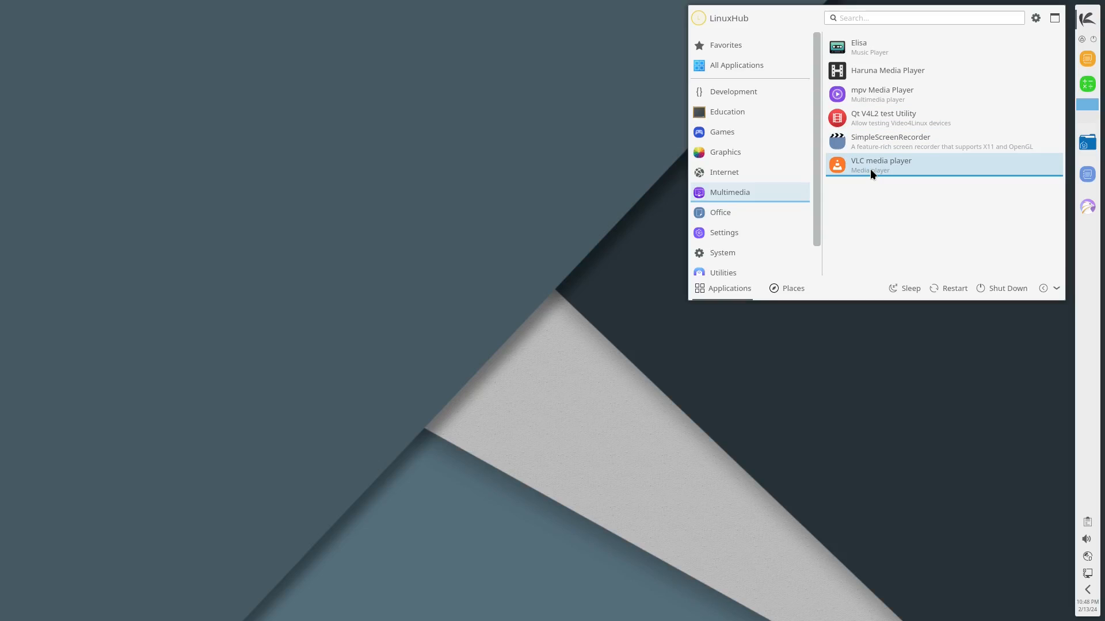
{"action": "left_click", "coordinate": [879, 165]}
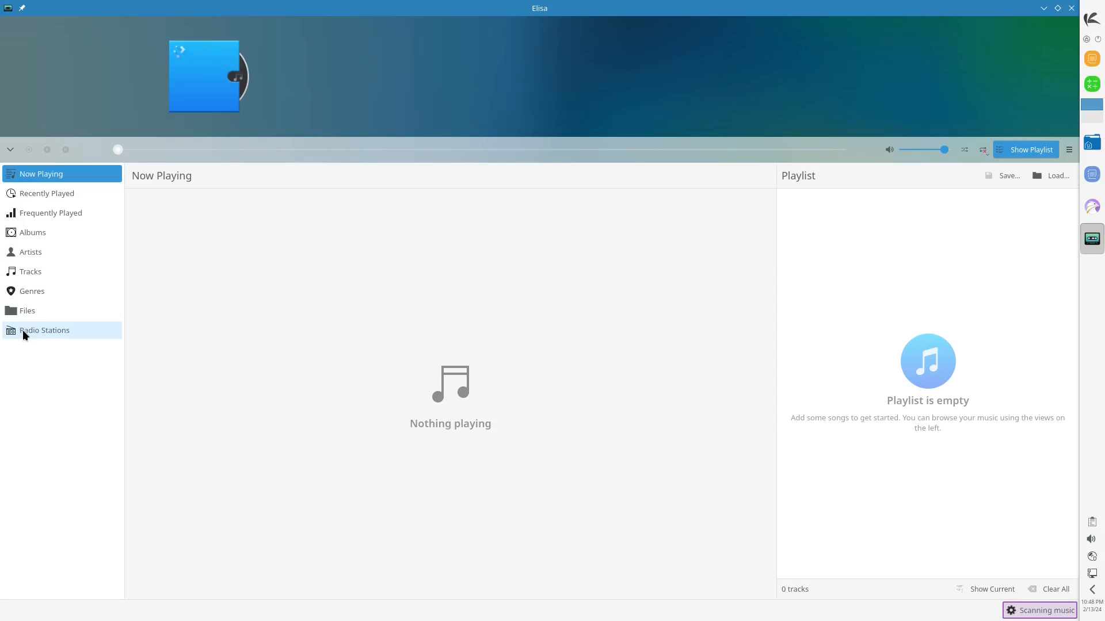
{"action": "left_click", "coordinate": [27, 310]}
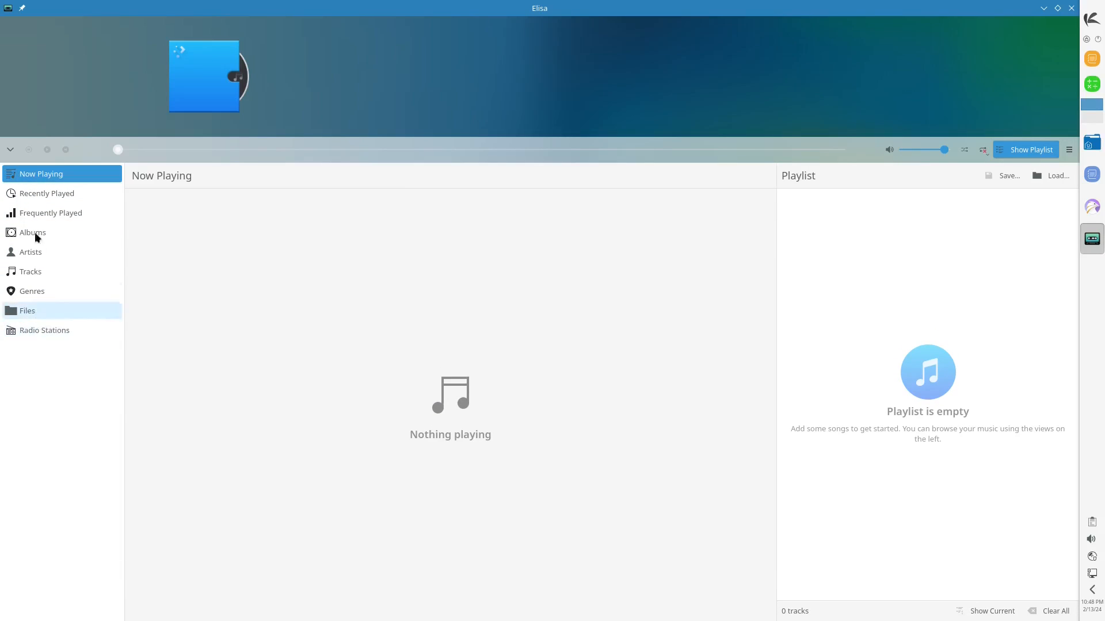
{"action": "left_click", "coordinate": [32, 251]}
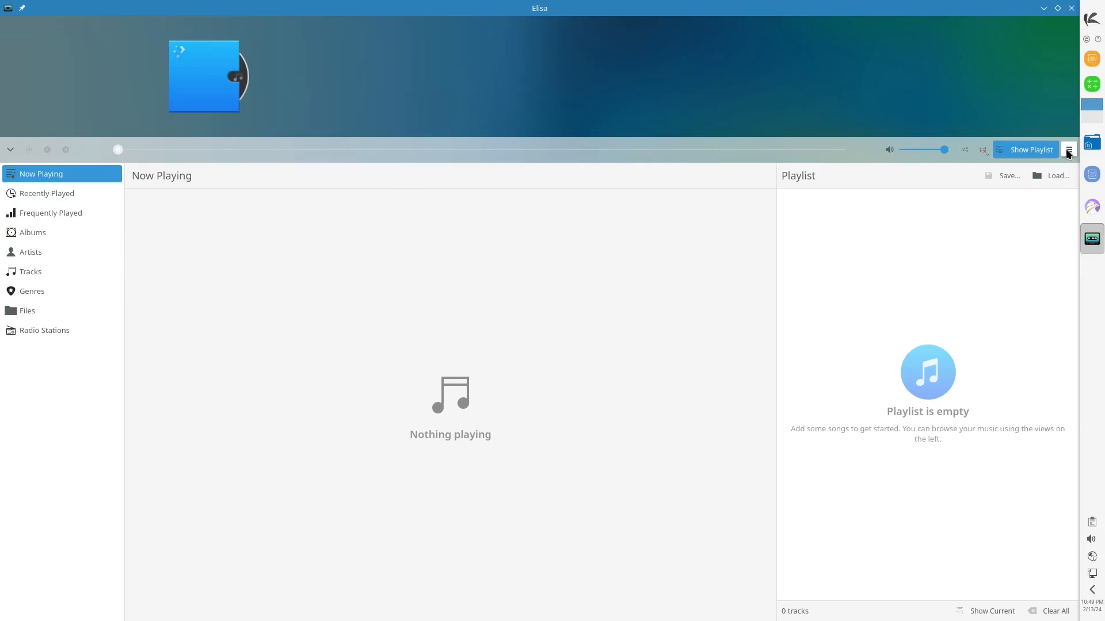
{"action": "left_click", "coordinate": [1067, 150]}
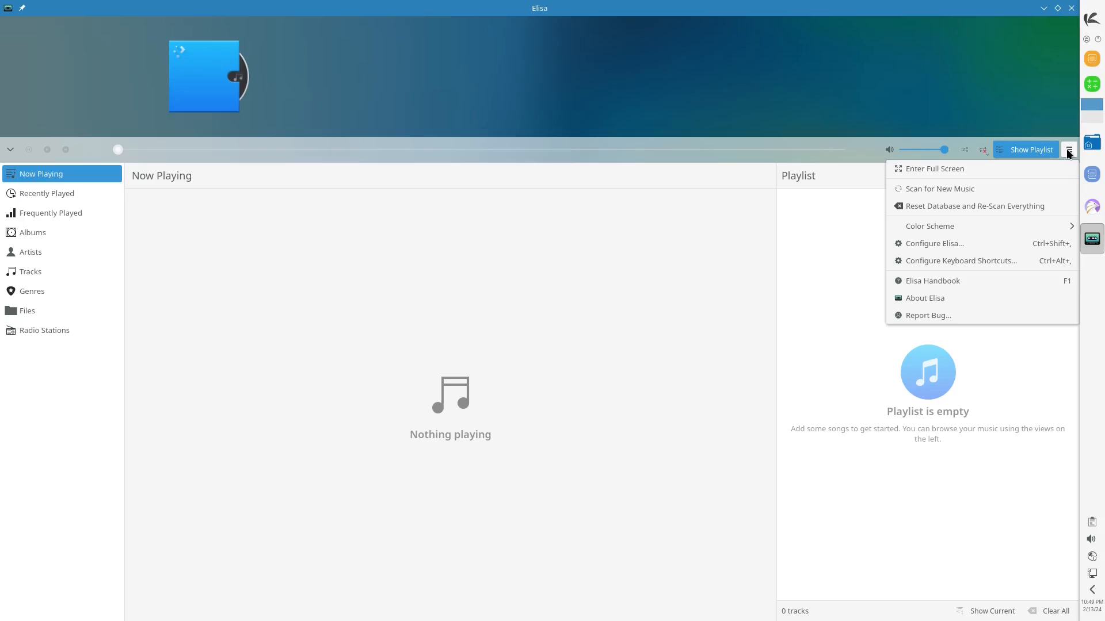
{"action": "mouse_move", "coordinate": [923, 298]}
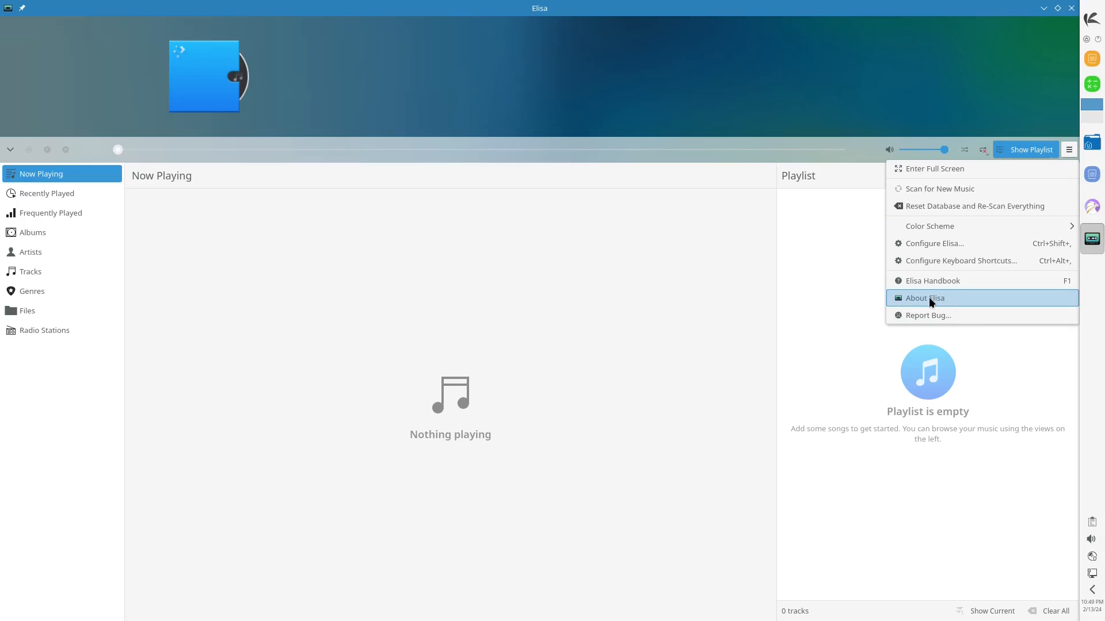
{"action": "left_click", "coordinate": [923, 298]}
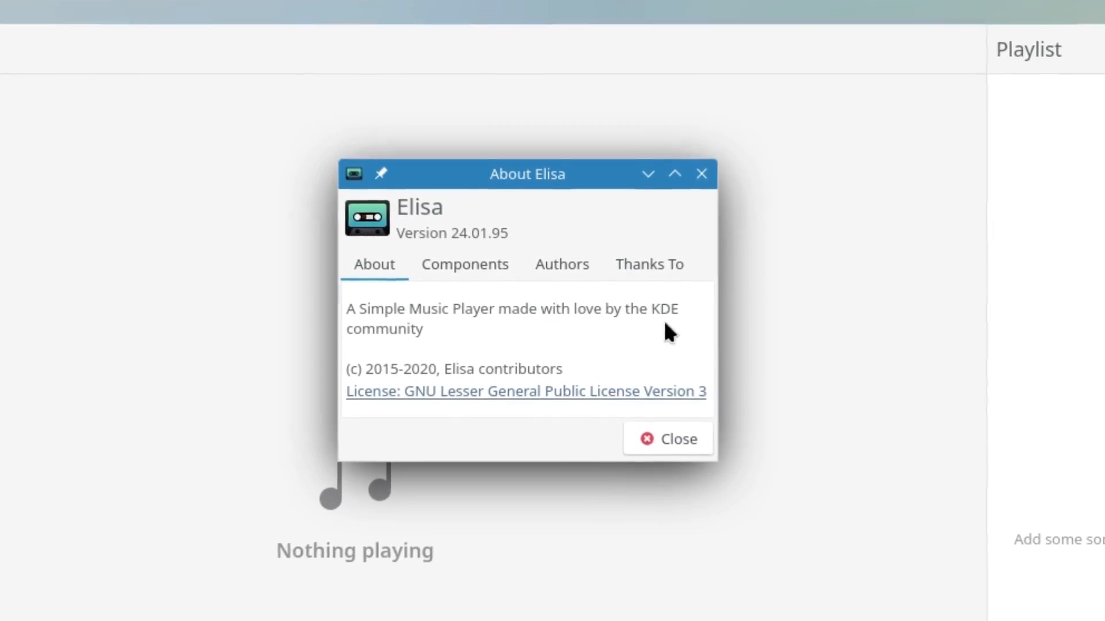
{"action": "left_click", "coordinate": [666, 439]}
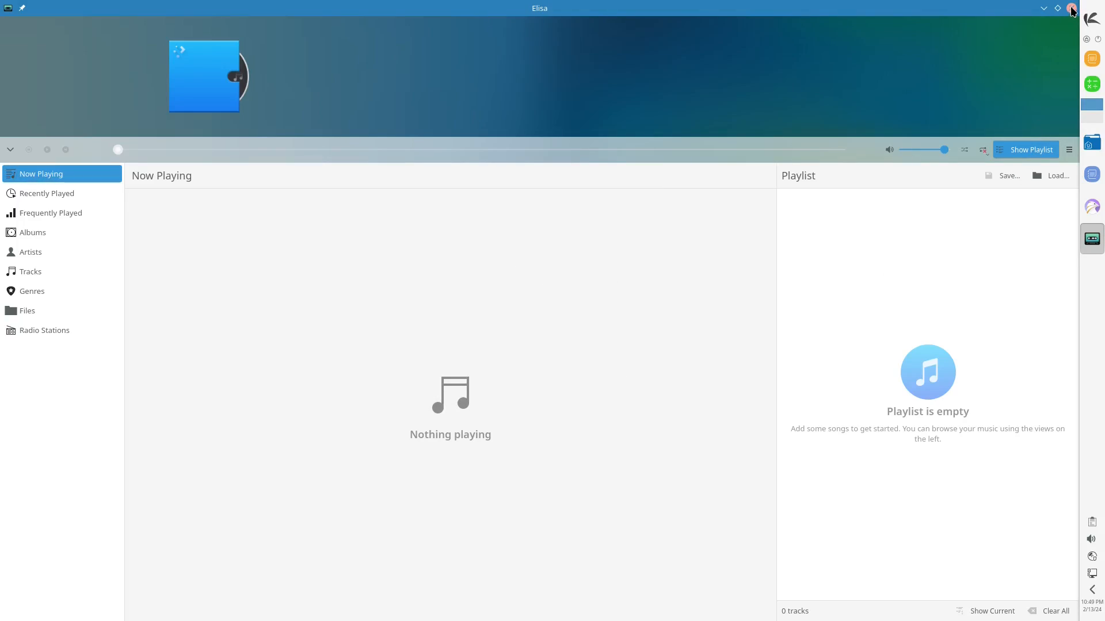
Step: Close Elisa and launch Haruna Media Player from the Multimedia category
{"action": "left_click", "coordinate": [1091, 19]}
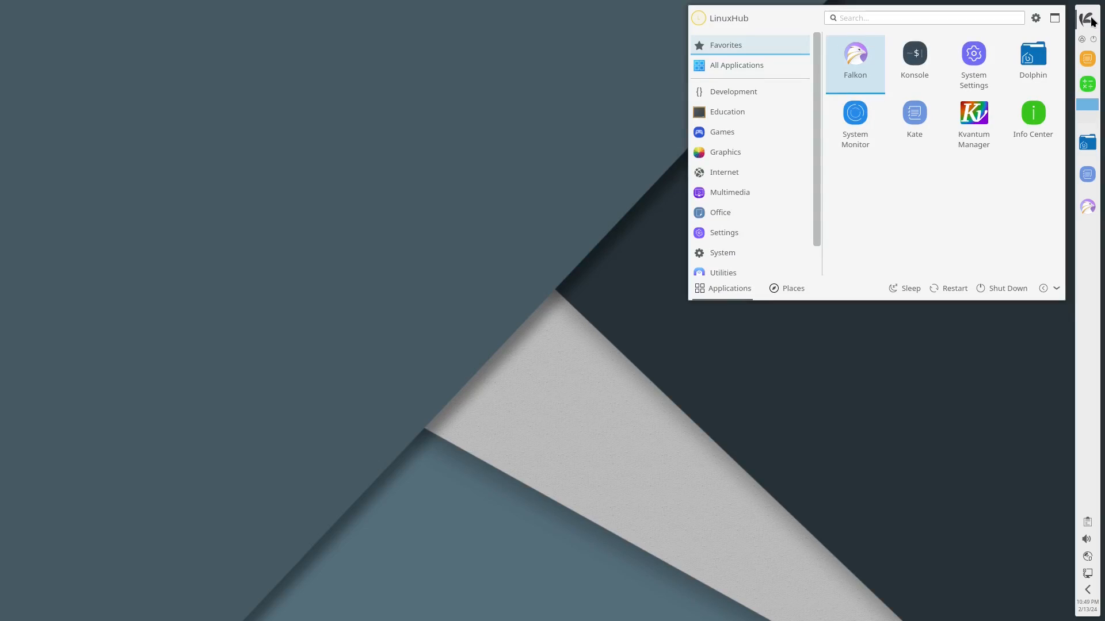
{"action": "left_click", "coordinate": [729, 191]}
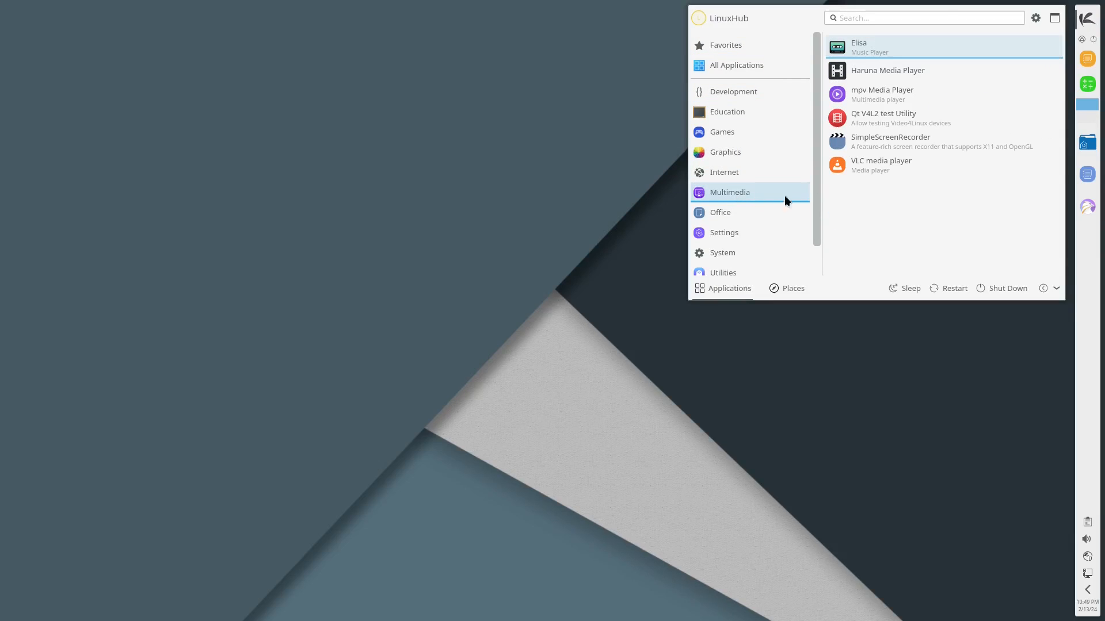
{"action": "left_click", "coordinate": [887, 70]}
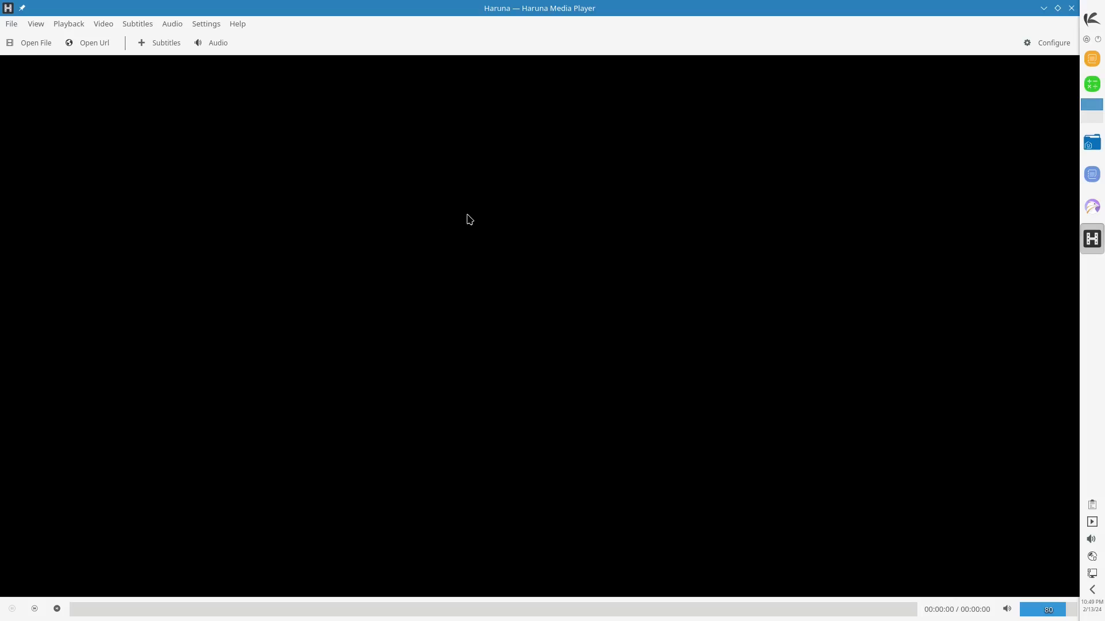
{"action": "mouse_move", "coordinate": [36, 42]}
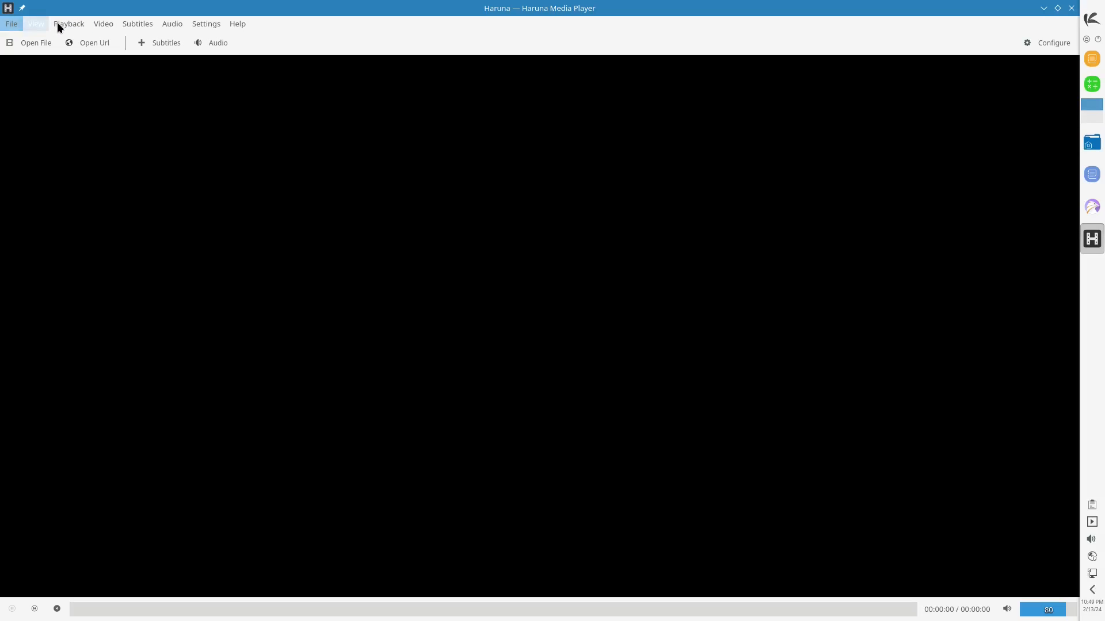
{"action": "left_click", "coordinate": [237, 23]}
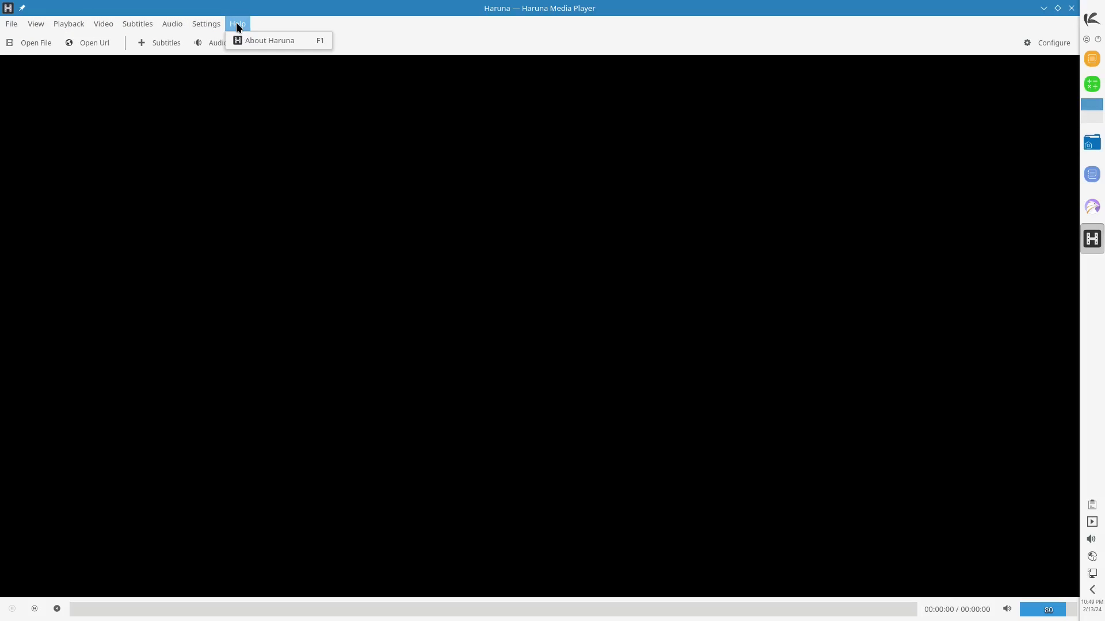
{"action": "left_click", "coordinate": [269, 40]}
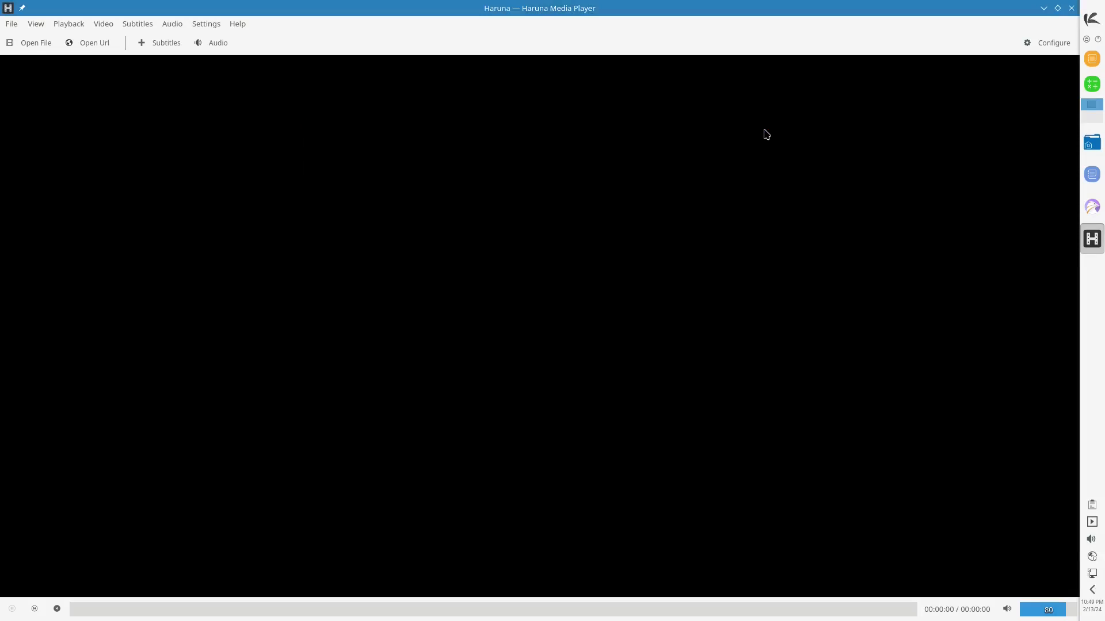
Step: Close Haruna and launch Okular from the launcher's Office category
{"action": "left_click", "coordinate": [1071, 8]}
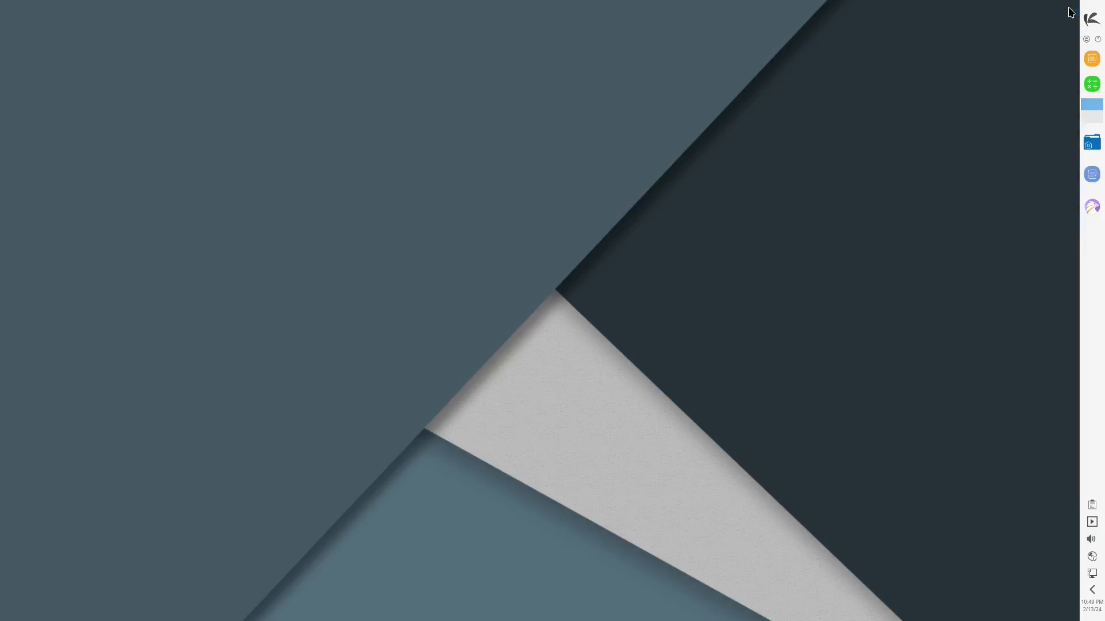
{"action": "left_click", "coordinate": [1087, 18]}
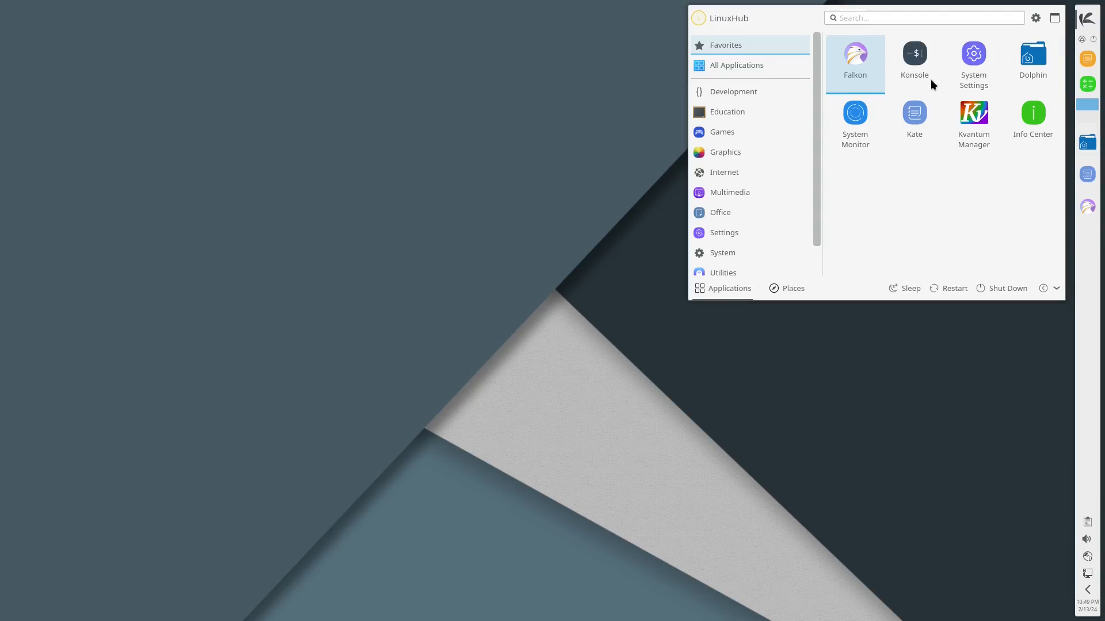
{"action": "left_click", "coordinate": [729, 192]}
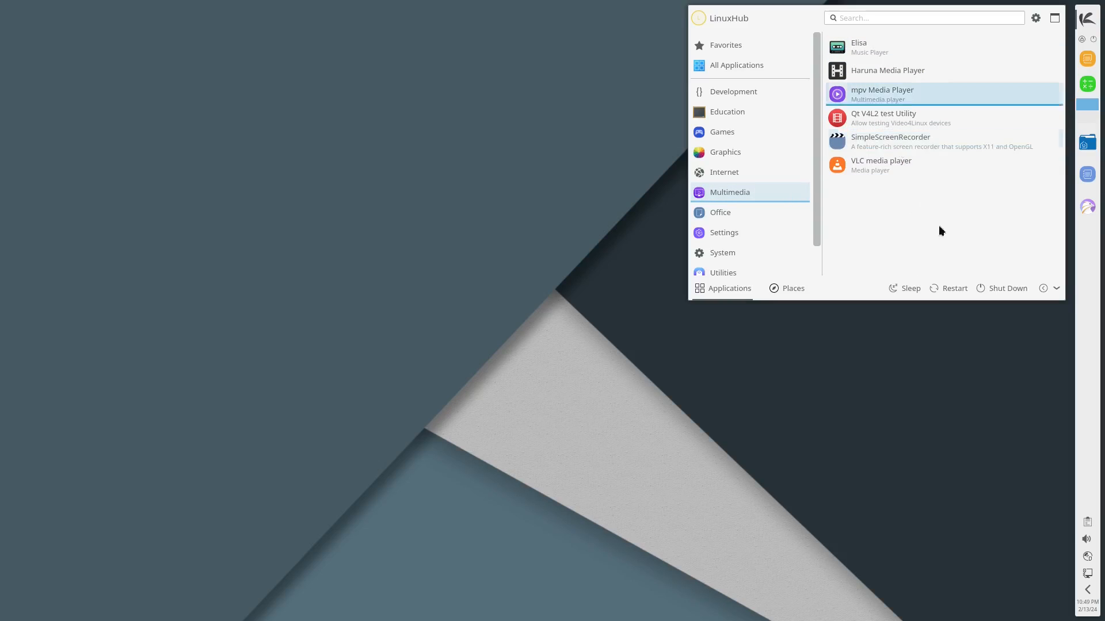
{"action": "left_click", "coordinate": [719, 212]}
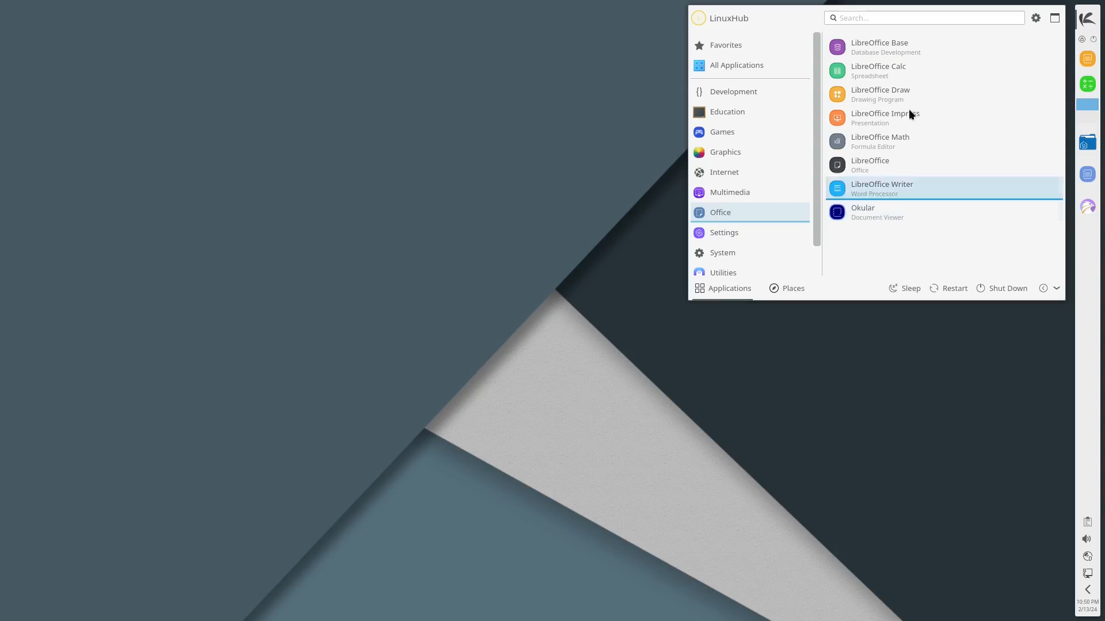
{"action": "mouse_move", "coordinate": [928, 106]}
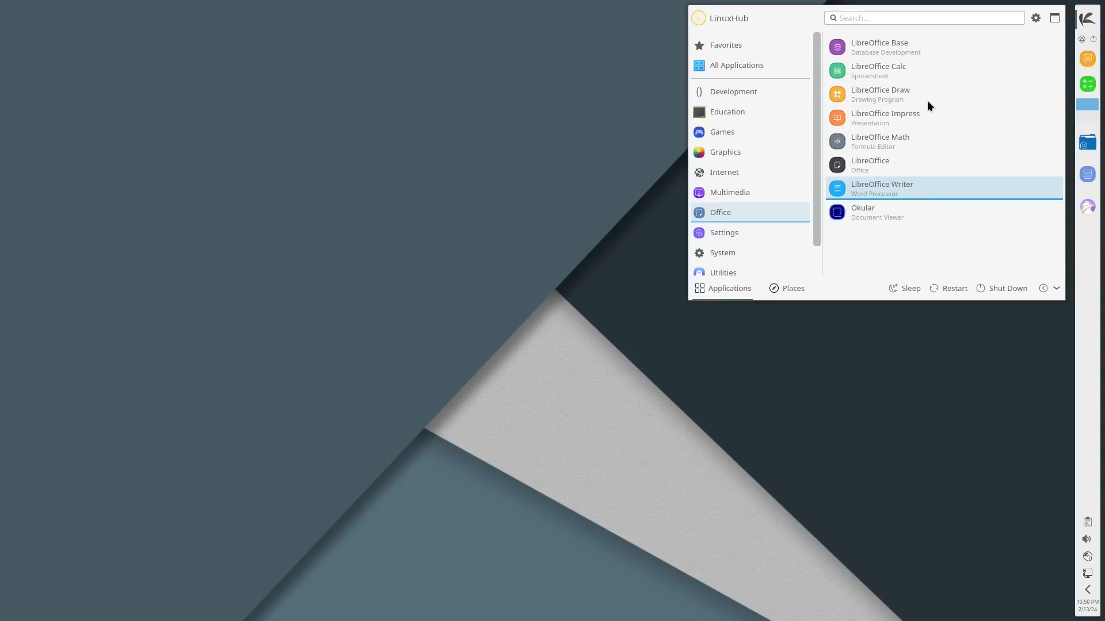
{"action": "mouse_move", "coordinate": [880, 212]}
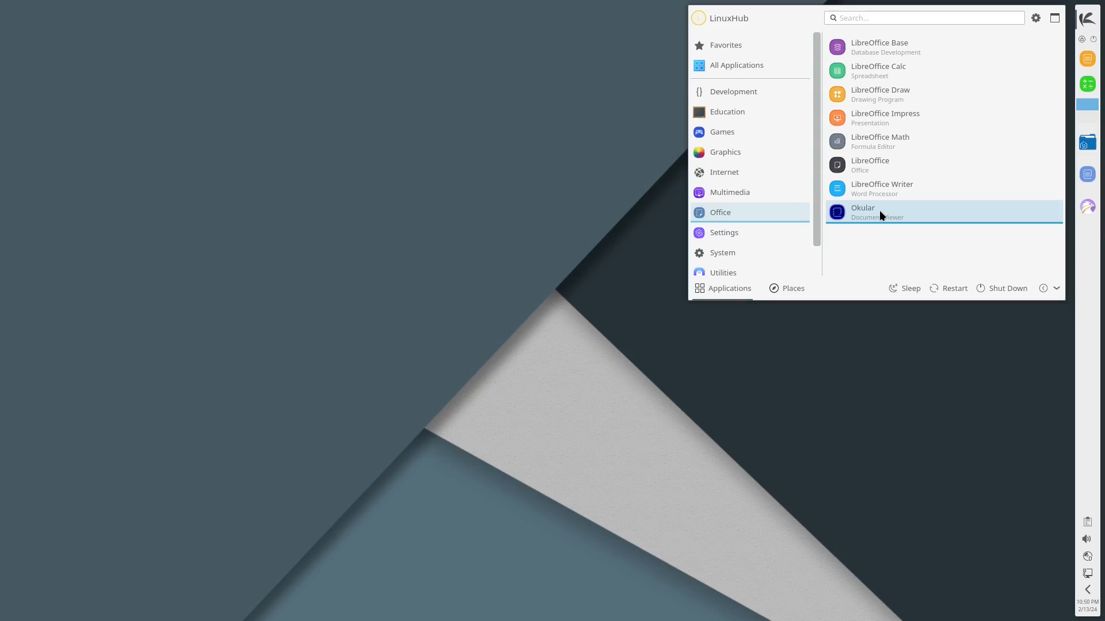
{"action": "left_click", "coordinate": [862, 211]}
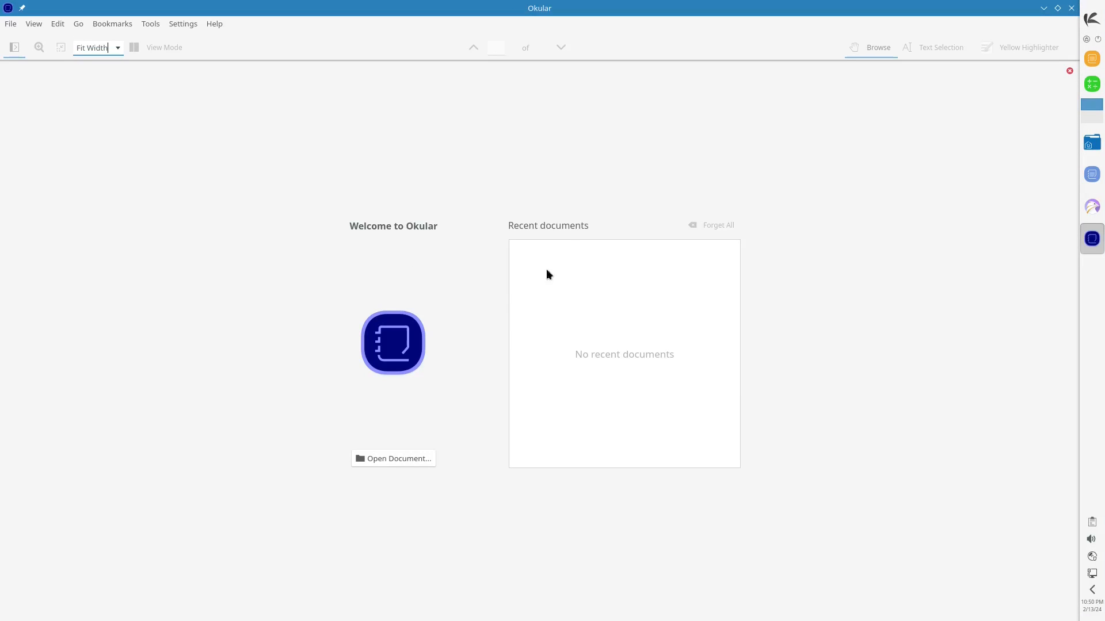
{"action": "mouse_move", "coordinate": [511, 310]}
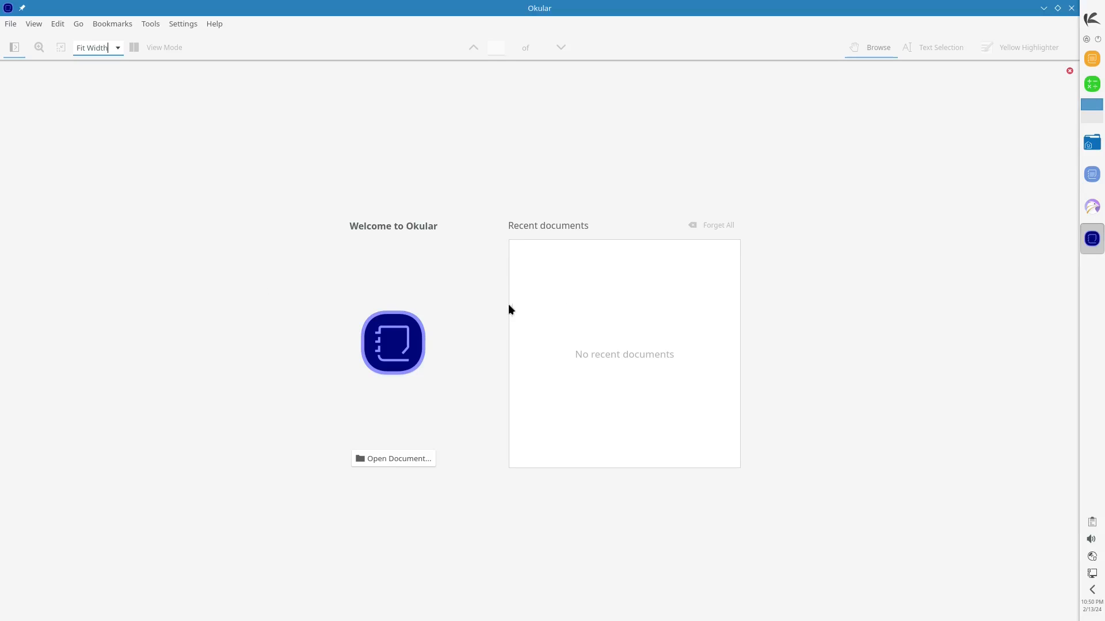
{"action": "mouse_move", "coordinate": [151, 23]}
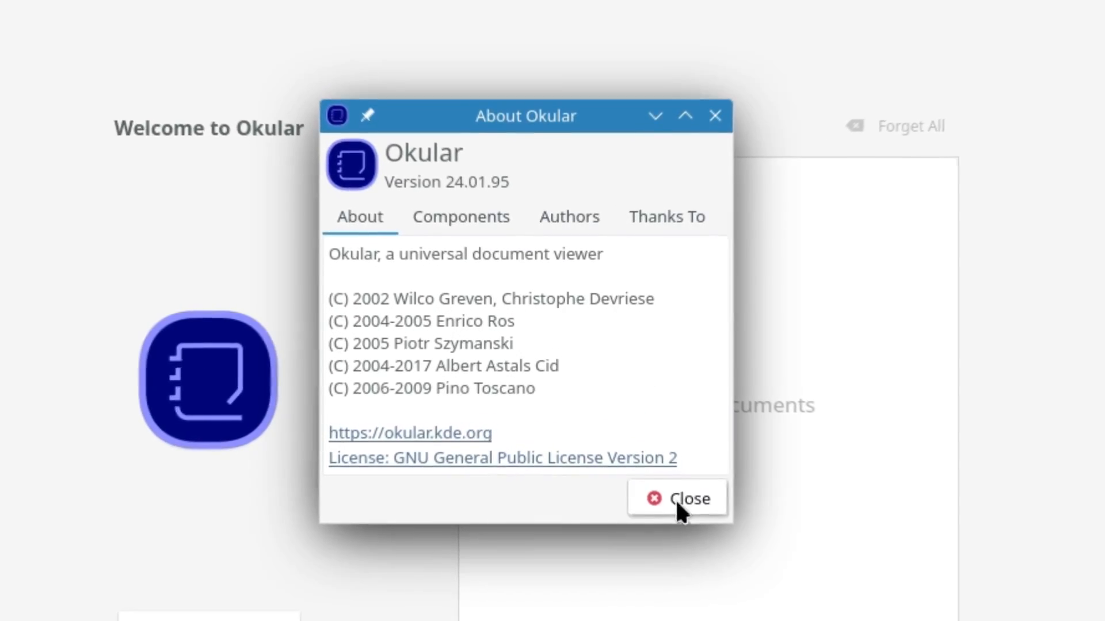
{"action": "left_click", "coordinate": [675, 498]}
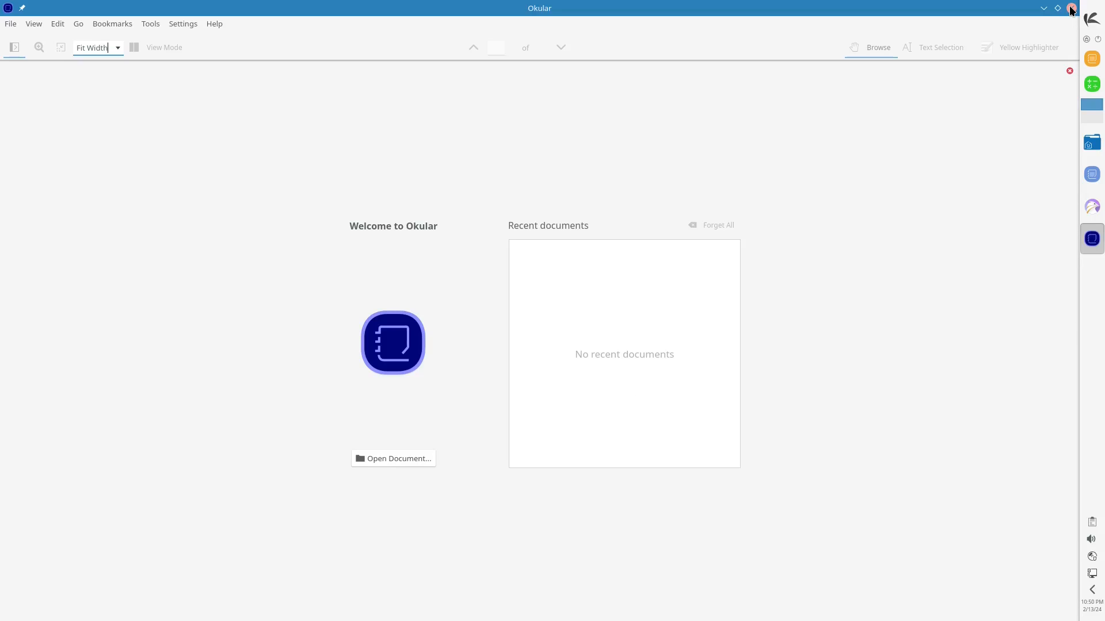
Step: Close Okular, browse the Settings and System categories, and launch Dolphin
{"action": "left_click", "coordinate": [1087, 18]}
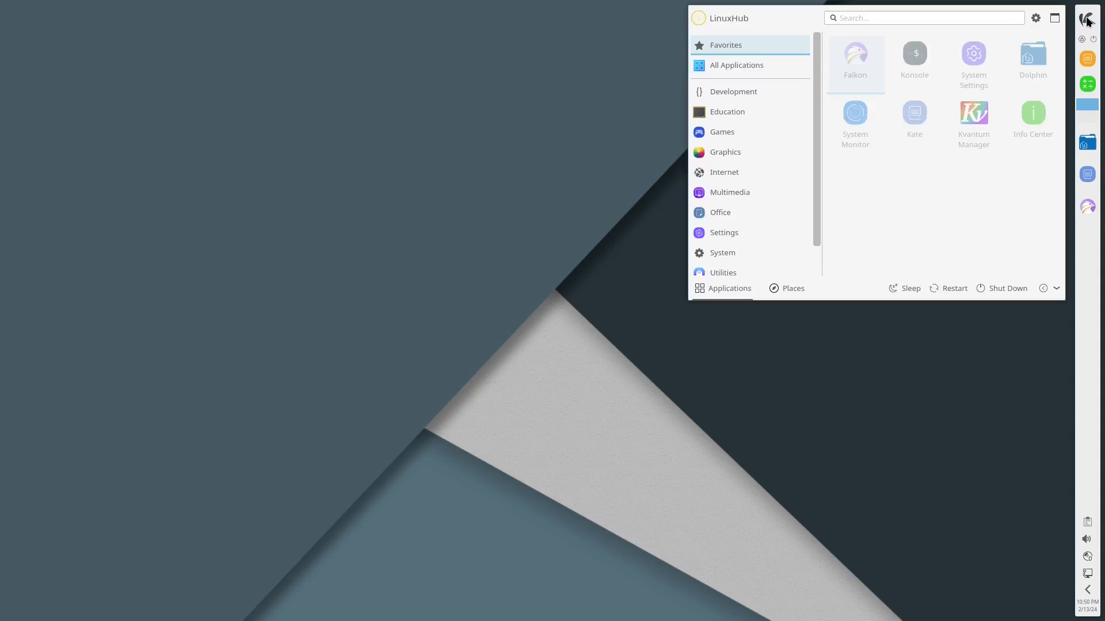
{"action": "left_click", "coordinate": [723, 233]}
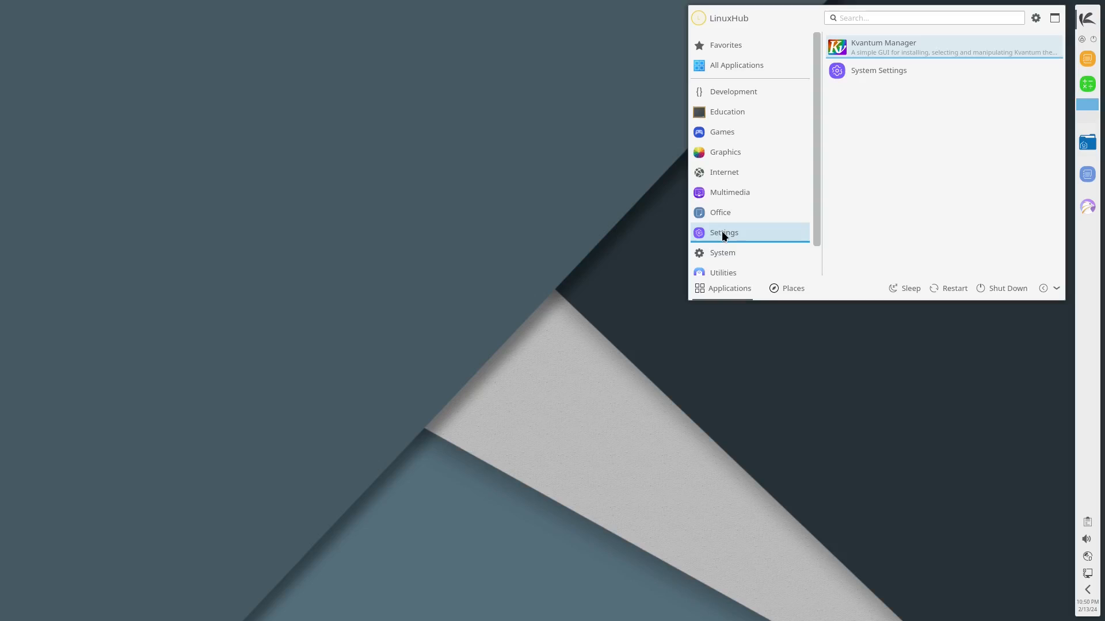
{"action": "mouse_move", "coordinate": [885, 72]}
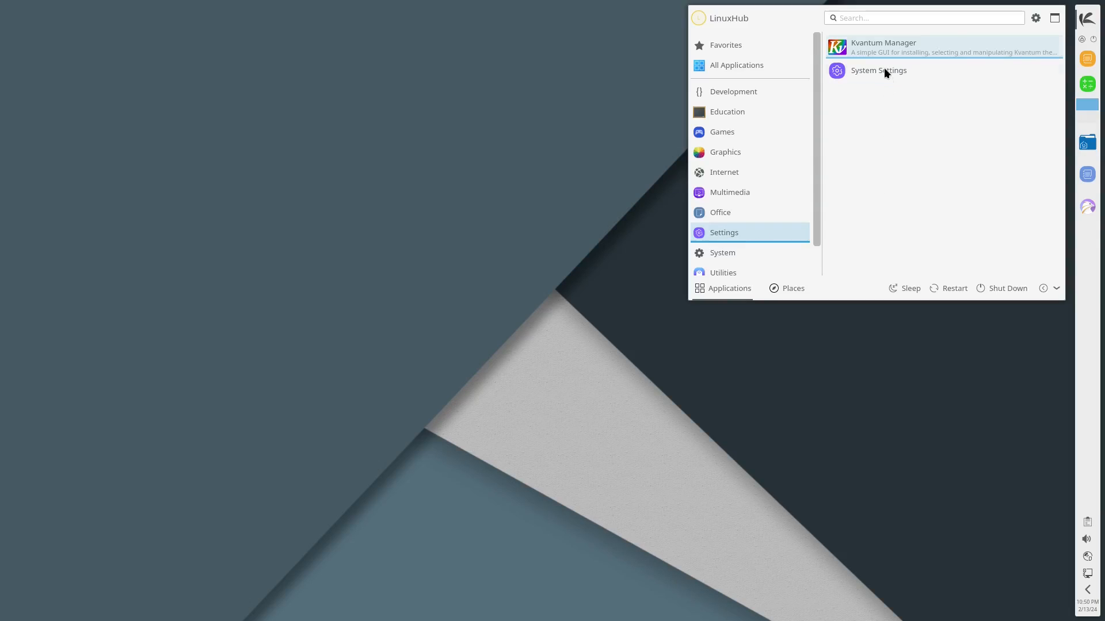
{"action": "mouse_move", "coordinate": [876, 48]}
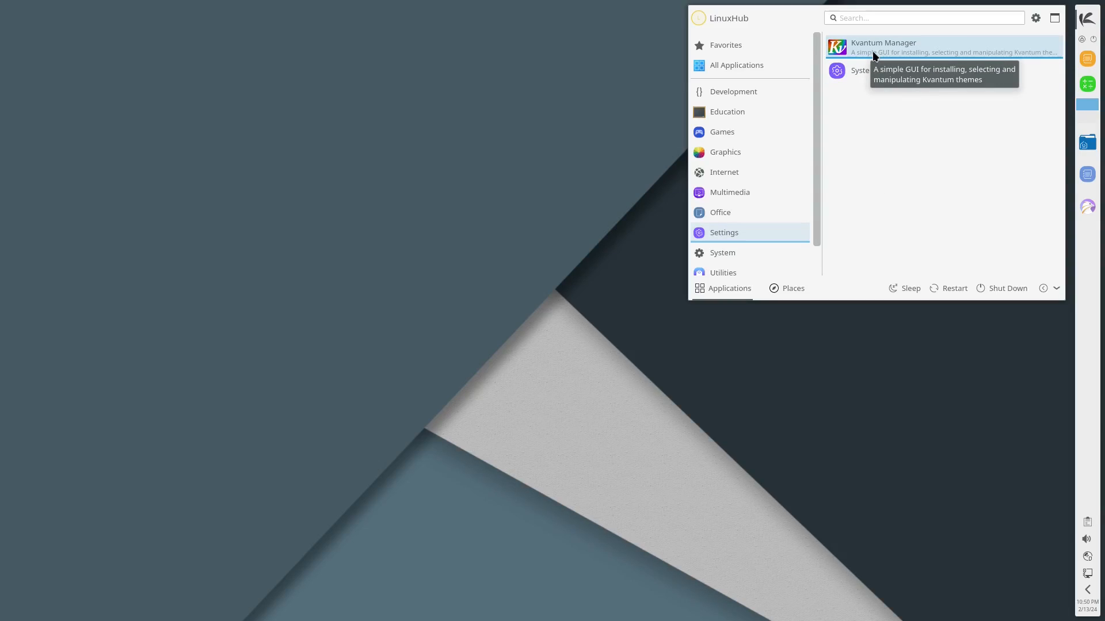
{"action": "mouse_move", "coordinate": [881, 49]}
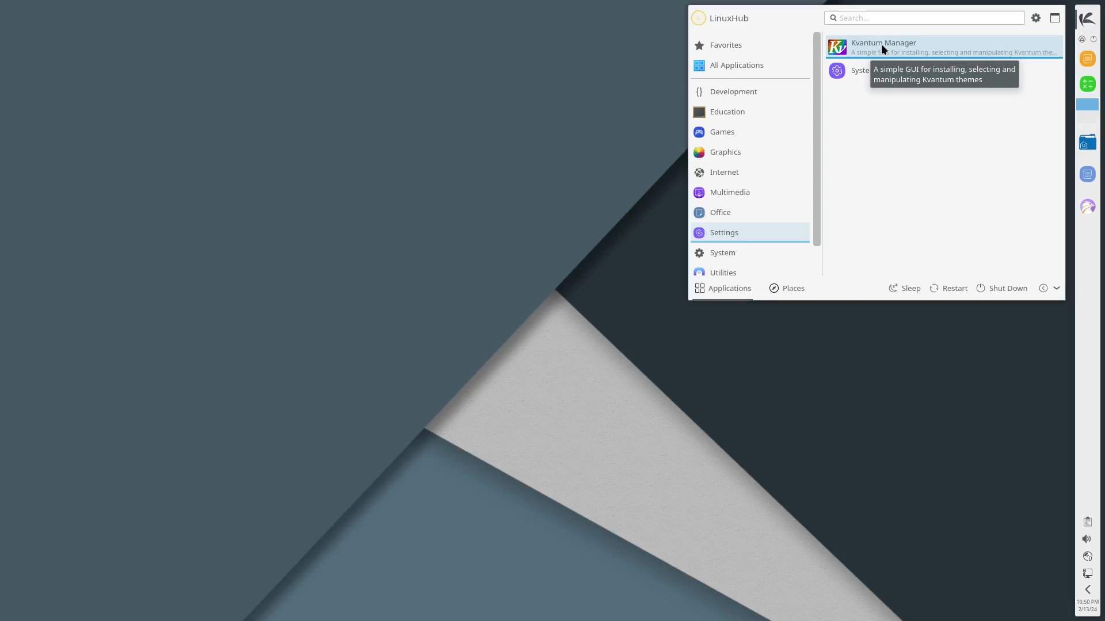
{"action": "left_click", "coordinate": [722, 252]}
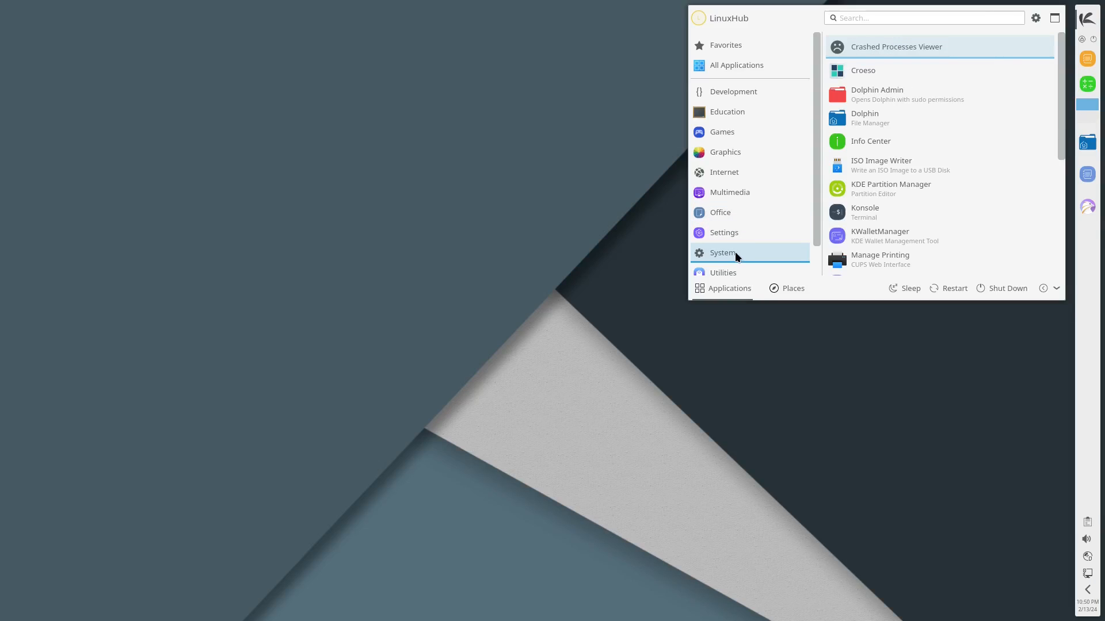
{"action": "mouse_move", "coordinate": [895, 119]}
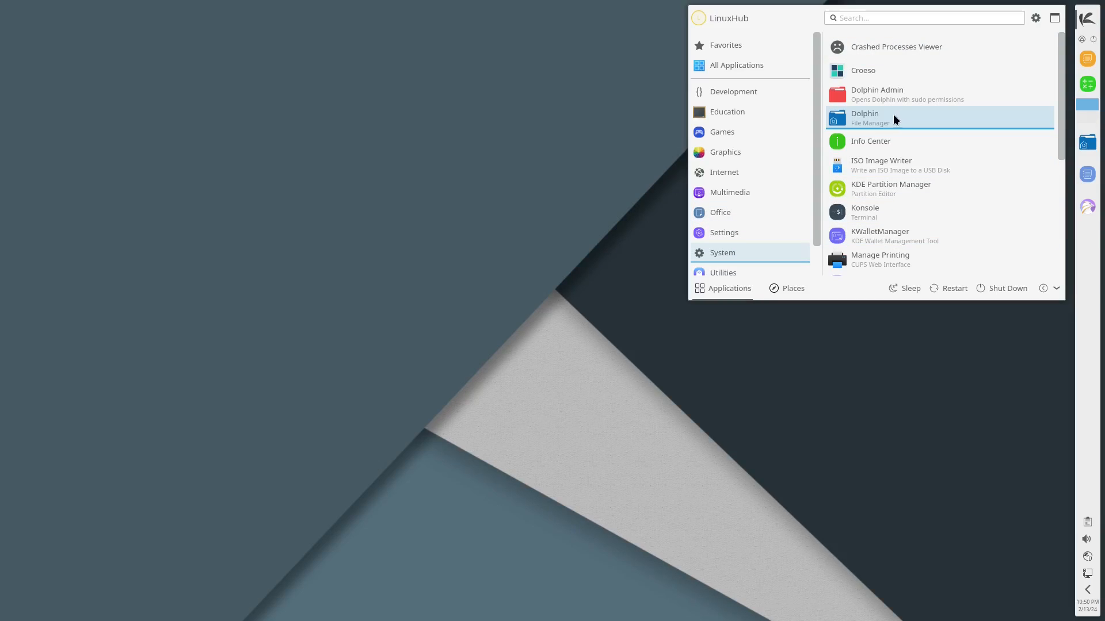
{"action": "mouse_move", "coordinate": [901, 141]}
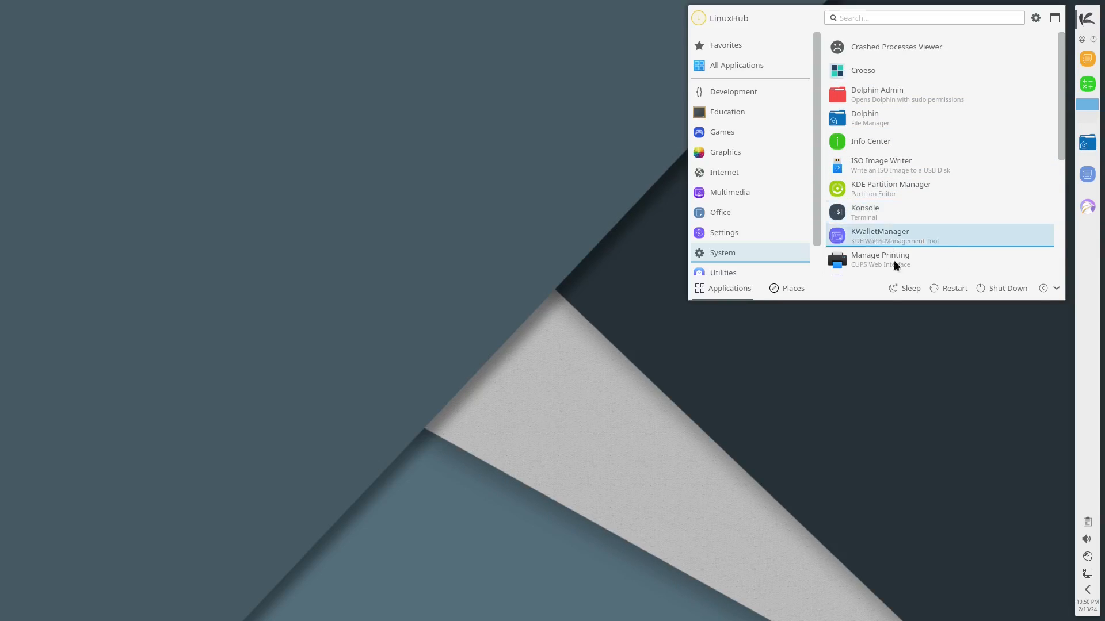
{"action": "mouse_move", "coordinate": [974, 98]}
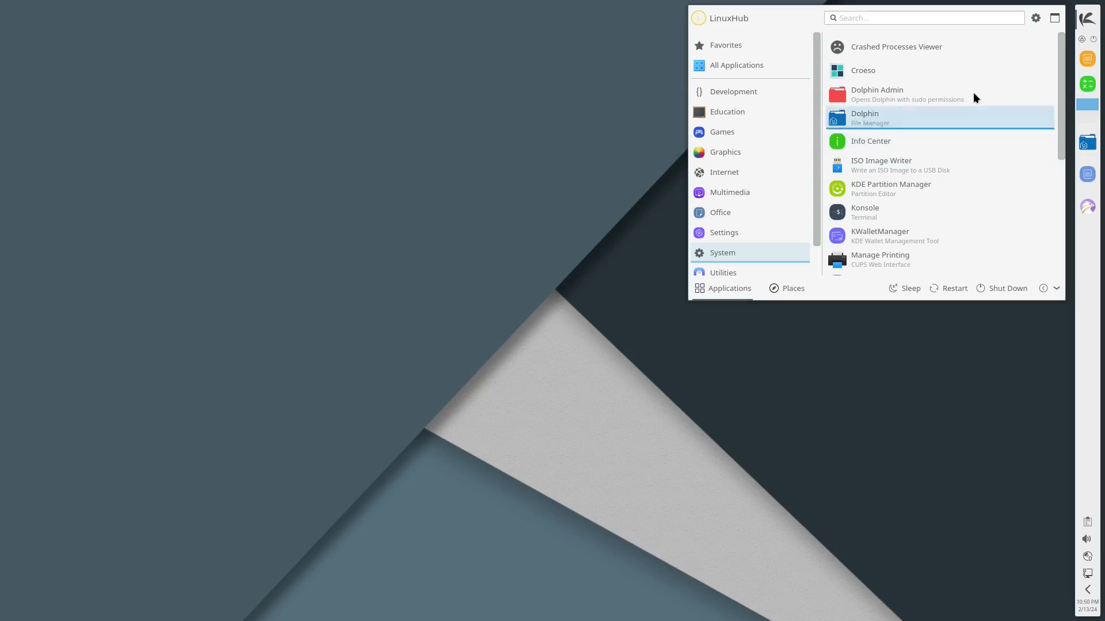
{"action": "left_click", "coordinate": [864, 117]}
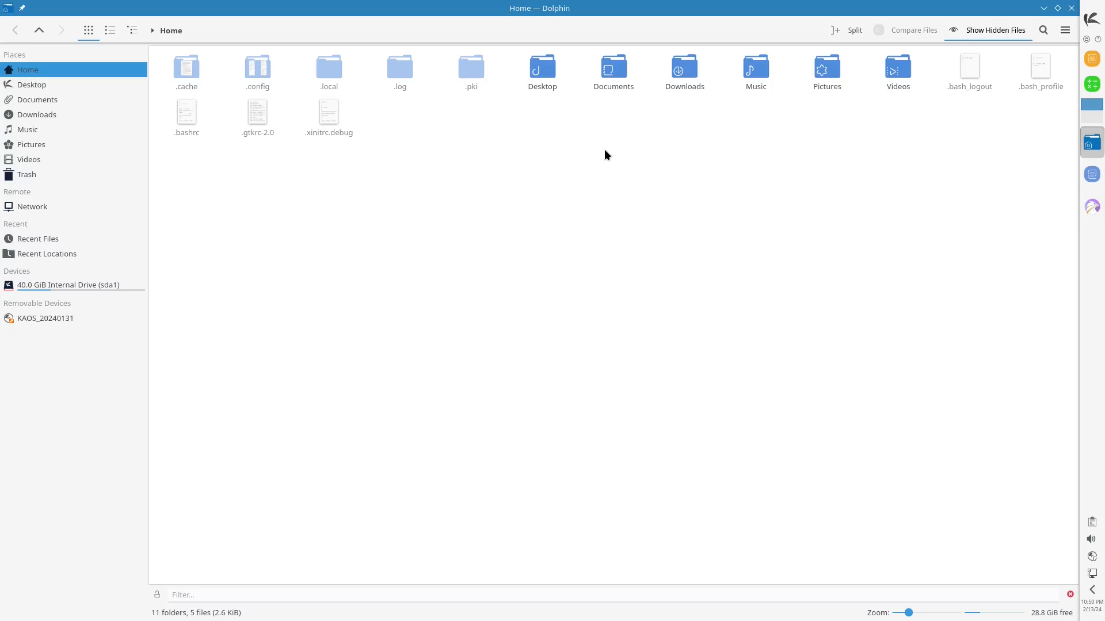
{"action": "mouse_move", "coordinate": [657, 214]}
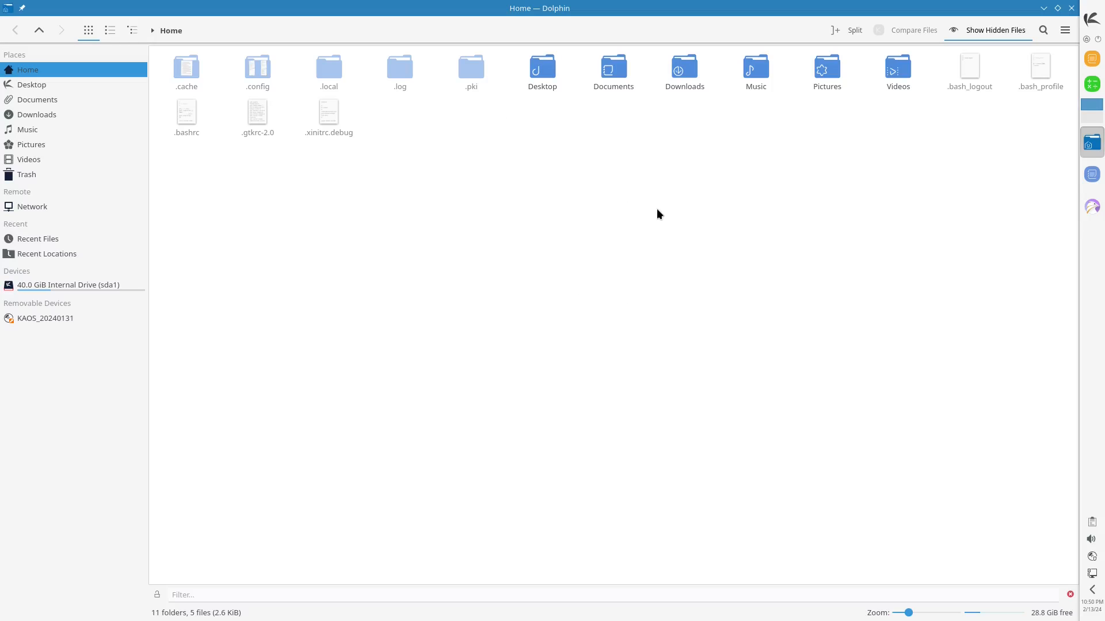
{"action": "mouse_move", "coordinate": [267, 229]}
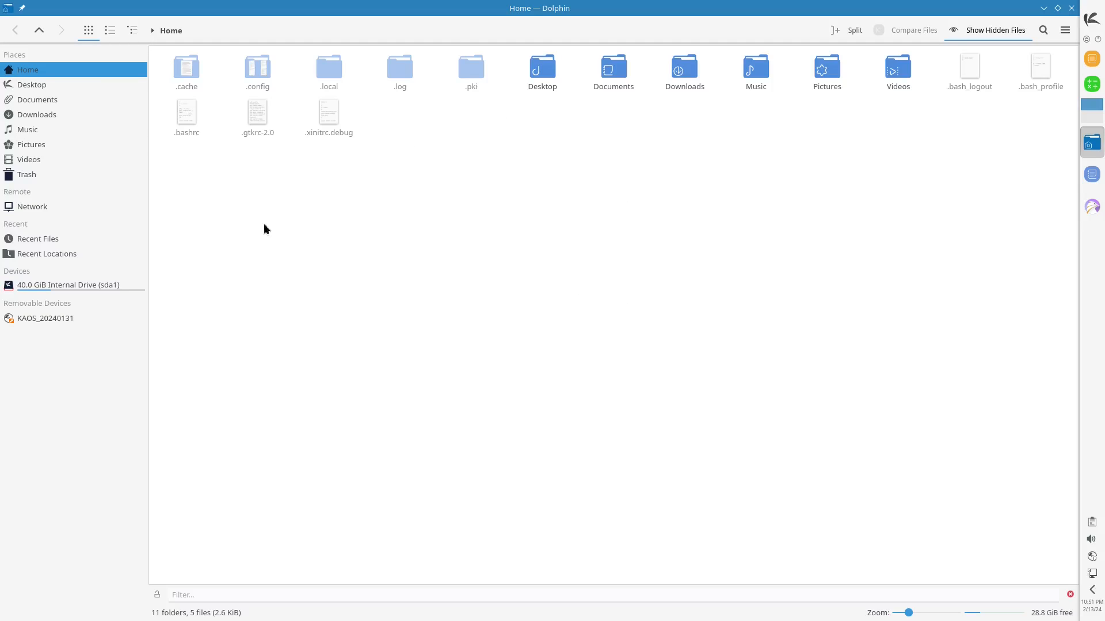
Step: Check Dolphin's version 24.01.95 in About Dolphin, then launch Info Center
{"action": "left_click", "coordinate": [1065, 30]}
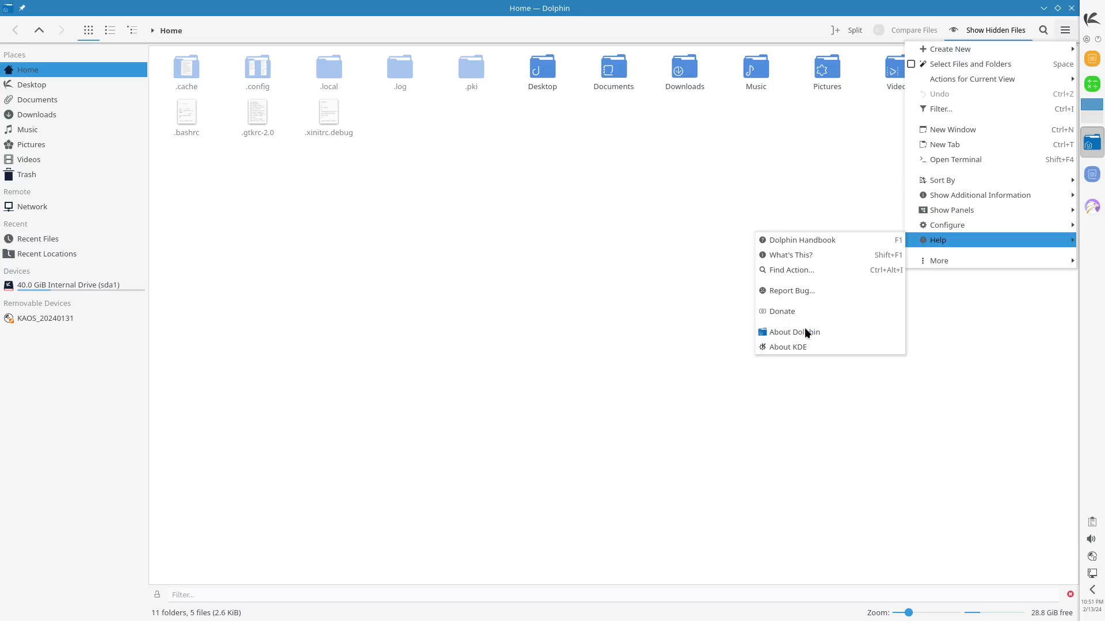
{"action": "left_click", "coordinate": [794, 332]}
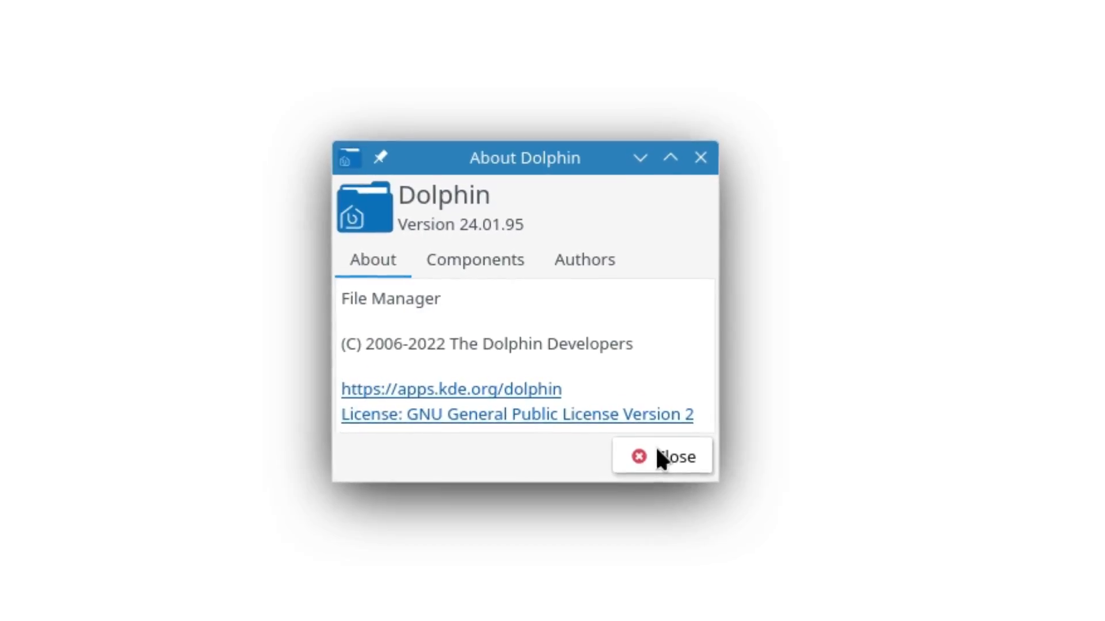
{"action": "left_click", "coordinate": [661, 455]}
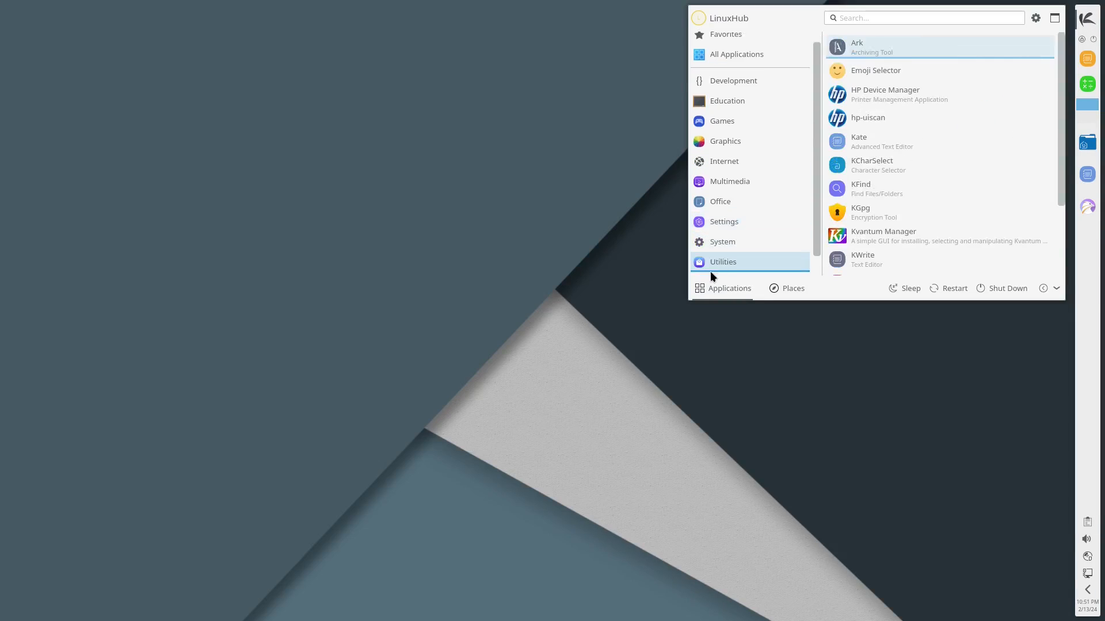
{"action": "left_click", "coordinate": [721, 242]}
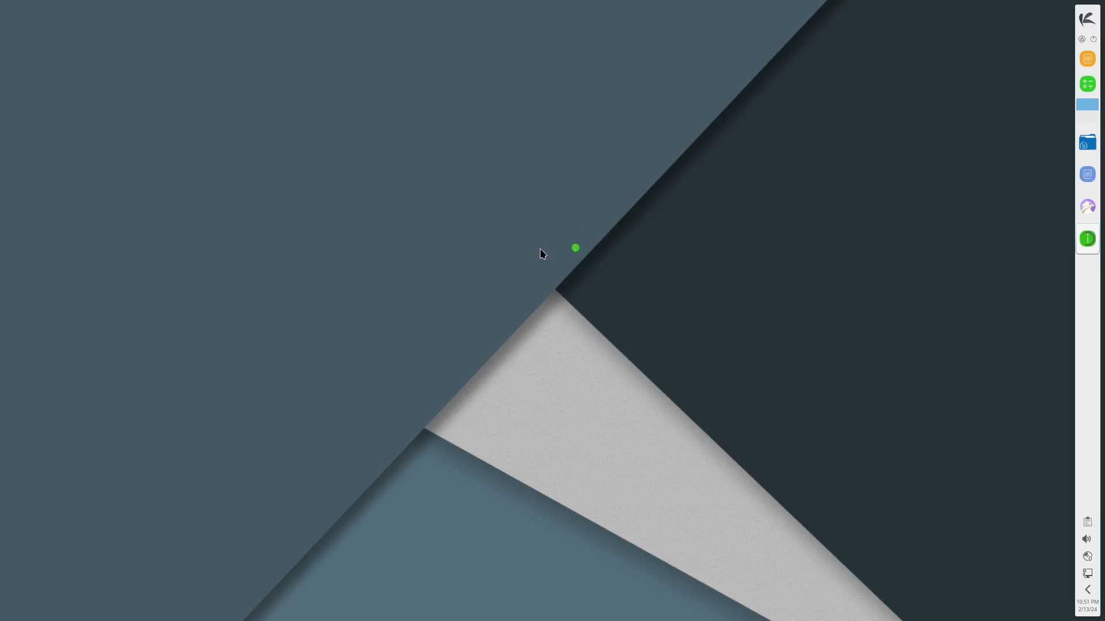
{"action": "left_click", "coordinate": [1086, 238]}
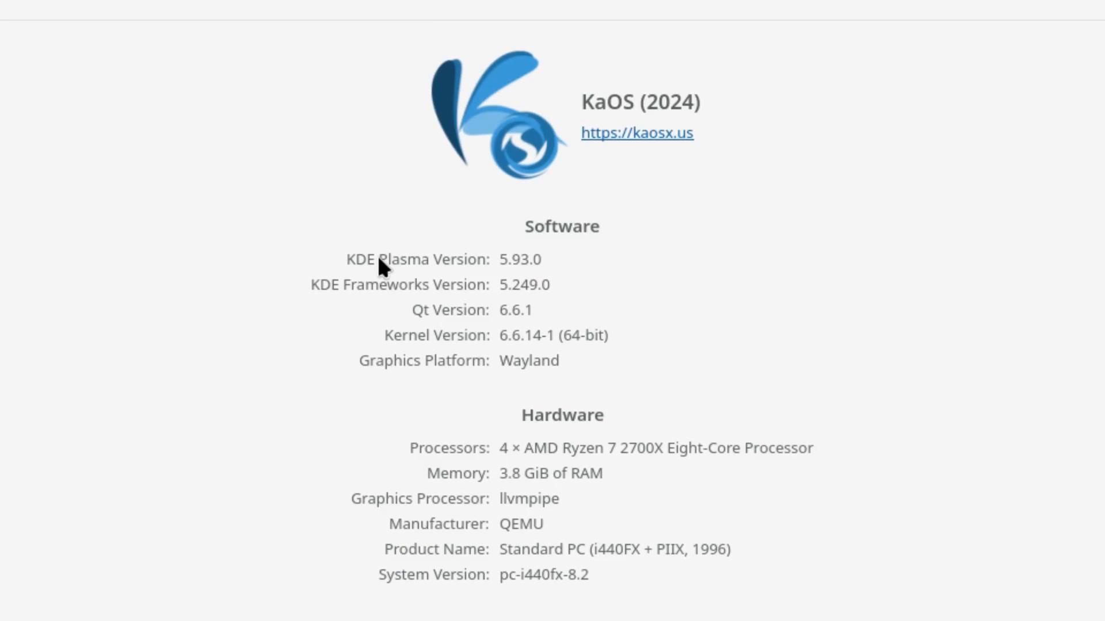
{"action": "mouse_move", "coordinate": [359, 319]}
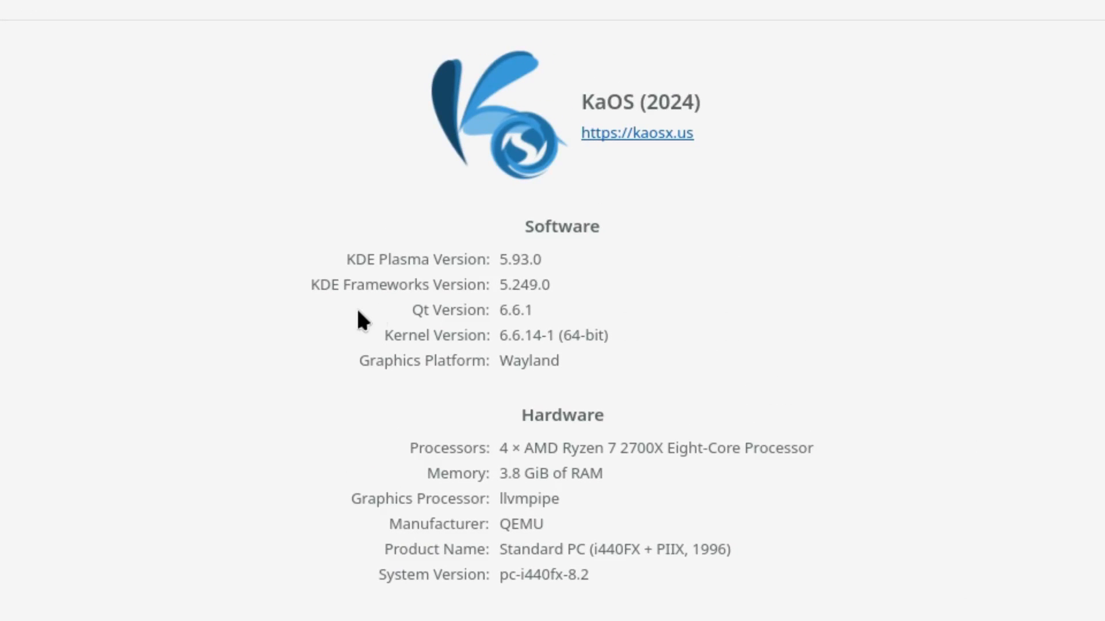
{"action": "mouse_move", "coordinate": [505, 362]}
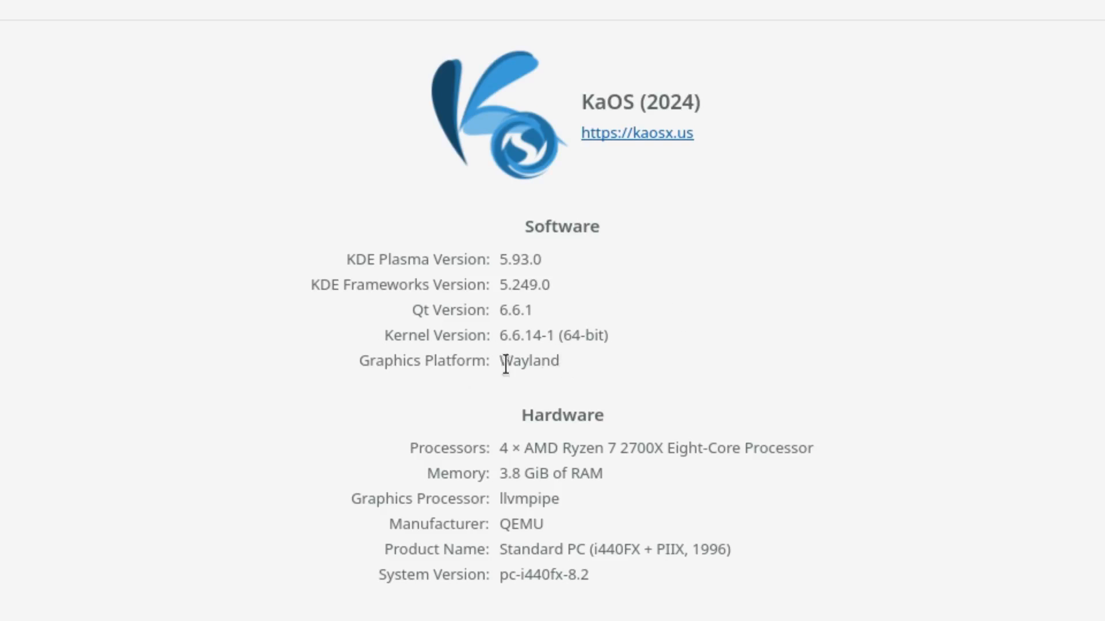
{"action": "mouse_move", "coordinate": [936, 473]}
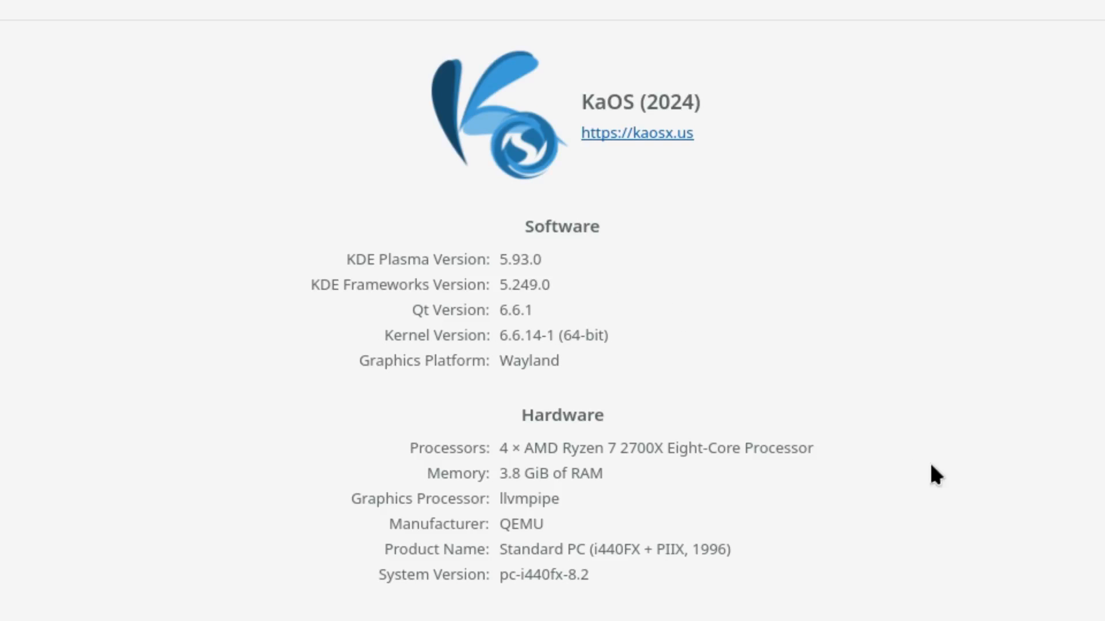
{"action": "mouse_move", "coordinate": [513, 499]}
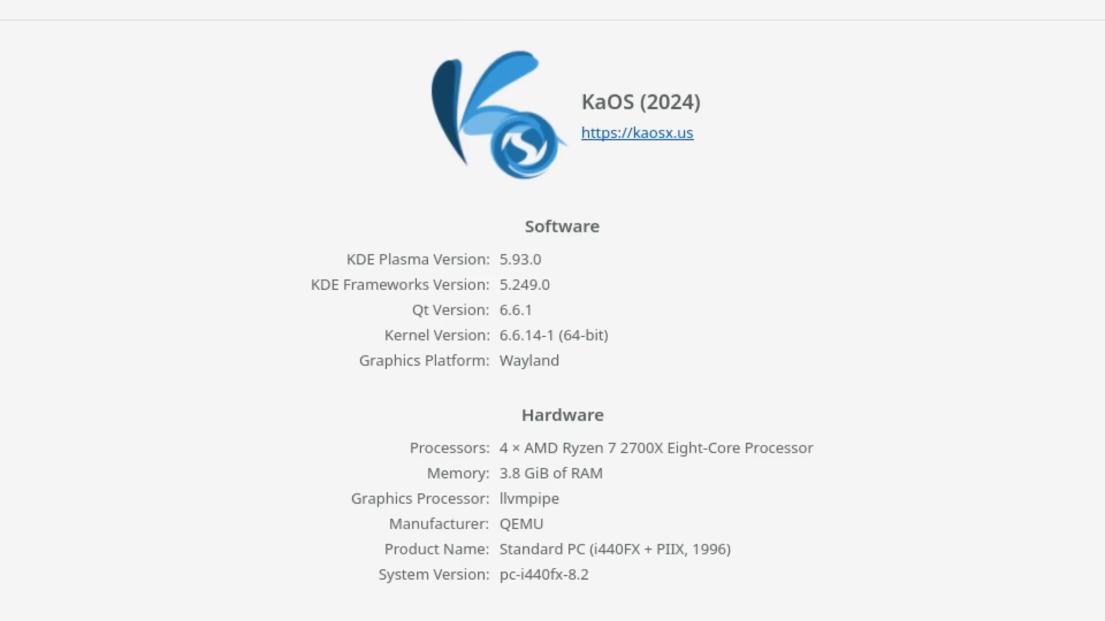
{"action": "mouse_move", "coordinate": [737, 611]}
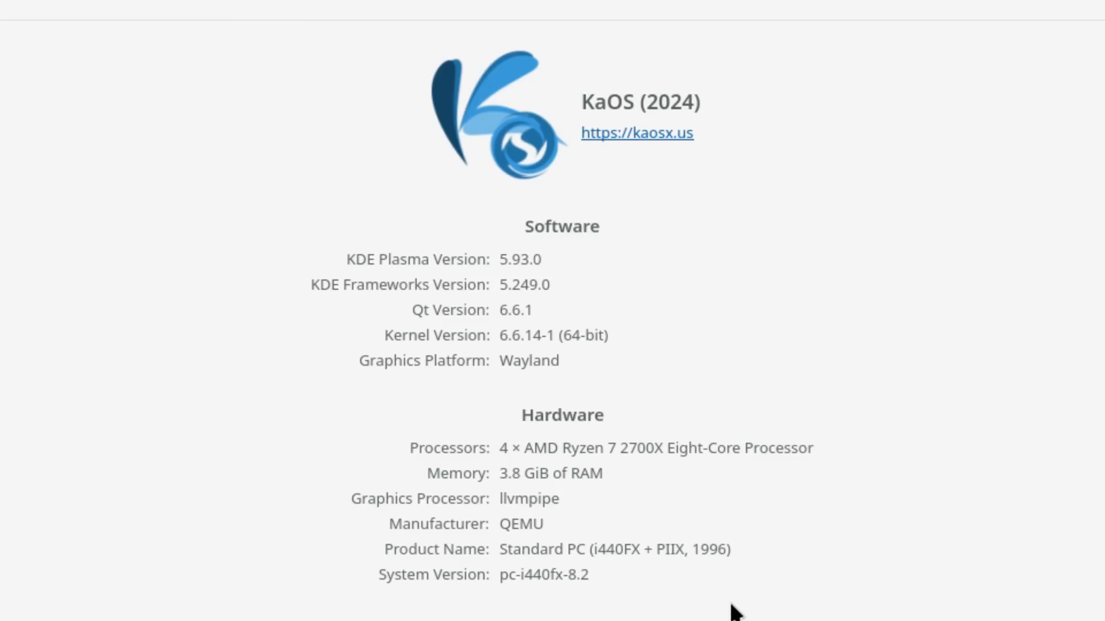
{"action": "mouse_move", "coordinate": [495, 372]}
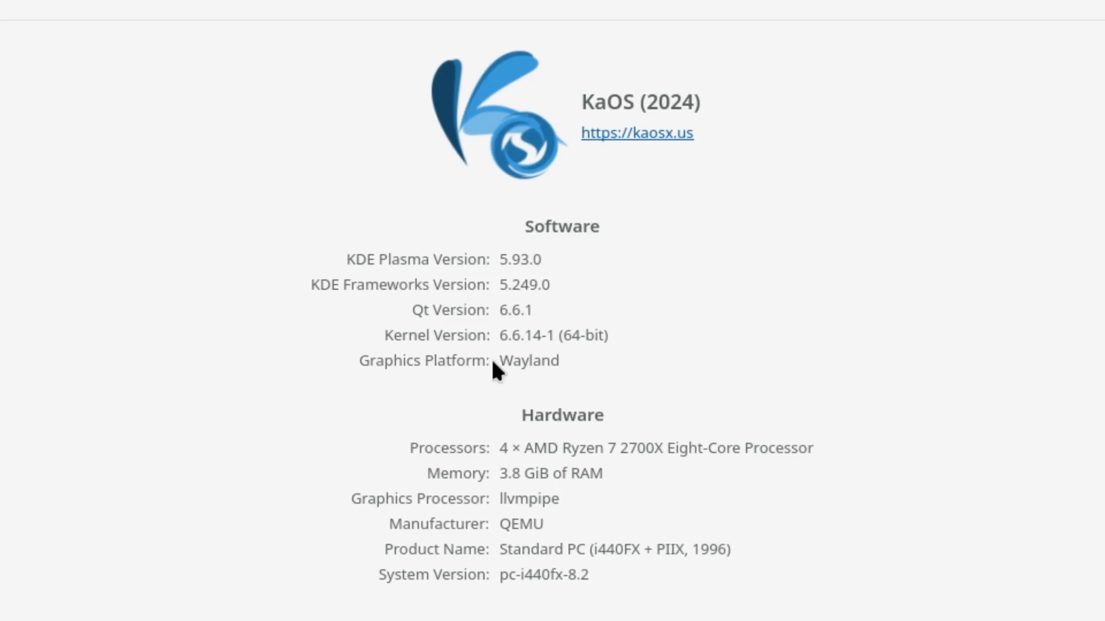
Step: Review the Wayland and kernel 6.6.14-1 details, close Info Center, and launch Konsole
{"action": "double_click", "coordinate": [527, 360]}
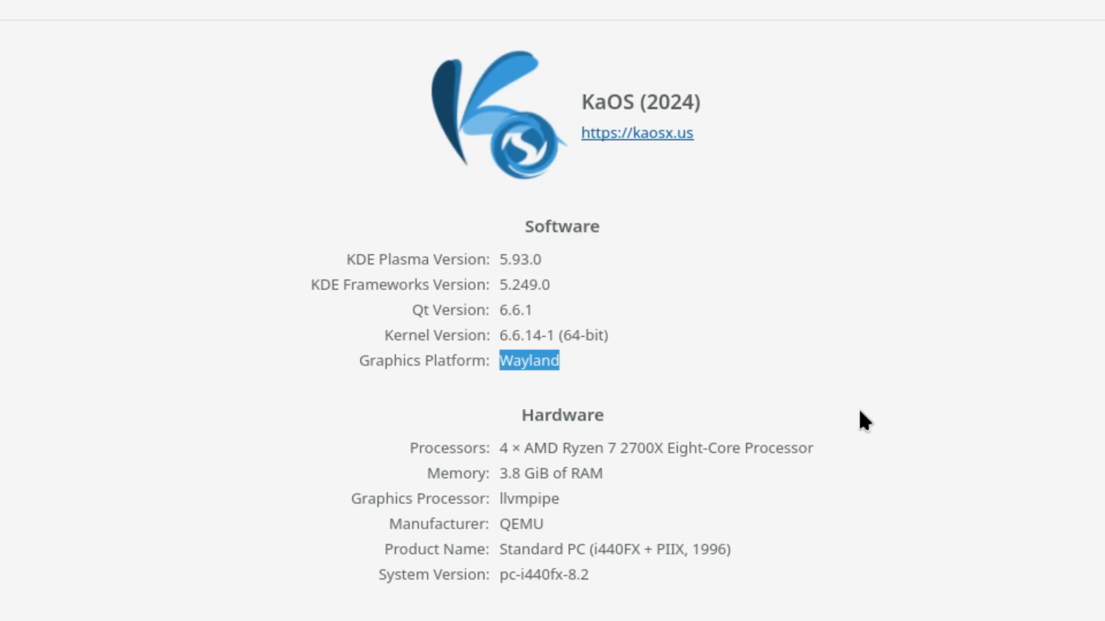
{"action": "mouse_move", "coordinate": [564, 326]}
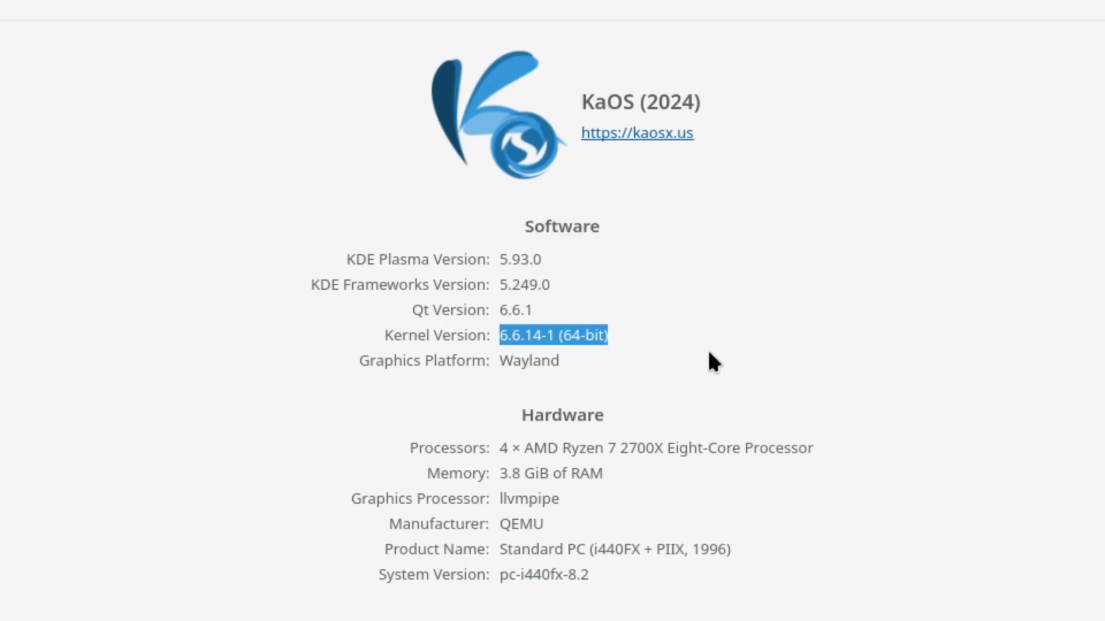
{"action": "mouse_move", "coordinate": [722, 353]}
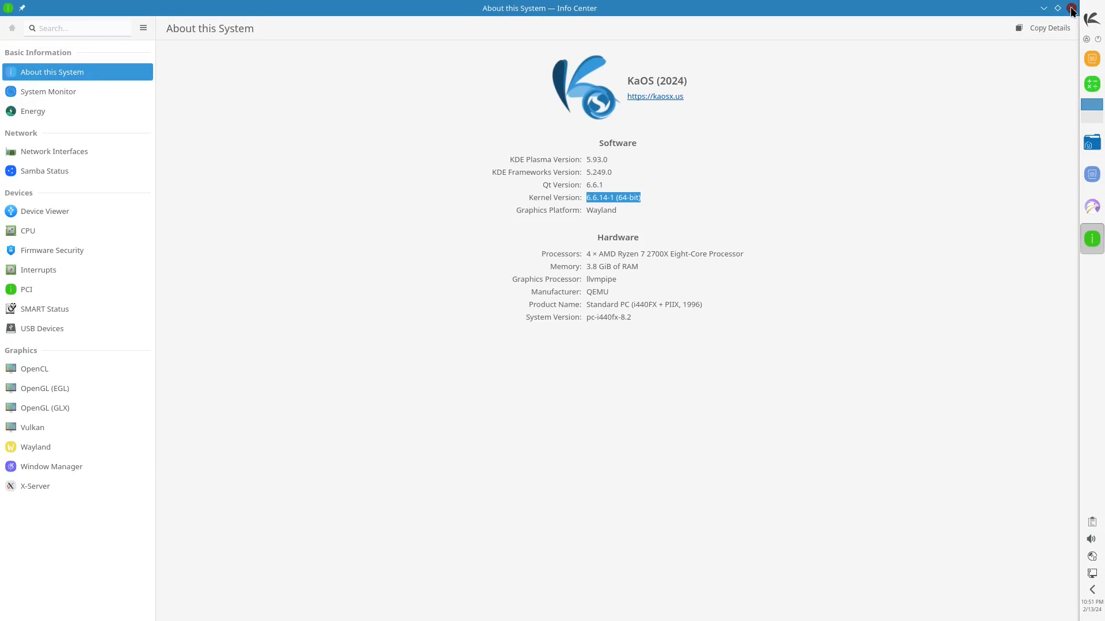
{"action": "left_click", "coordinate": [1087, 19]}
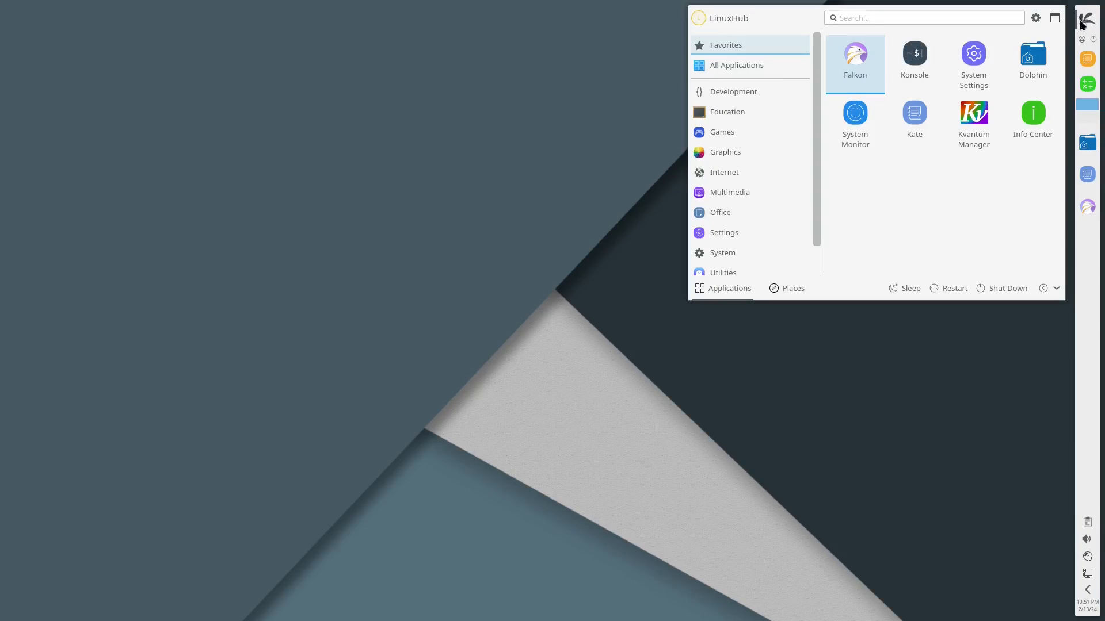
{"action": "left_click", "coordinate": [722, 252]}
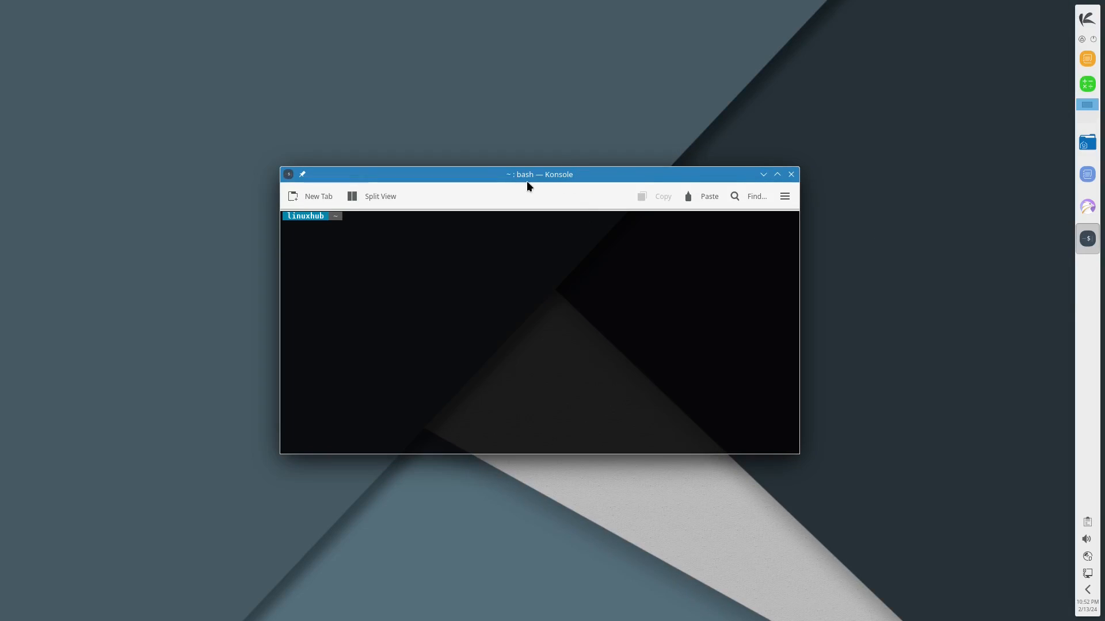
{"action": "mouse_move", "coordinate": [621, 185]}
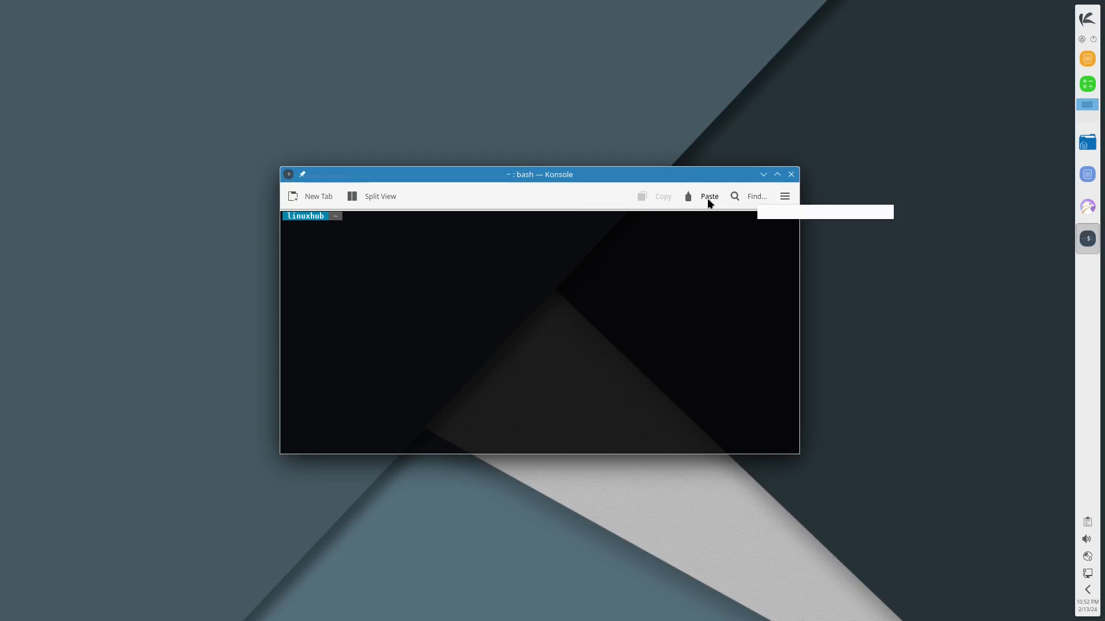
{"action": "left_click", "coordinate": [784, 195]}
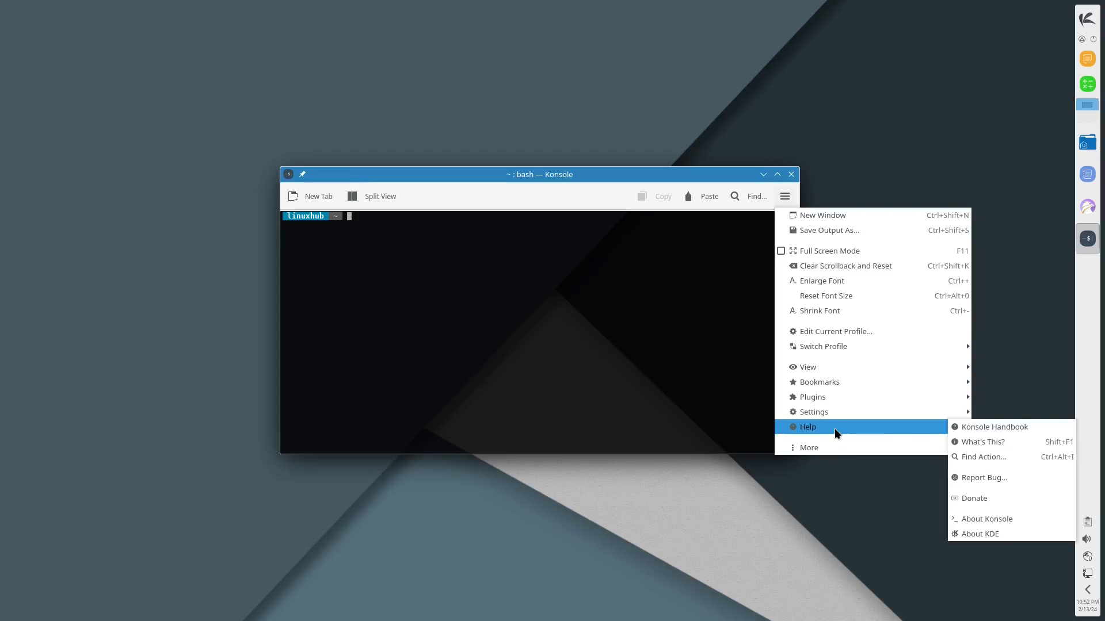
{"action": "left_click", "coordinate": [988, 518]}
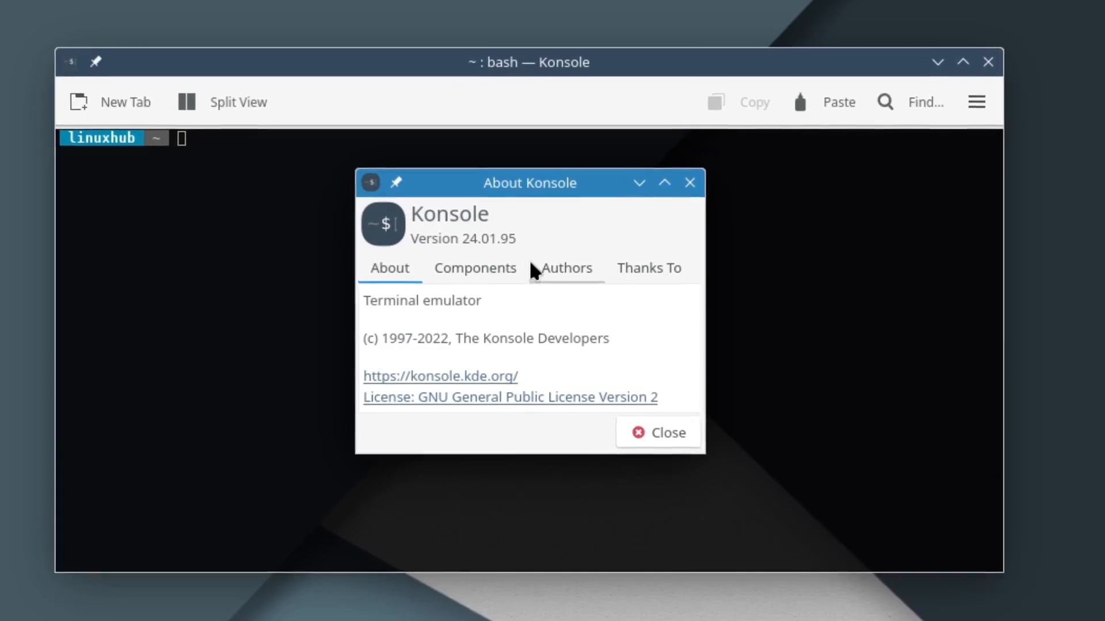
{"action": "left_click", "coordinate": [656, 432]}
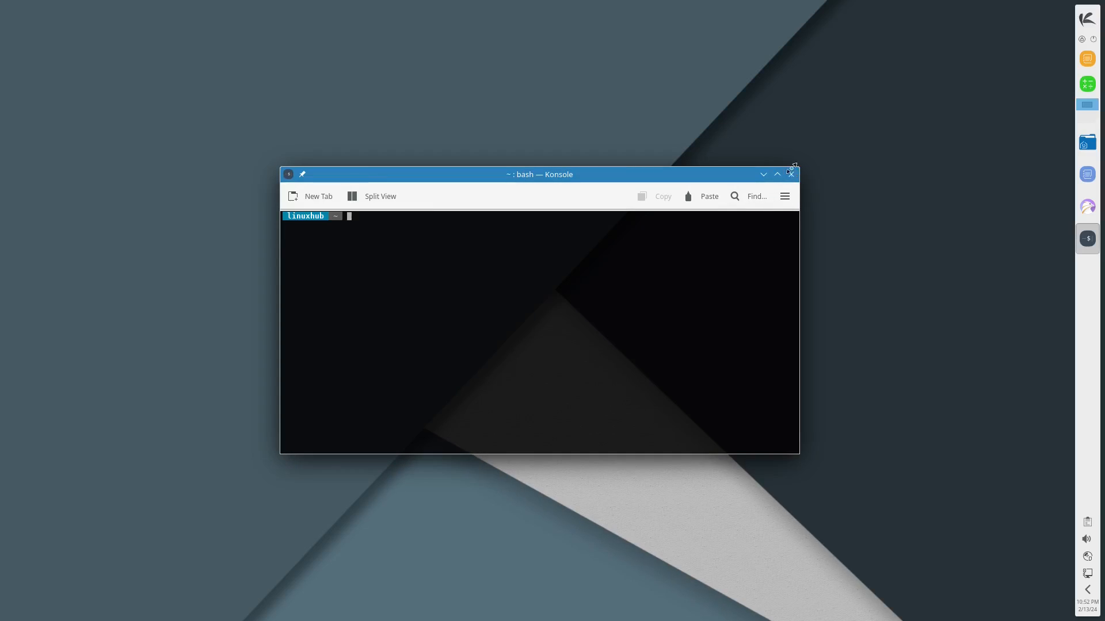
{"action": "left_click", "coordinate": [1087, 19]}
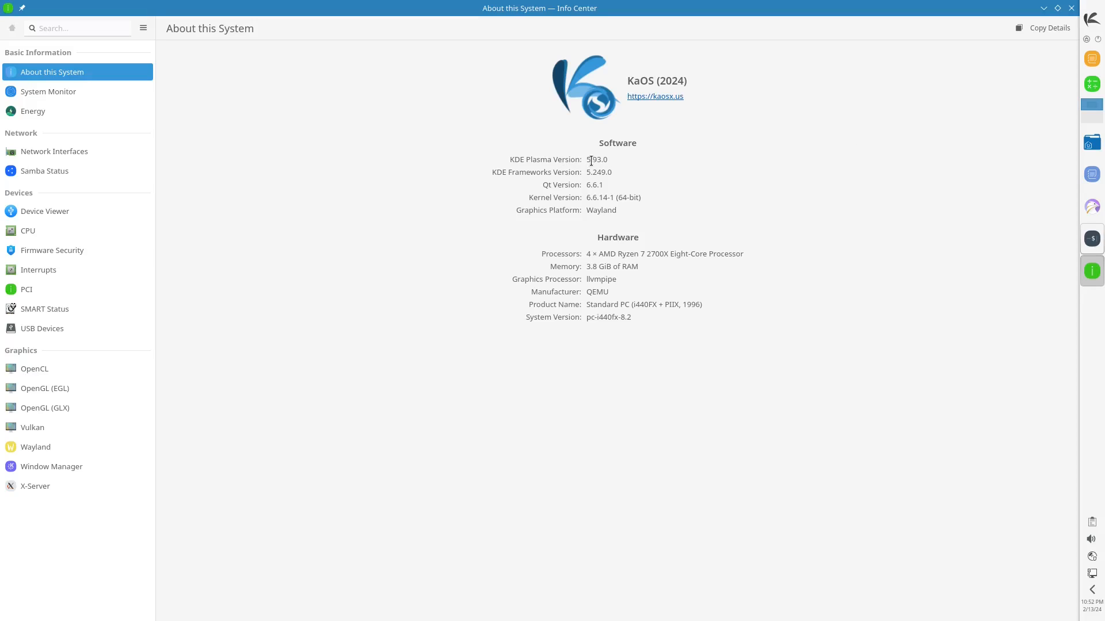
{"action": "mouse_move", "coordinate": [609, 171]}
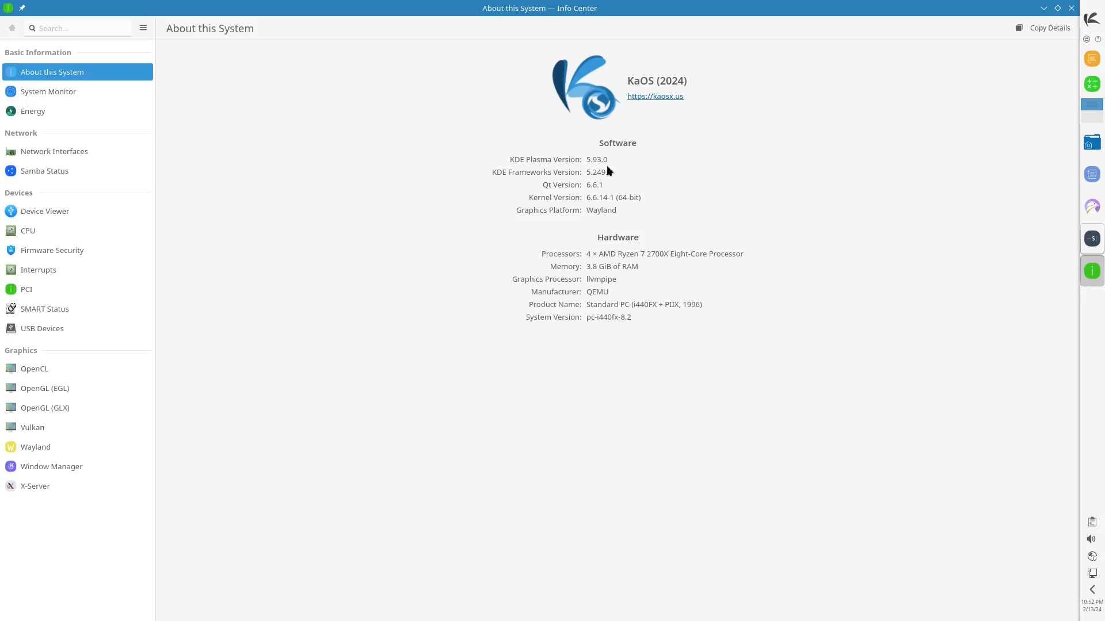
{"action": "mouse_move", "coordinate": [625, 173]}
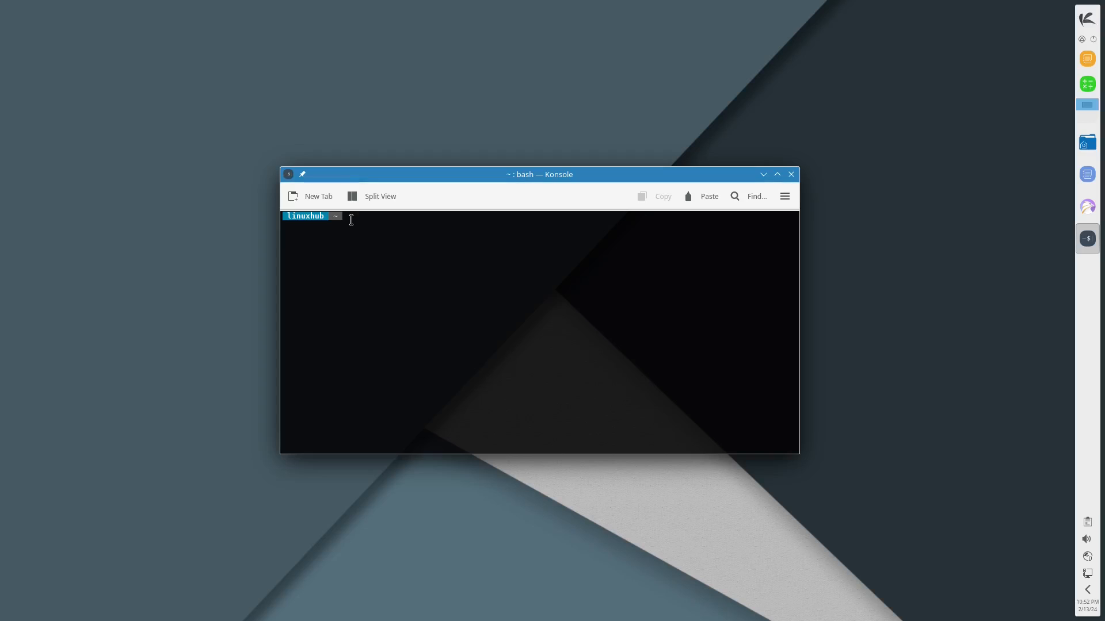
Step: Run htop and neofetch in Konsole, both not found, then close the terminal
{"action": "type", "text": "htop"}
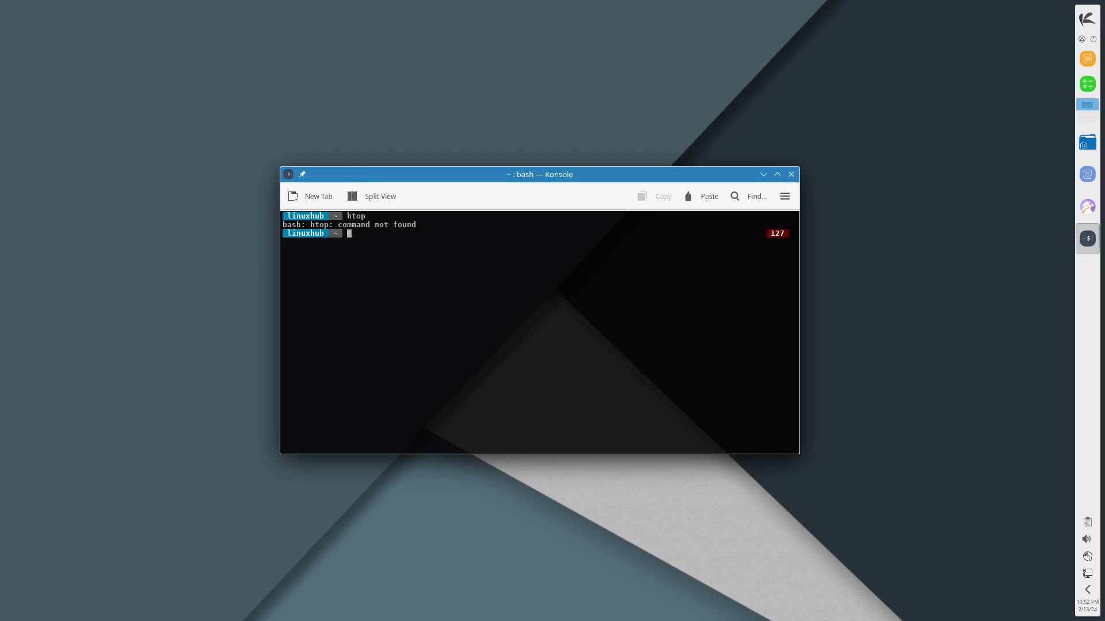
{"action": "type", "text": "neofetch"}
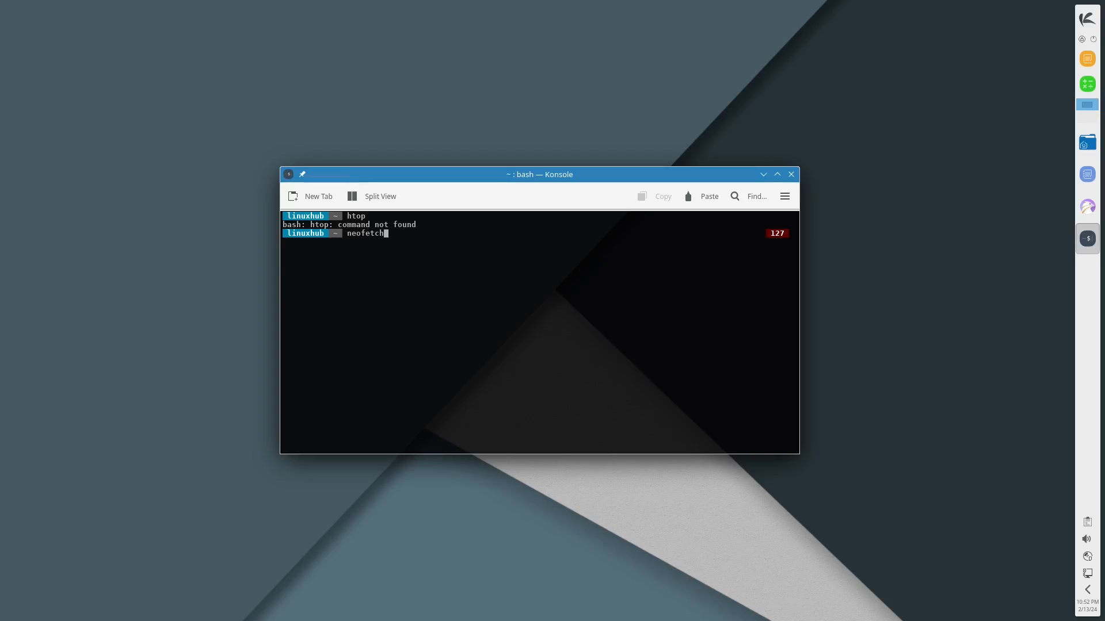
{"action": "key", "text": "Return"}
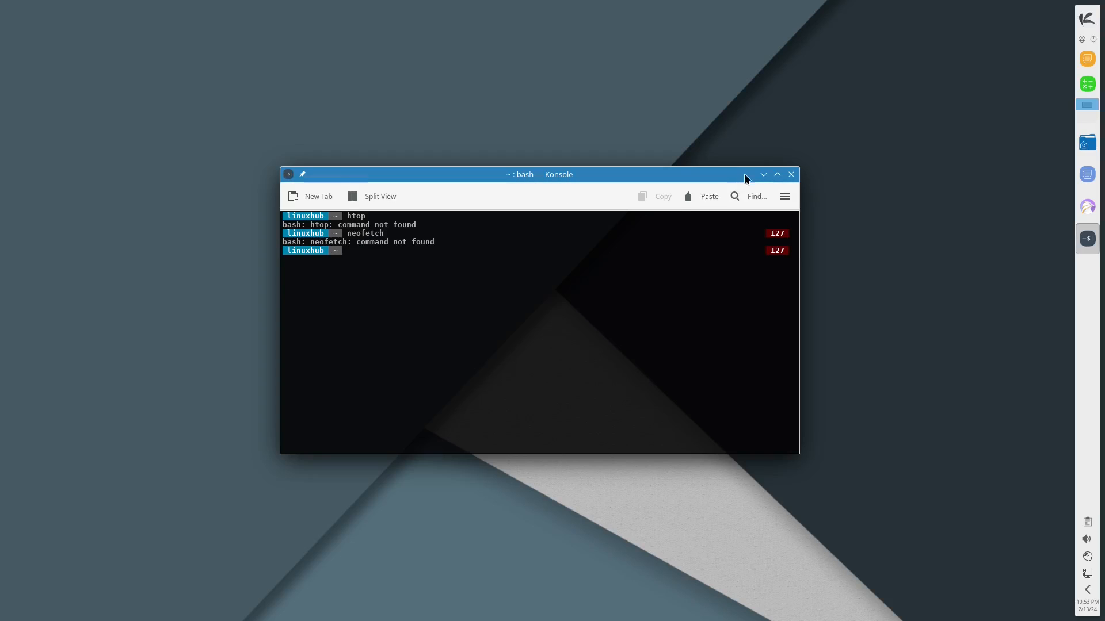
{"action": "mouse_move", "coordinate": [789, 174]}
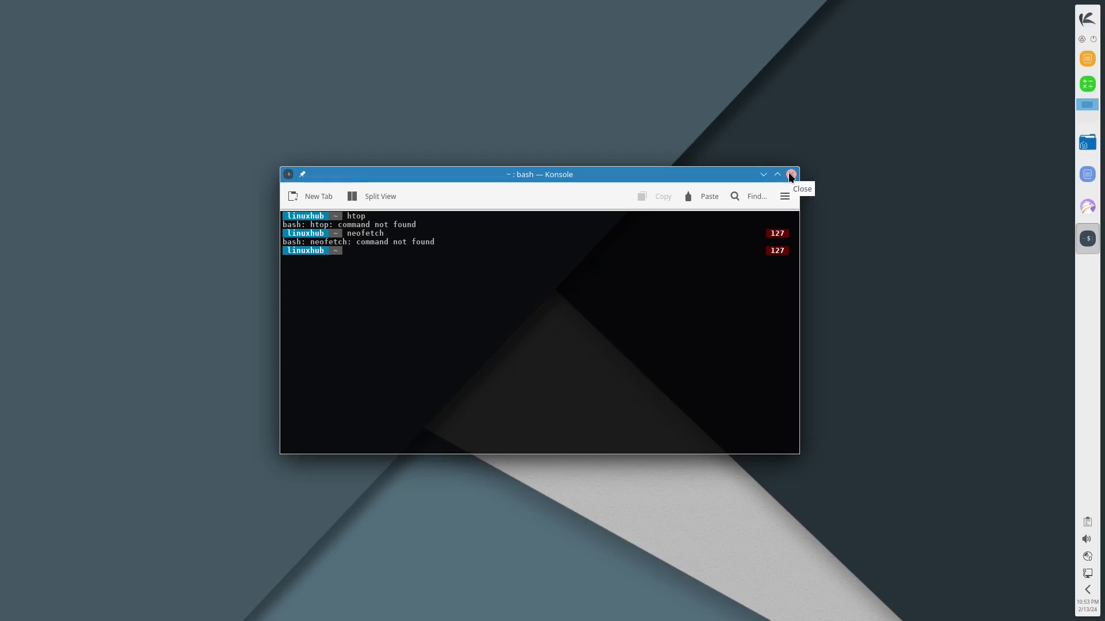
{"action": "left_click", "coordinate": [789, 174]}
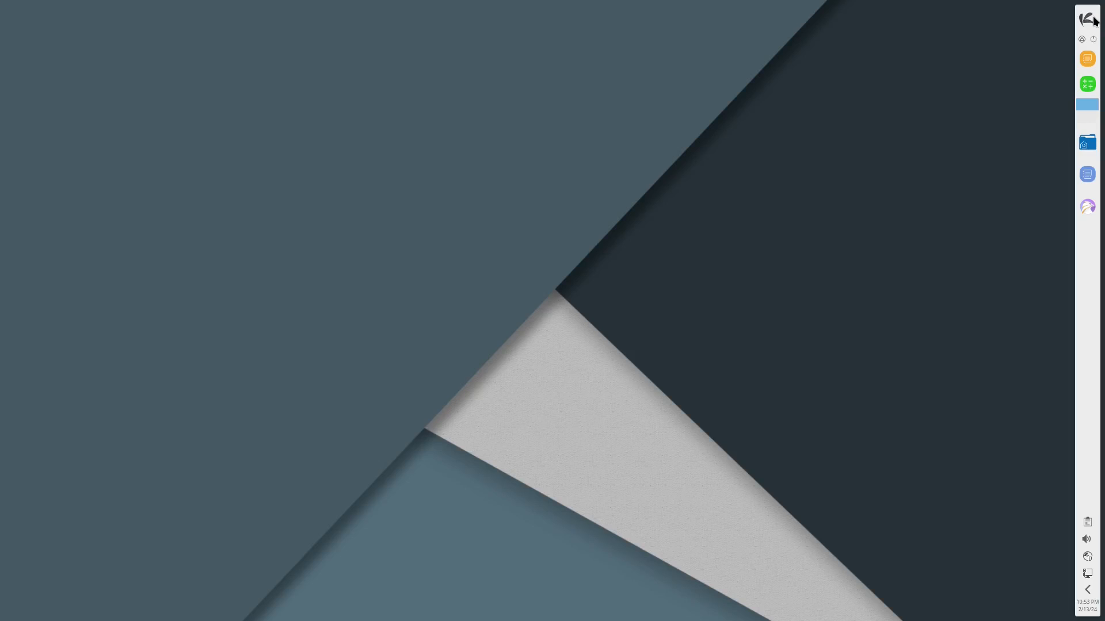
Step: Search the launcher for 'software' and launch Octopi
{"action": "left_click", "coordinate": [1087, 18]}
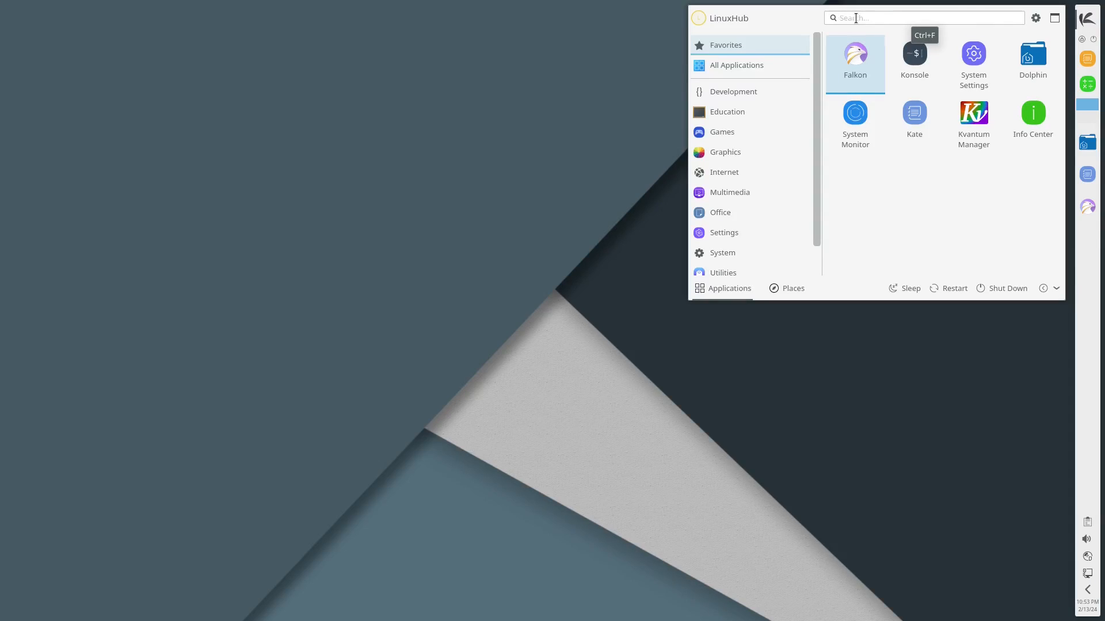
{"action": "type", "text": "software"}
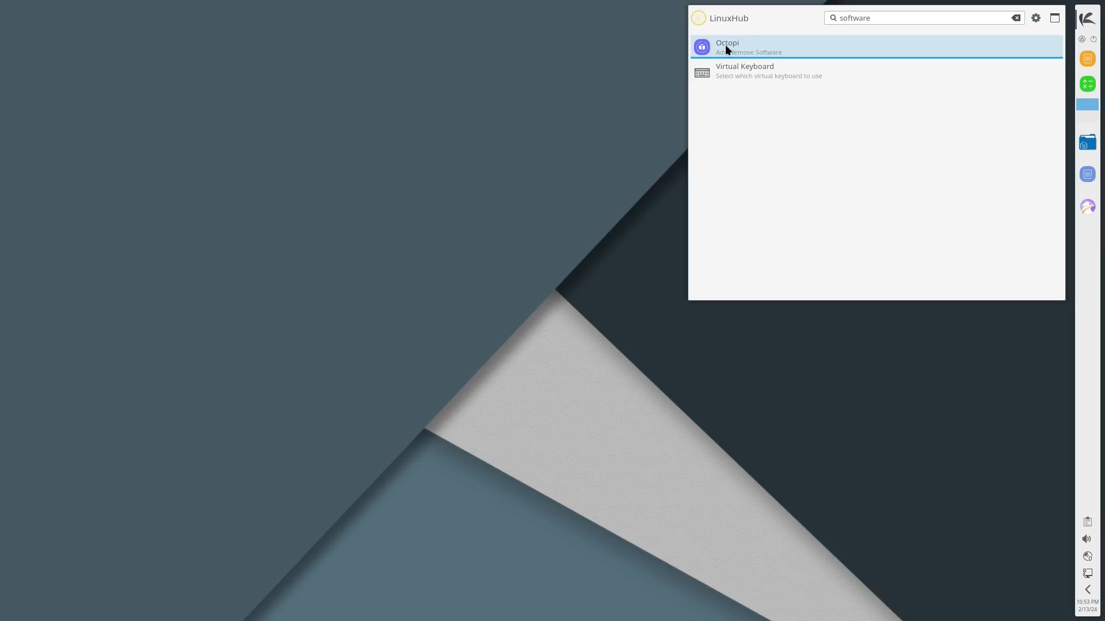
{"action": "left_click", "coordinate": [727, 46]}
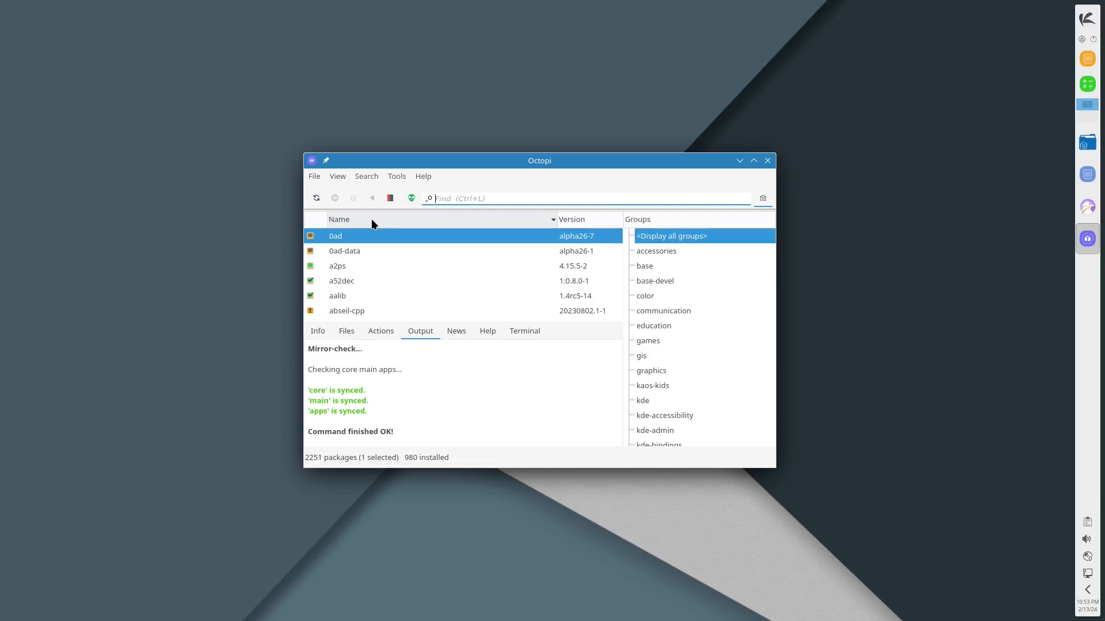
{"action": "mouse_move", "coordinate": [462, 216]}
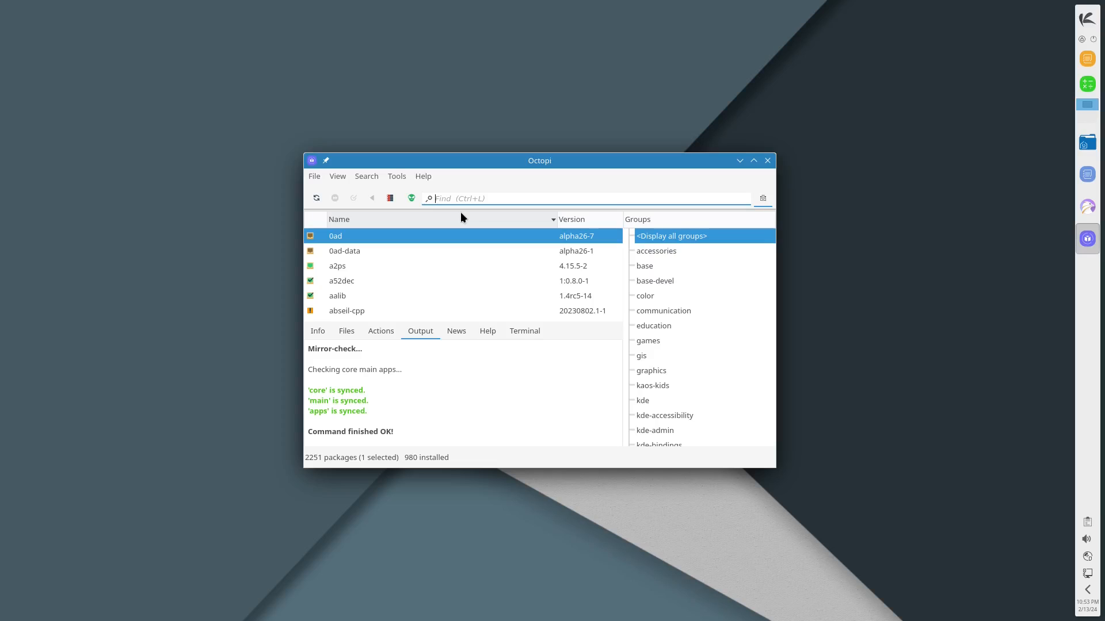
{"action": "mouse_move", "coordinate": [426, 214]}
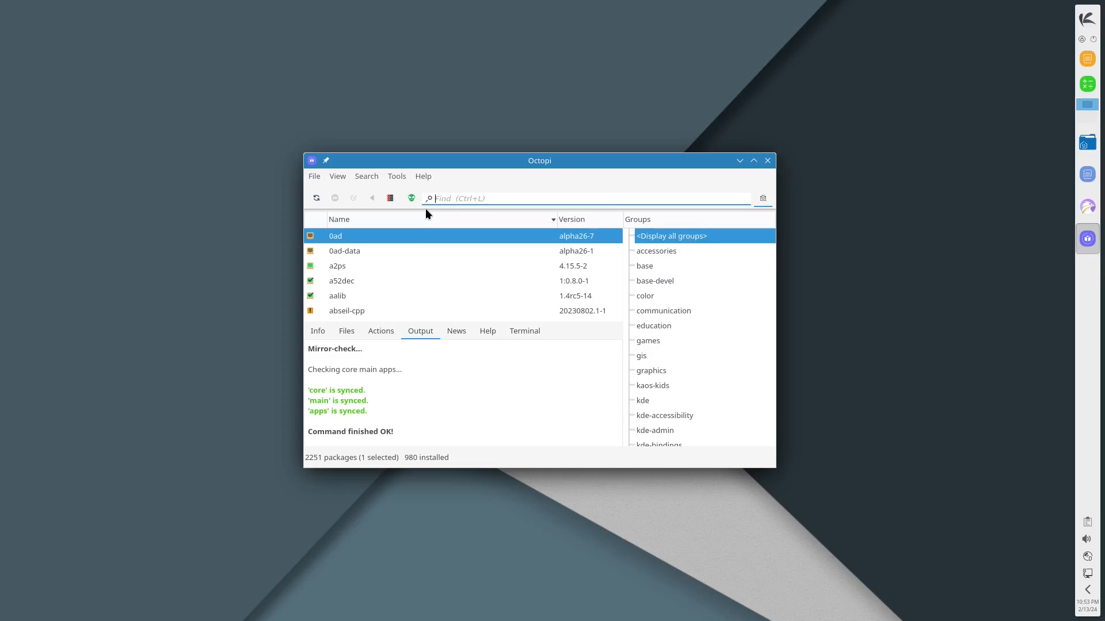
{"action": "mouse_move", "coordinate": [338, 190]}
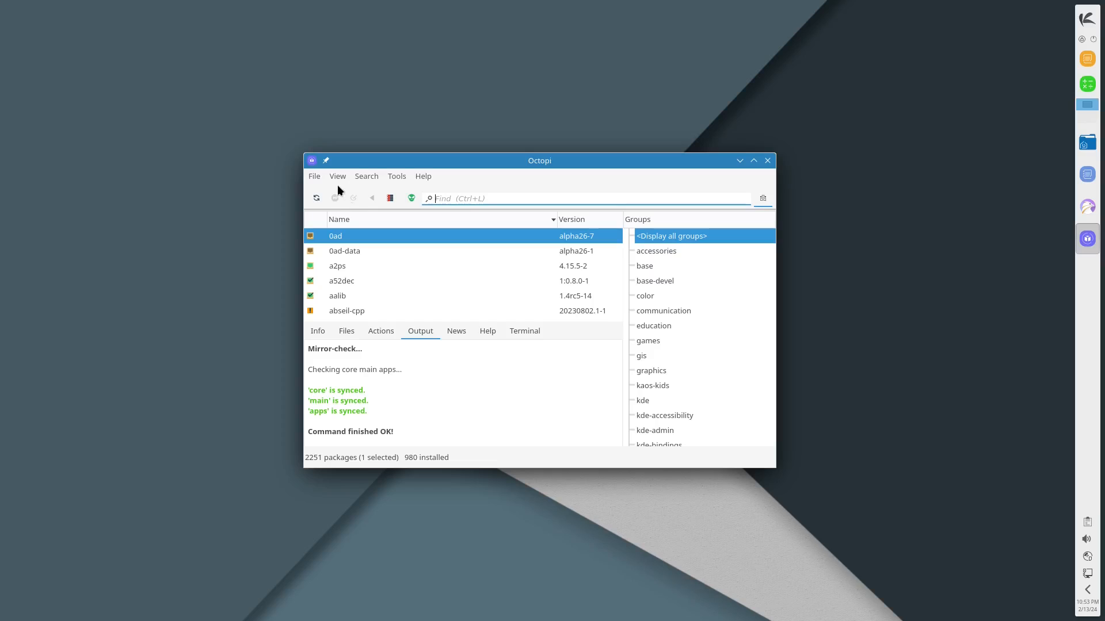
{"action": "left_click", "coordinate": [423, 176]}
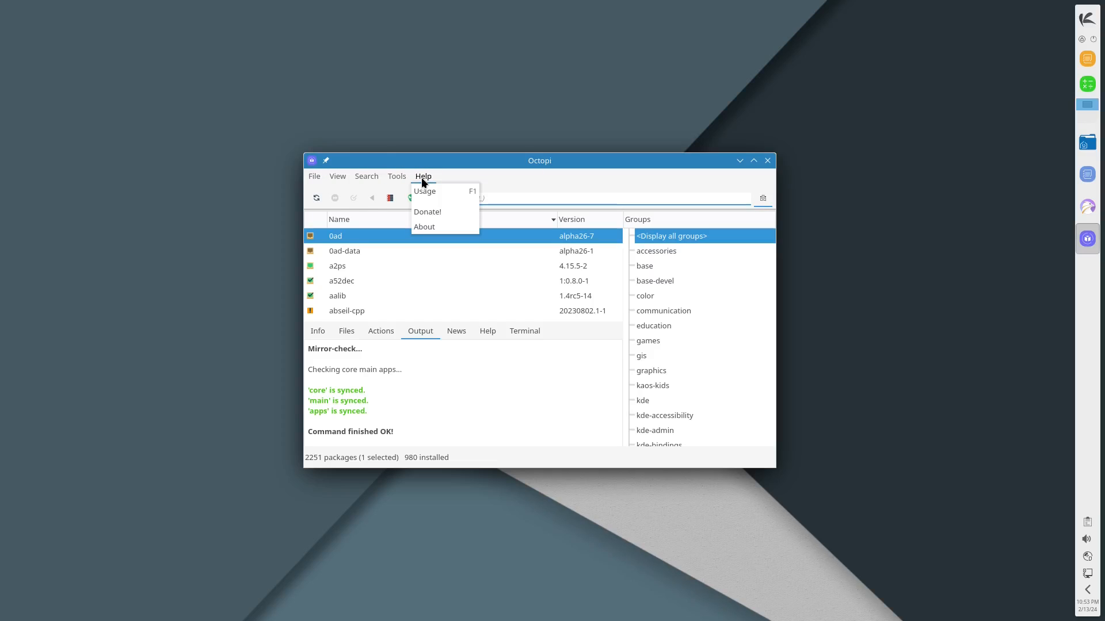
{"action": "left_click", "coordinate": [424, 226]}
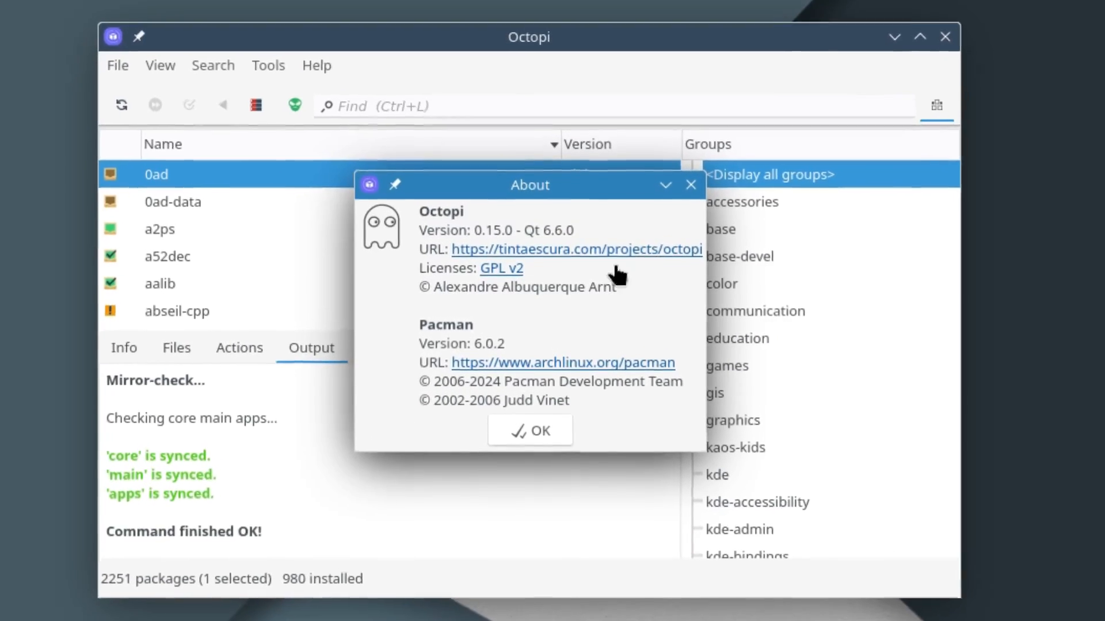
{"action": "left_click", "coordinate": [530, 429]}
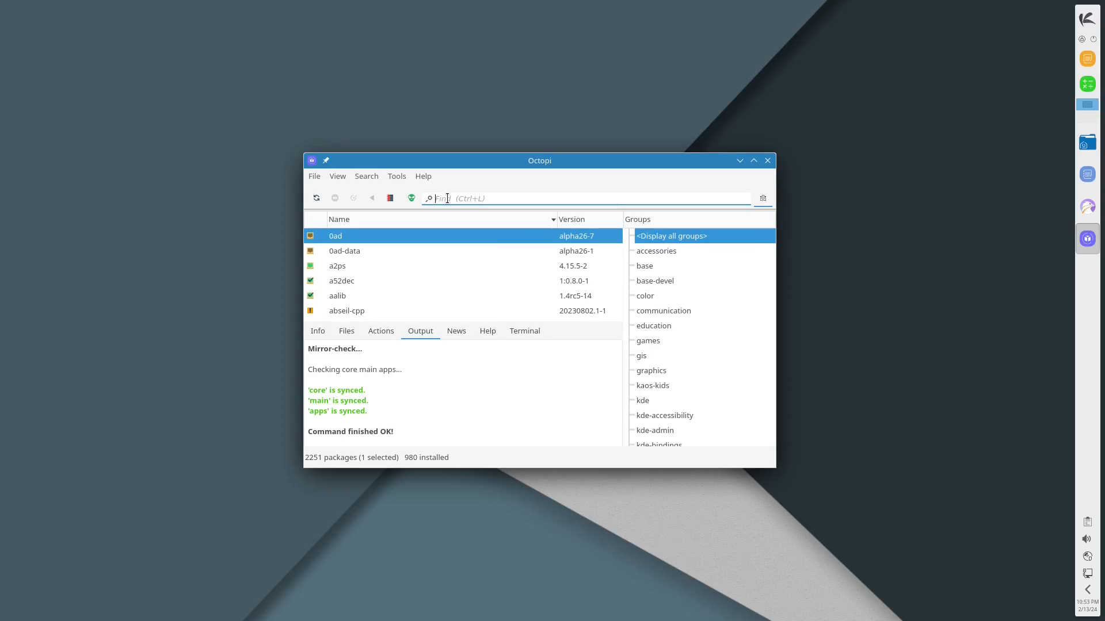
Step: Search Octopi for htop and mark the package for installation
{"action": "type", "text": "htop"}
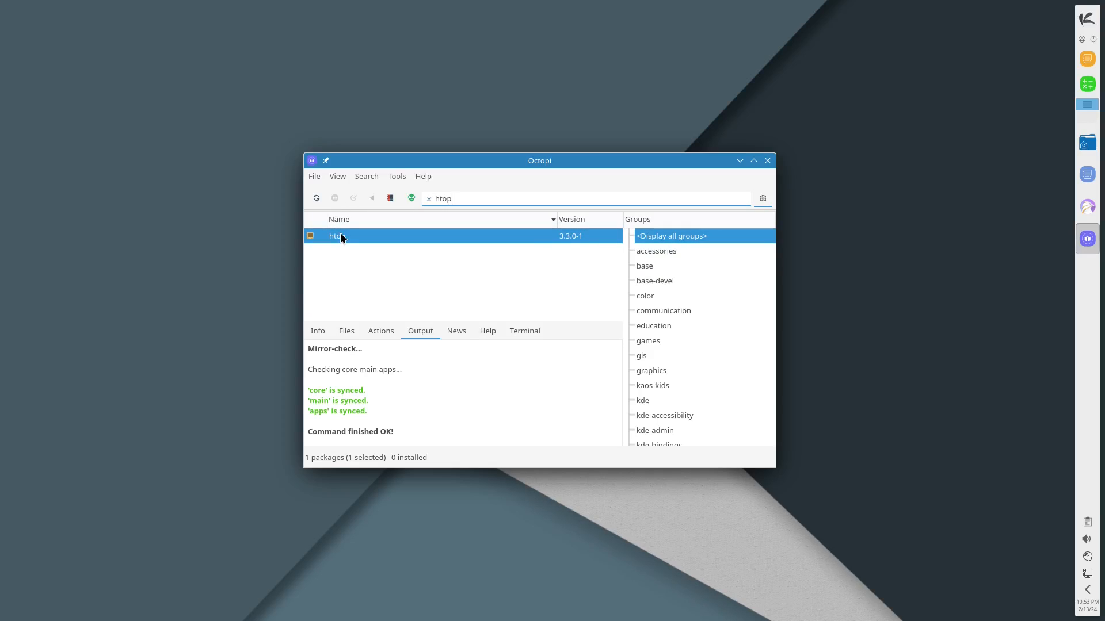
{"action": "right_click", "coordinate": [337, 236]}
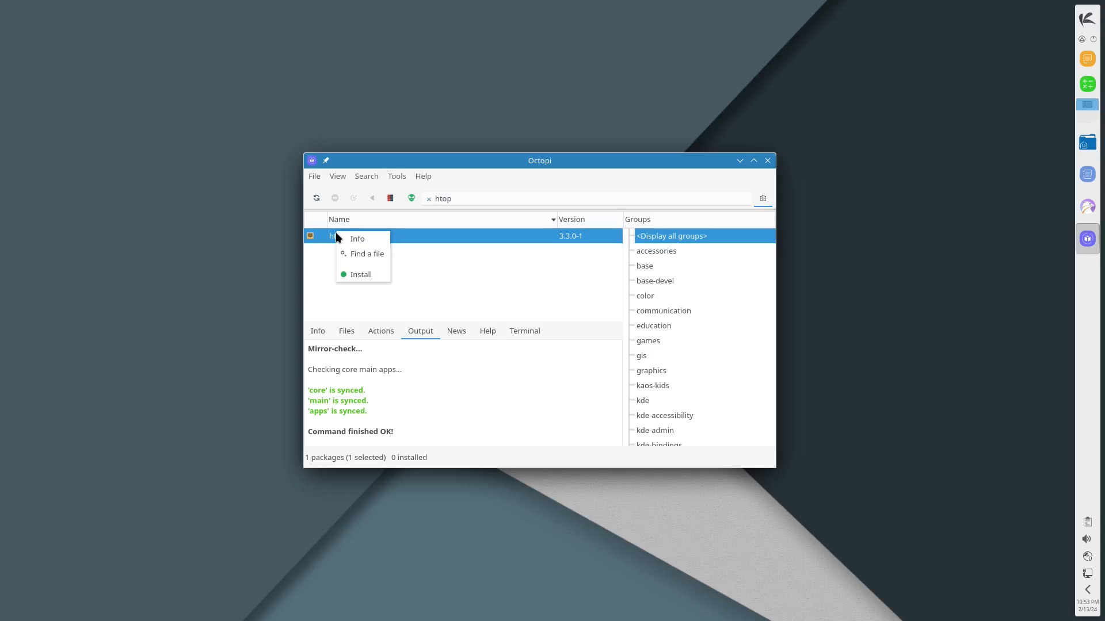
{"action": "left_click", "coordinate": [359, 274]}
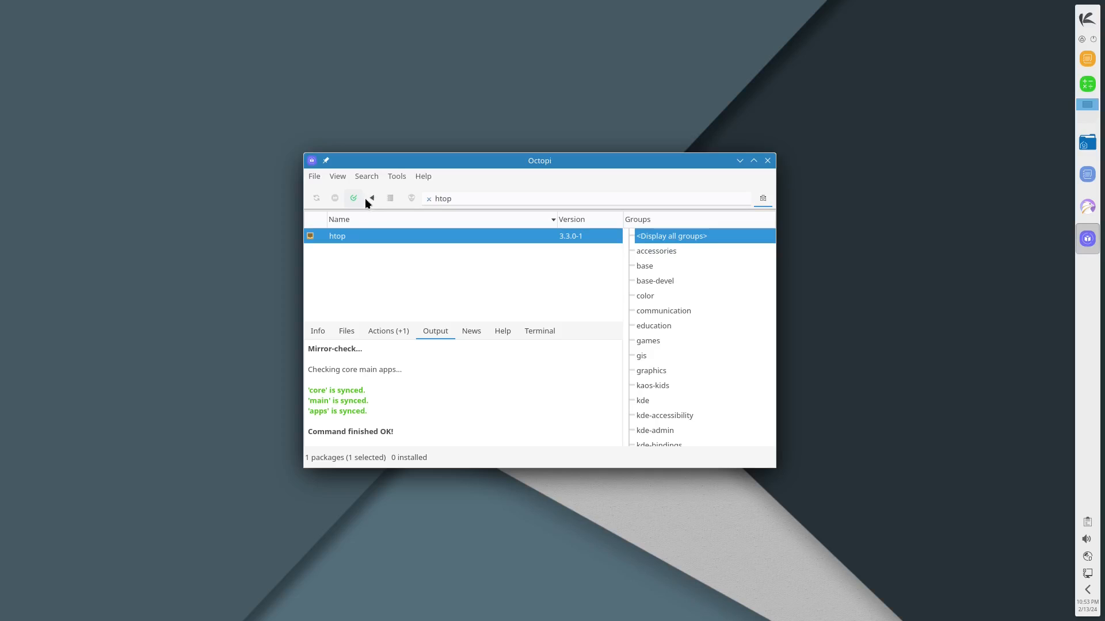
Step: Apply the htop 3.3.0-1 install, approving the download and administrator password
{"action": "left_click", "coordinate": [353, 198]}
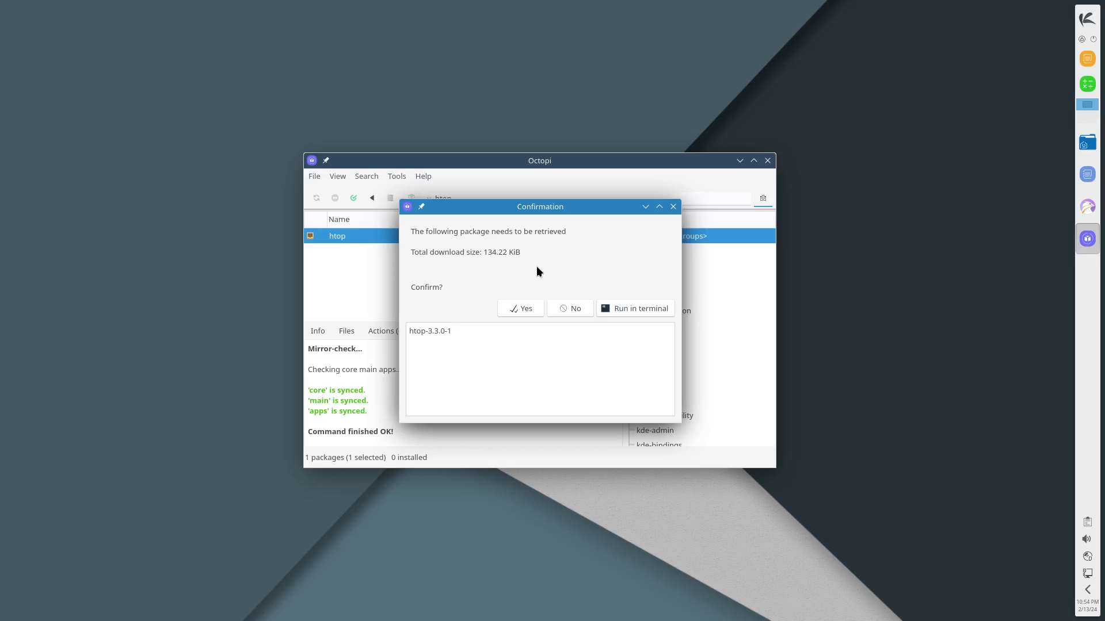
{"action": "left_click", "coordinate": [520, 308]}
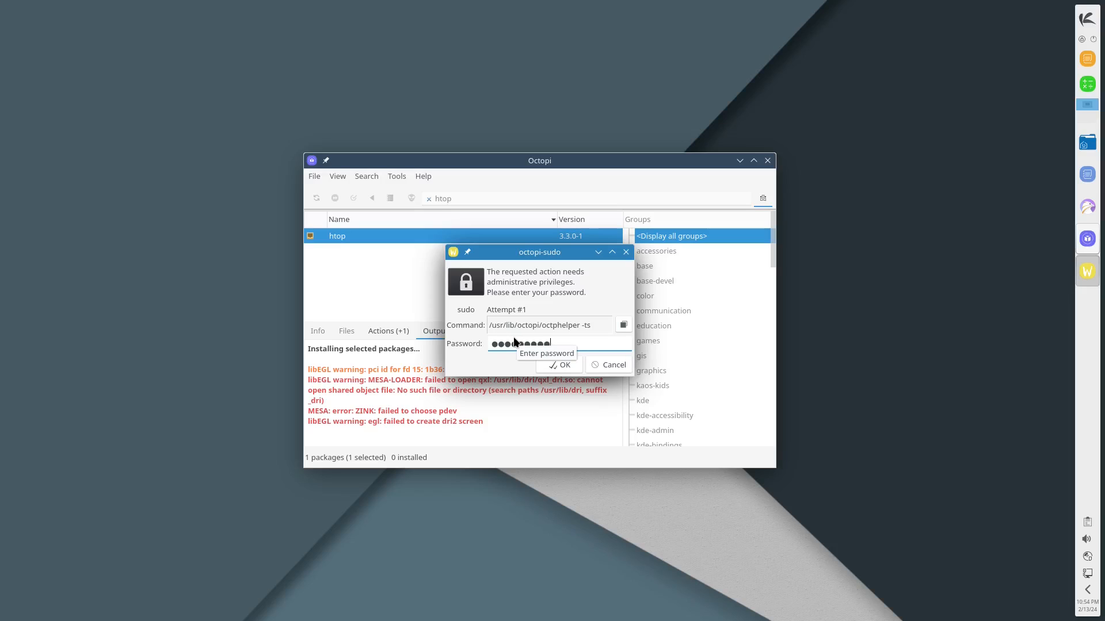
{"action": "left_click", "coordinate": [558, 365]}
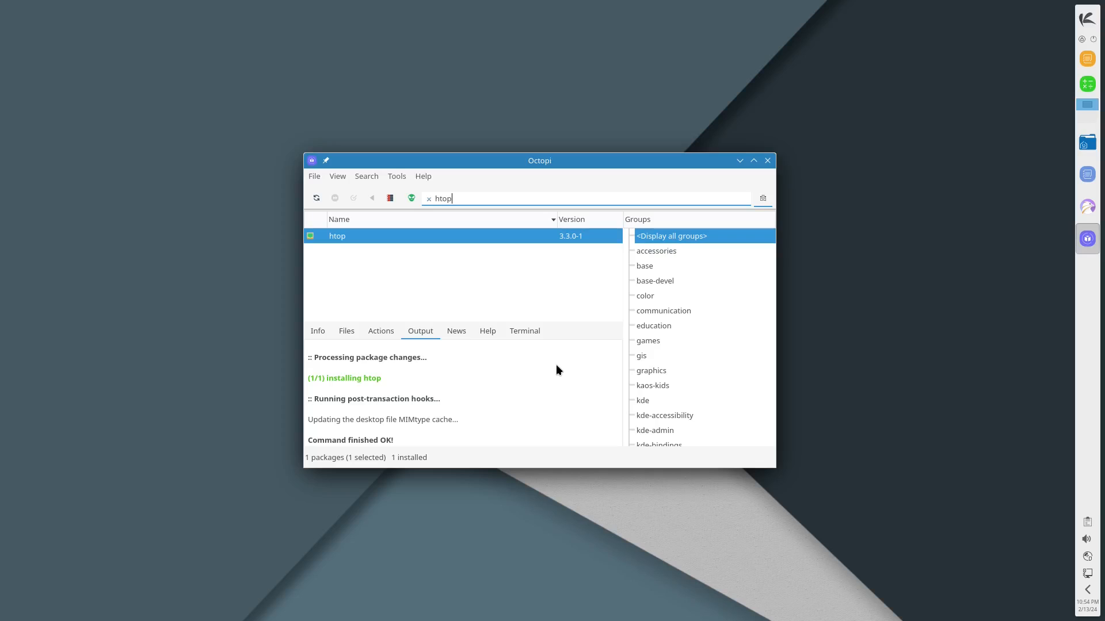
{"action": "mouse_move", "coordinate": [480, 128]}
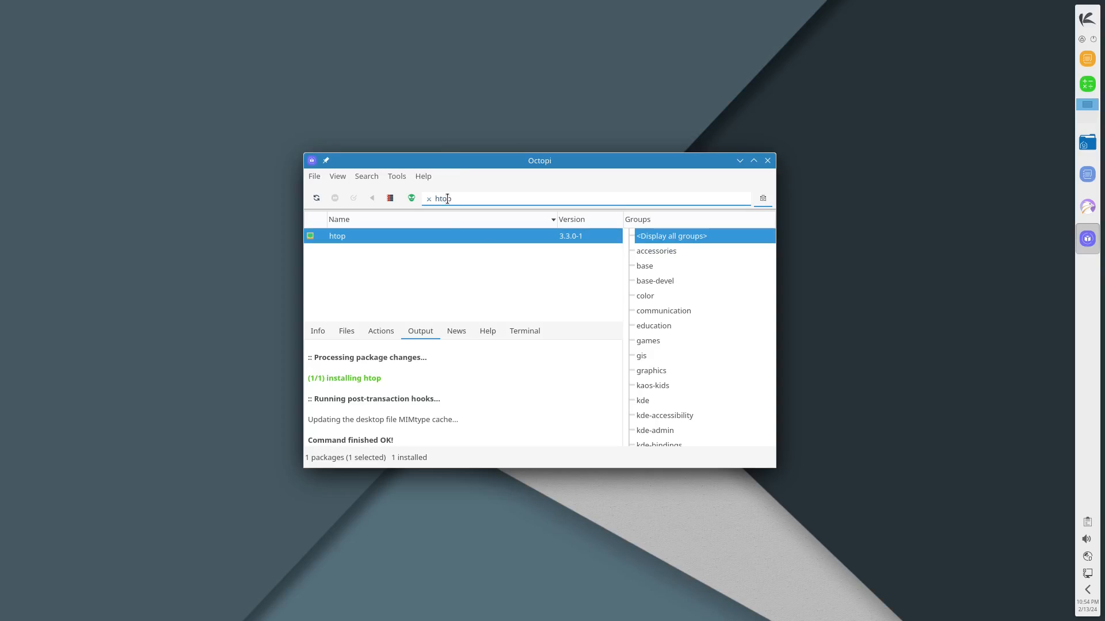
Step: Search Octopi for neofetch, find no matching packages, and close the package manager
{"action": "type", "text": "neofetch"}
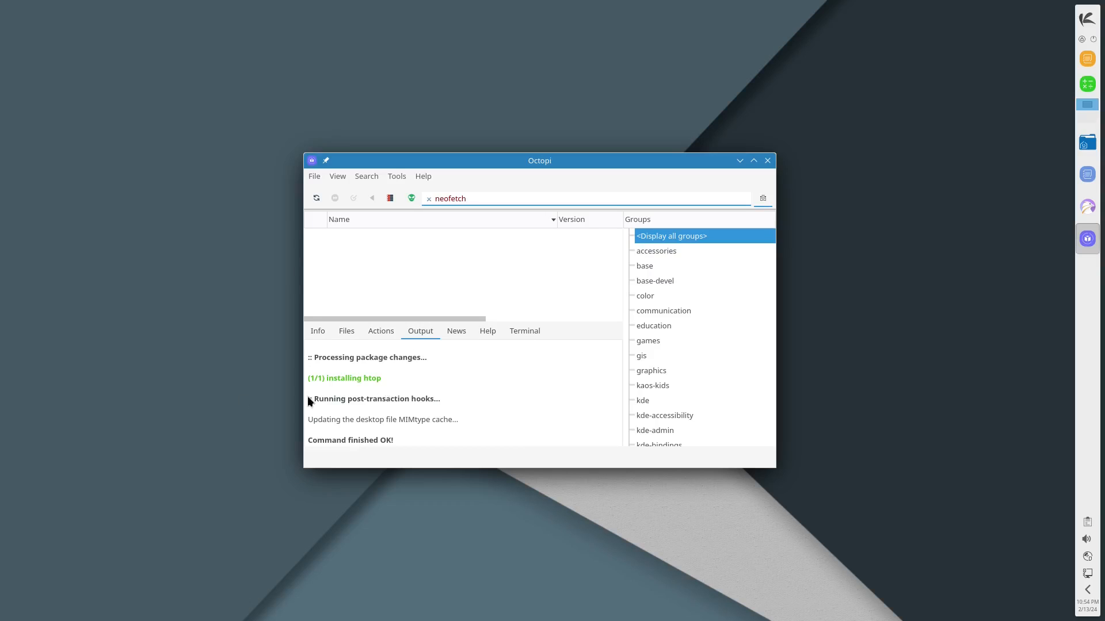
{"action": "mouse_move", "coordinate": [440, 261]}
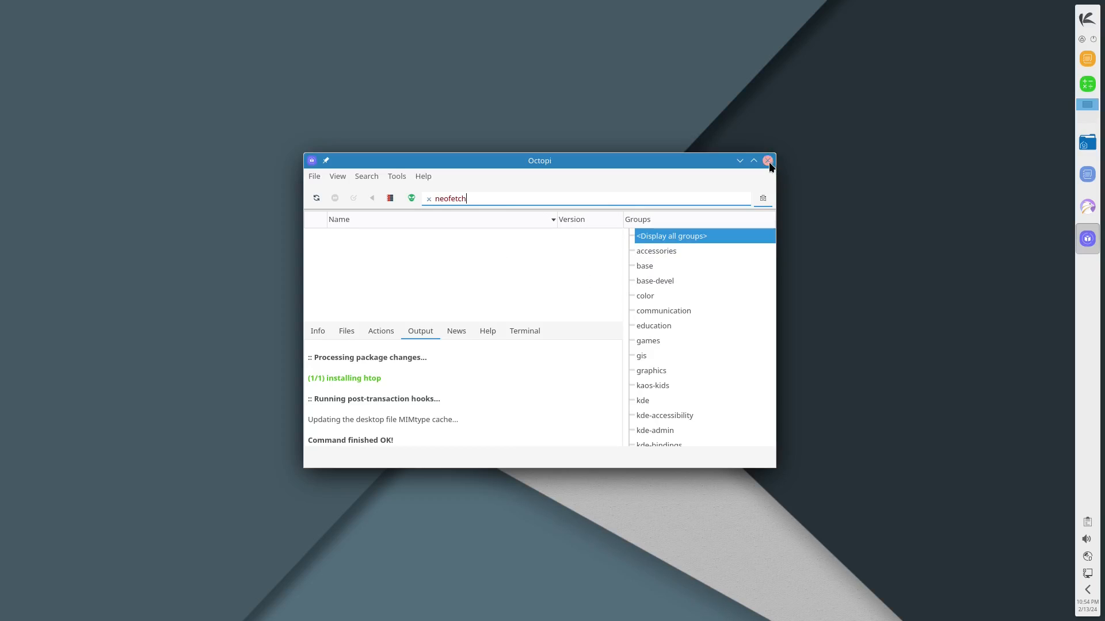
{"action": "left_click", "coordinate": [768, 160]}
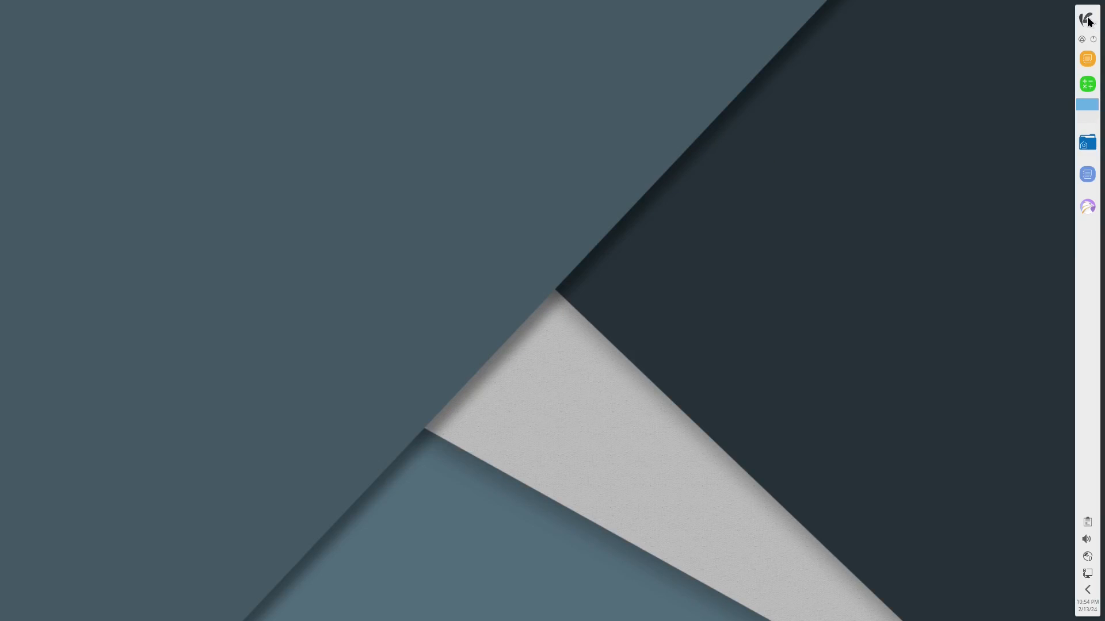
Step: In a new Konsole, run 'sudo pacman -S neofetch' (target not found), then enter htop
{"action": "left_click", "coordinate": [1086, 18]}
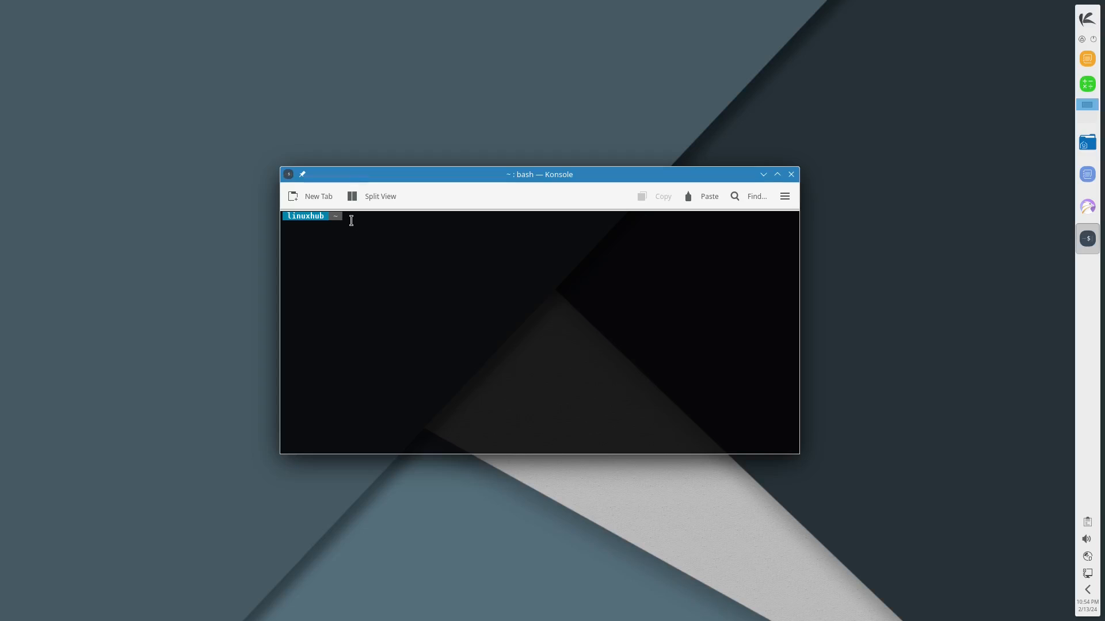
{"action": "type", "text": "sudo pac"}
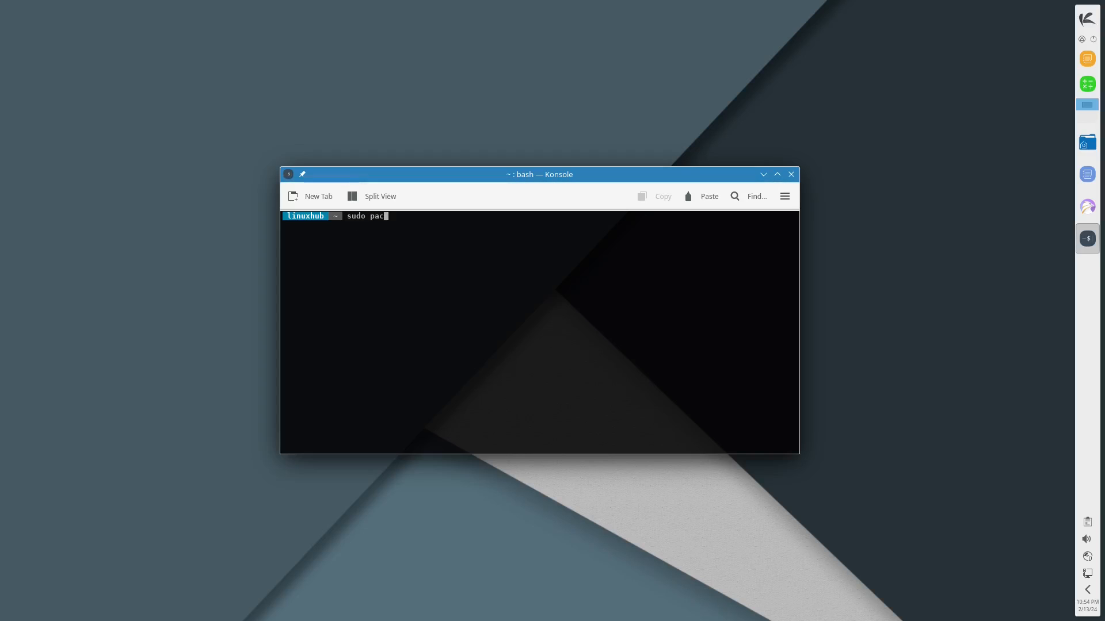
{"action": "type", "text": "man -"}
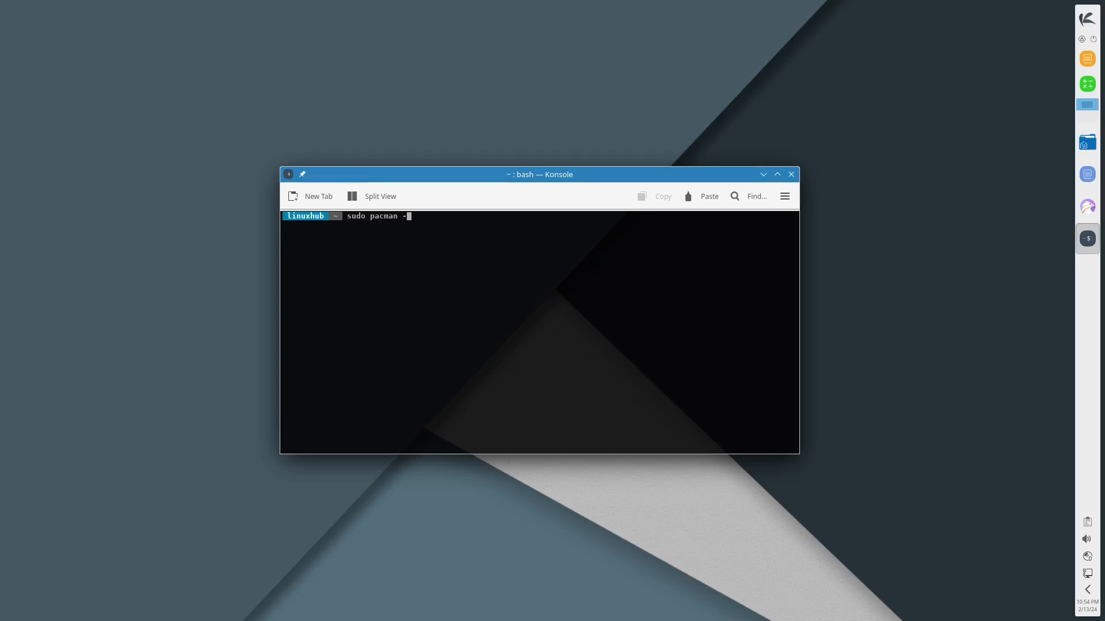
{"action": "type", "text": "S neof"}
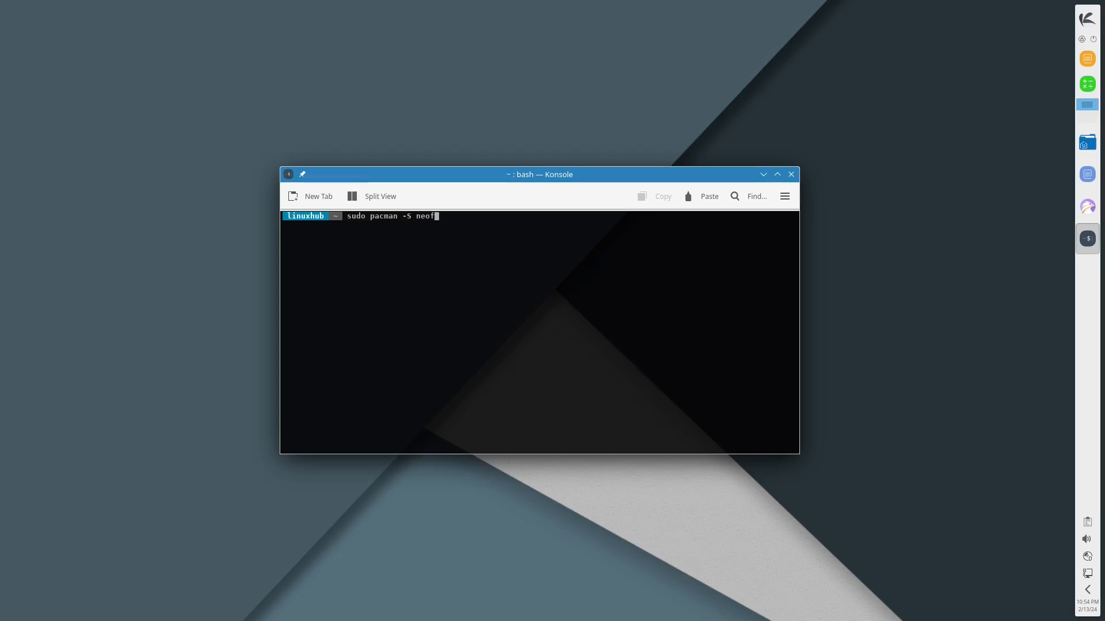
{"action": "type", "text": "etch"}
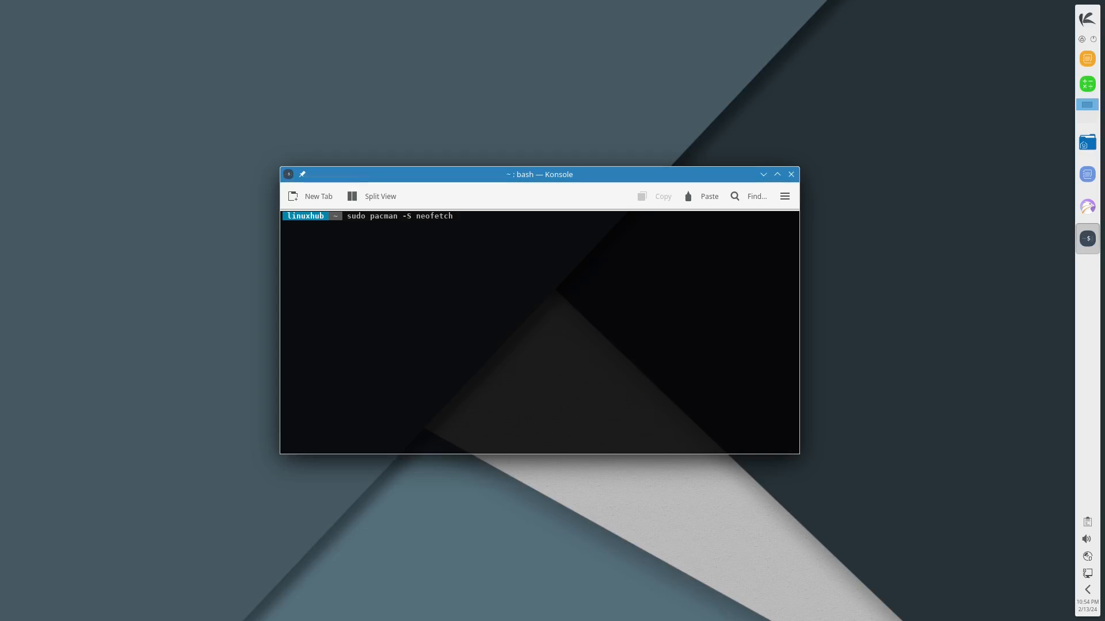
{"action": "key", "text": "Return"}
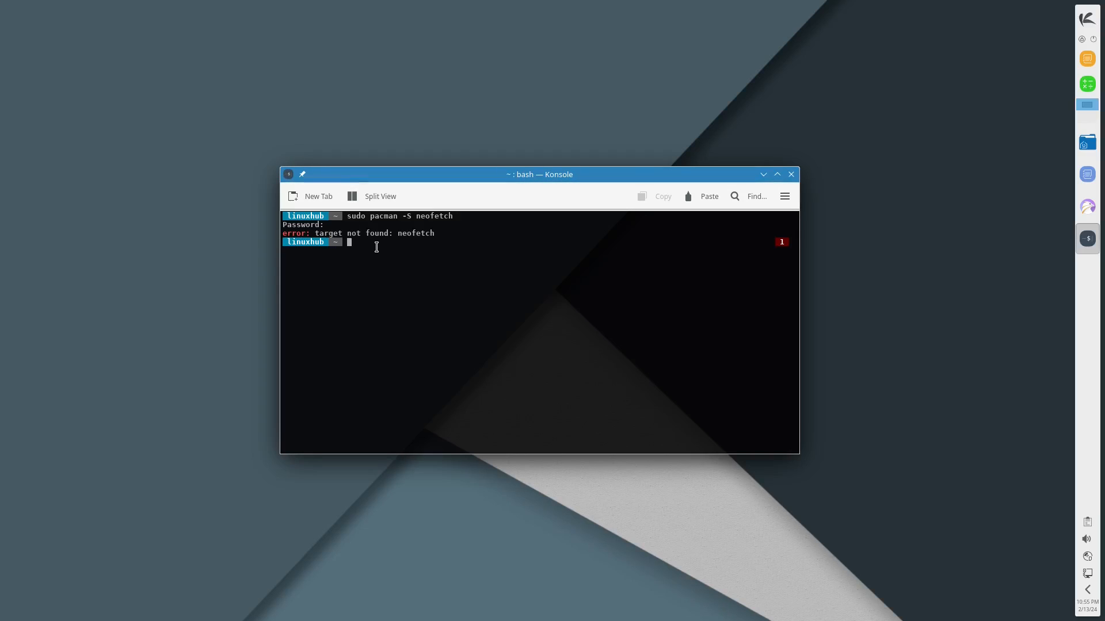
{"action": "type", "text": "htop"}
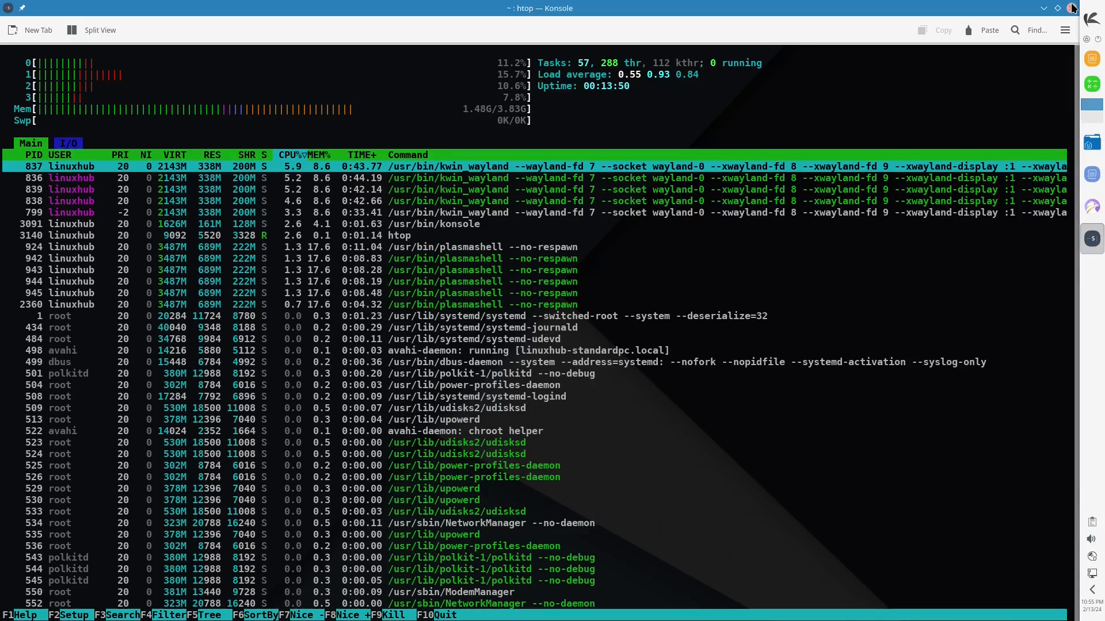
Step: Close the Konsole window with htop still running, confirming Close Window
{"action": "left_click", "coordinate": [1092, 8]}
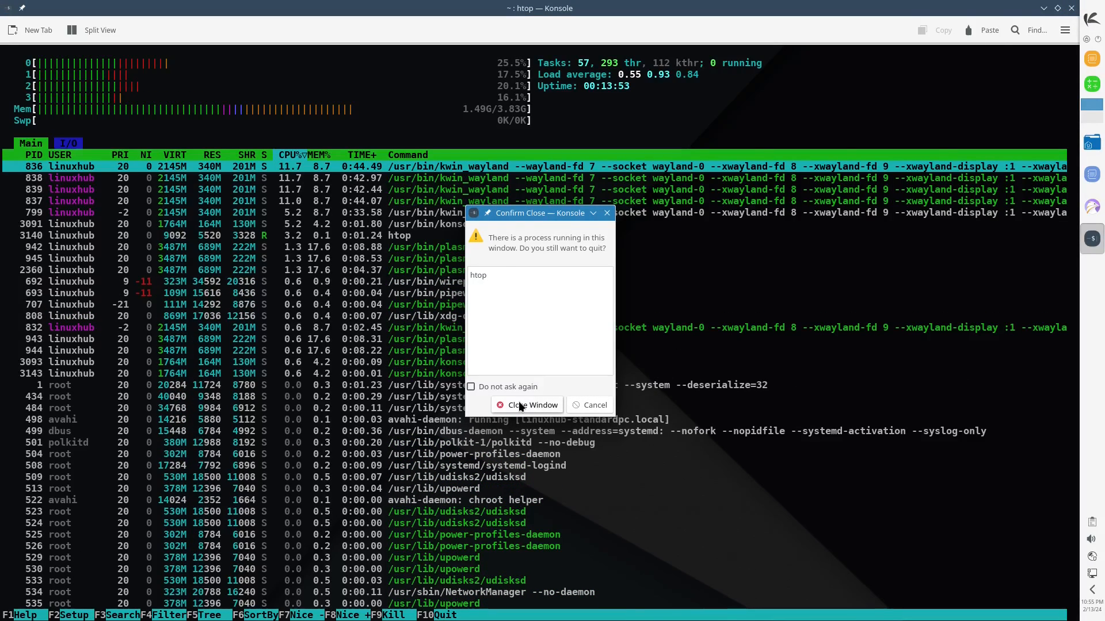
{"action": "left_click", "coordinate": [527, 405]}
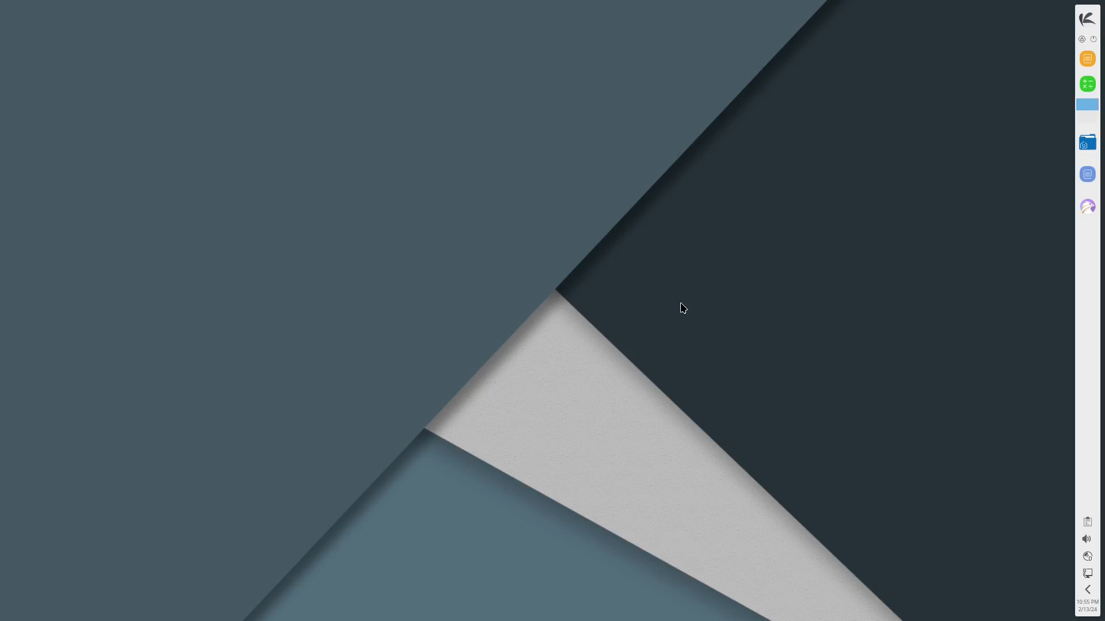
{"action": "mouse_move", "coordinate": [405, 359]}
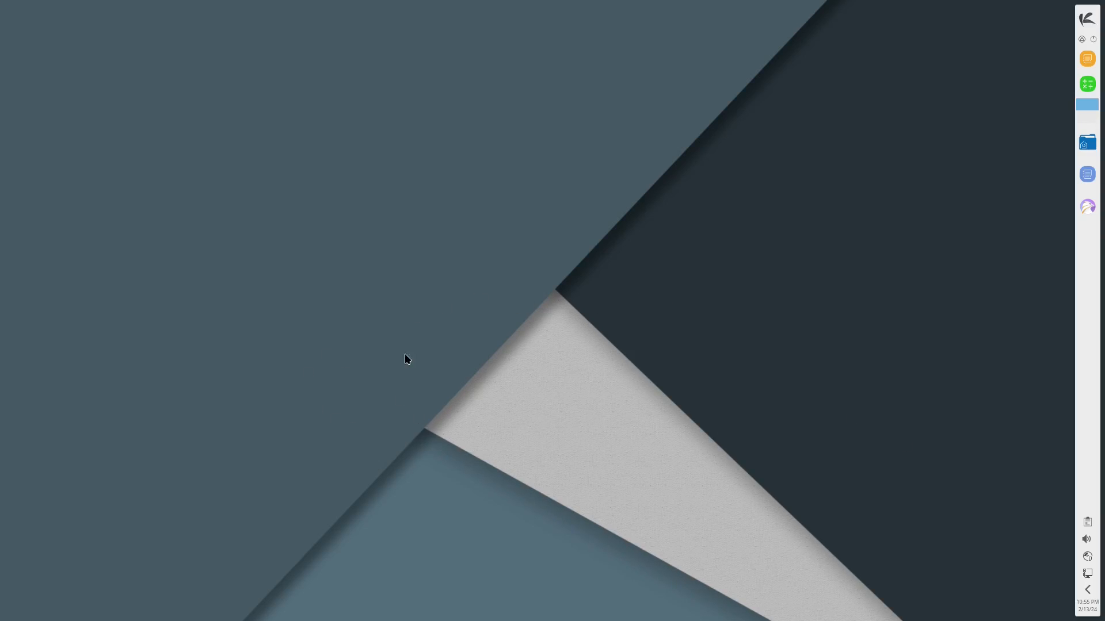
{"action": "mouse_move", "coordinate": [139, 313]}
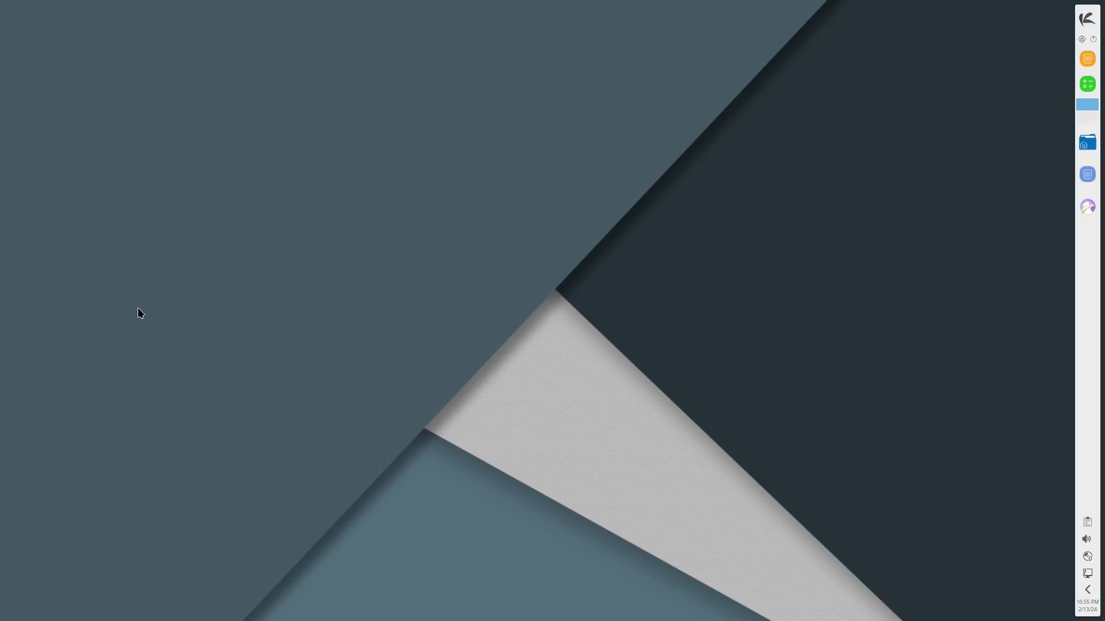
{"action": "mouse_move", "coordinate": [163, 277]}
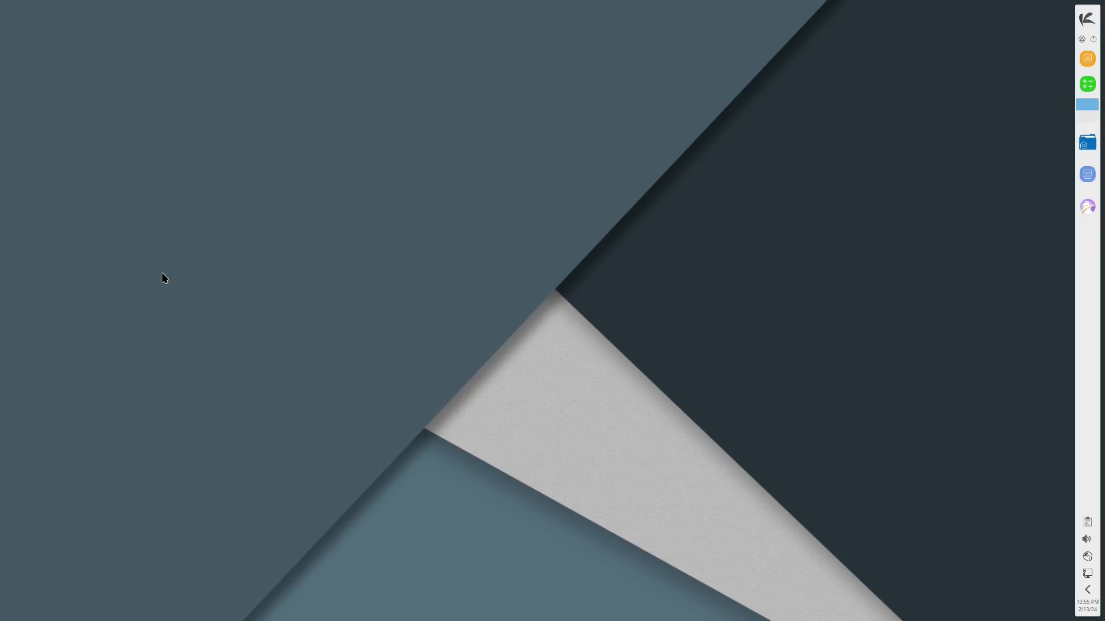
{"action": "mouse_move", "coordinate": [223, 349]}
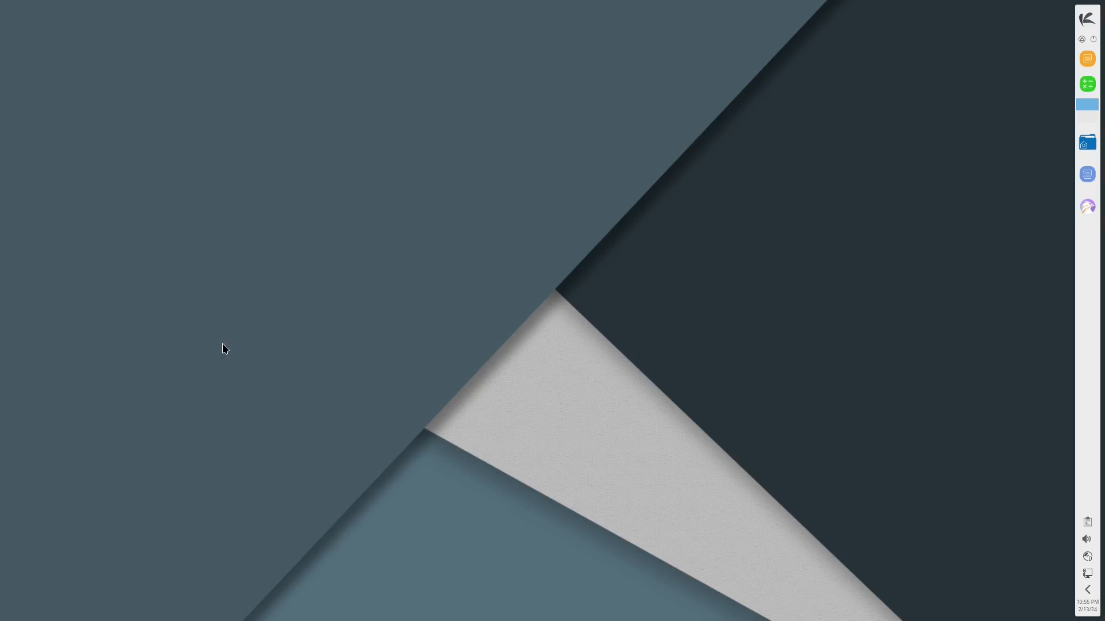
{"action": "mouse_move", "coordinate": [718, 391]}
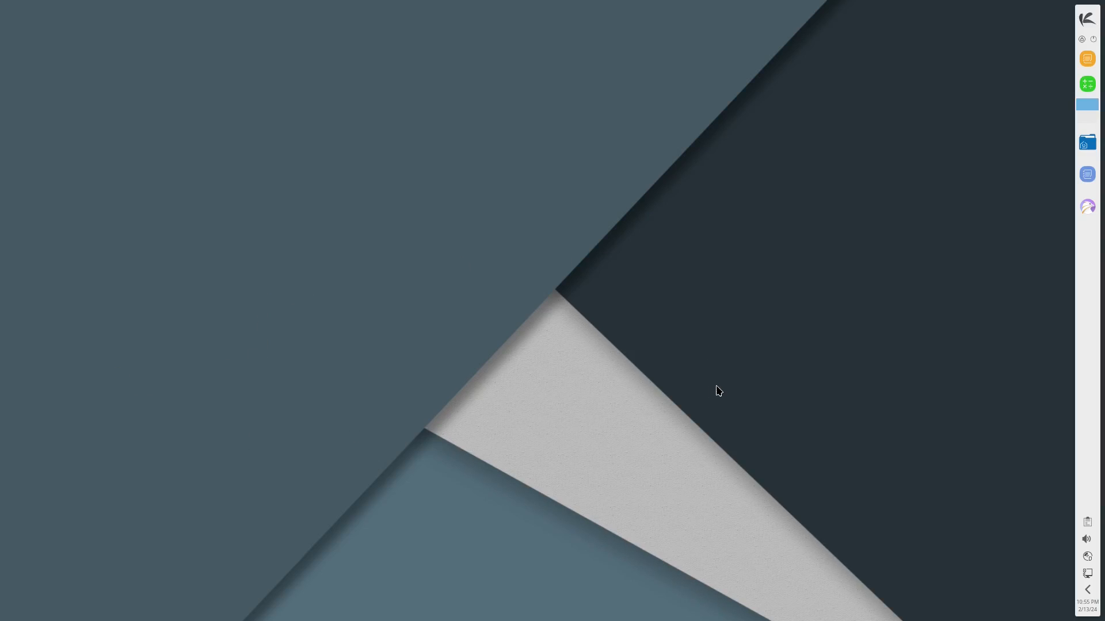
{"action": "mouse_move", "coordinate": [702, 266]}
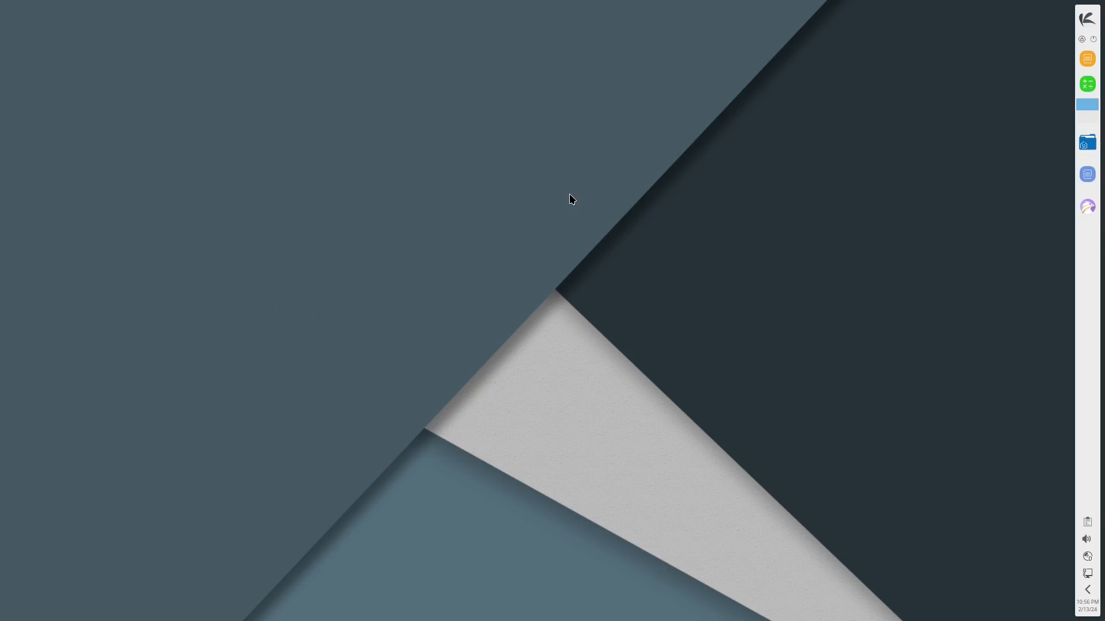
{"action": "mouse_move", "coordinate": [712, 315]}
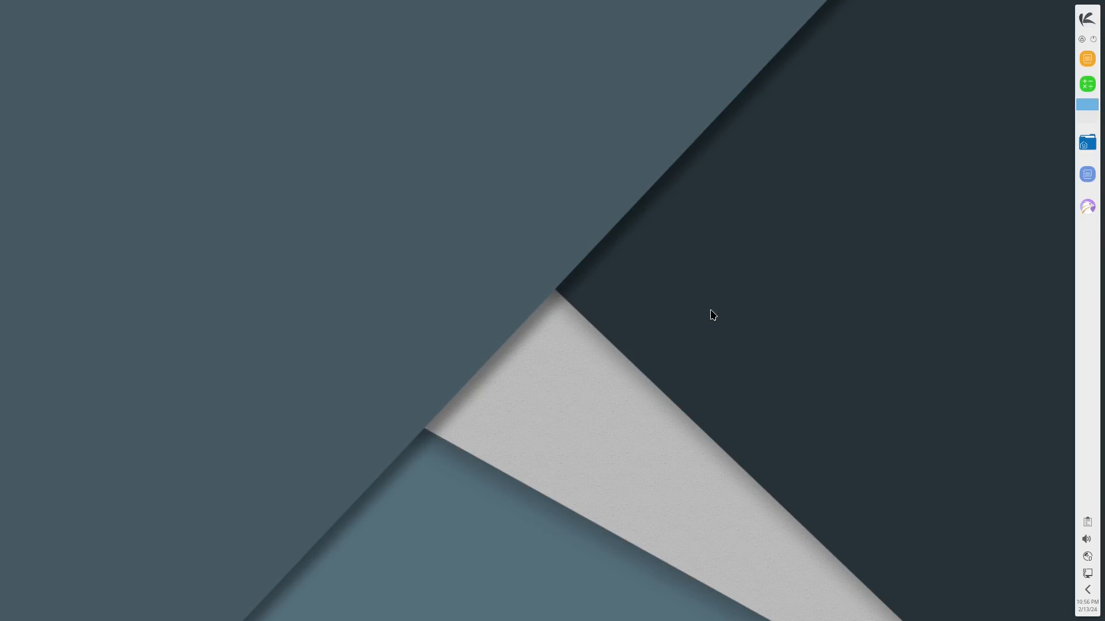